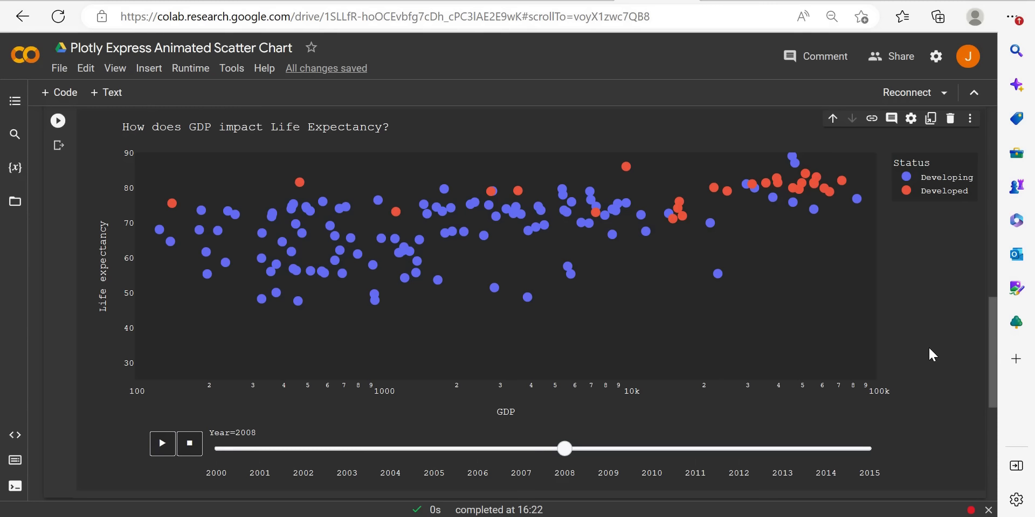
pyautogui.moveTo(433, 110)
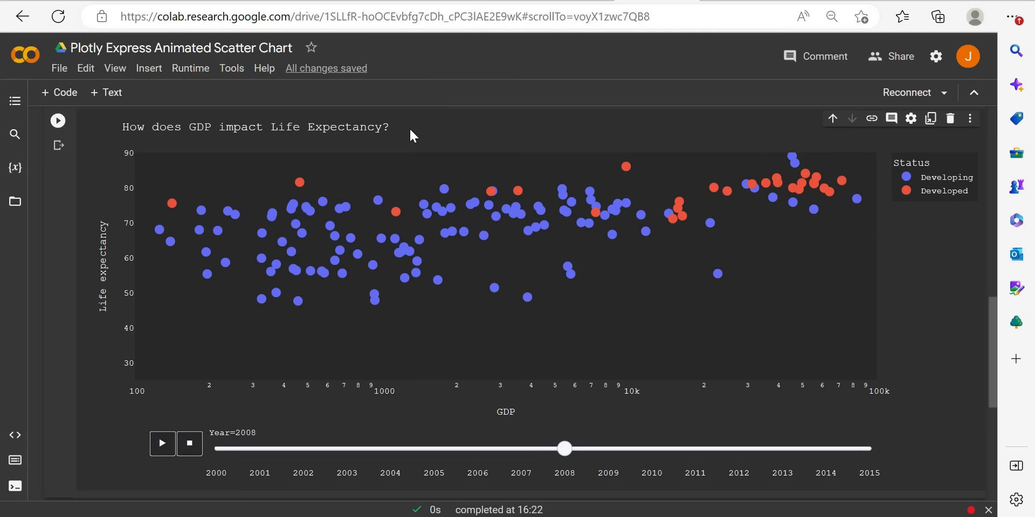
pyautogui.moveTo(104, 223)
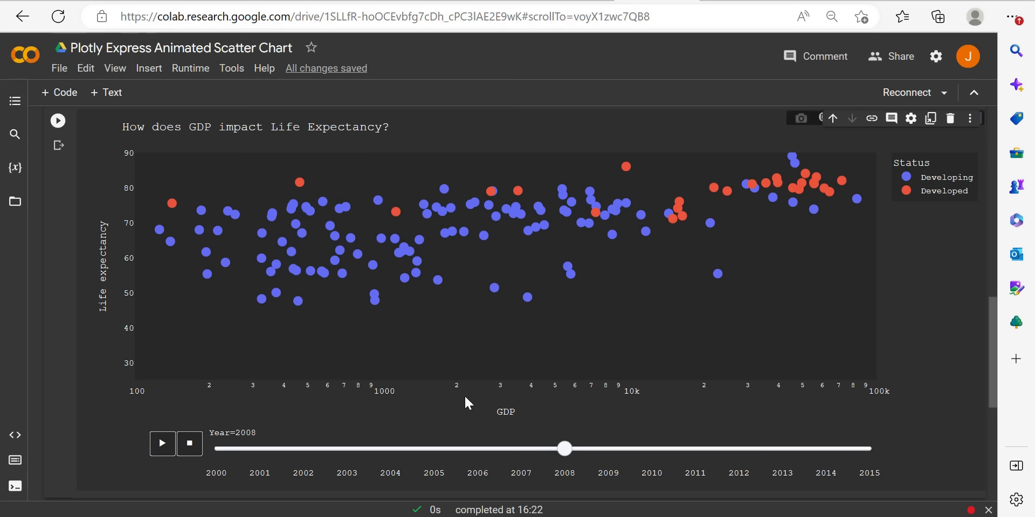
pyautogui.moveTo(395, 214)
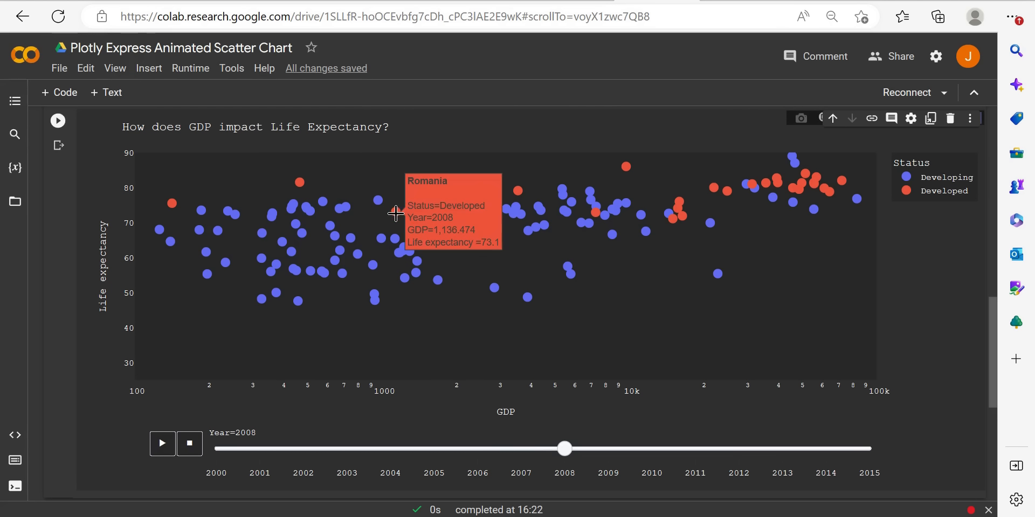
pyautogui.moveTo(532, 188)
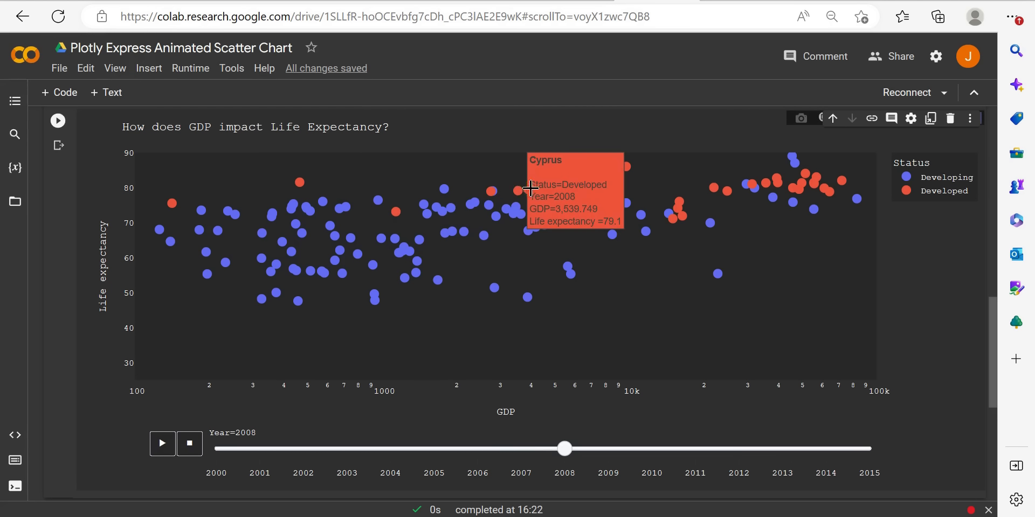
pyautogui.moveTo(491, 191)
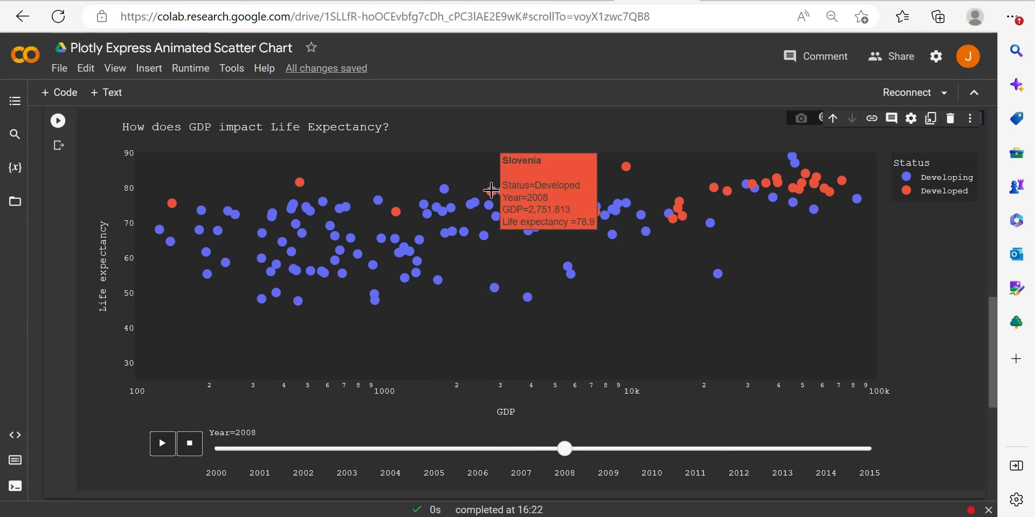
pyautogui.moveTo(932, 202)
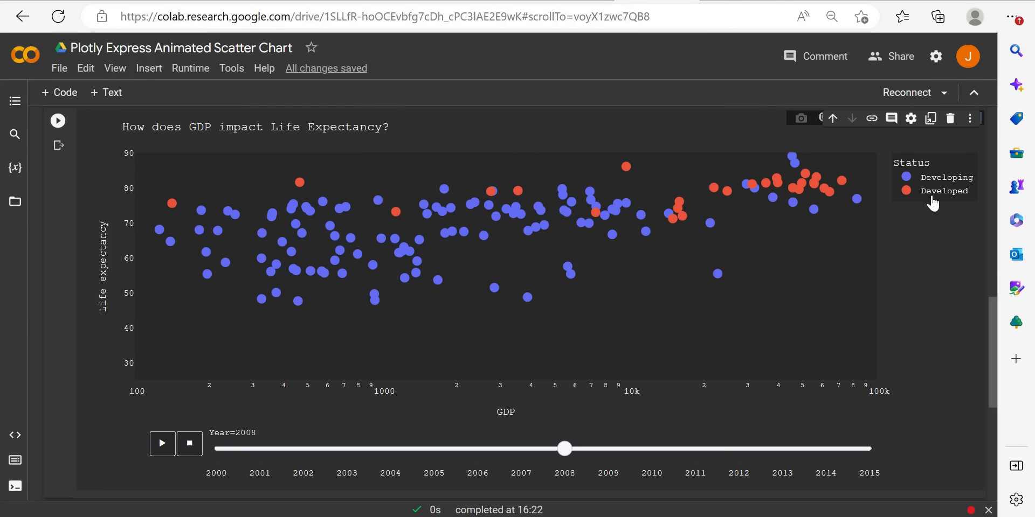
pyautogui.moveTo(777, 189)
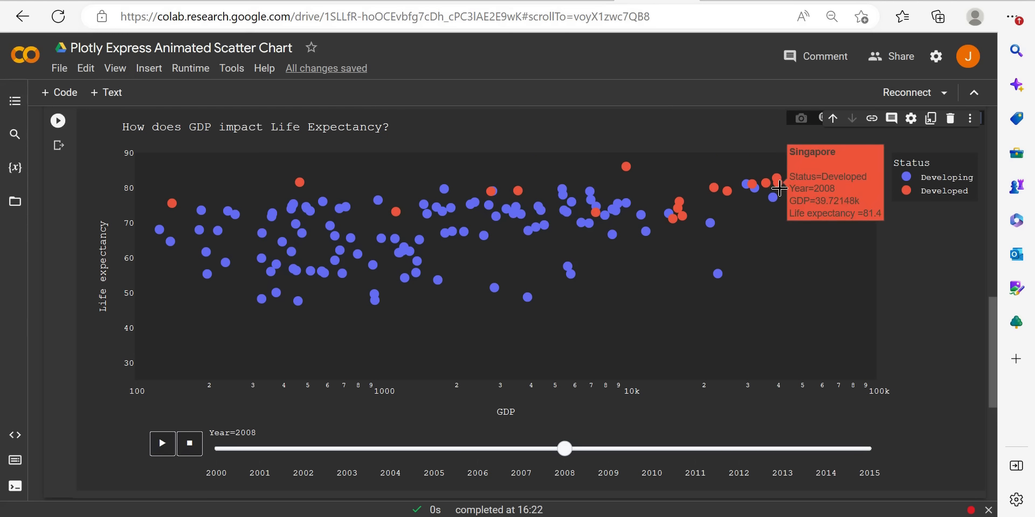
pyautogui.moveTo(779, 179)
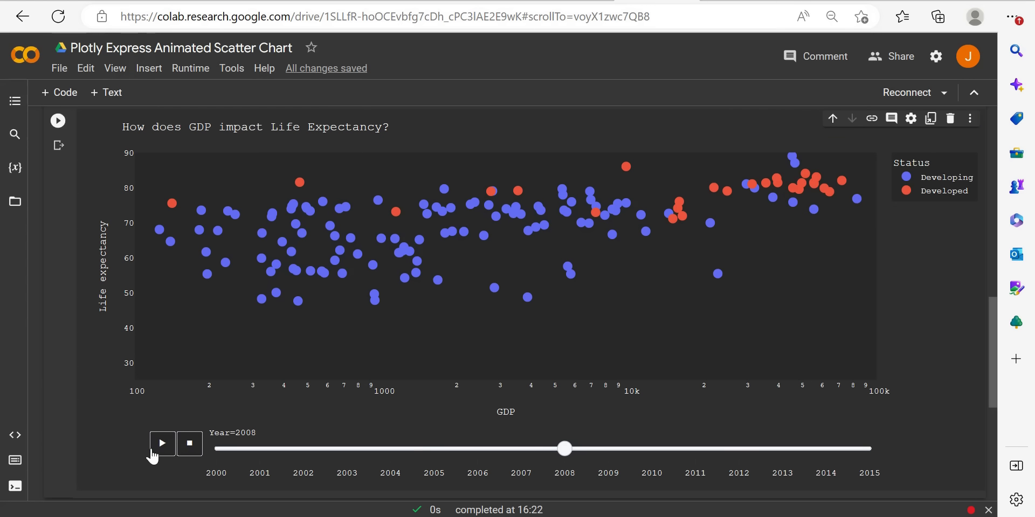
# Play the GDP vs life expectancy animation and replay it from the first year.
pyautogui.click(162, 443)
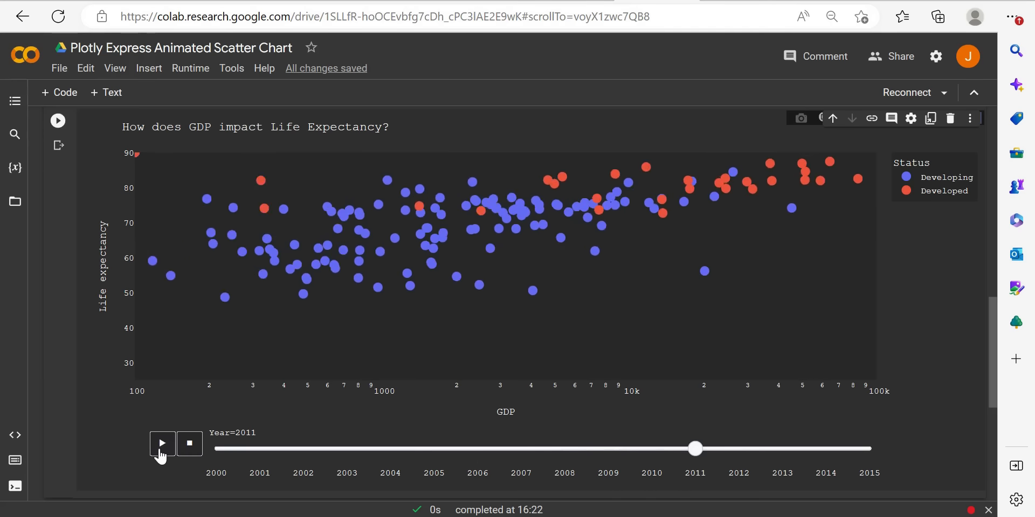
pyautogui.moveTo(694, 449); pyautogui.dragTo(870, 449)
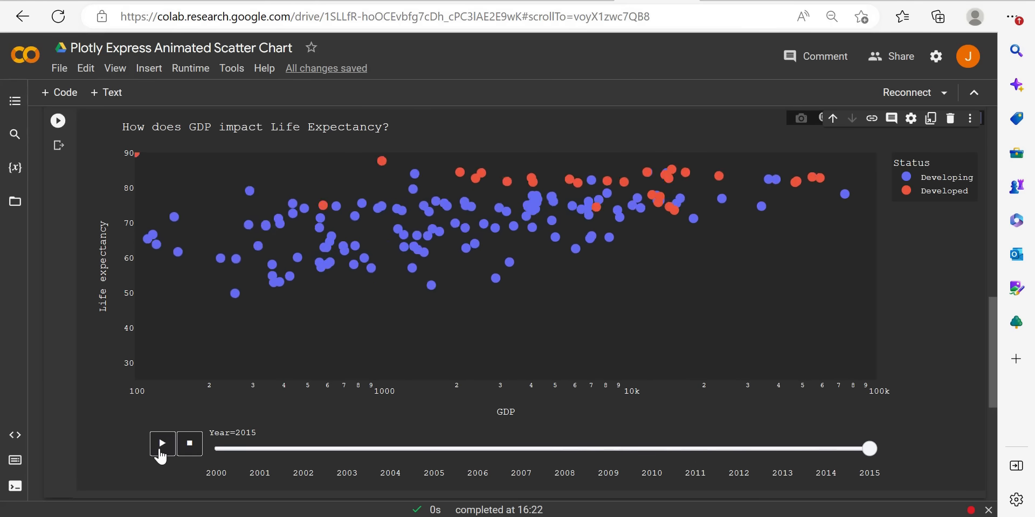
pyautogui.click(162, 443)
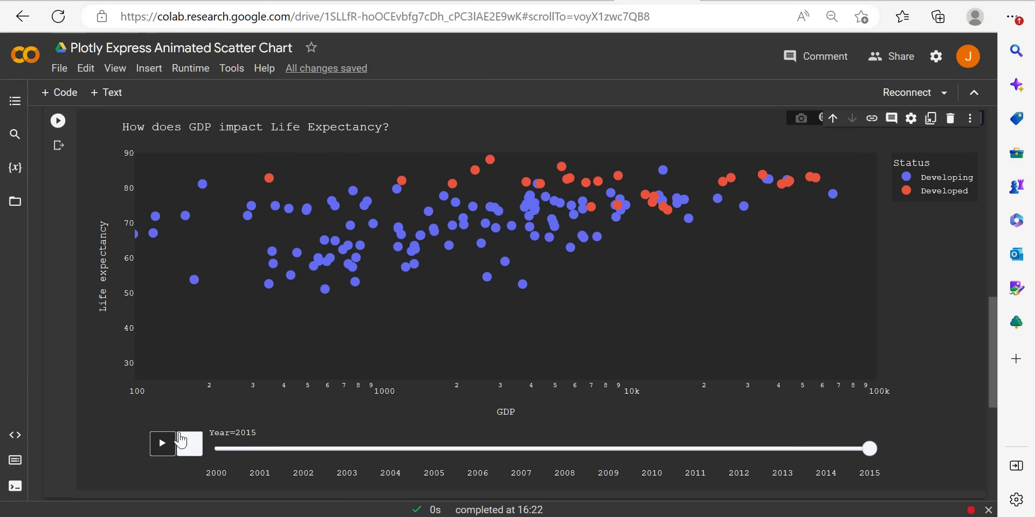
pyautogui.click(161, 443)
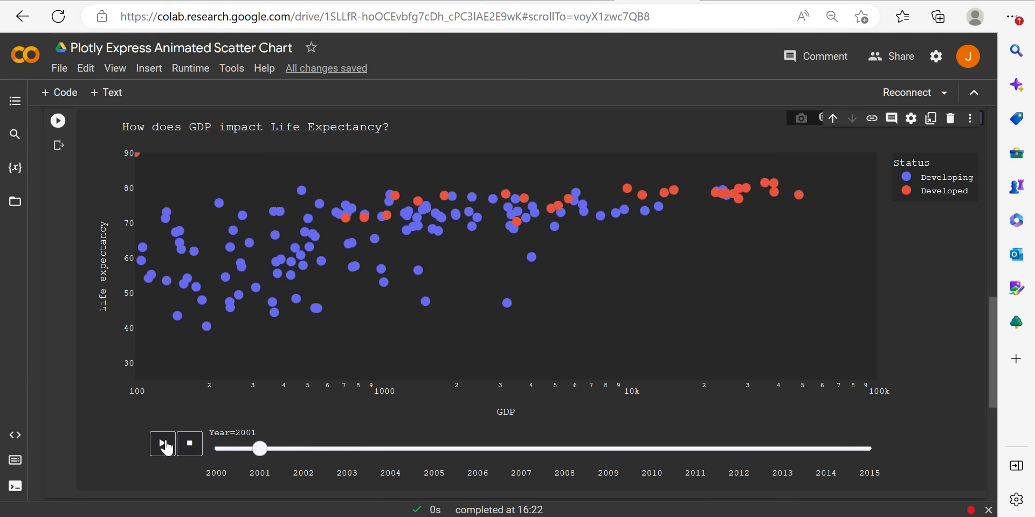
pyautogui.click(162, 443)
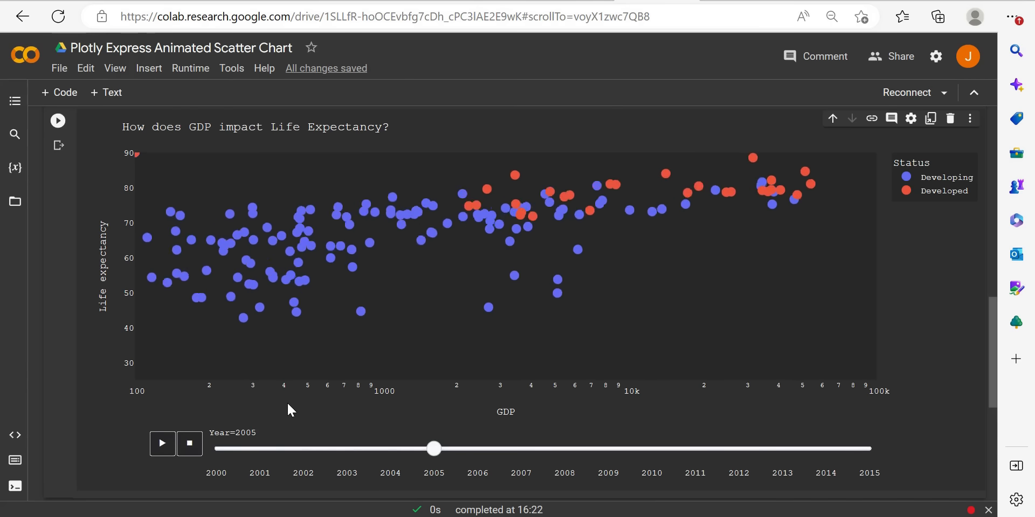
pyautogui.moveTo(434, 449); pyautogui.dragTo(607, 448)
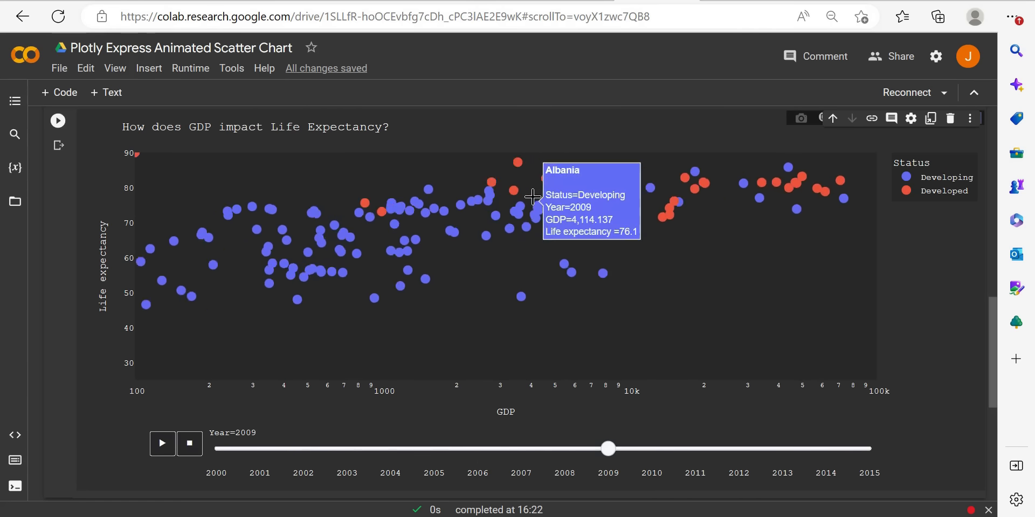
pyautogui.moveTo(607, 449); pyautogui.dragTo(782, 449)
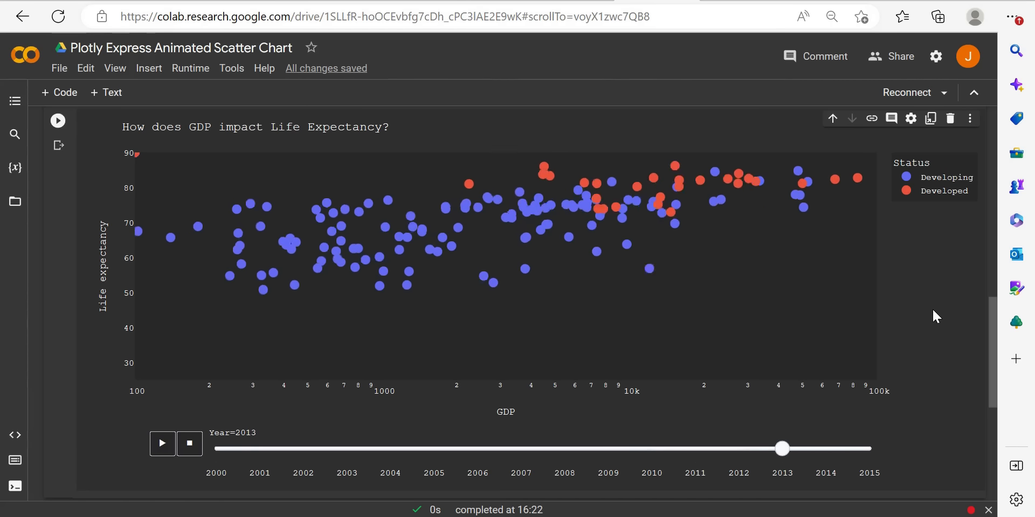
pyautogui.moveTo(782, 449); pyautogui.dragTo(870, 449)
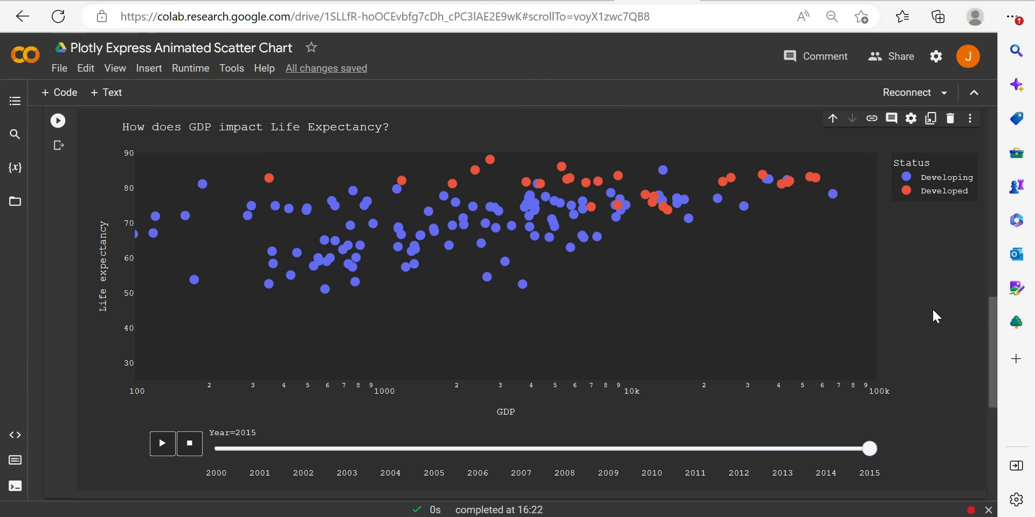
pyautogui.moveTo(518, 185)
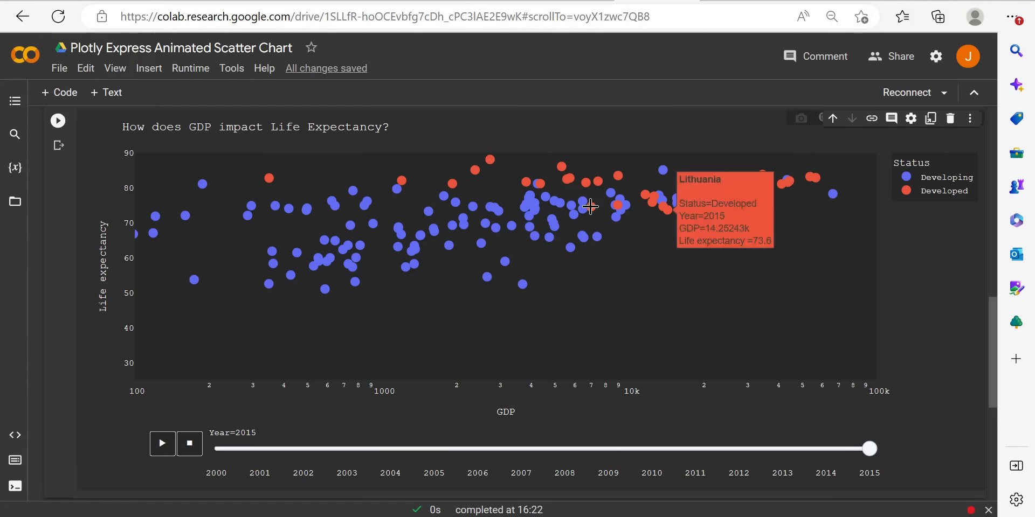
pyautogui.moveTo(568, 446)
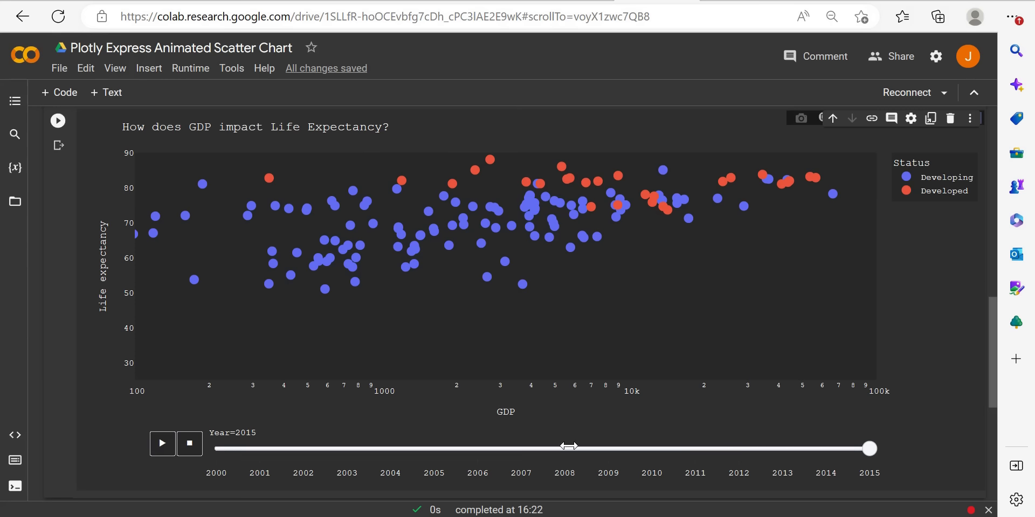
# Drag the year slider back through 2010 and 2006 to show the 2007 chart.
pyautogui.moveTo(868, 449); pyautogui.dragTo(652, 449)
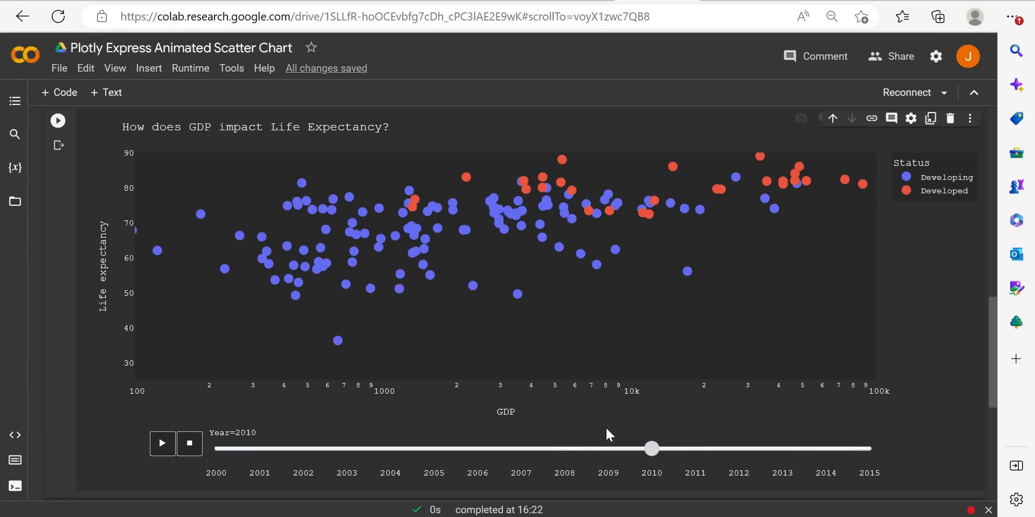
pyautogui.moveTo(651, 449); pyautogui.dragTo(477, 449)
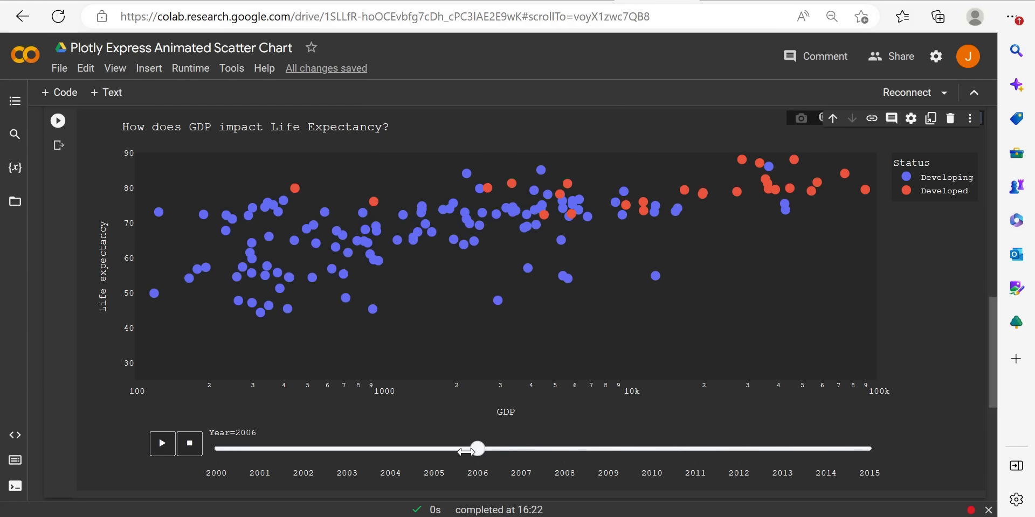
pyautogui.moveTo(477, 449); pyautogui.dragTo(520, 449)
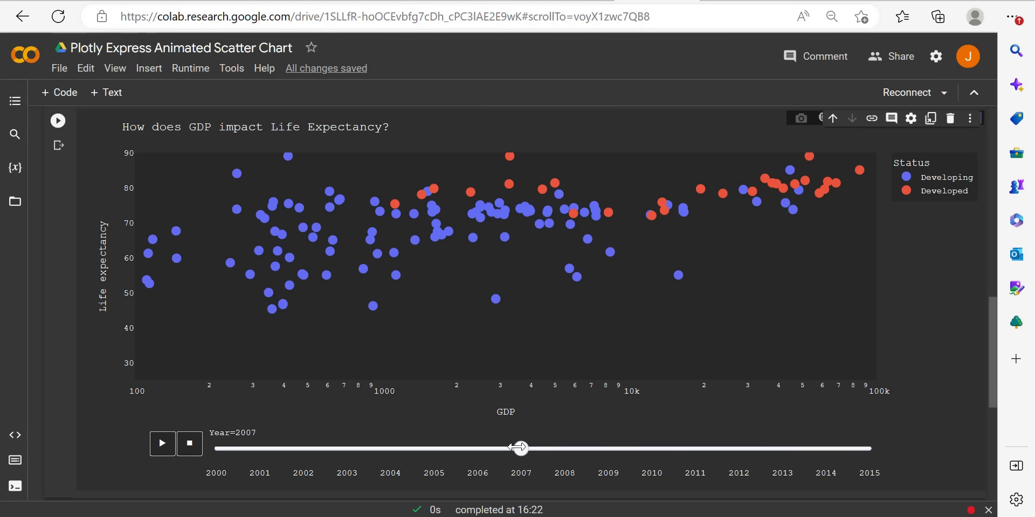
pyautogui.moveTo(520, 448); pyautogui.dragTo(608, 449)
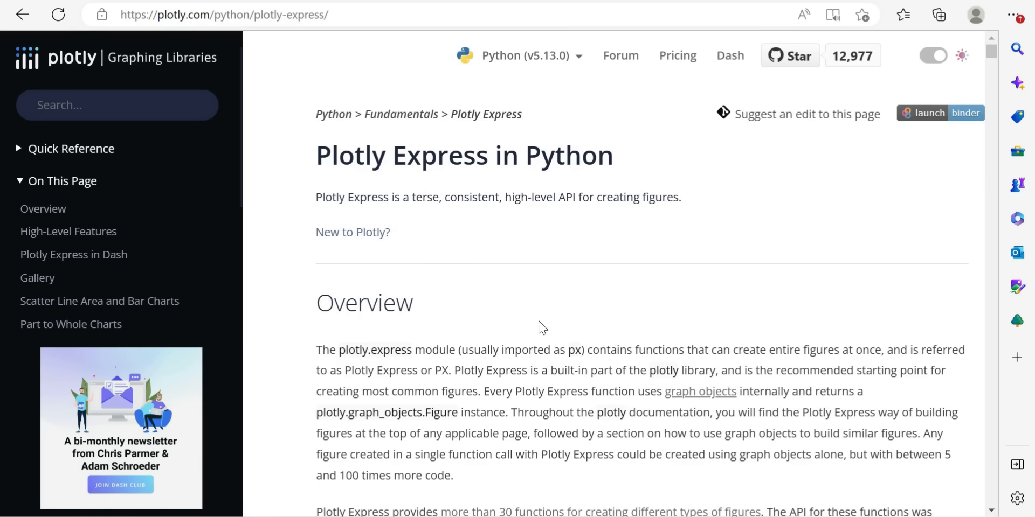
# Scroll the Plotly Express page down to the Overview's 30+ functions text and SciPy 2021 video.
pyautogui.scroll(-3)
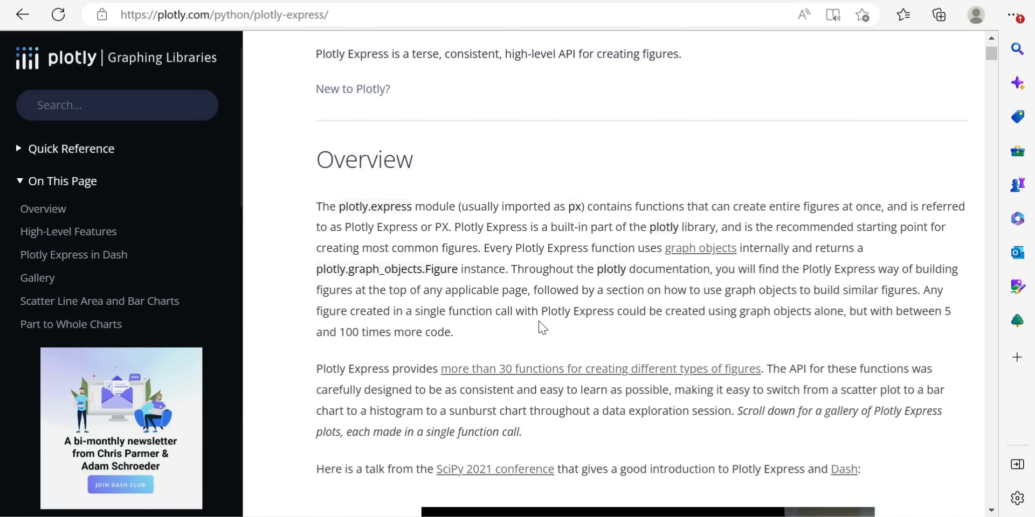
pyautogui.scroll(-3)
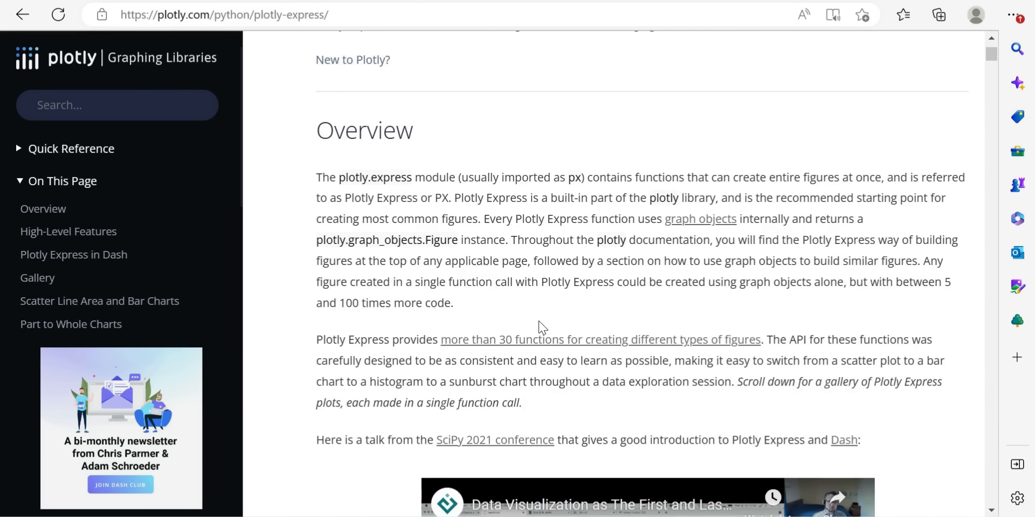
pyautogui.scroll(-3)
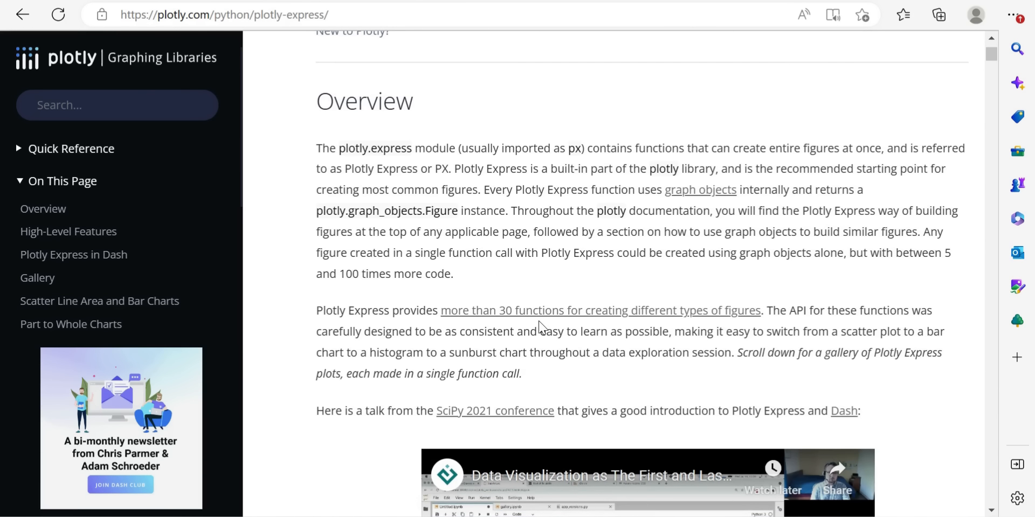
pyautogui.scroll(-3)
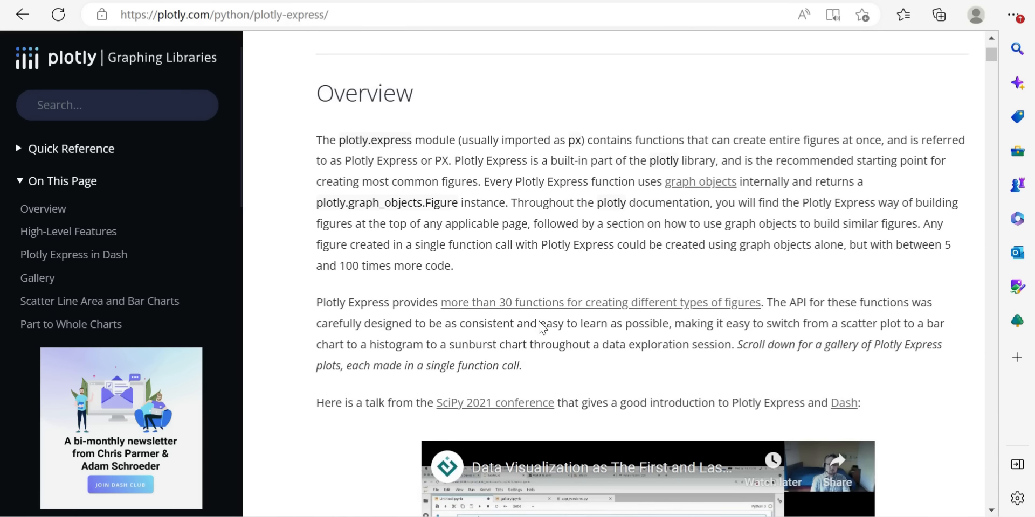
pyautogui.moveTo(623, 210)
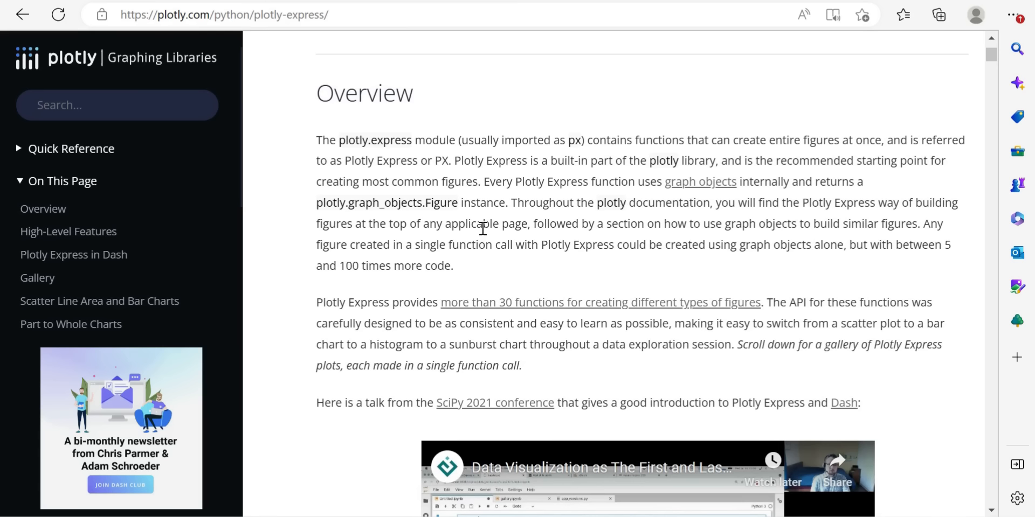
pyautogui.moveTo(525, 226)
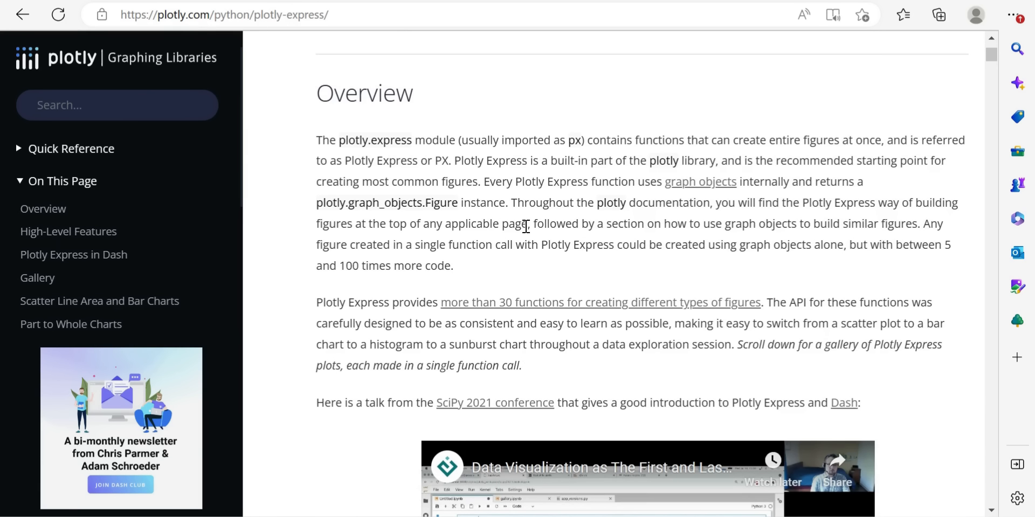
pyautogui.moveTo(658, 264)
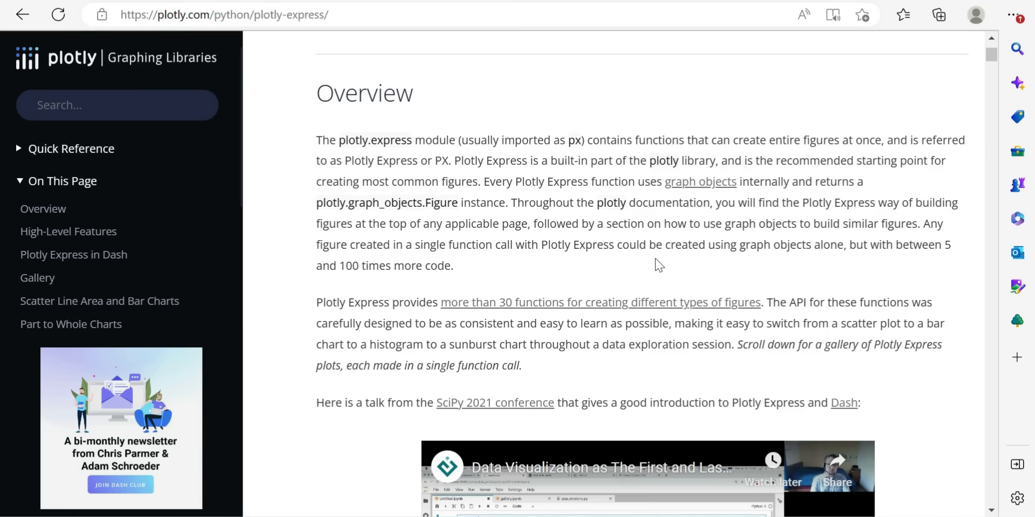
# Scroll past the SciPy talk video to the function list, from Basics to Ternary Charts.
pyautogui.scroll(-3)
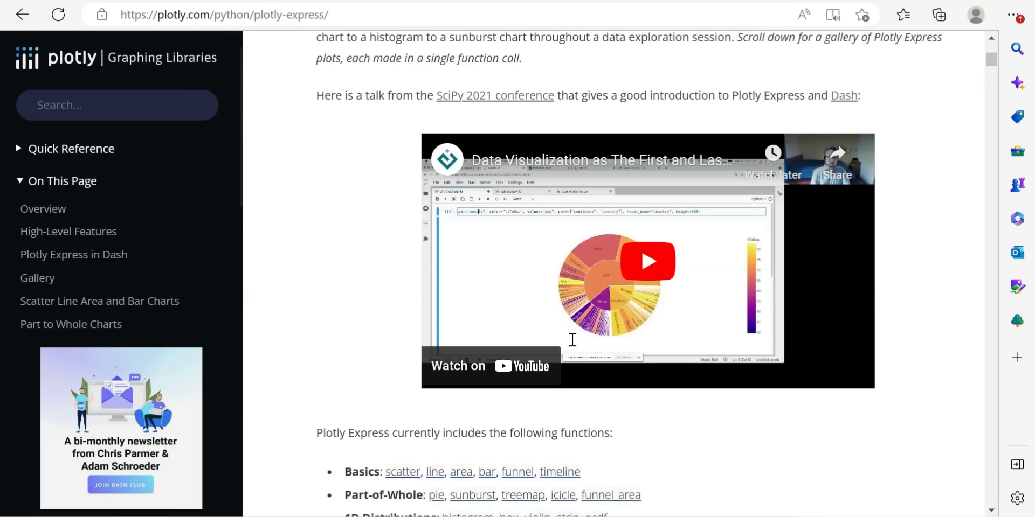
pyautogui.scroll(-3)
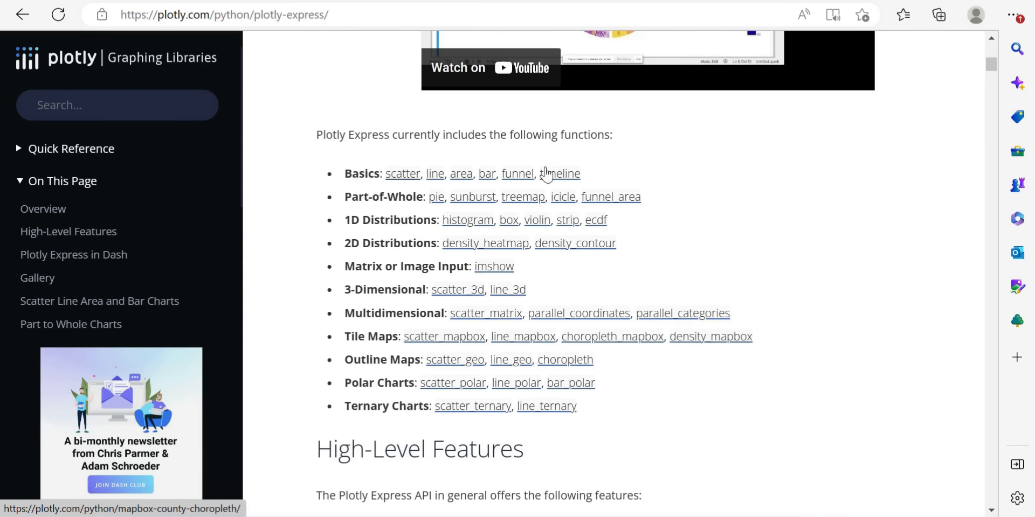
pyautogui.moveTo(368, 167)
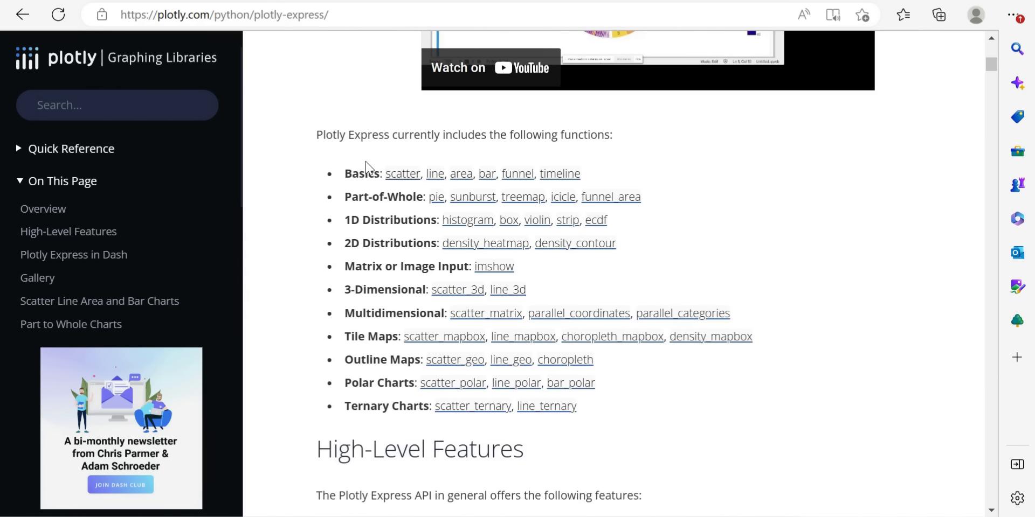
pyautogui.moveTo(372, 177)
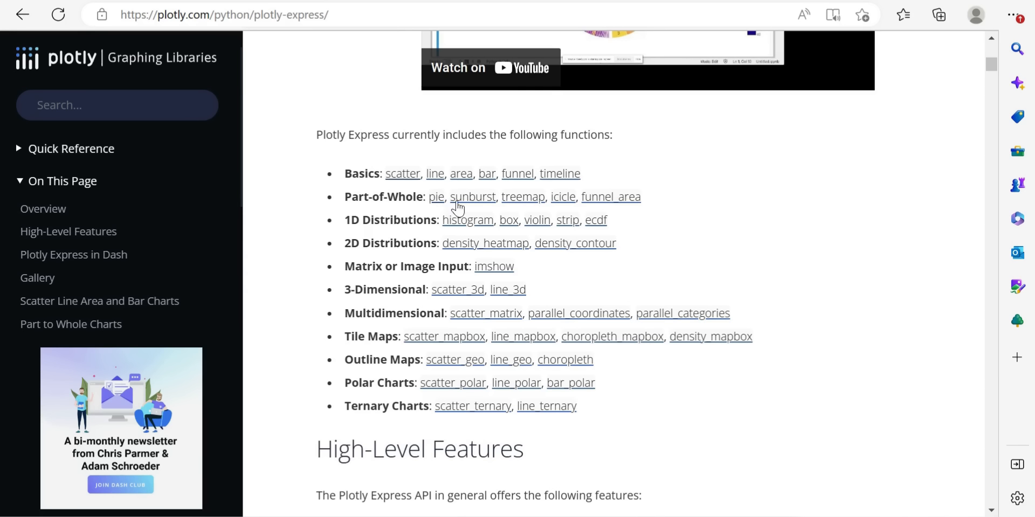
pyautogui.moveTo(379, 170)
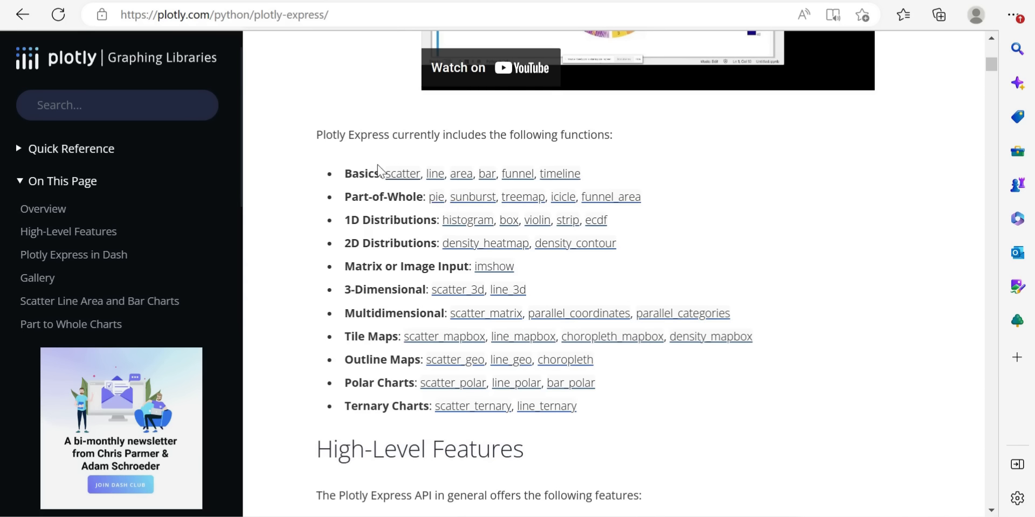
pyautogui.moveTo(617, 215)
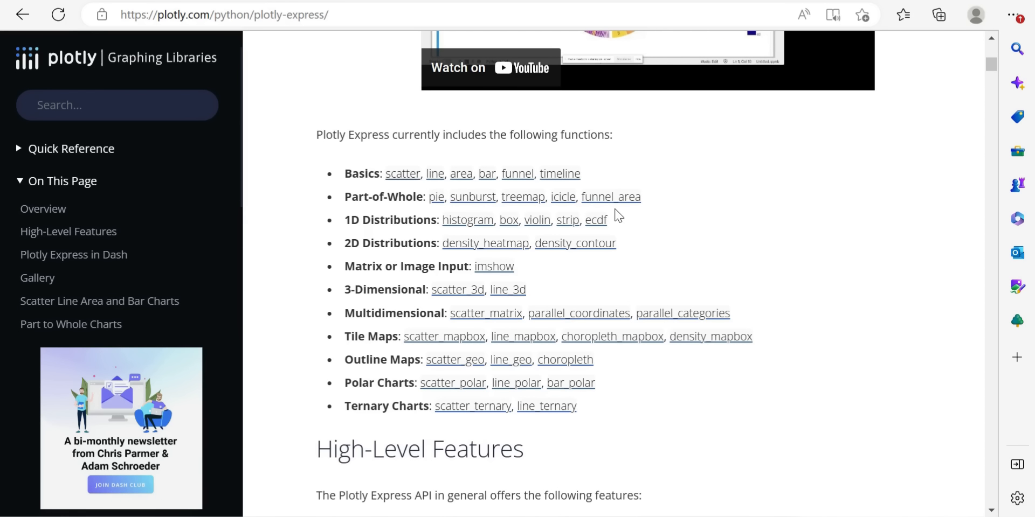
pyautogui.moveTo(363, 215)
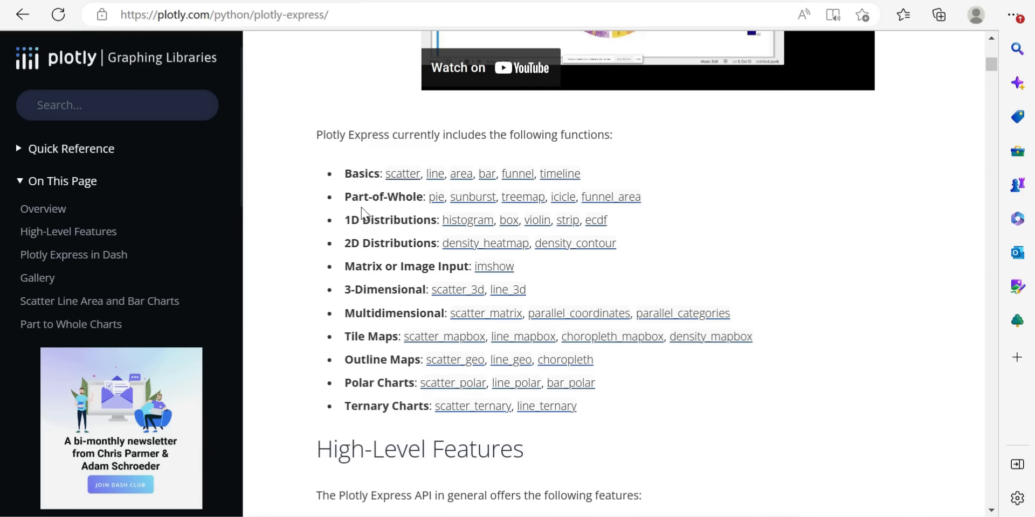
# Scroll past High-Level Features and the Dash scatter-matrix demo to the Gallery's first px.scatter example.
pyautogui.scroll(-3)
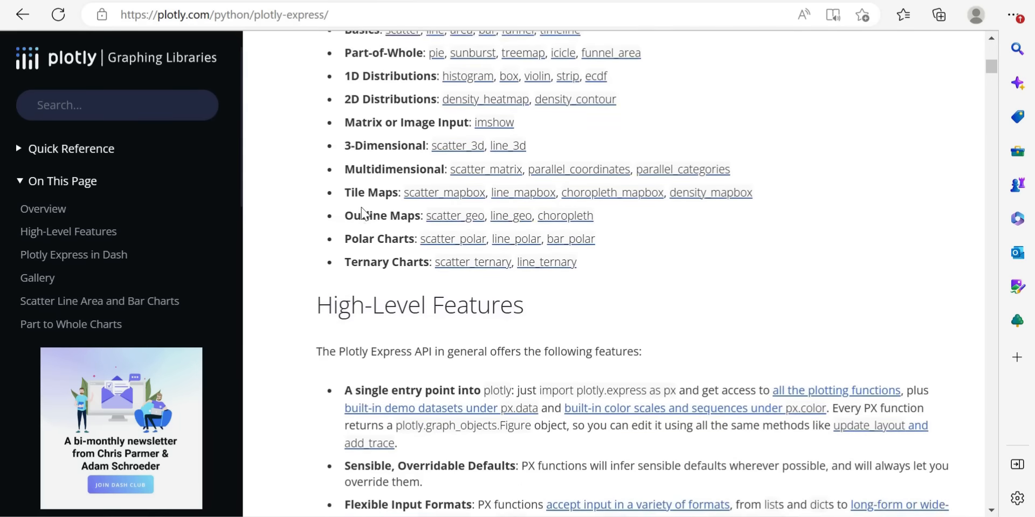
pyautogui.scroll(-3)
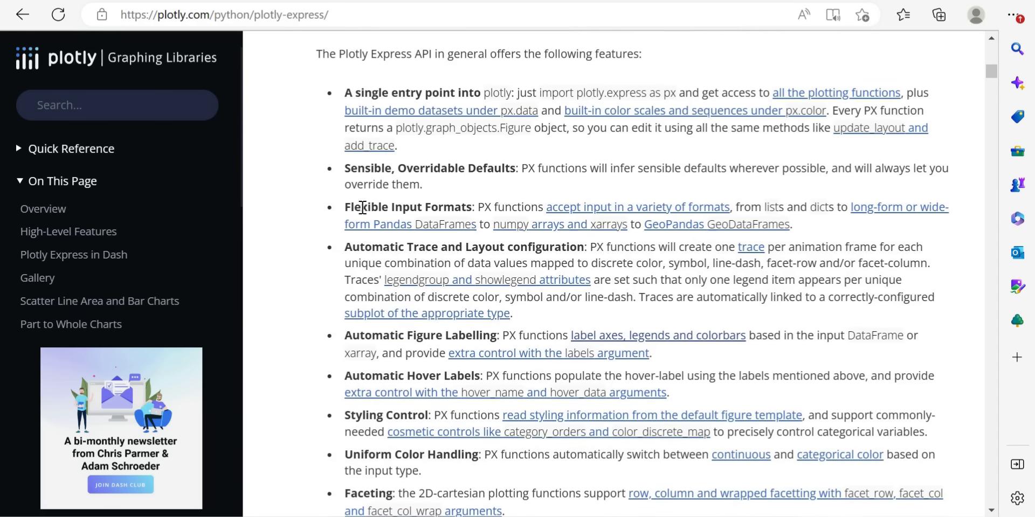
pyautogui.scroll(-3)
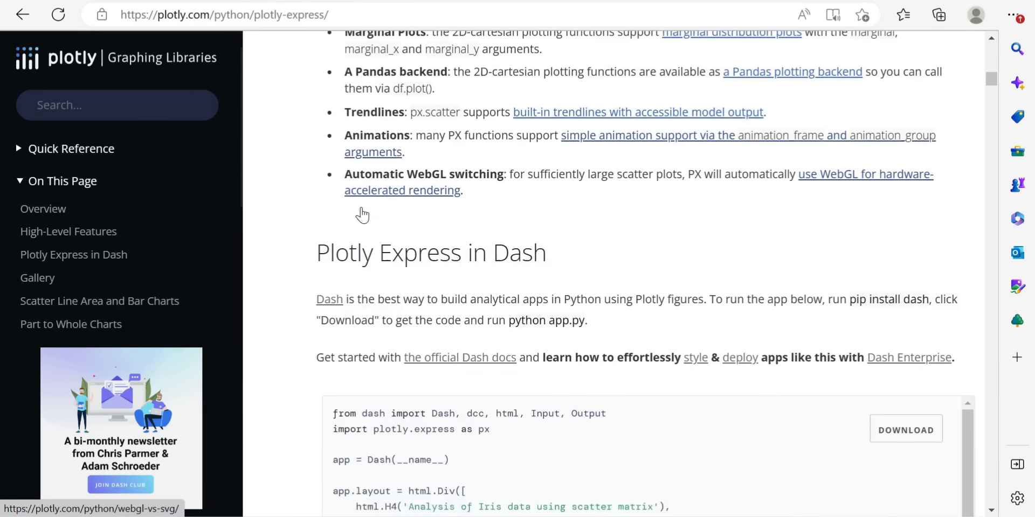
pyautogui.scroll(-3)
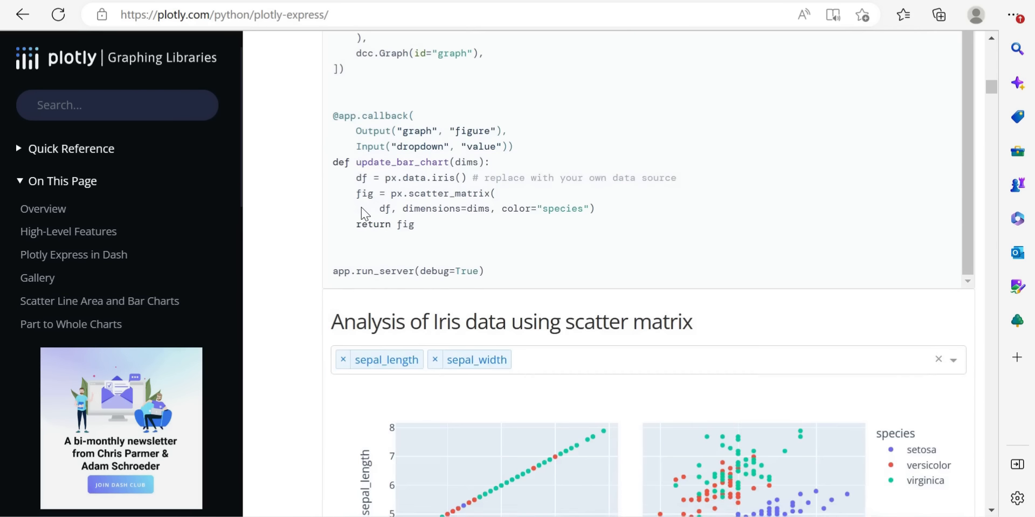
pyautogui.scroll(-3)
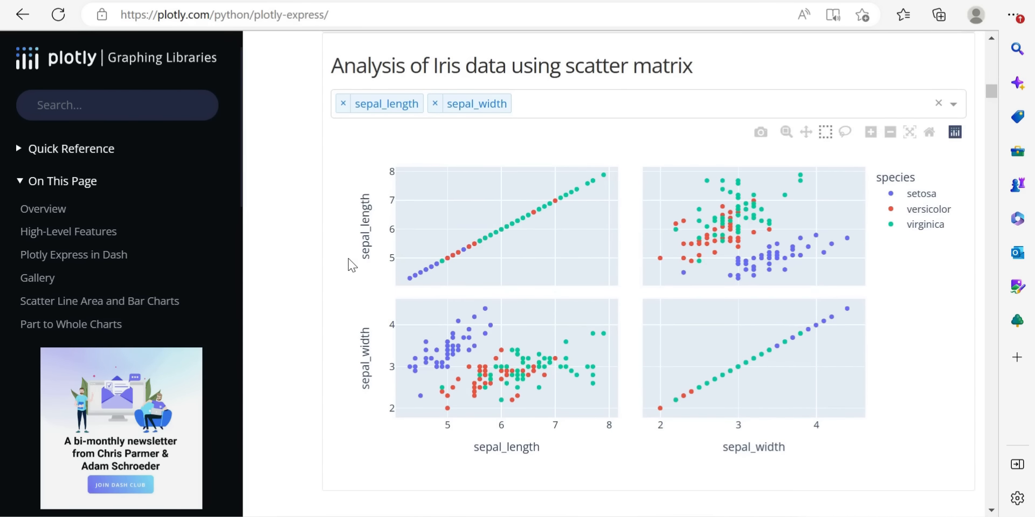
pyautogui.moveTo(277, 247)
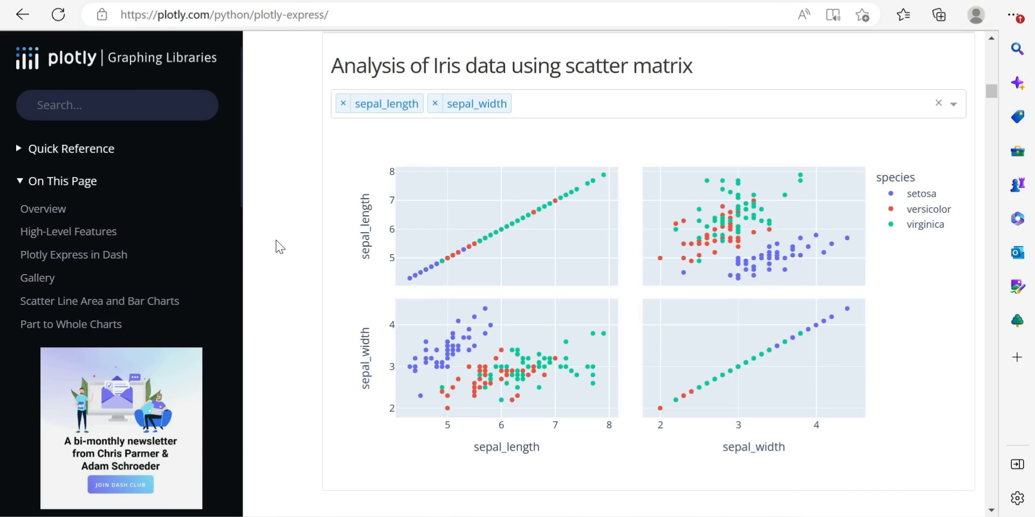
pyautogui.moveTo(256, 313)
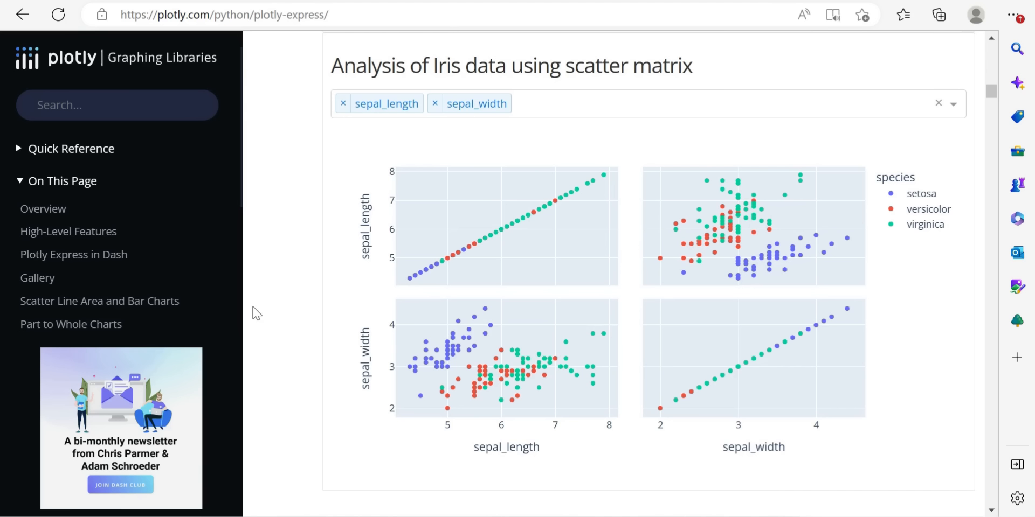
pyautogui.moveTo(273, 280)
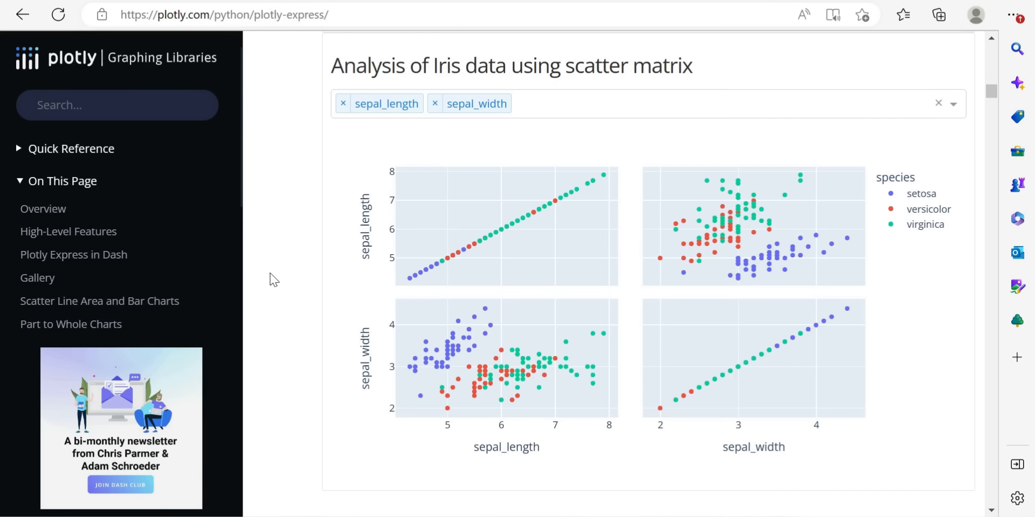
pyautogui.moveTo(341, 349)
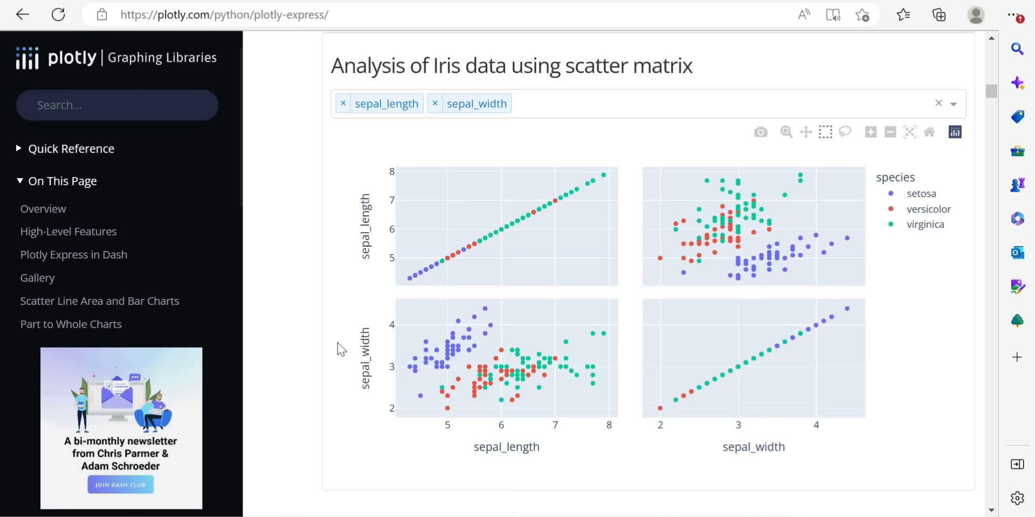
pyautogui.scroll(-3)
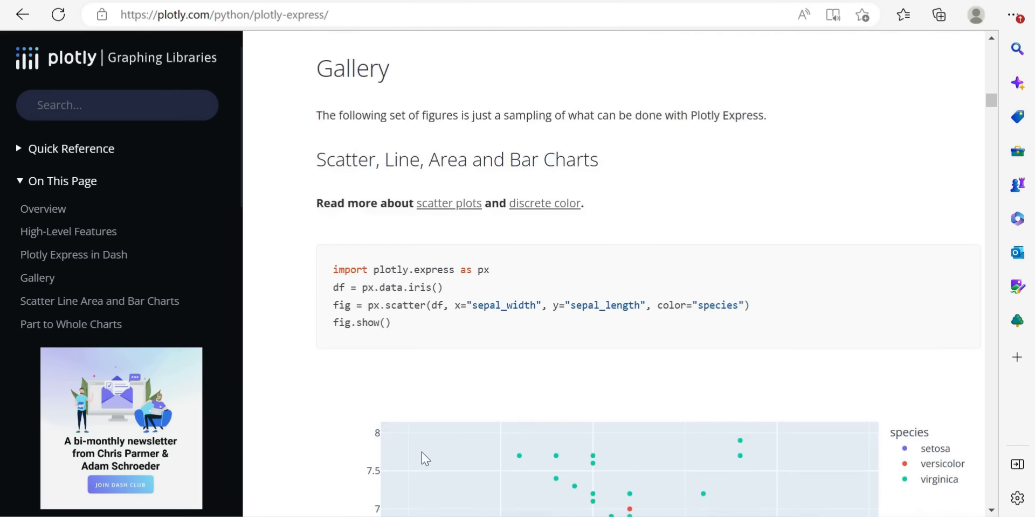
# Scroll the Gallery past marginal, bar and scatter matrix examples to the GDP vs life expectancy bubble chart.
pyautogui.scroll(-3)
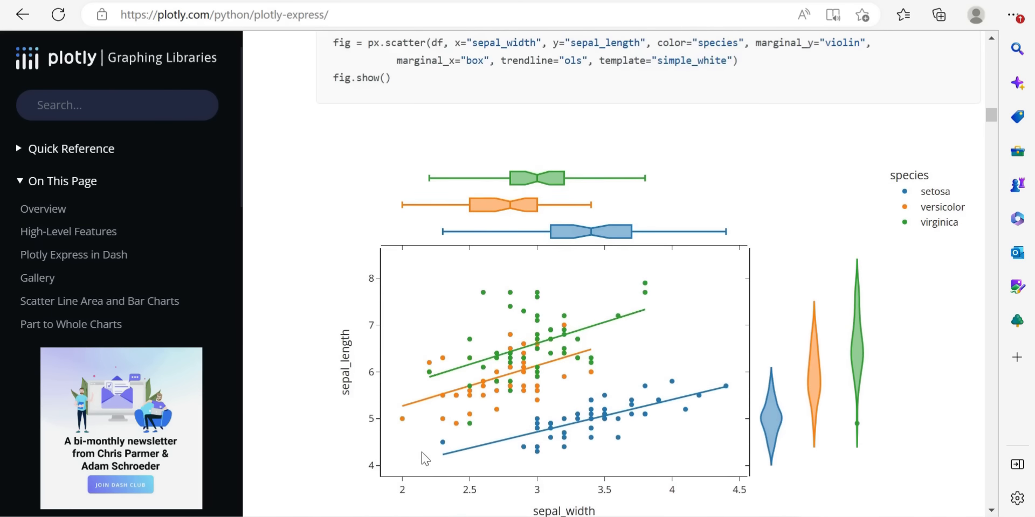
pyautogui.scroll(-3)
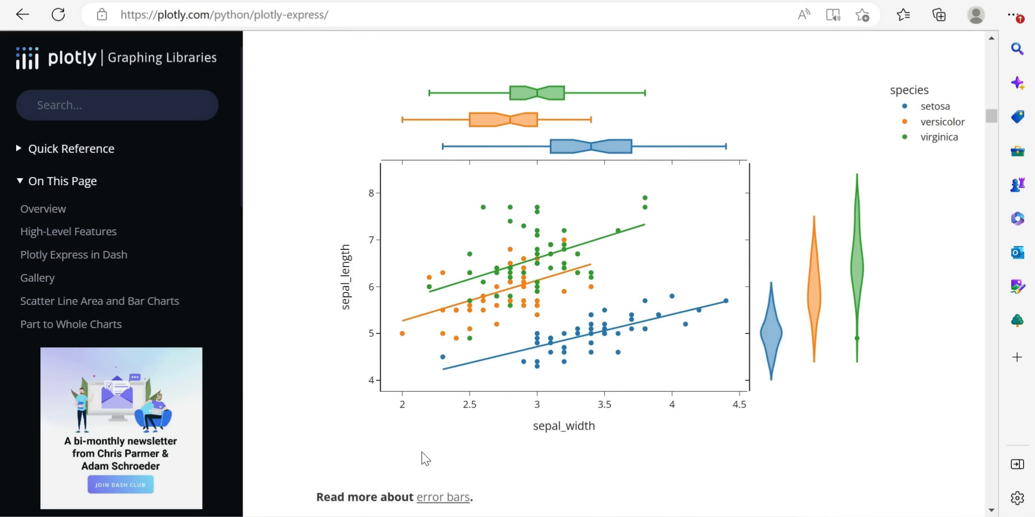
pyautogui.scroll(-3)
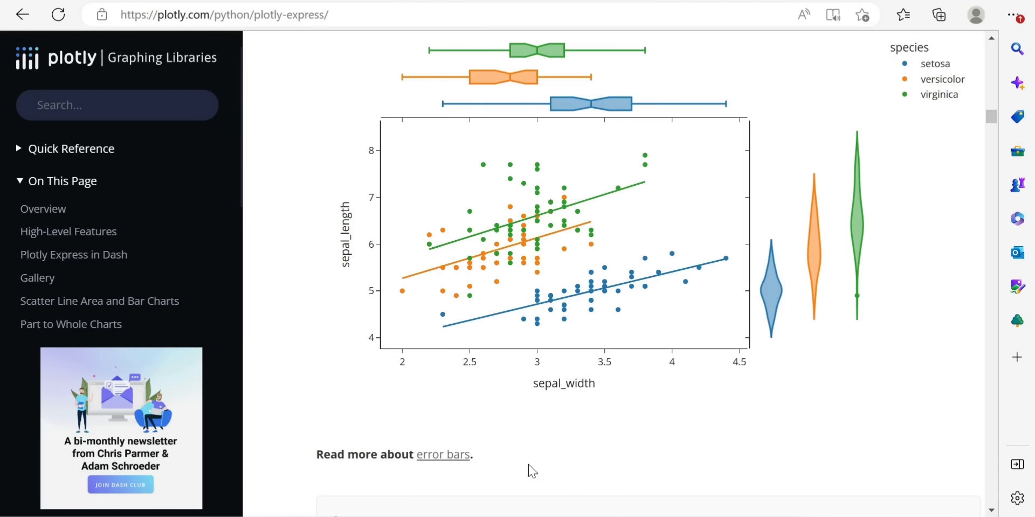
pyautogui.scroll(-3)
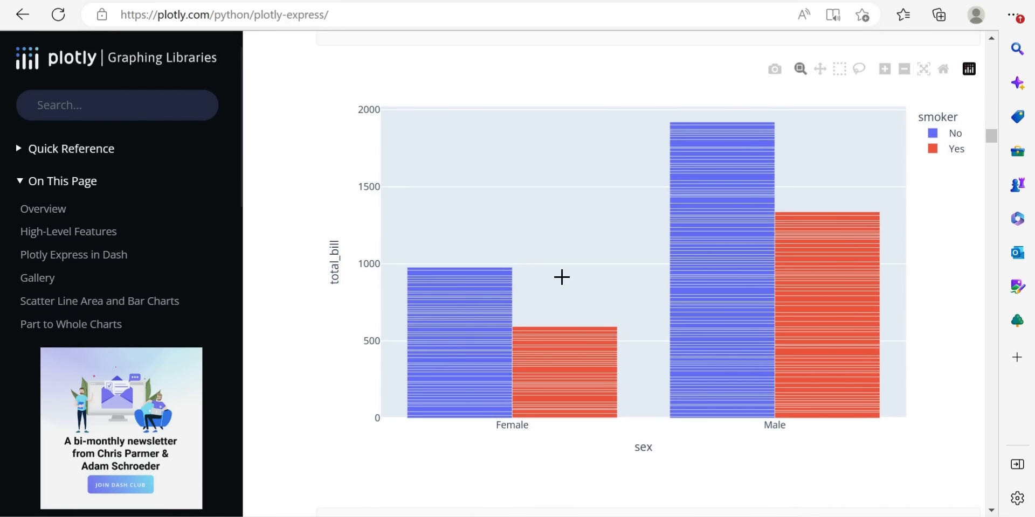
pyautogui.moveTo(639, 509)
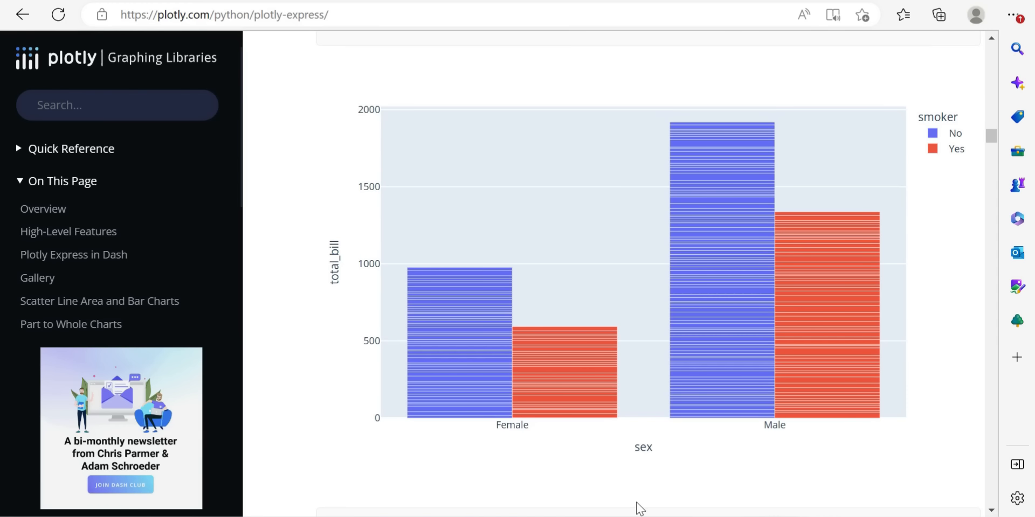
pyautogui.scroll(-3)
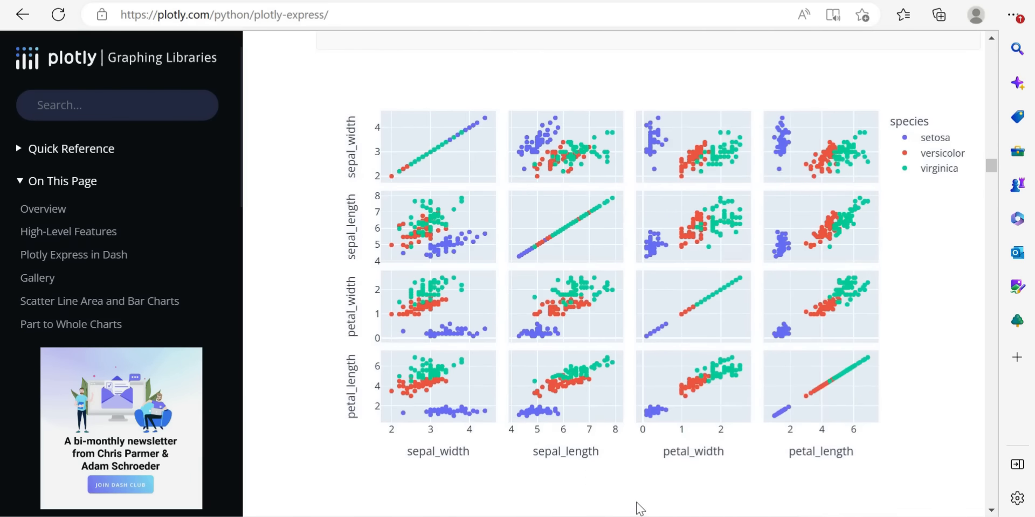
pyautogui.scroll(-3)
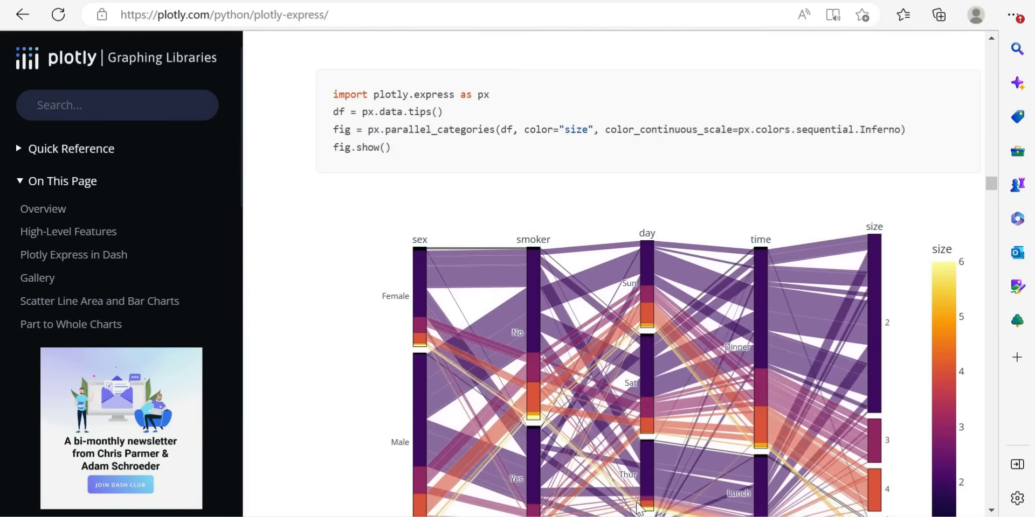
pyautogui.scroll(-3)
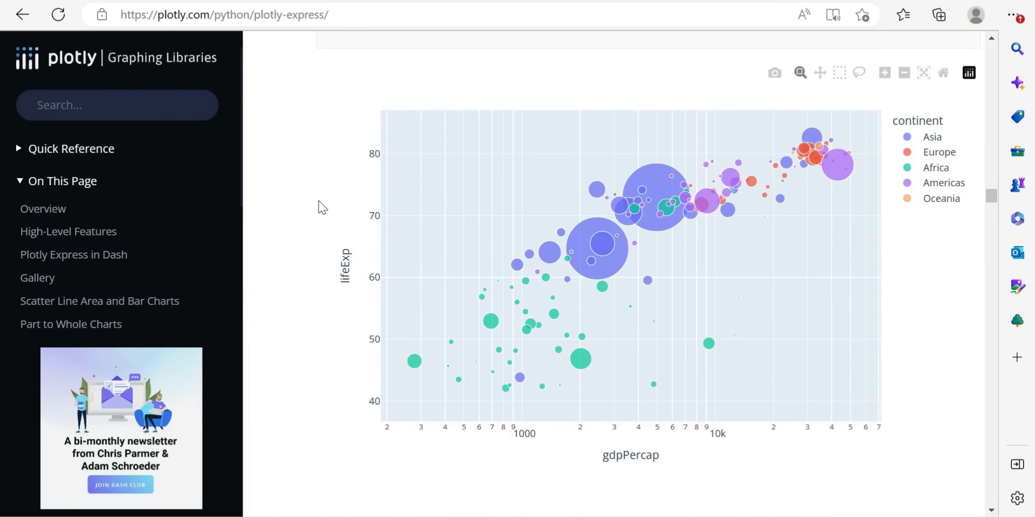
pyautogui.moveTo(602, 230)
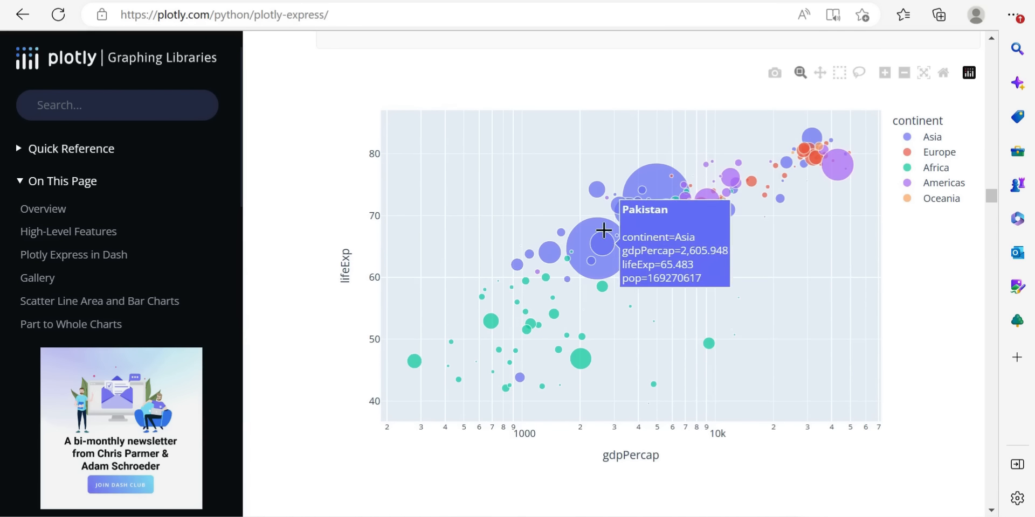
pyautogui.scroll(-3)
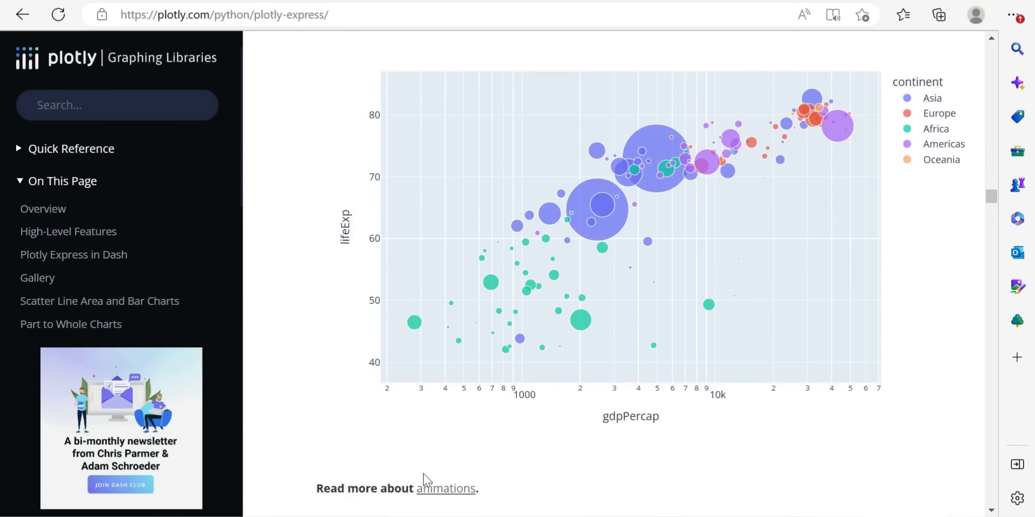
pyautogui.scroll(-3)
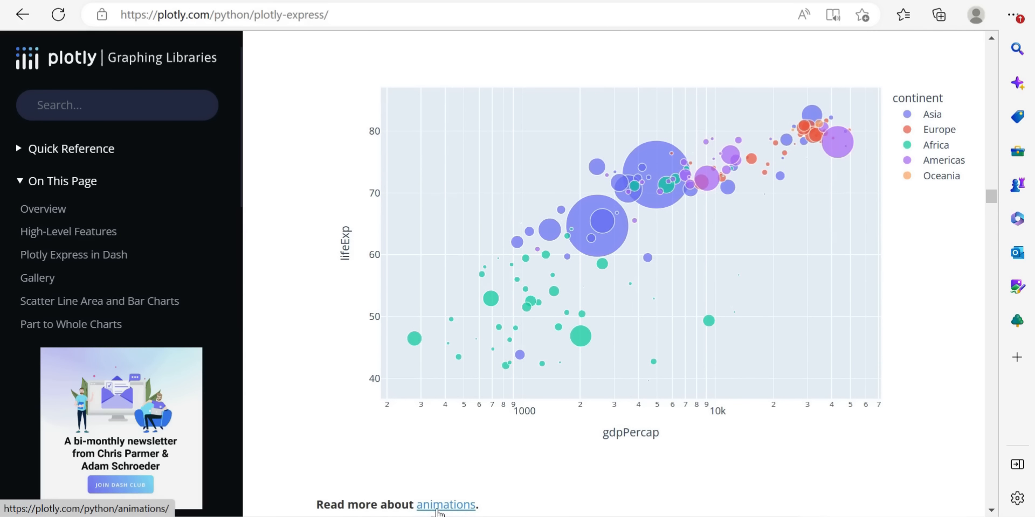
pyautogui.scroll(-3)
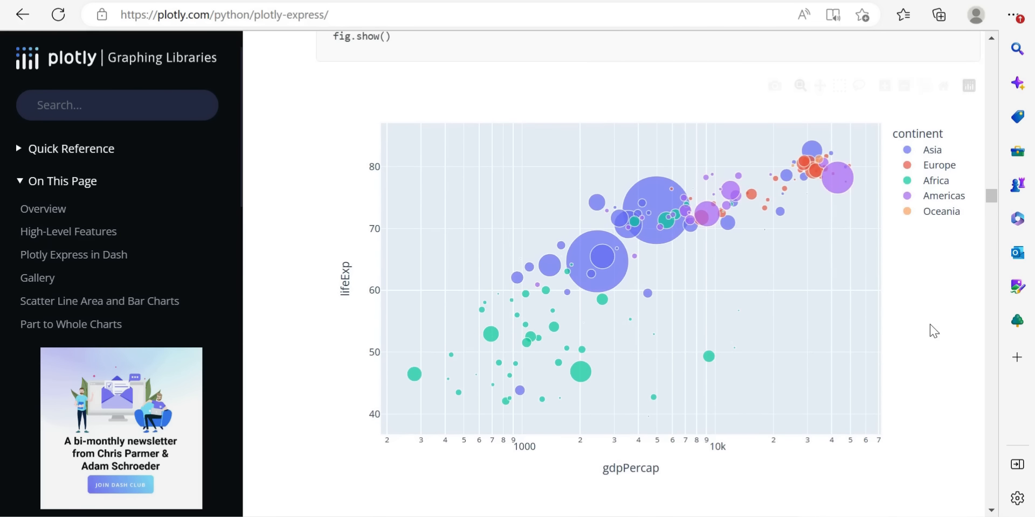
pyautogui.moveTo(617, 460)
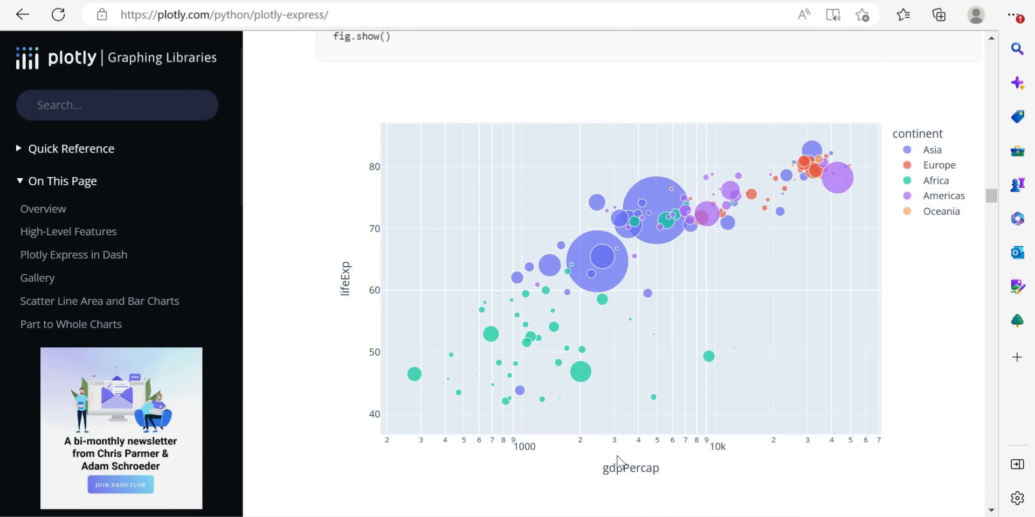
pyautogui.moveTo(626, 471)
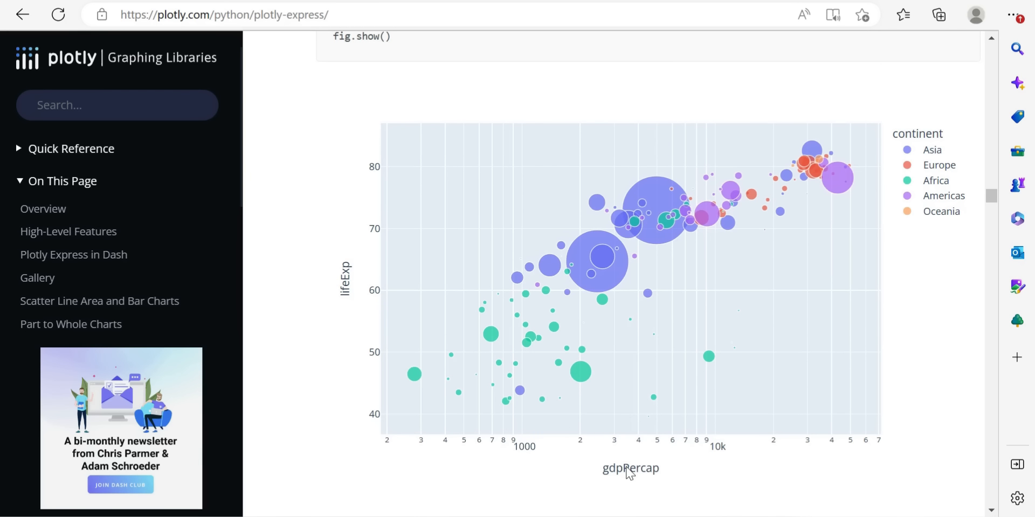
pyautogui.moveTo(612, 259)
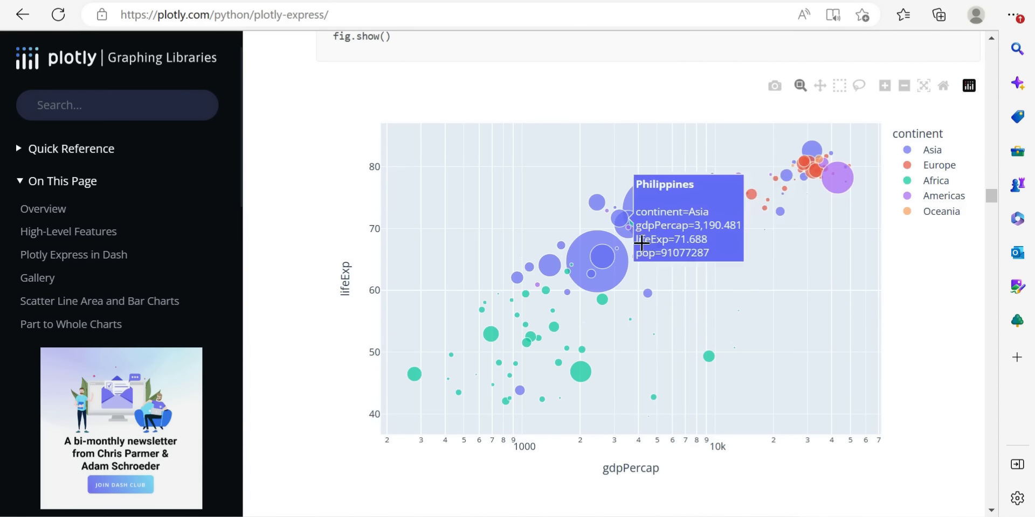
pyautogui.moveTo(602, 234)
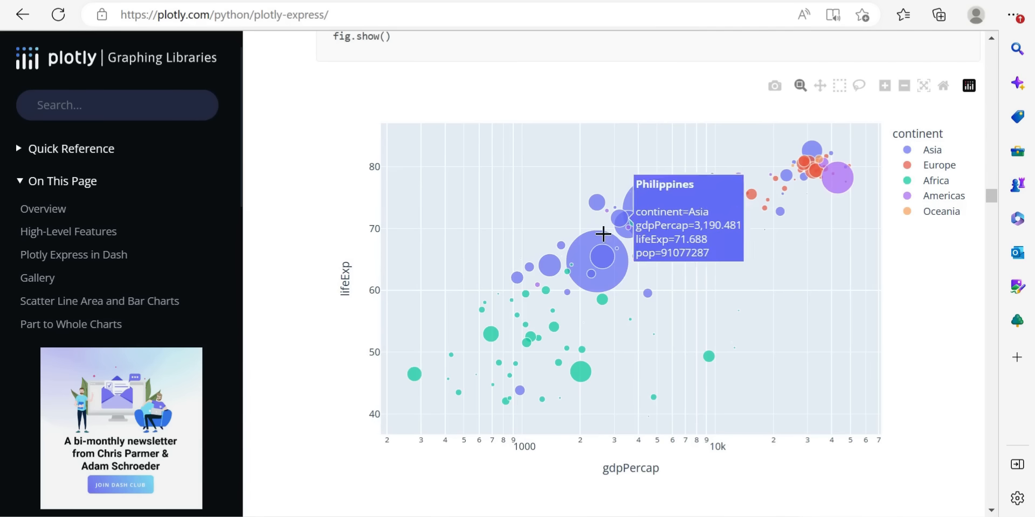
pyautogui.moveTo(373, 220)
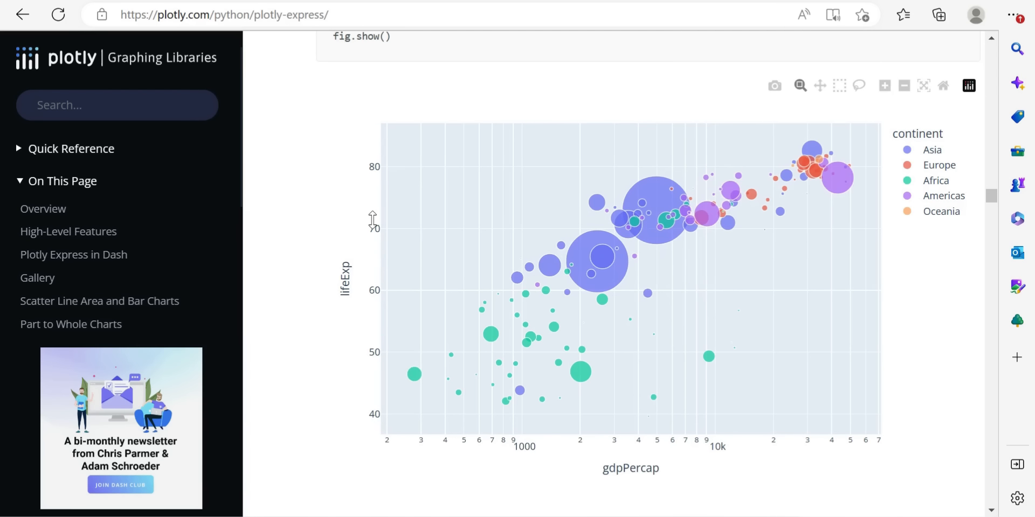
pyautogui.moveTo(631, 475)
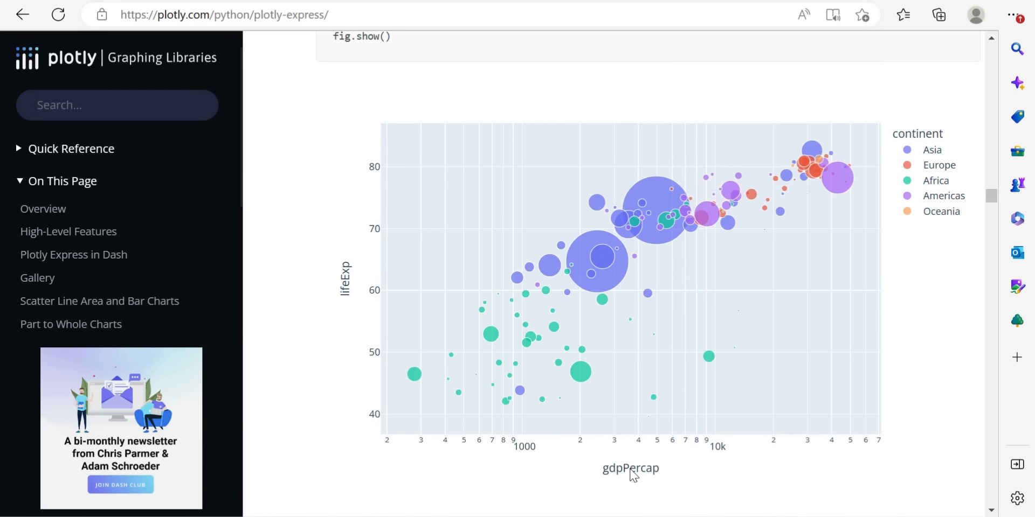
pyautogui.moveTo(640, 210)
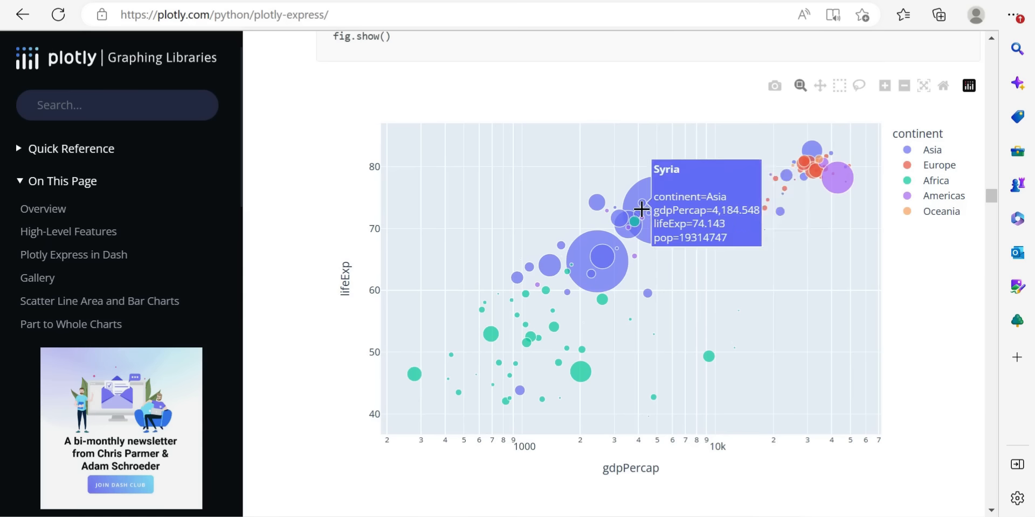
pyautogui.moveTo(925, 325)
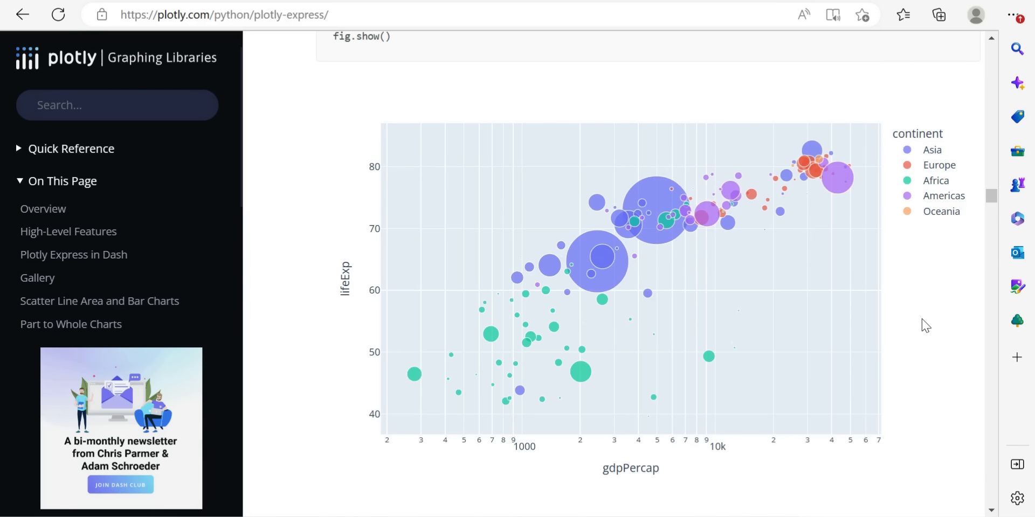
pyautogui.moveTo(930, 314)
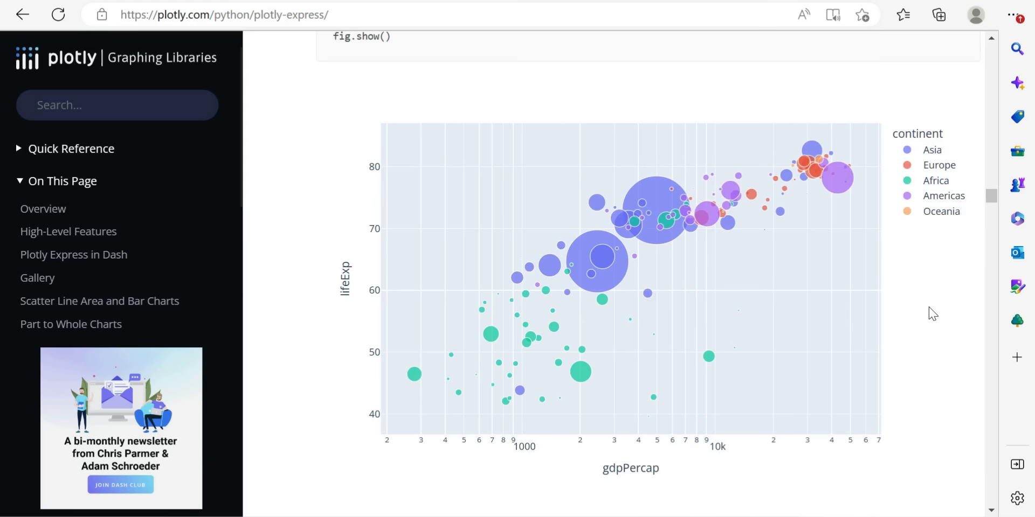
pyautogui.moveTo(744, 5)
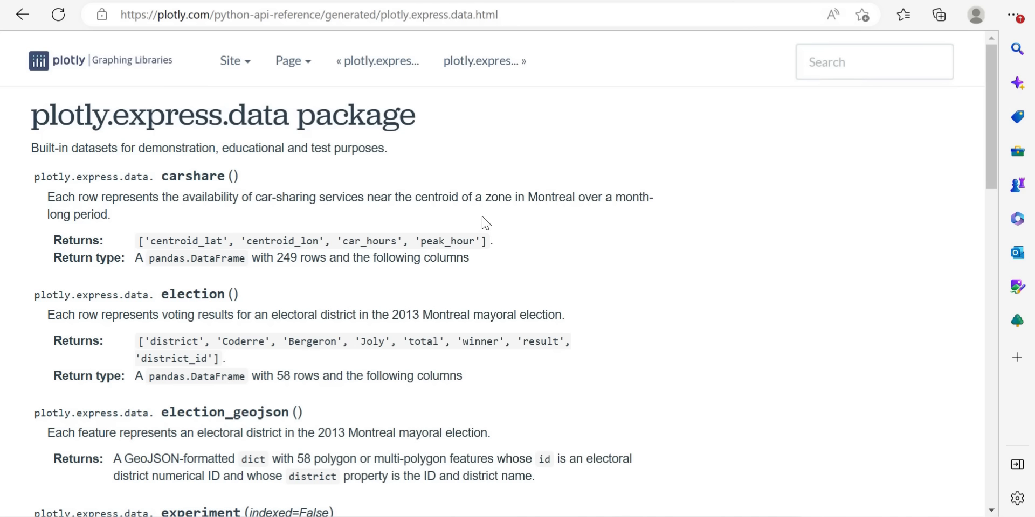
pyautogui.moveTo(356, 183)
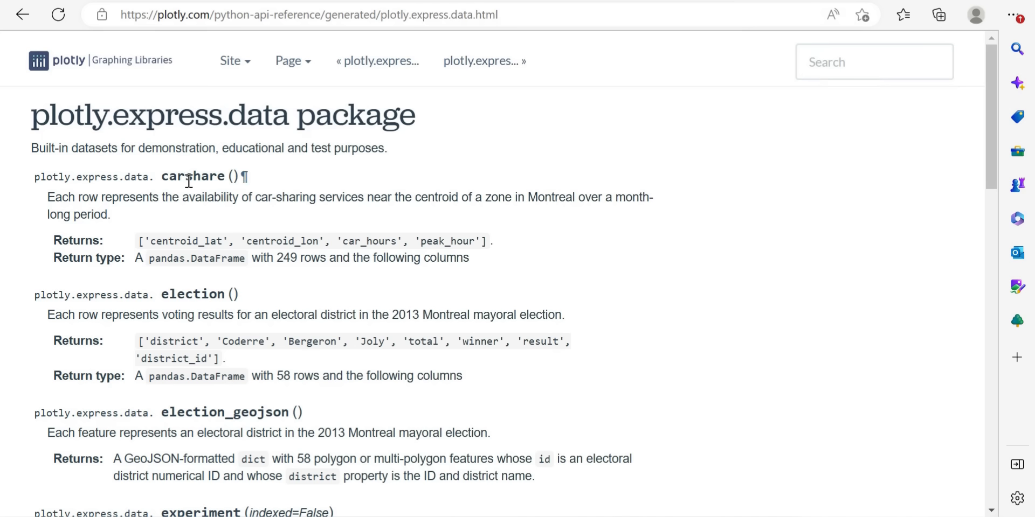
# Scroll the plotly.express.data page to the gapminder() entry and its returned columns.
pyautogui.scroll(-3)
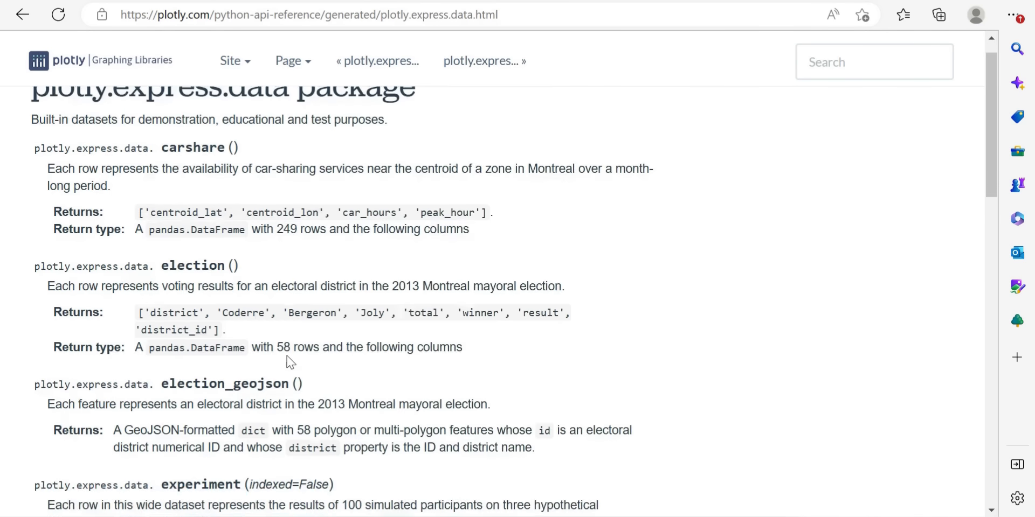
pyautogui.scroll(-3)
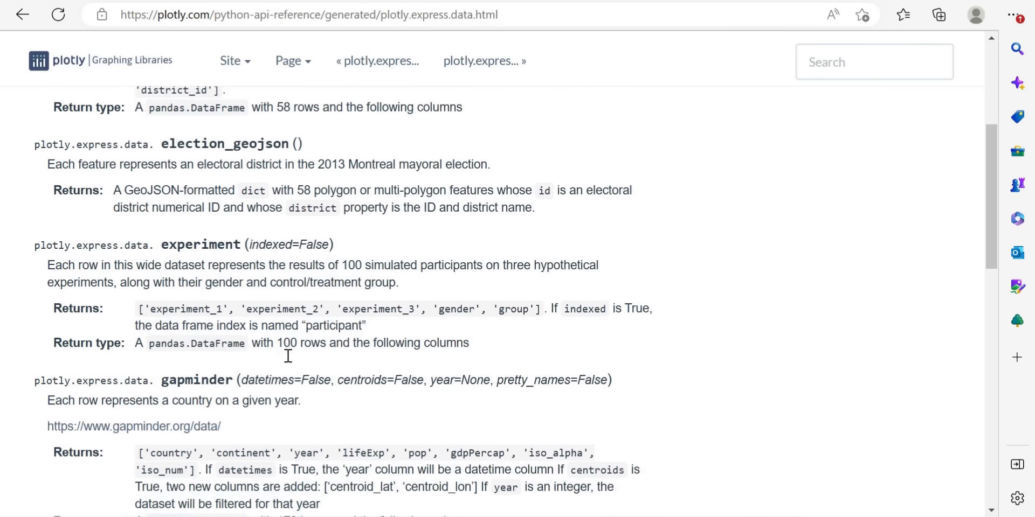
pyautogui.scroll(-3)
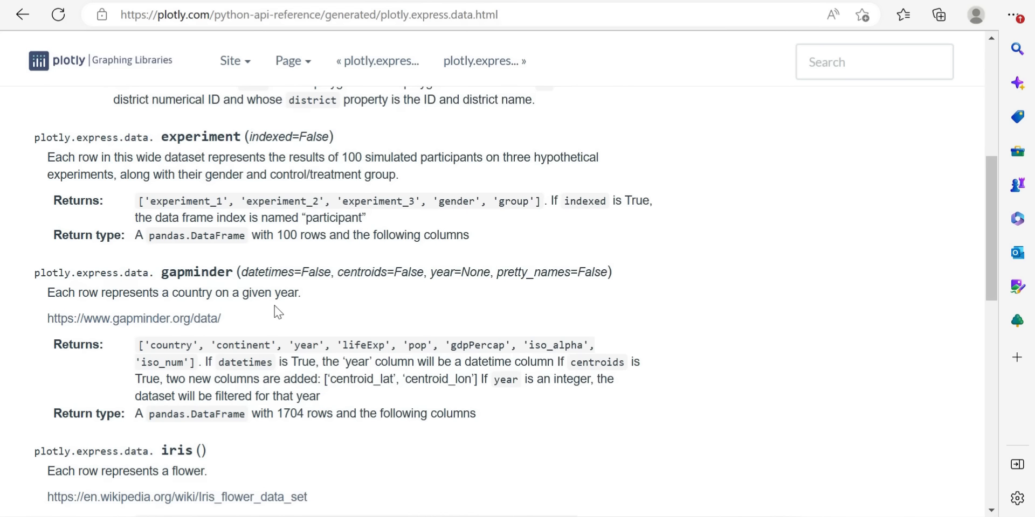
pyautogui.scroll(-3)
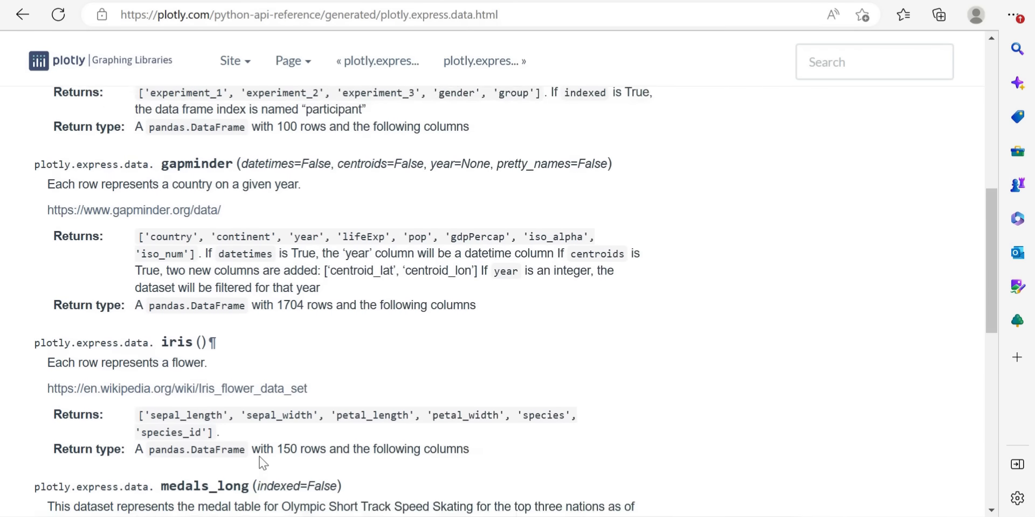
pyautogui.scroll(-3)
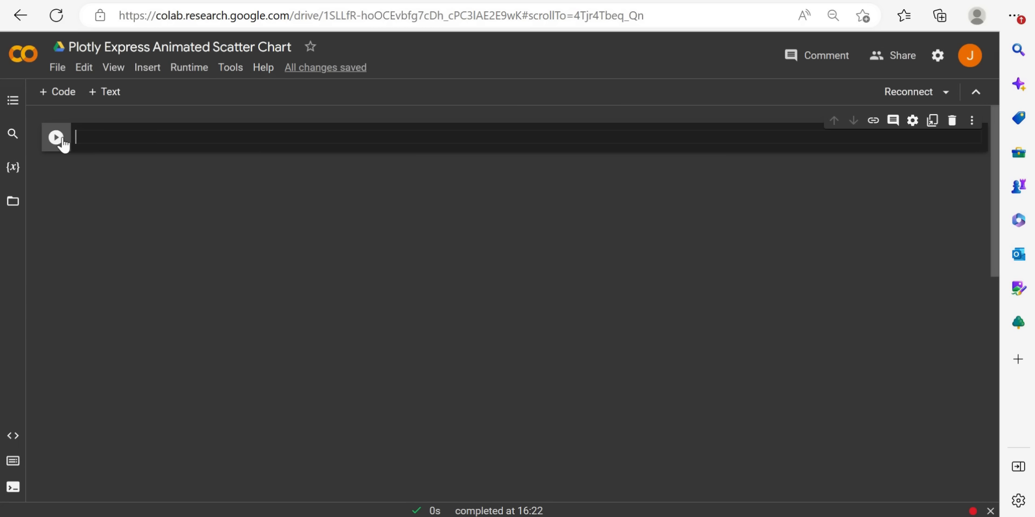
pyautogui.moveTo(149, 130)
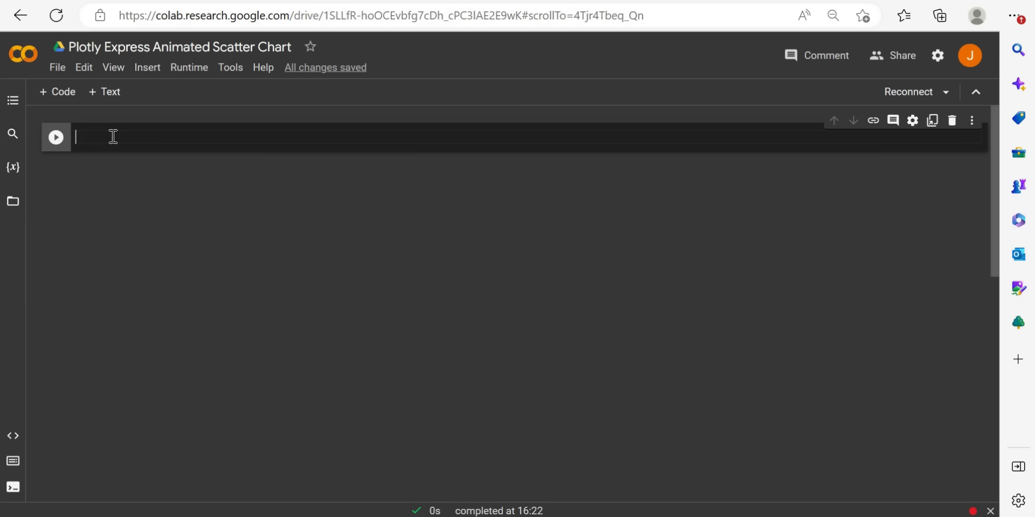
# Run 'pip install plotly' in the cell, which reports plotly 5.5.0 already satisfied.
pyautogui.write('pip')
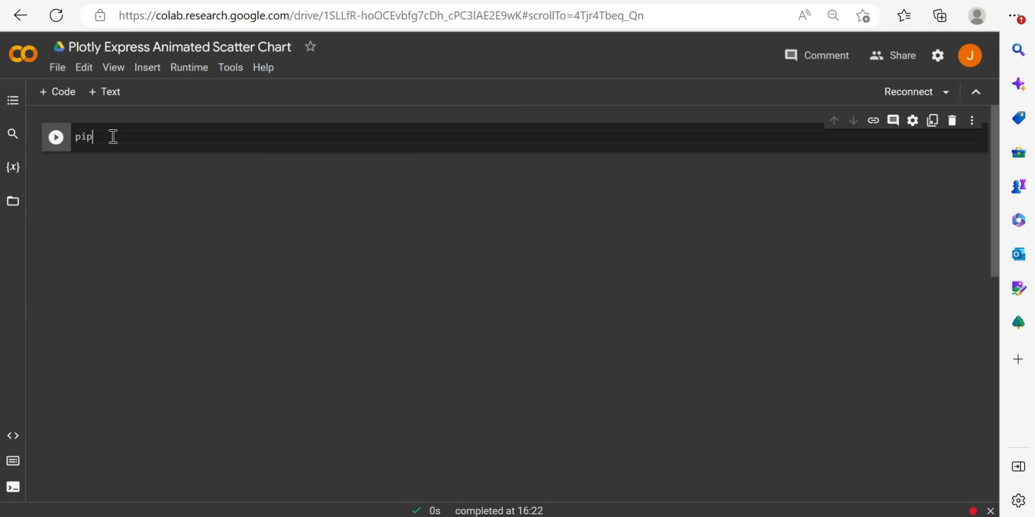
pyautogui.write('install plotly')
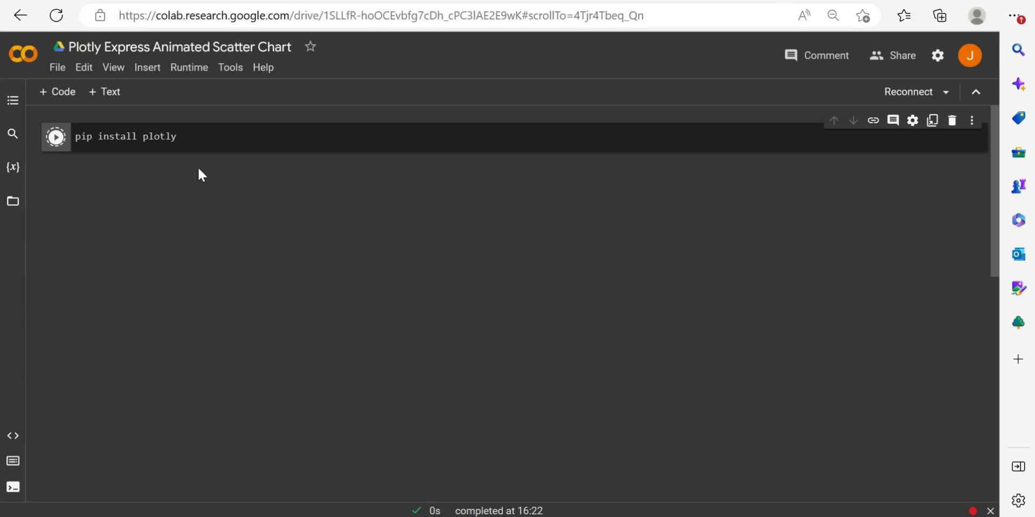
pyautogui.click(908, 92)
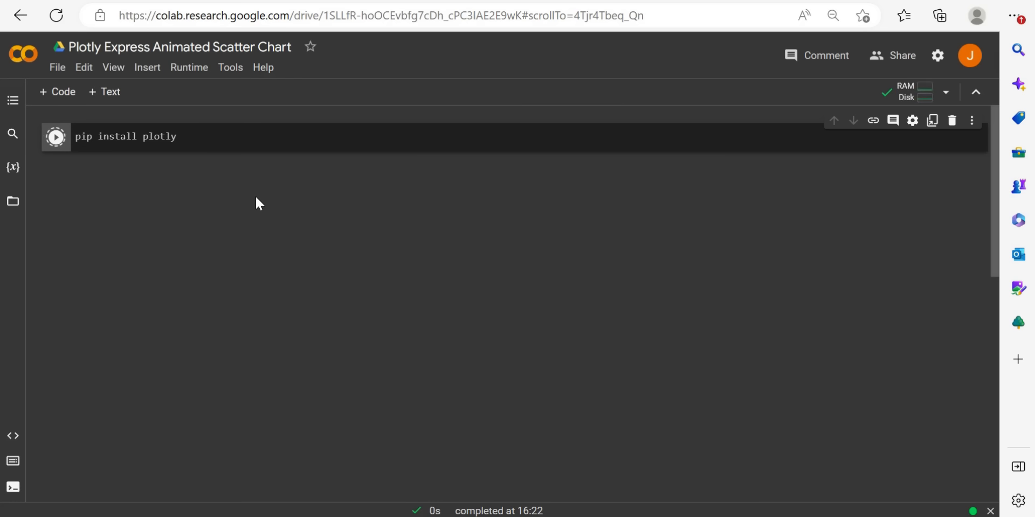
pyautogui.click(55, 136)
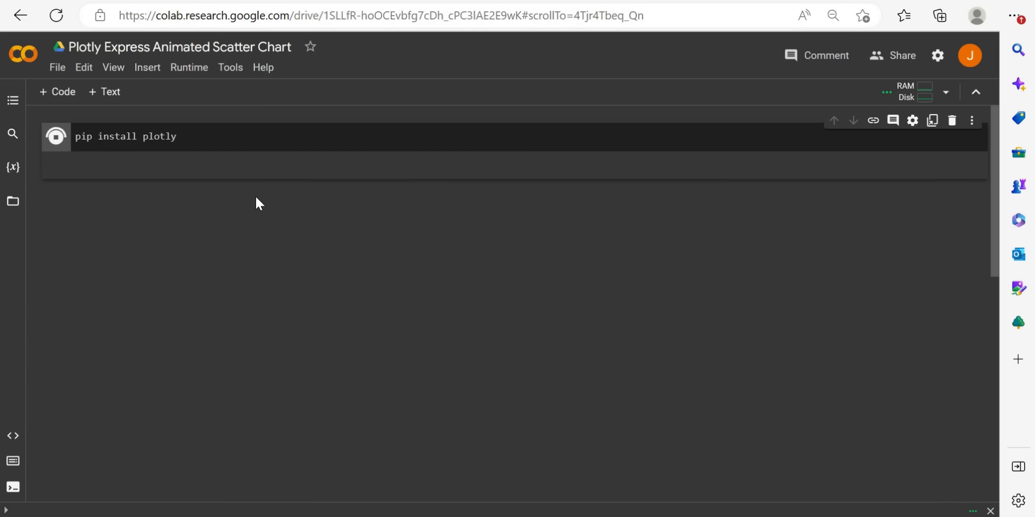
pyautogui.click(56, 136)
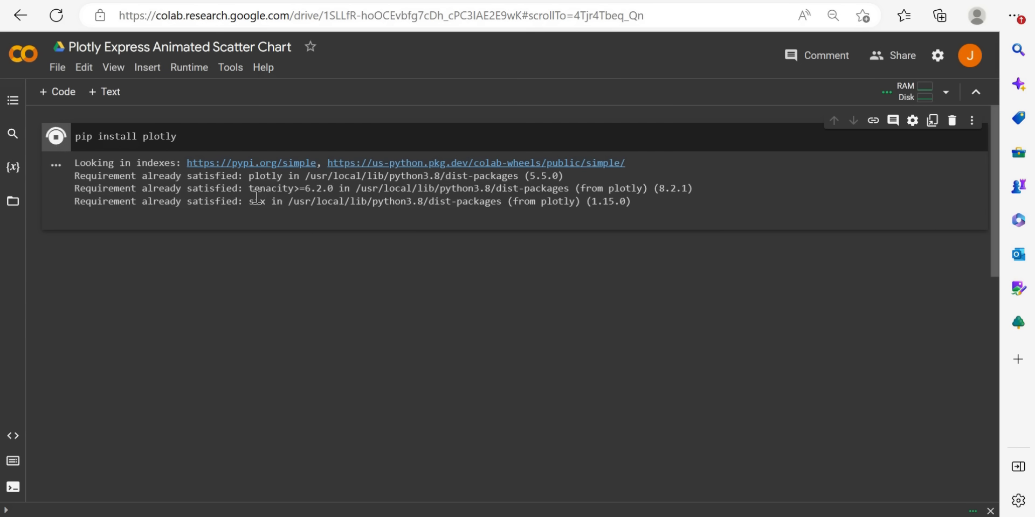
pyautogui.click(55, 137)
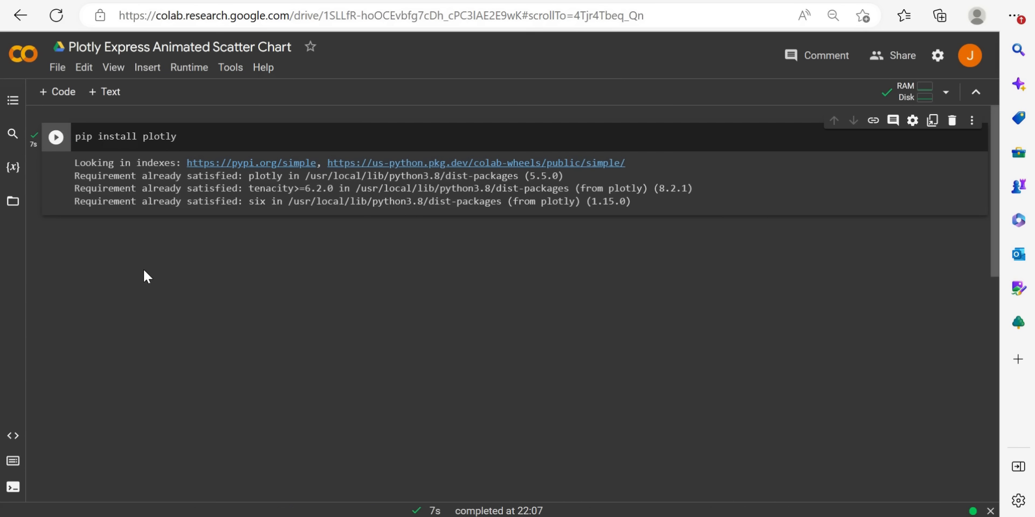
pyautogui.moveTo(365, 218)
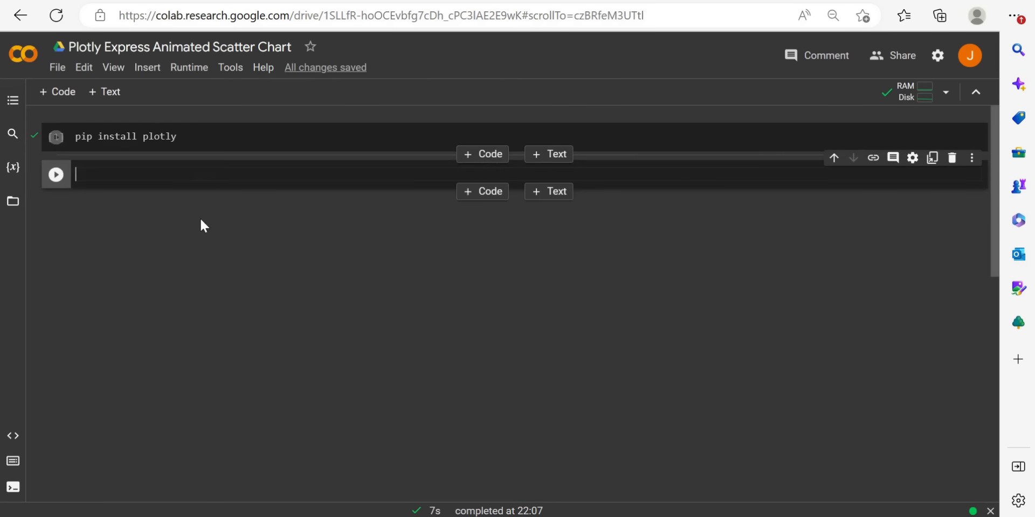
# In the second cell, type 'import plotly' and 'import pandas as pd'.
pyautogui.click(165, 174)
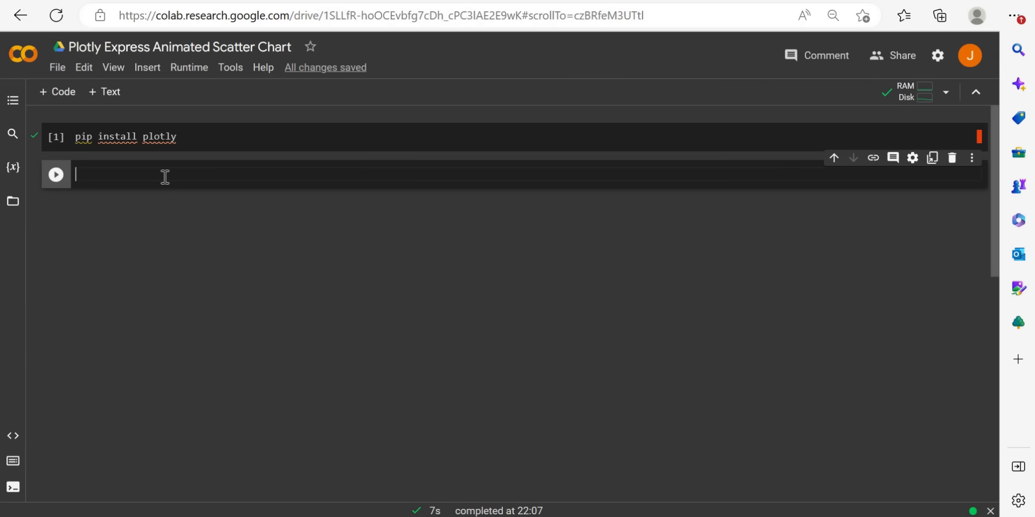
pyautogui.write('import')
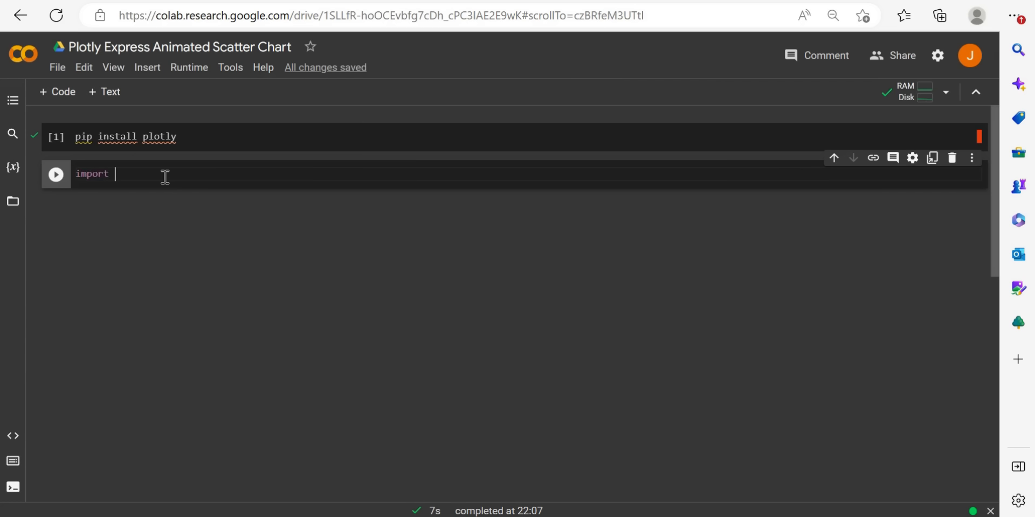
pyautogui.write('p')
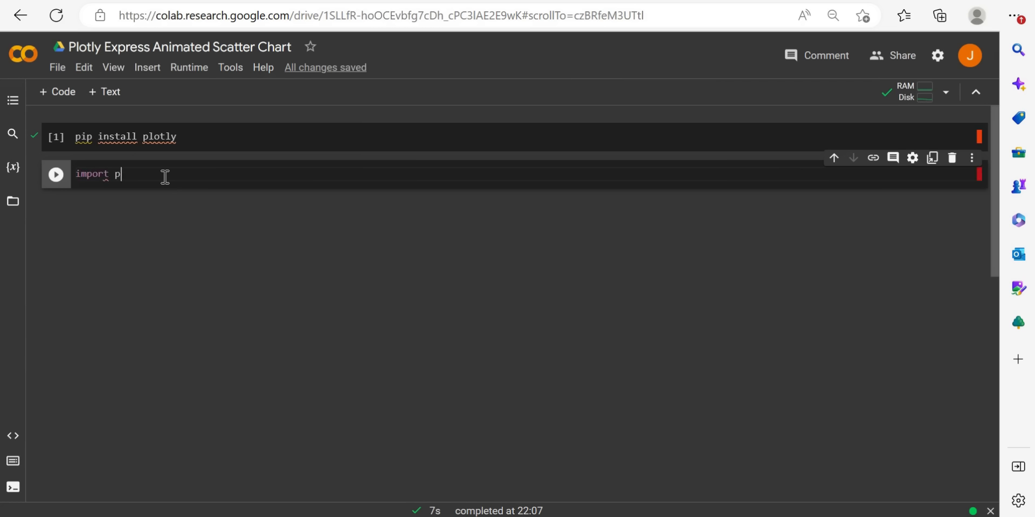
pyautogui.write('lotly')
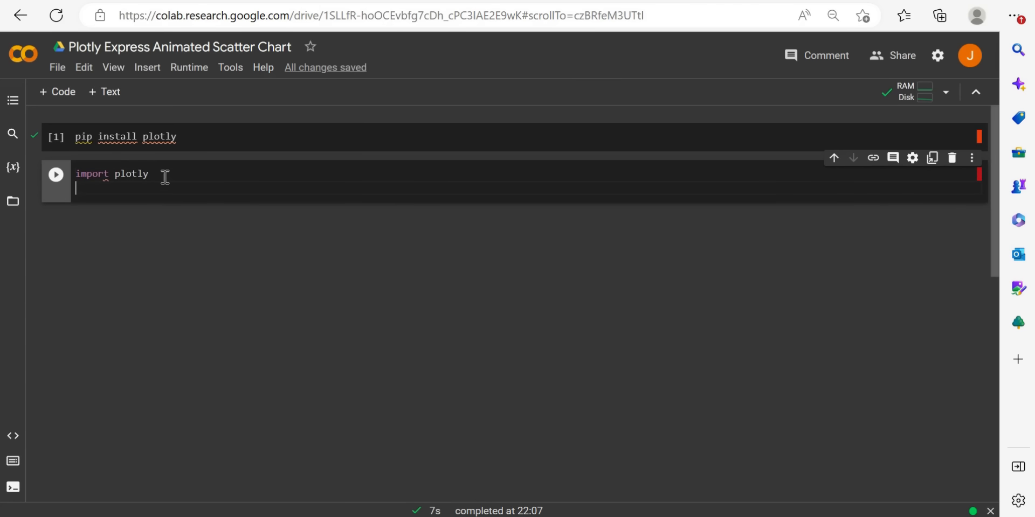
pyautogui.write('impor')
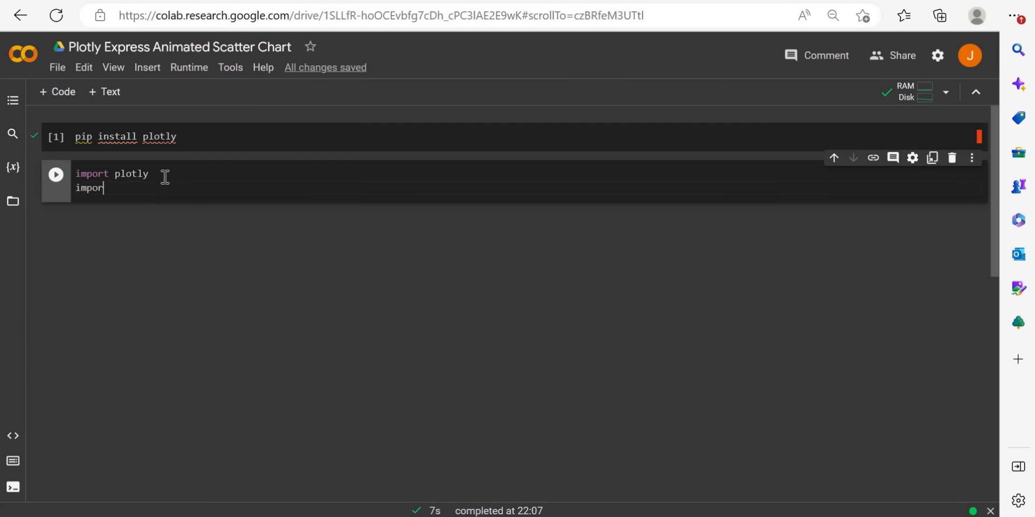
pyautogui.write('pandas as')
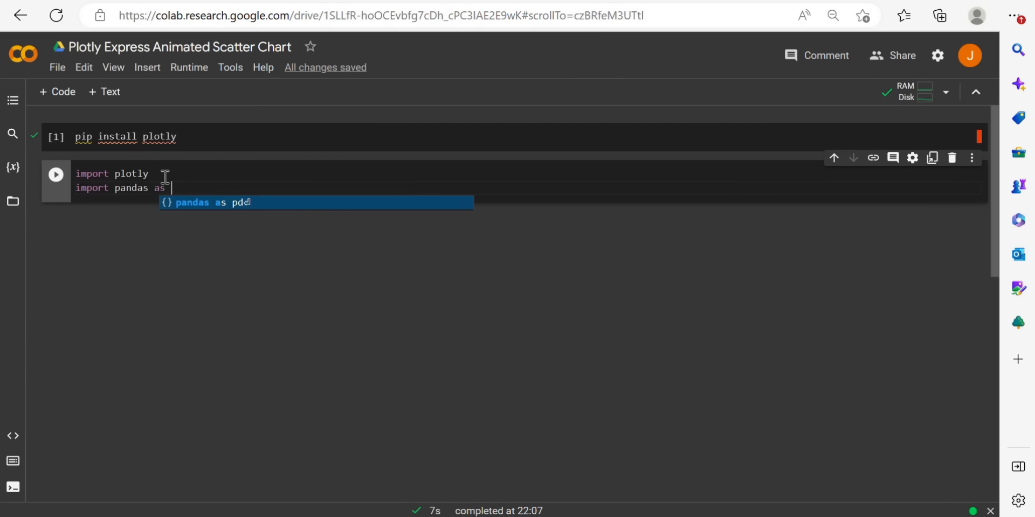
pyautogui.press('Enter')
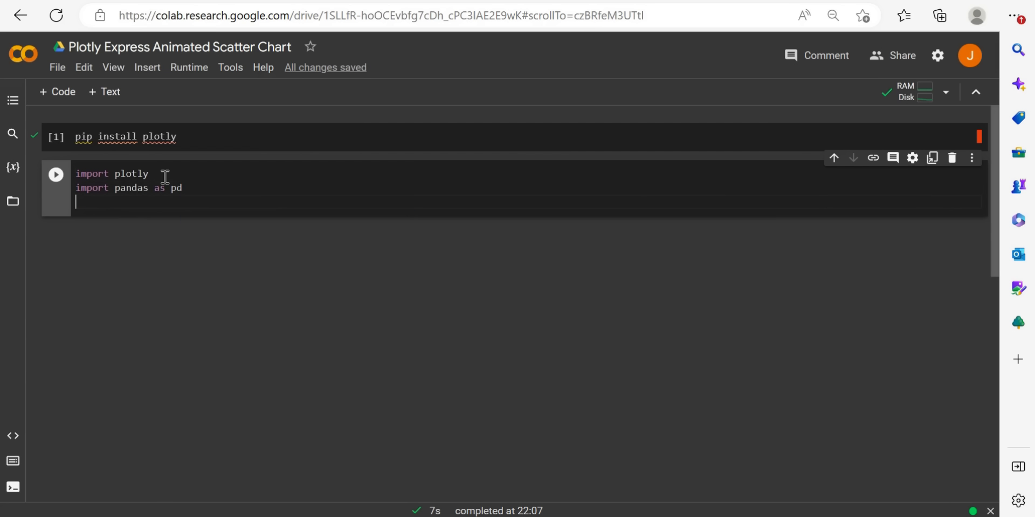
# Add the line 'import plotly.express as px' to the imports cell.
pyautogui.write('import p')
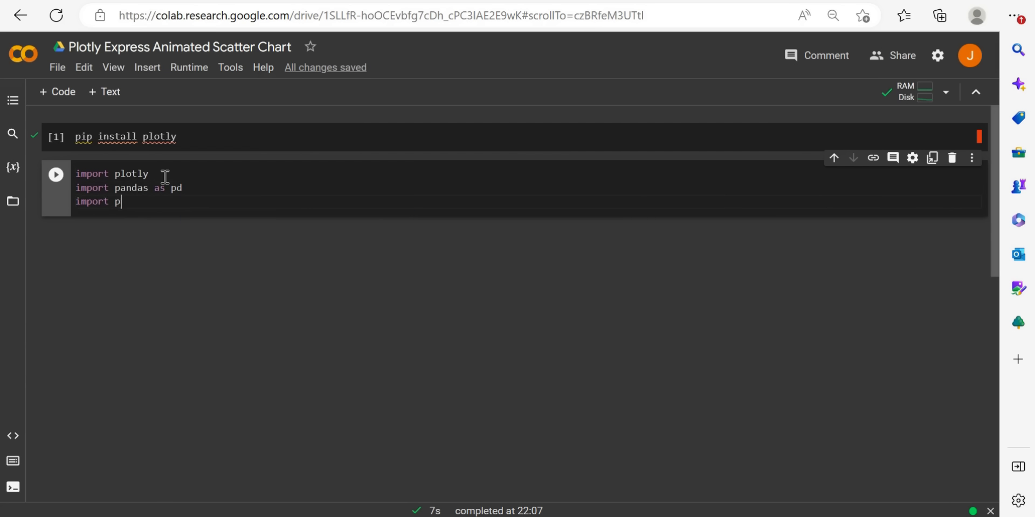
pyautogui.write('lotly')
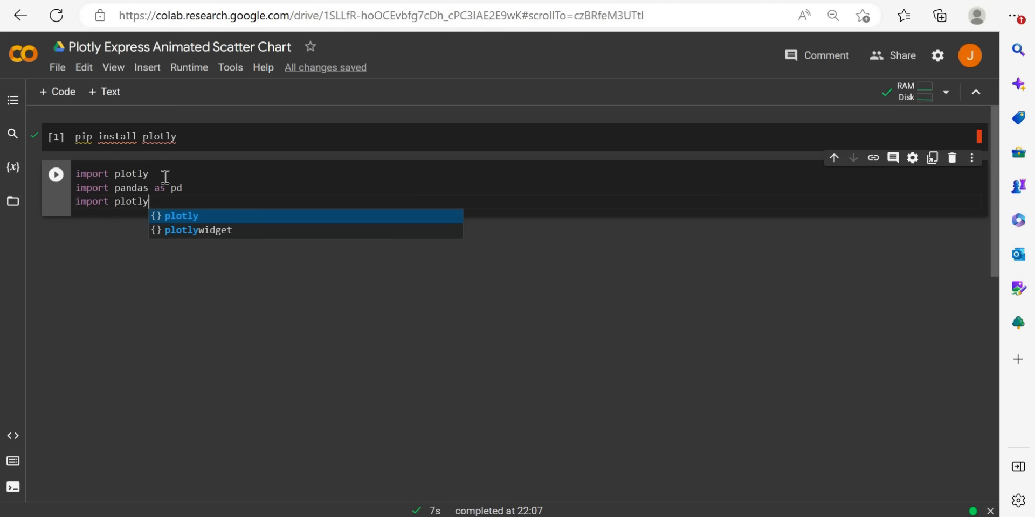
pyautogui.write('.expr')
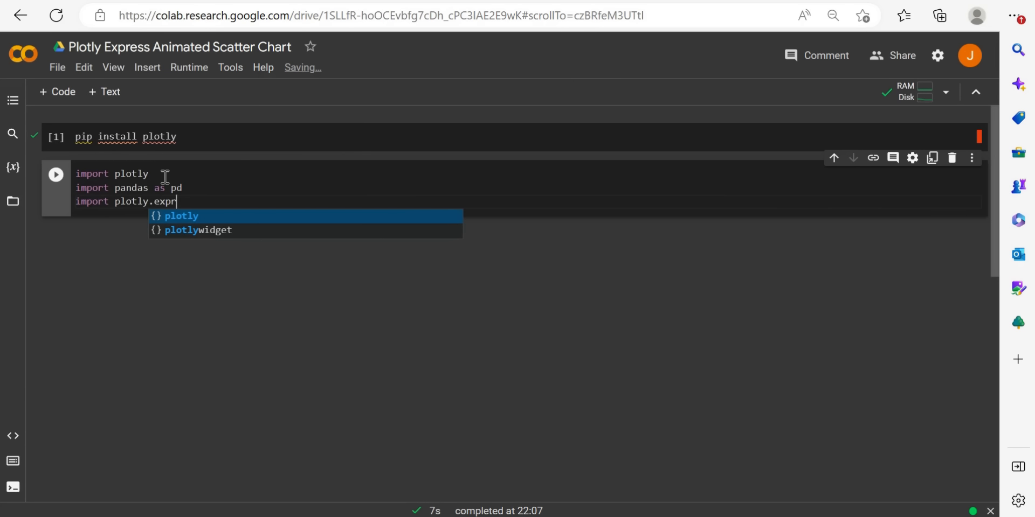
pyautogui.write('ess as')
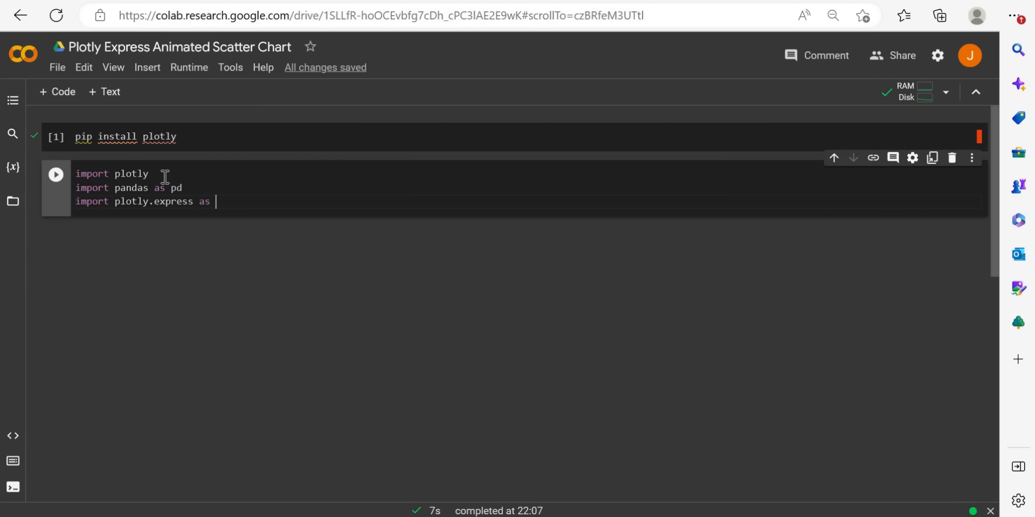
pyautogui.write('px')
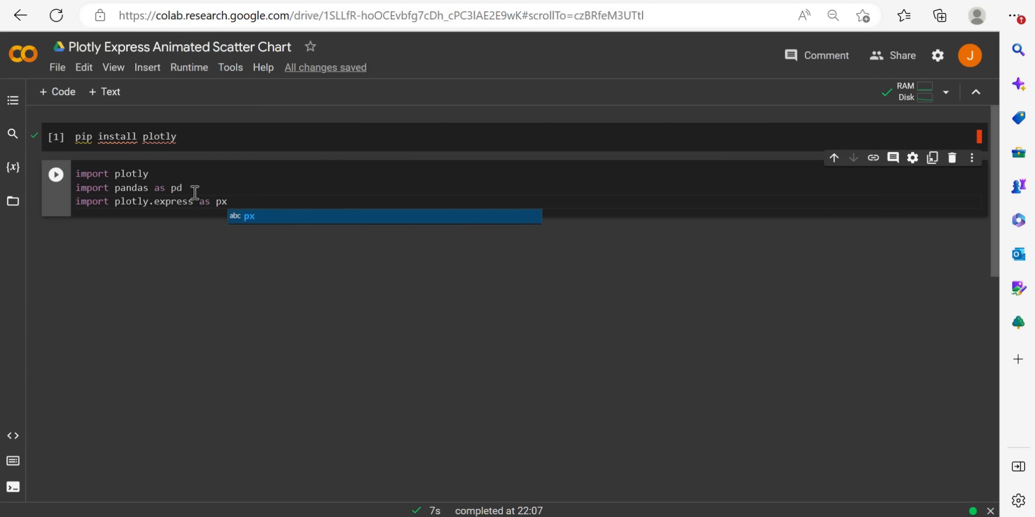
pyautogui.moveTo(219, 256)
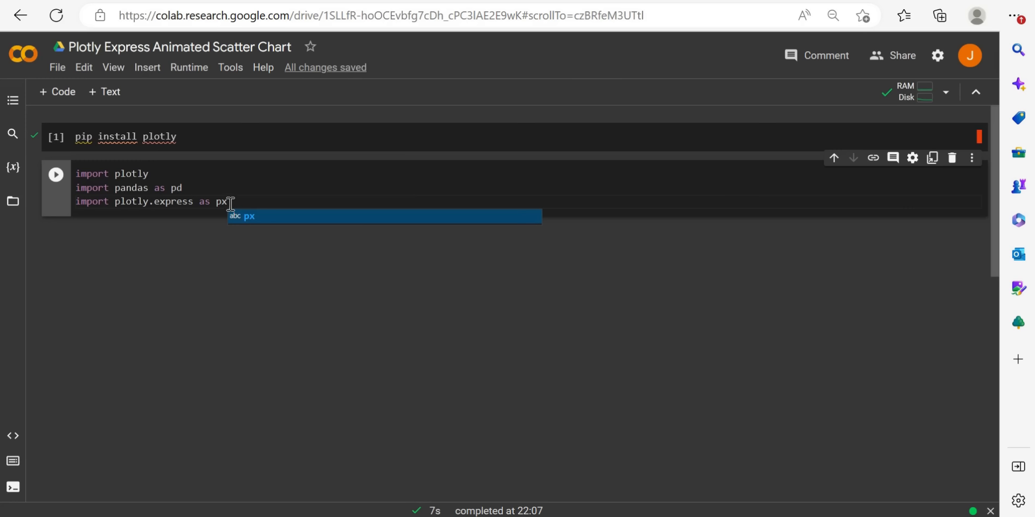
pyautogui.moveTo(220, 251)
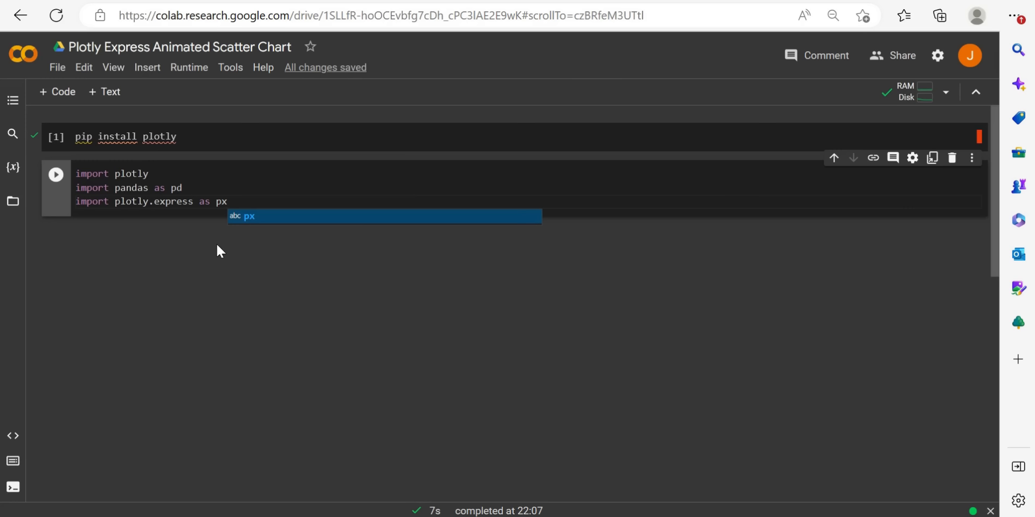
pyautogui.moveTo(55, 174)
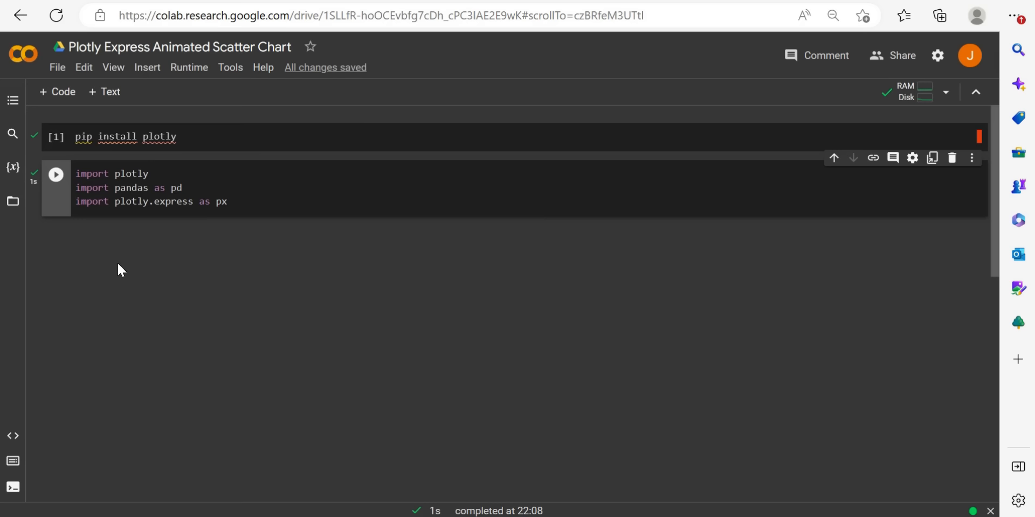
pyautogui.moveTo(115, 130)
pyautogui.write('#')
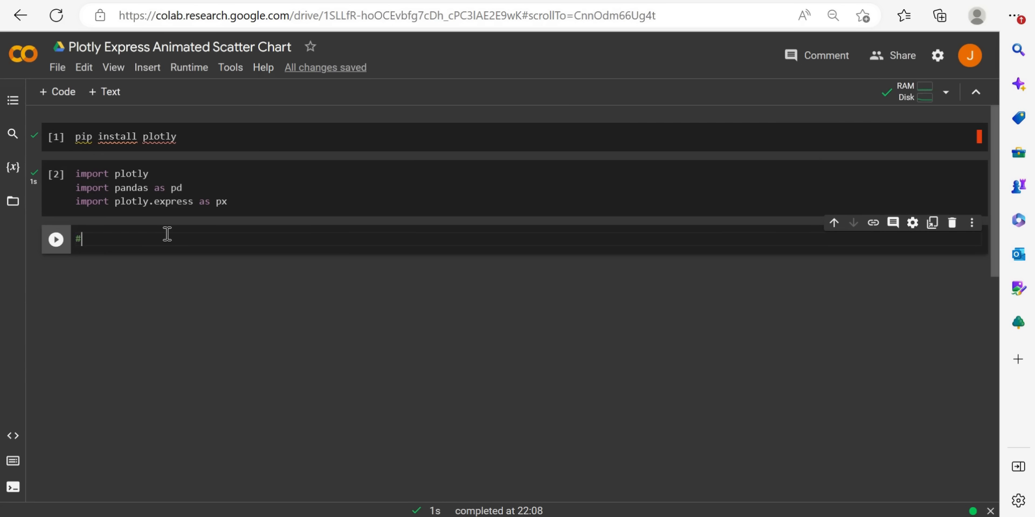
# Type '# Import Kaggle life expectancy dataset into a Pandas & sort by year' and start a new line.
pyautogui.write('Import')
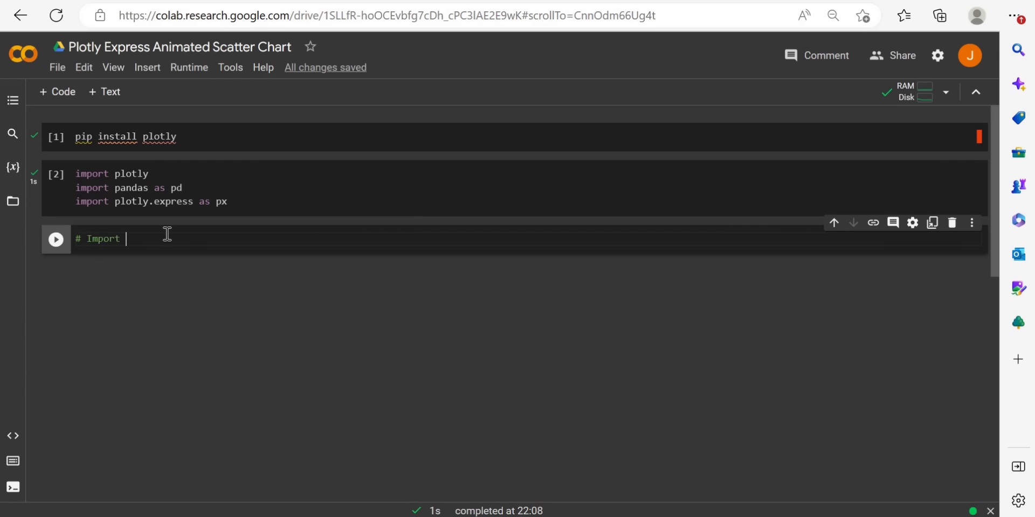
pyautogui.write('Kaggle')
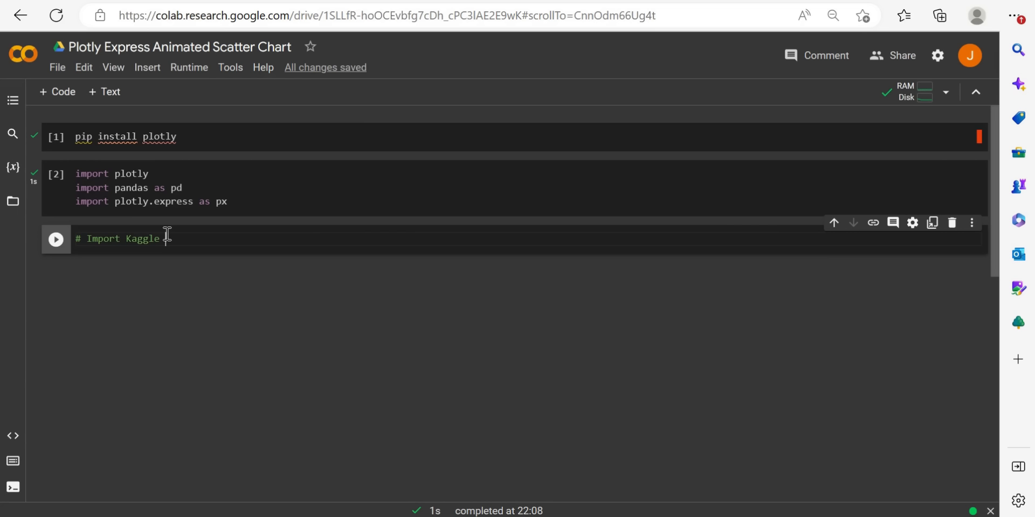
pyautogui.write('life exp')
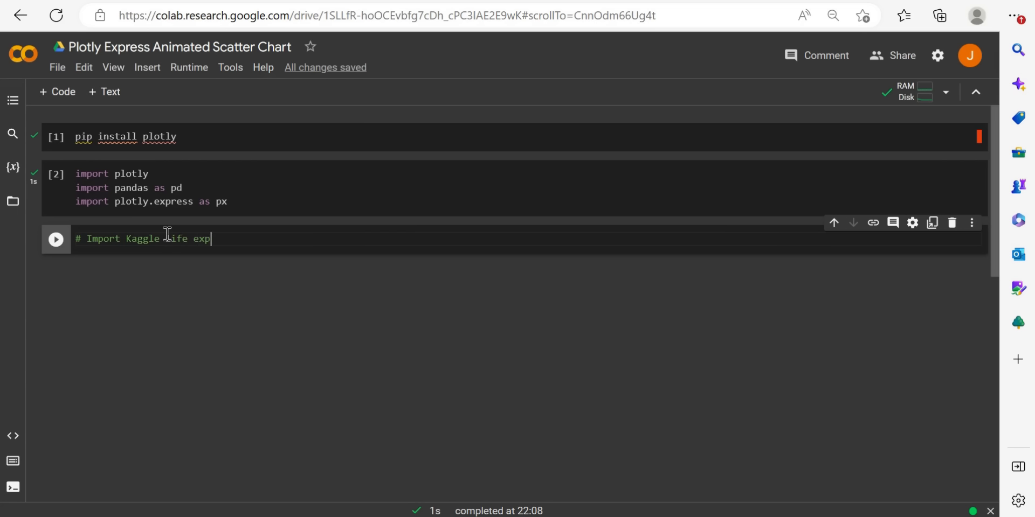
pyautogui.write('ct')
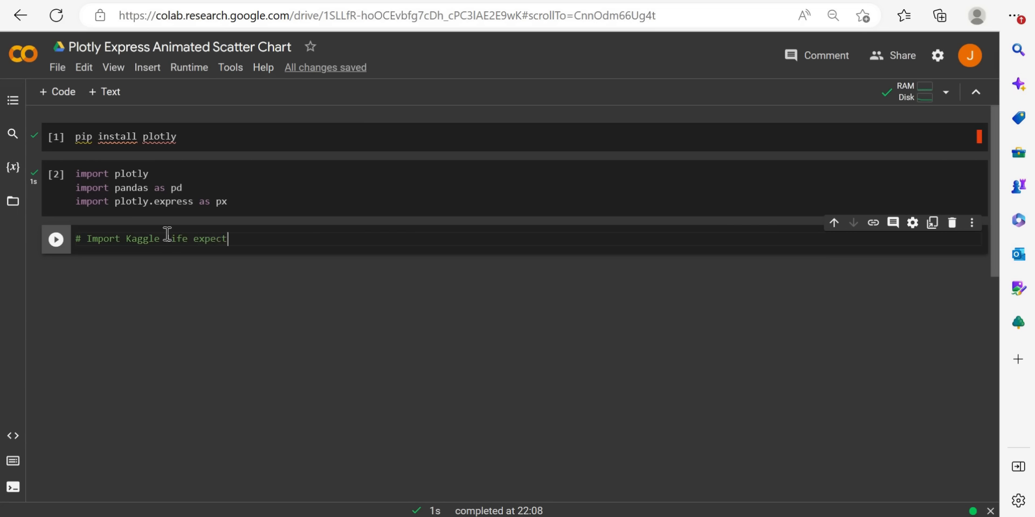
pyautogui.write('ancy d')
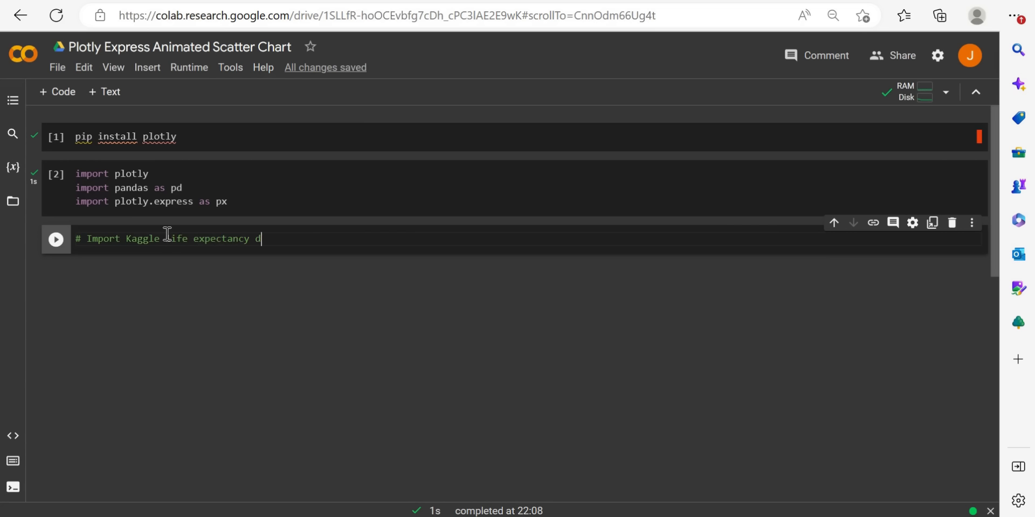
pyautogui.write('ataset into a')
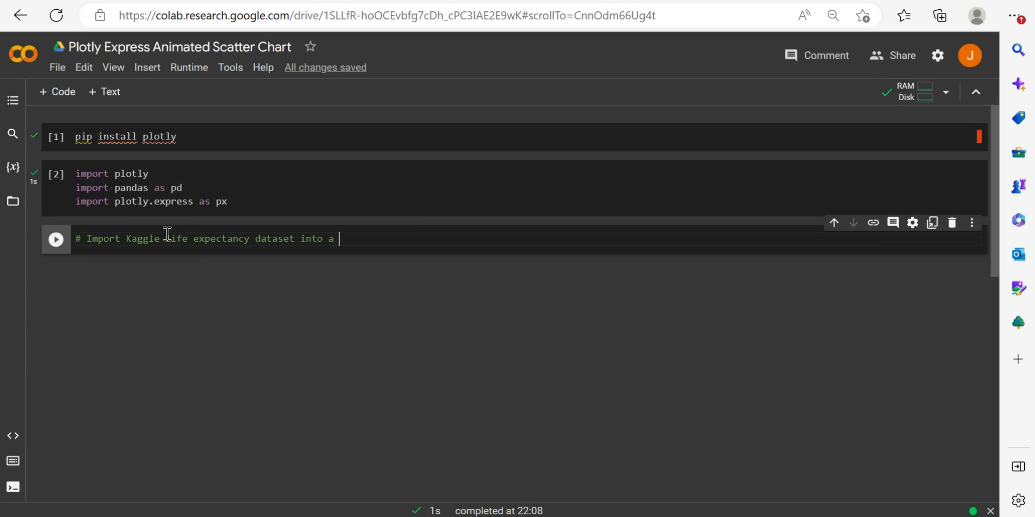
pyautogui.write('Pand')
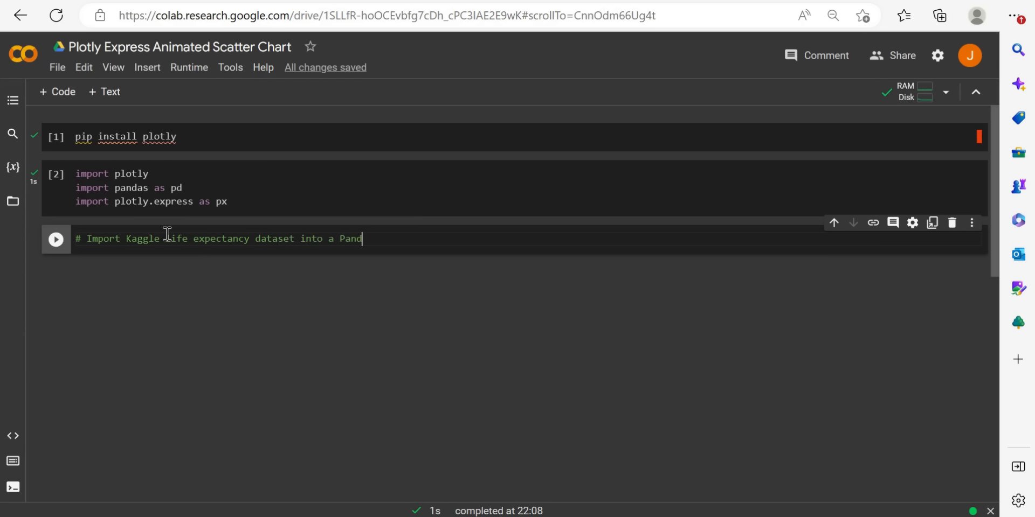
pyautogui.write('as')
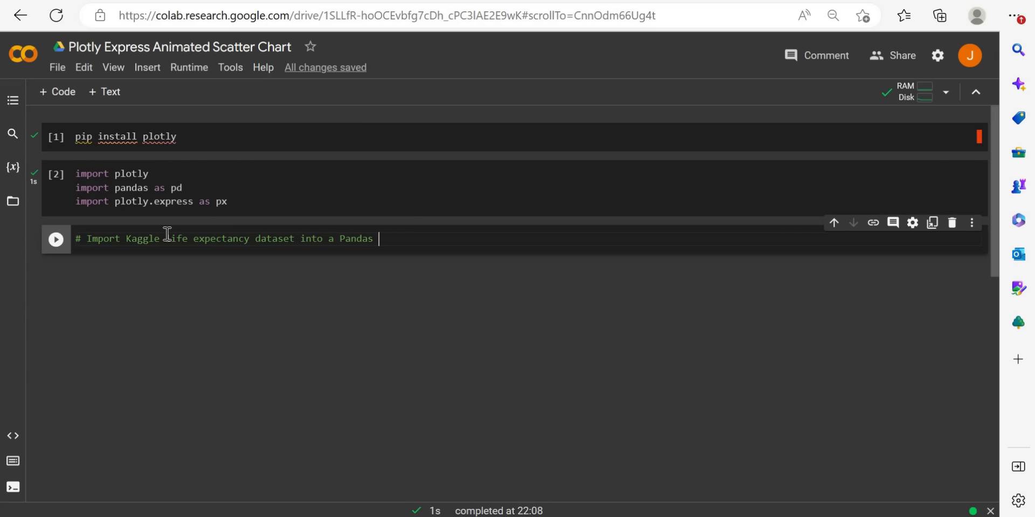
pyautogui.write('& sort b')
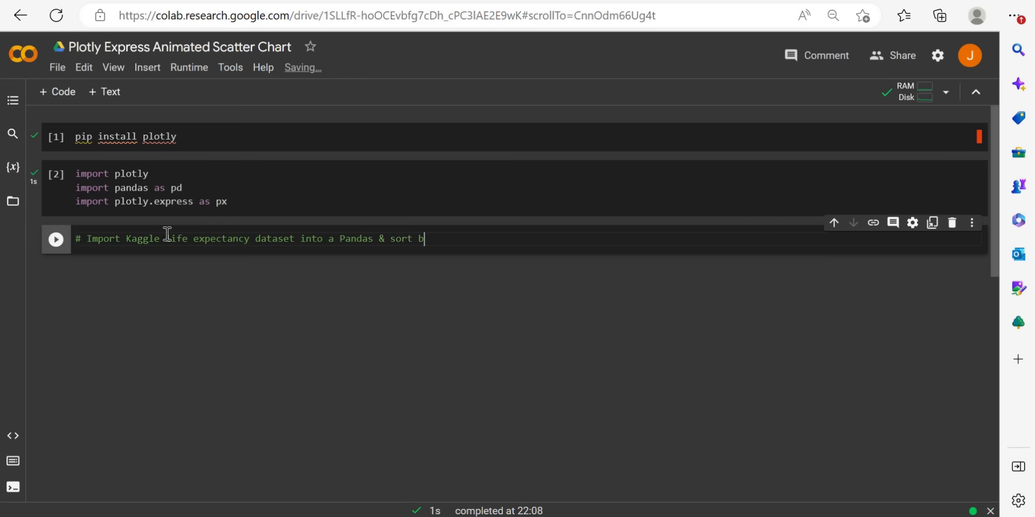
pyautogui.write('y year')
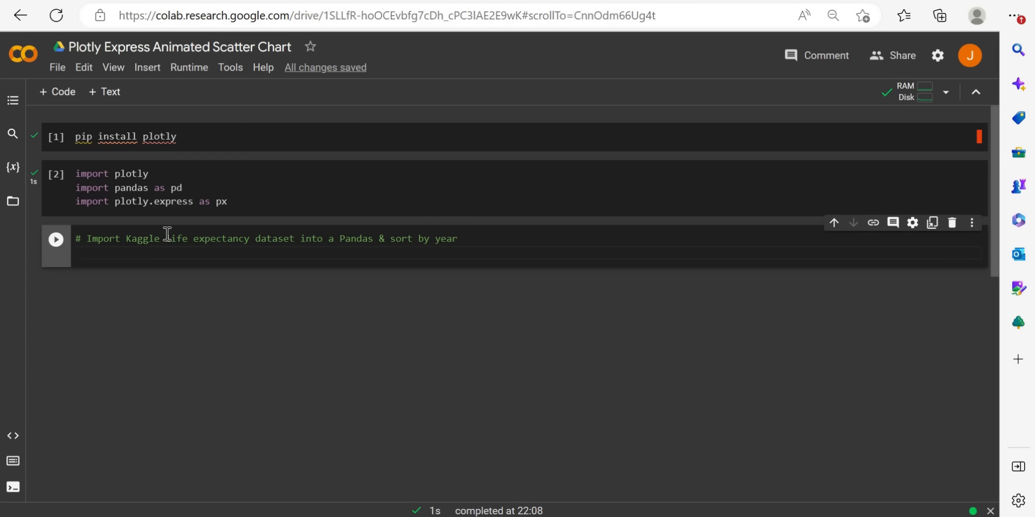
pyautogui.press('enter')
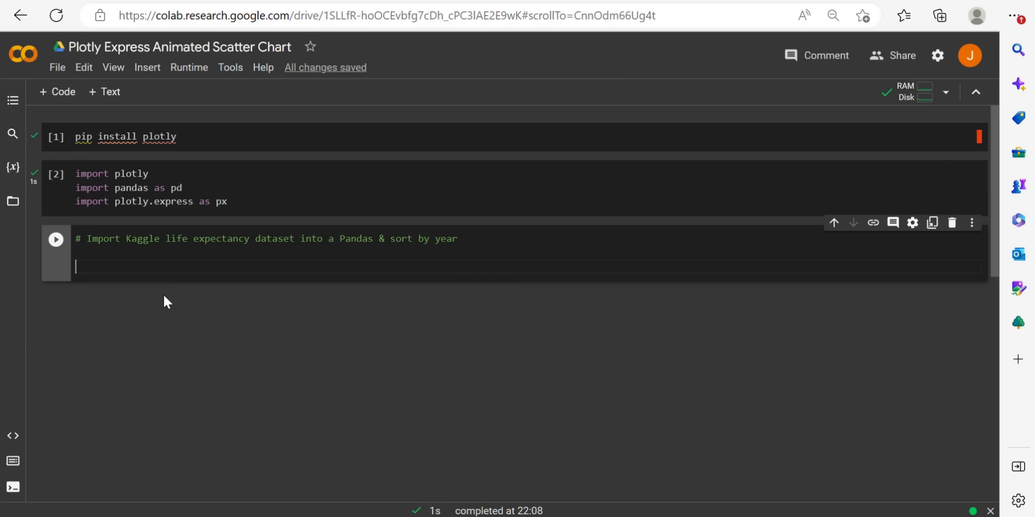
pyautogui.write('d')
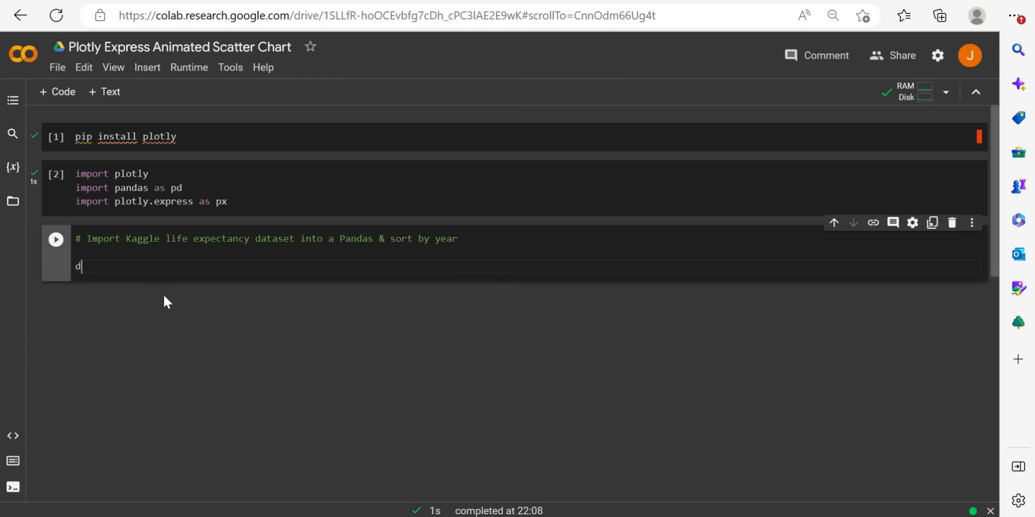
pyautogui.write('f =')
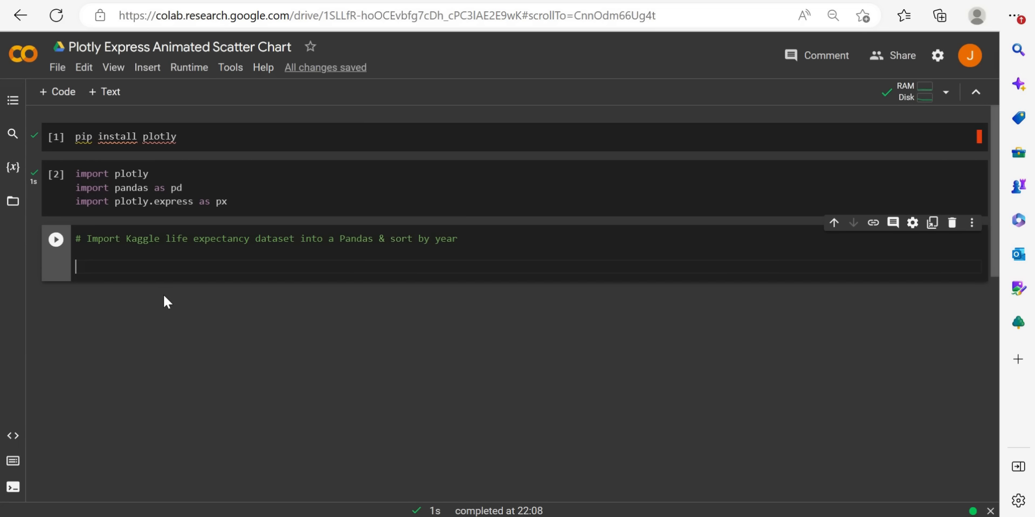
# Type LifeExpectancyDF = pd.read_csv('Life Expectancy Data.csv') in the third cell.
pyautogui.write('Life')
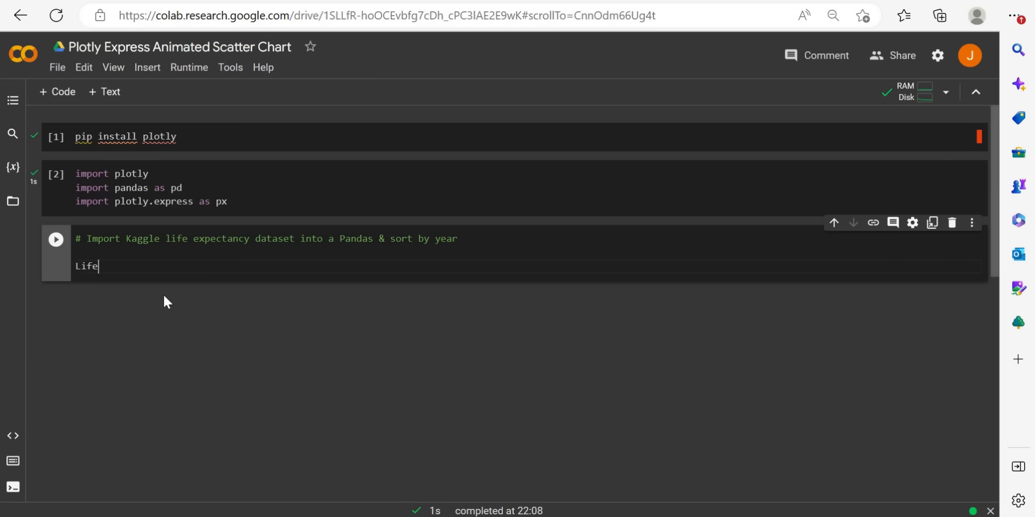
pyautogui.write('Expectanc')
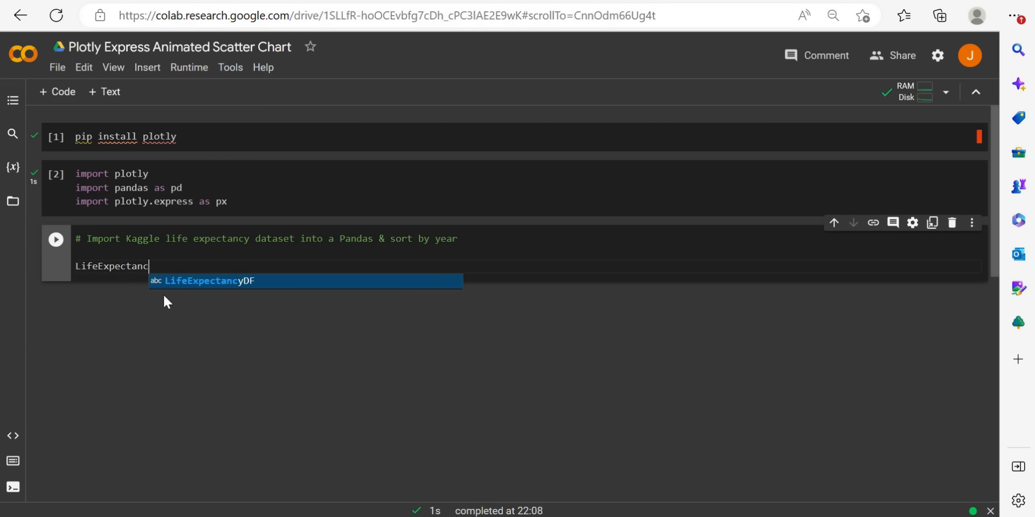
pyautogui.write('yDF')
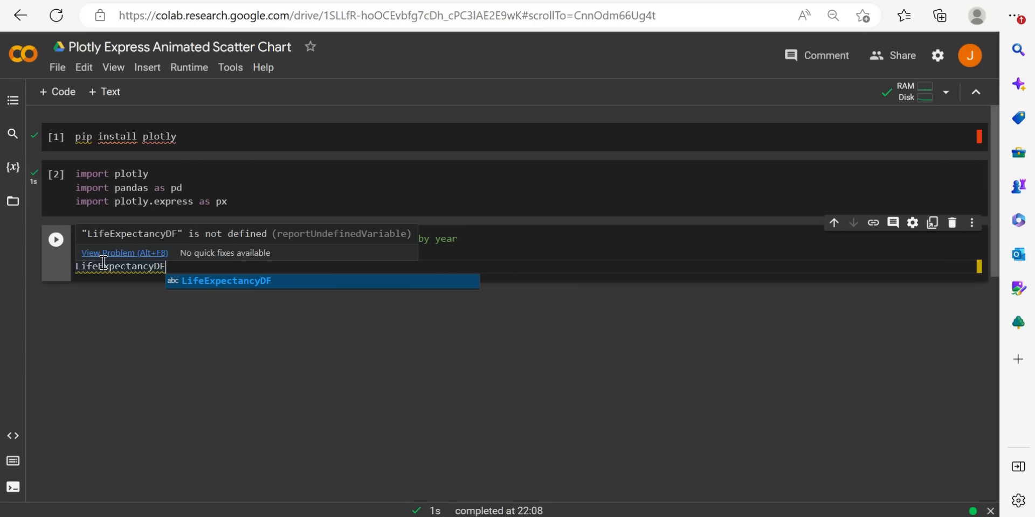
pyautogui.moveTo(156, 266)
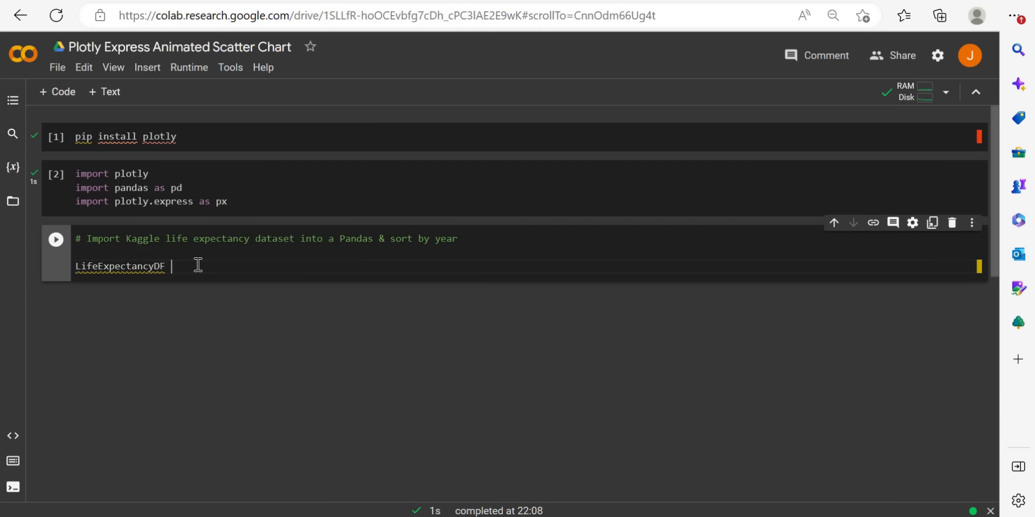
pyautogui.write('=')
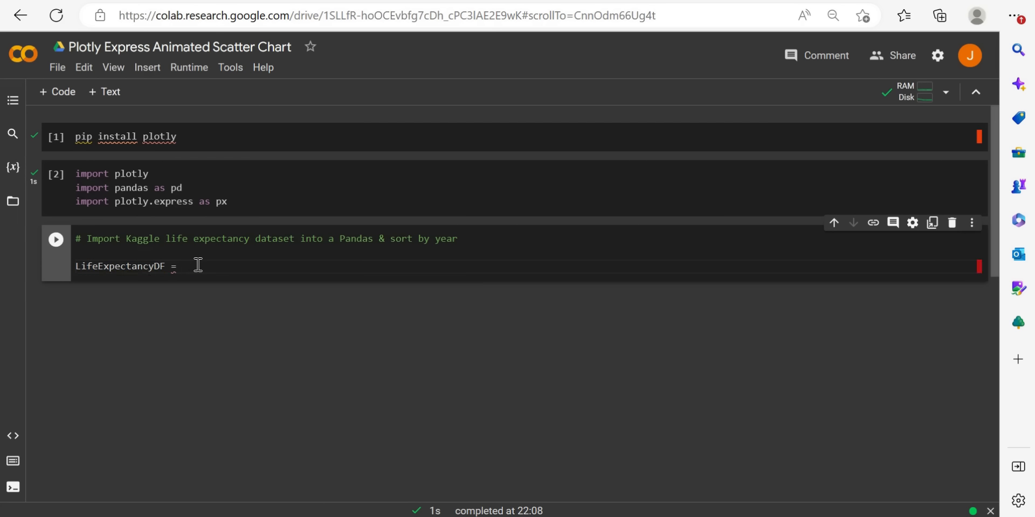
pyautogui.write('pd.r')
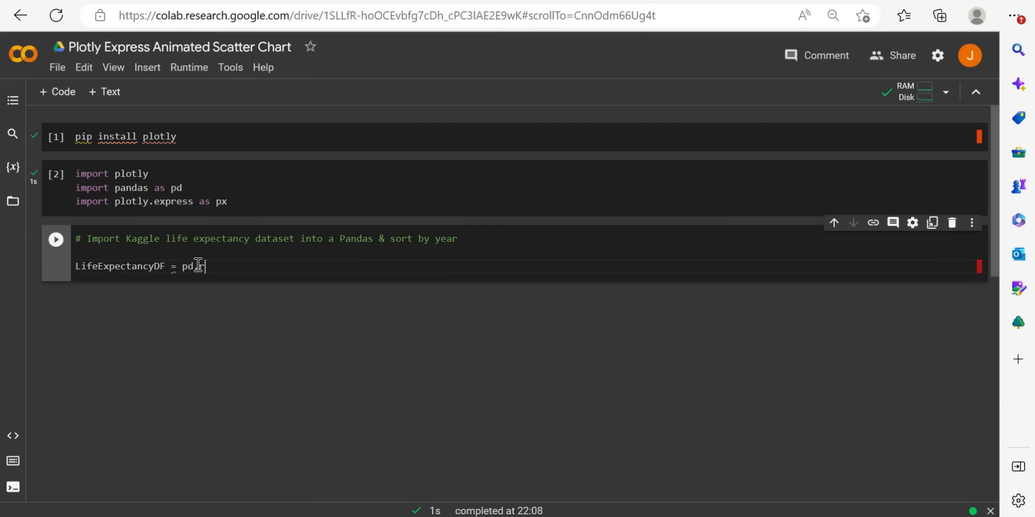
pyautogui.write('read')
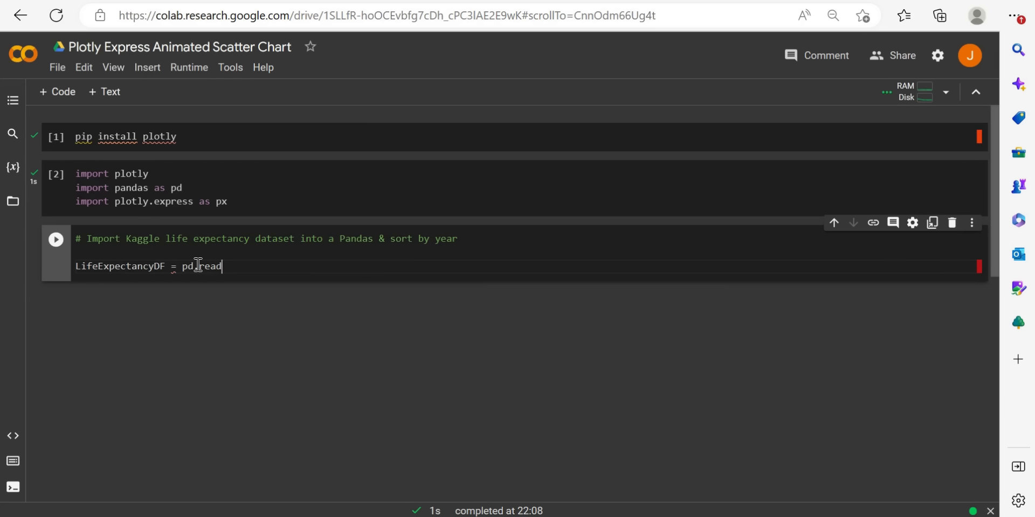
pyautogui.write('_csv')
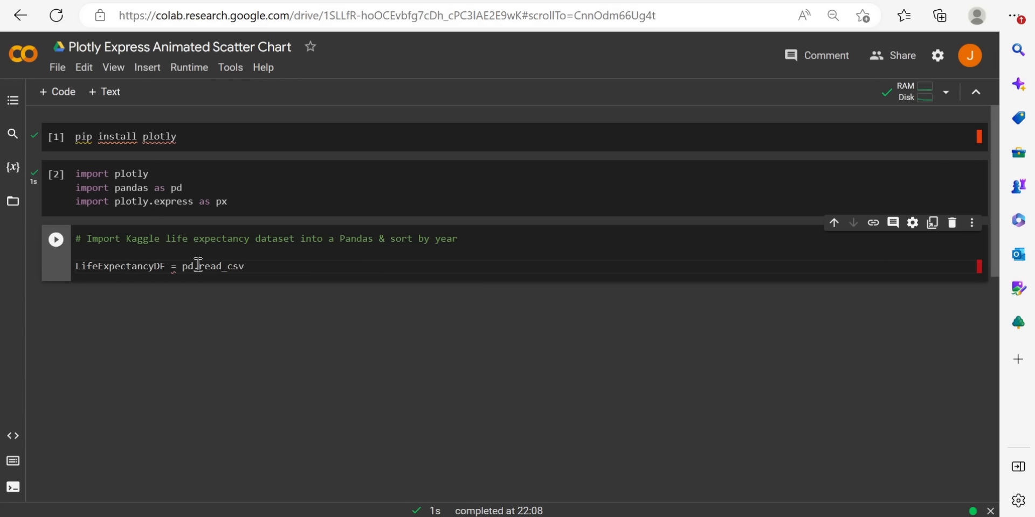
pyautogui.write('()')
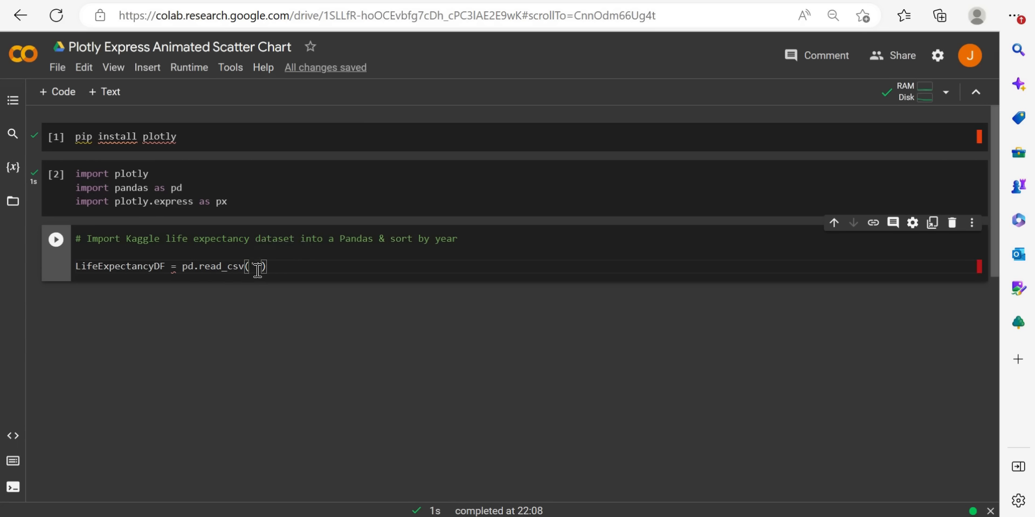
pyautogui.write('life')
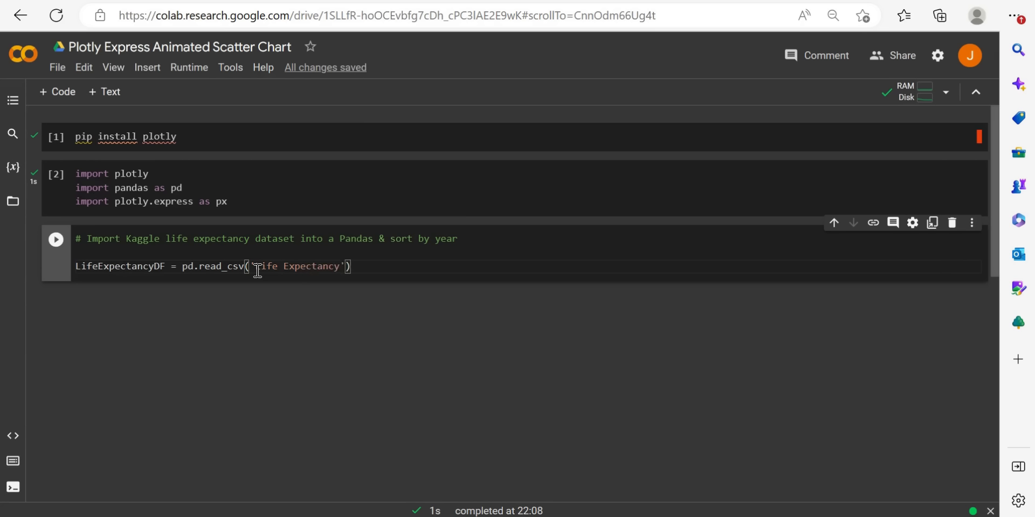
pyautogui.write('Data.csv')
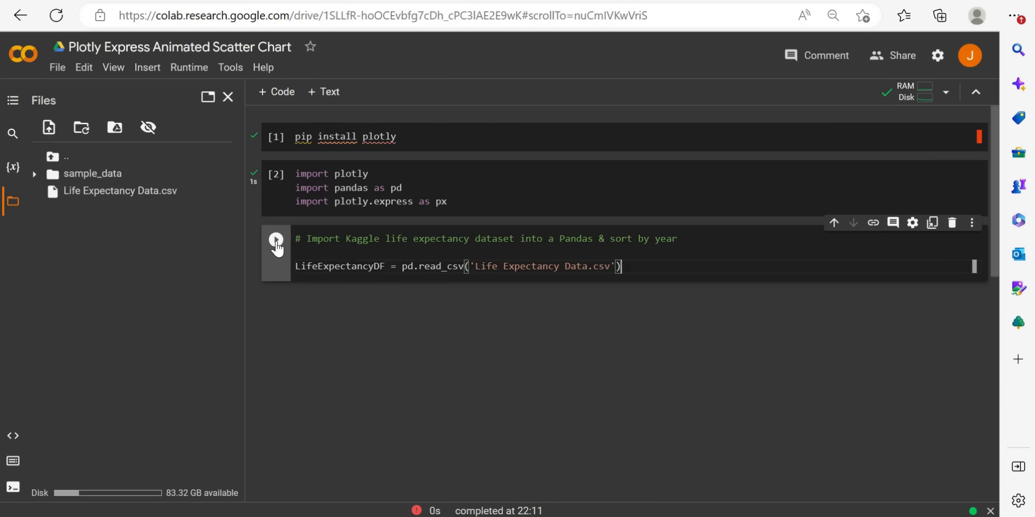
# Run the CSV-loading cell, then add a print(LifeExpectancyDF) line after read_csv.
pyautogui.click(276, 239)
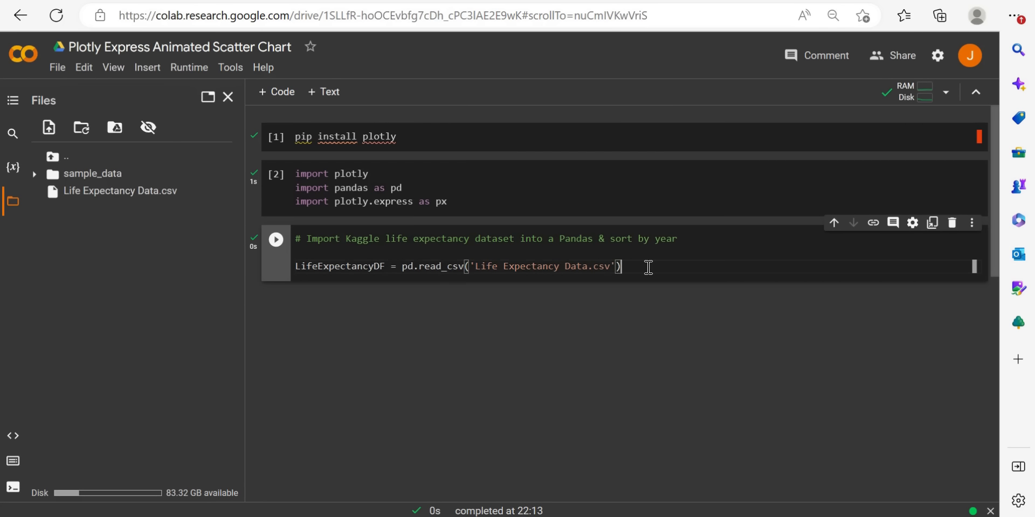
pyautogui.press('Enter')
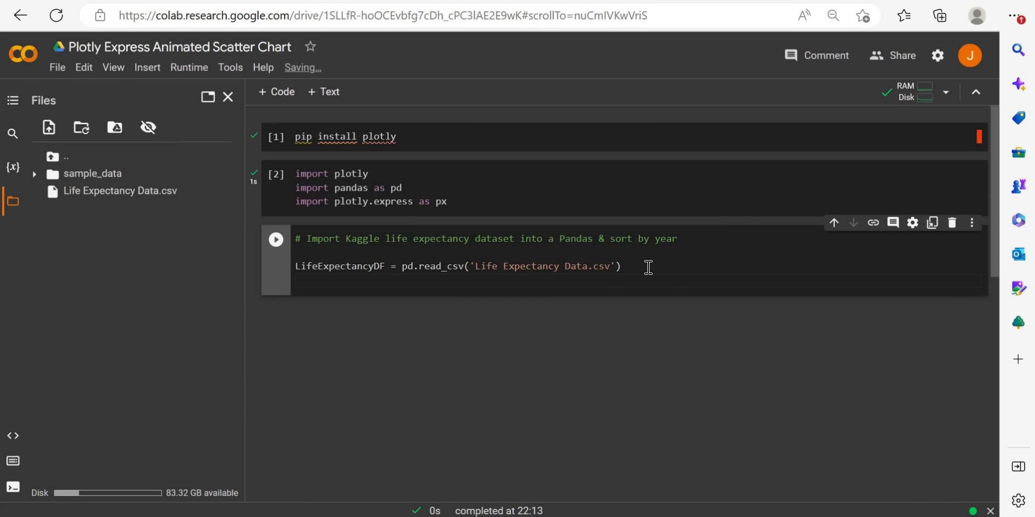
pyautogui.write('print')
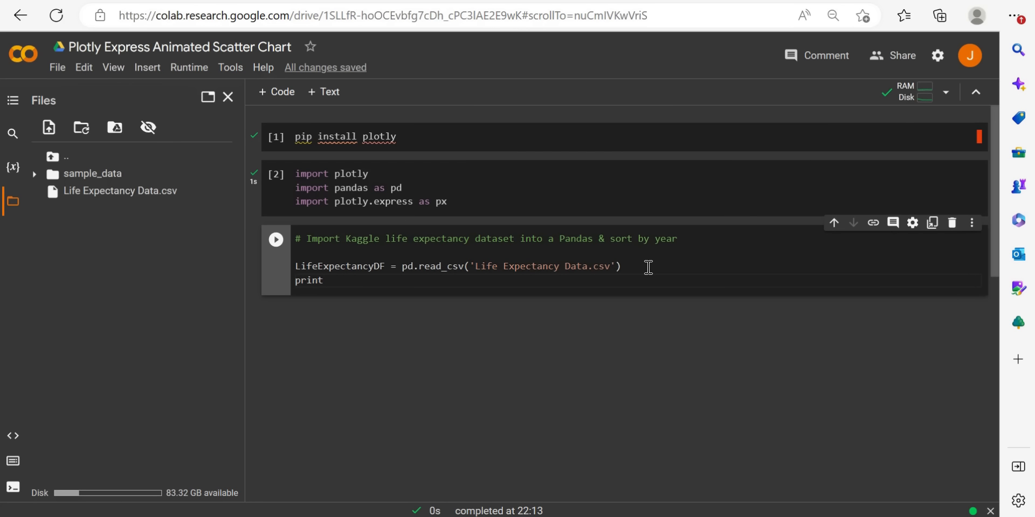
pyautogui.write('(Life')
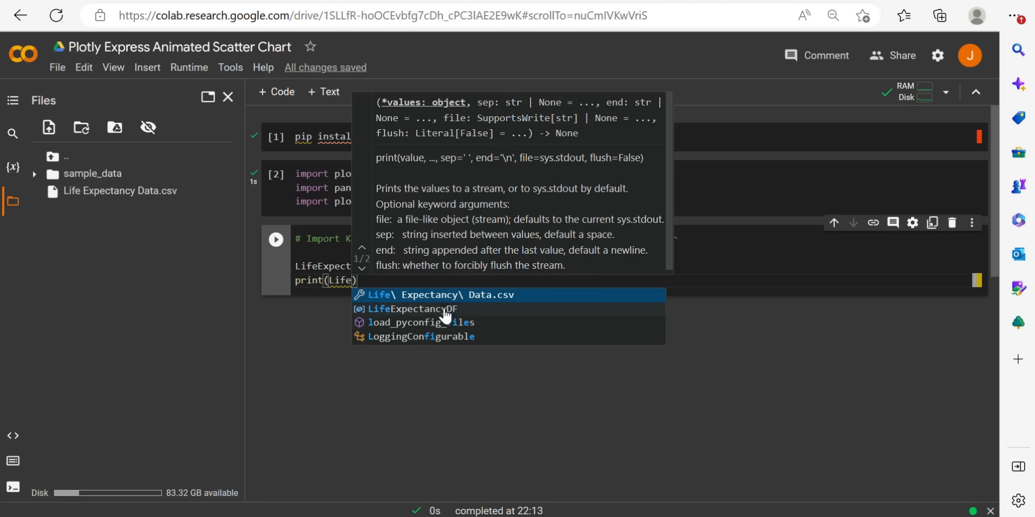
pyautogui.click(410, 309)
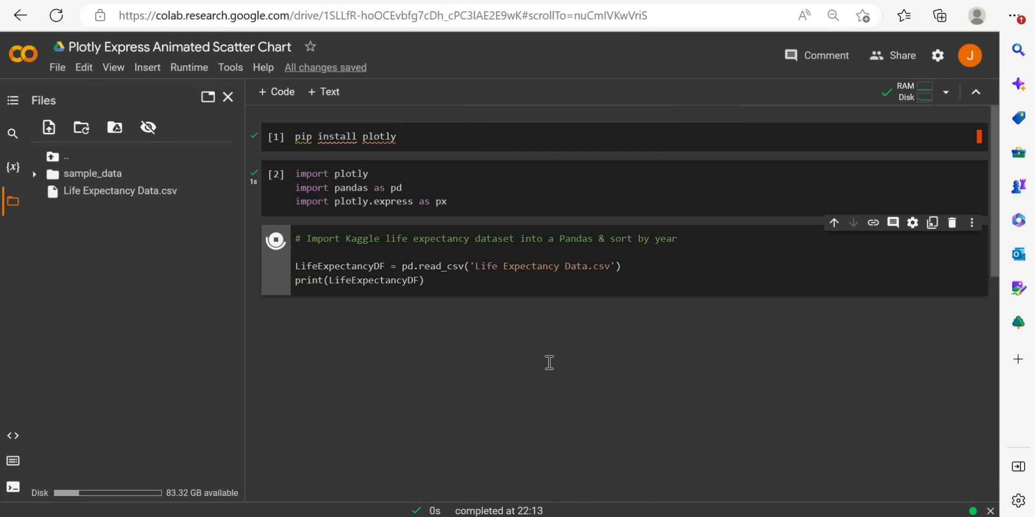
# Rerun the cell to print the 2938-row LifeExpectancyDF table.
pyautogui.click(275, 239)
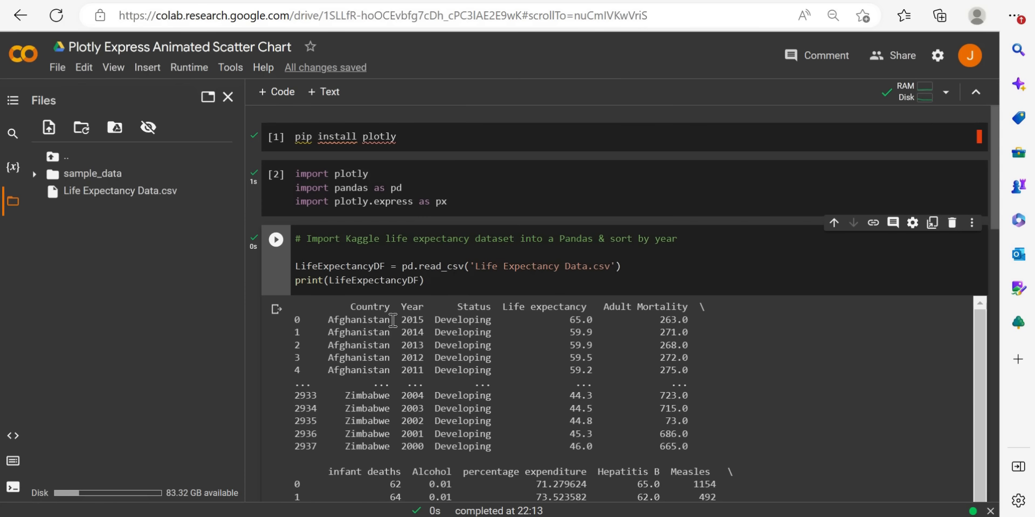
pyautogui.moveTo(422, 314)
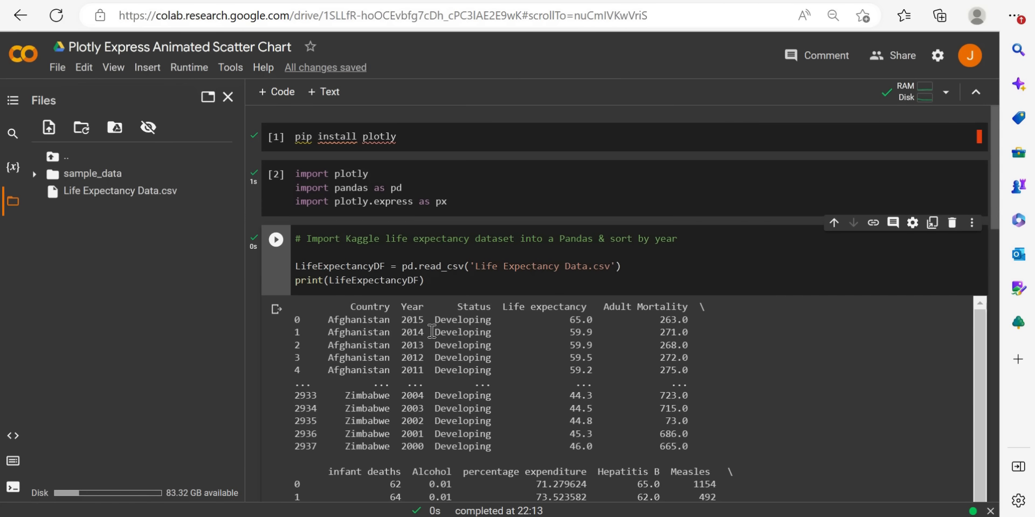
pyautogui.moveTo(435, 336)
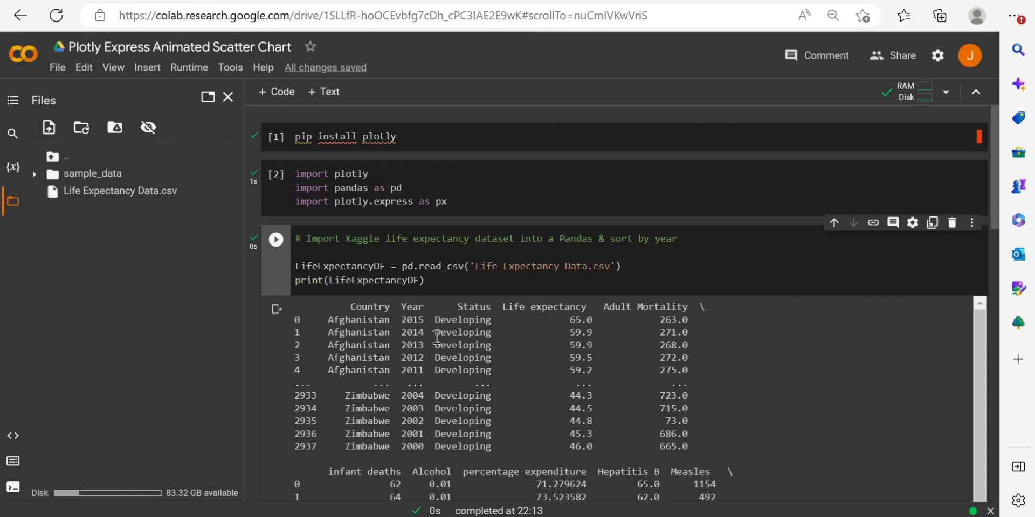
pyautogui.moveTo(465, 367)
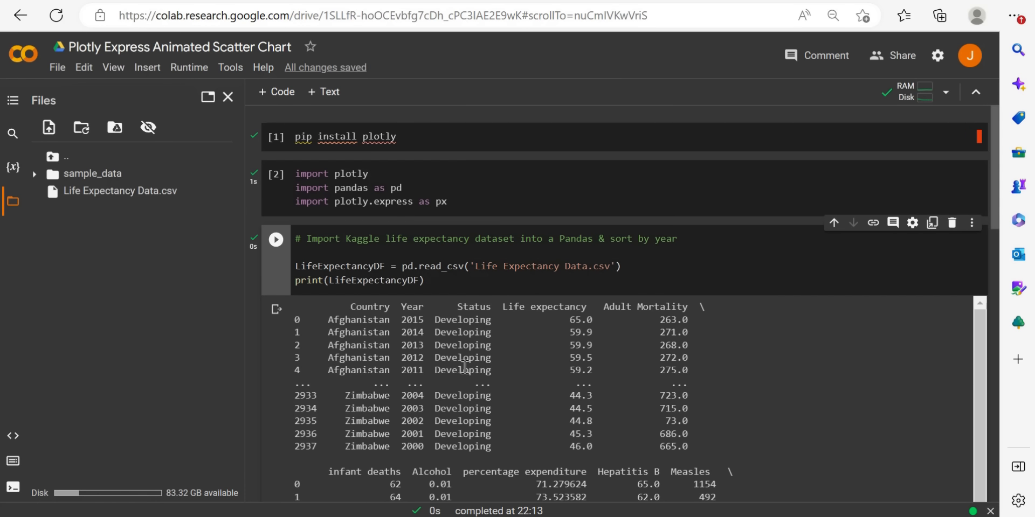
pyautogui.moveTo(569, 327)
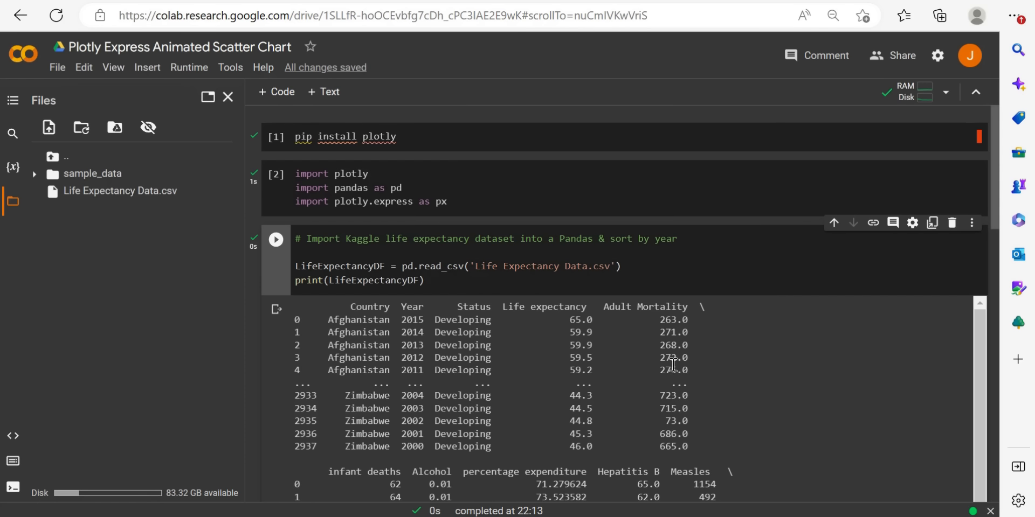
pyautogui.moveTo(632, 306)
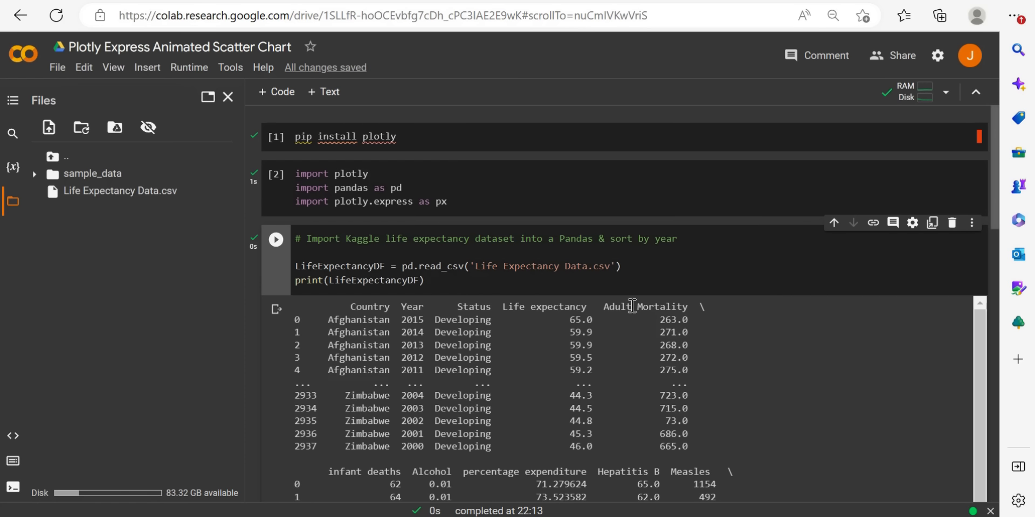
pyautogui.scroll(-3)
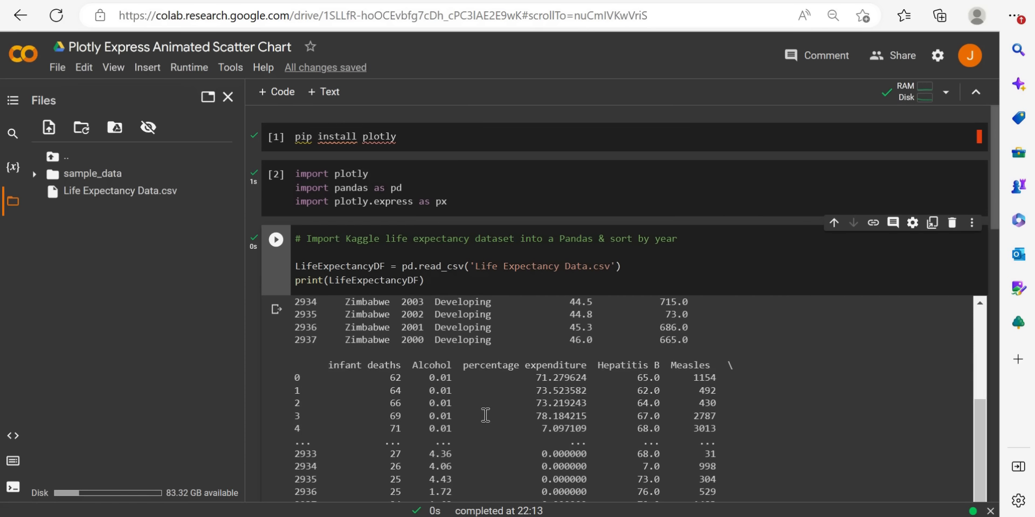
pyautogui.scroll(-3)
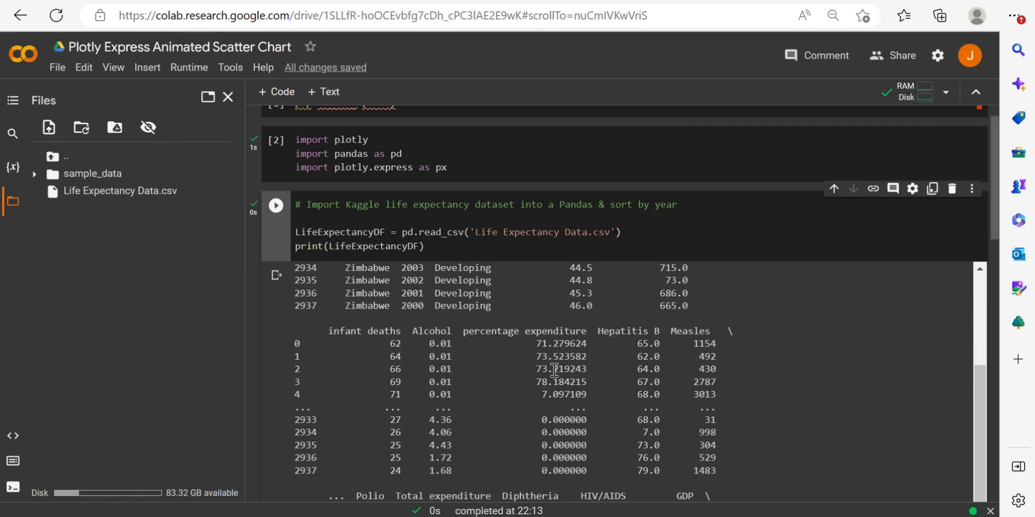
pyautogui.scroll(-3)
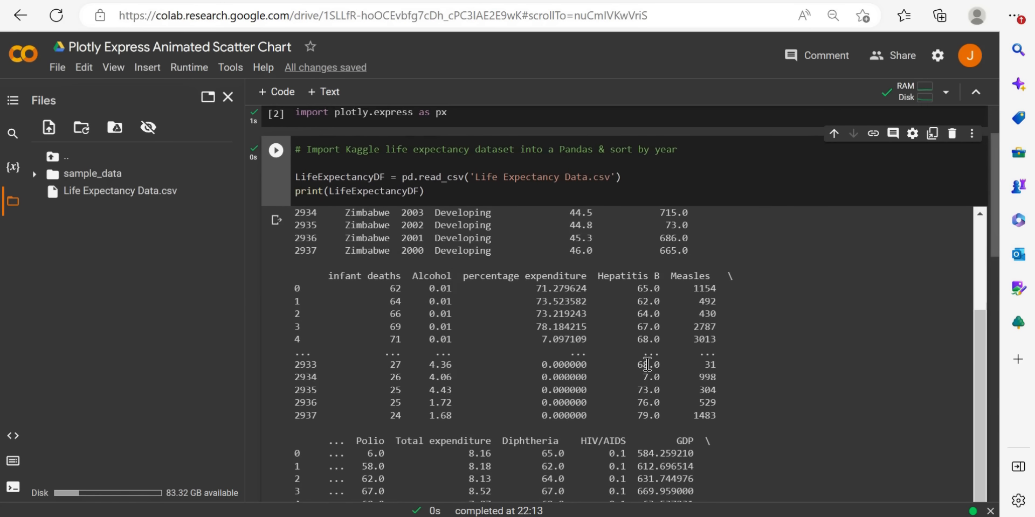
pyautogui.scroll(-3)
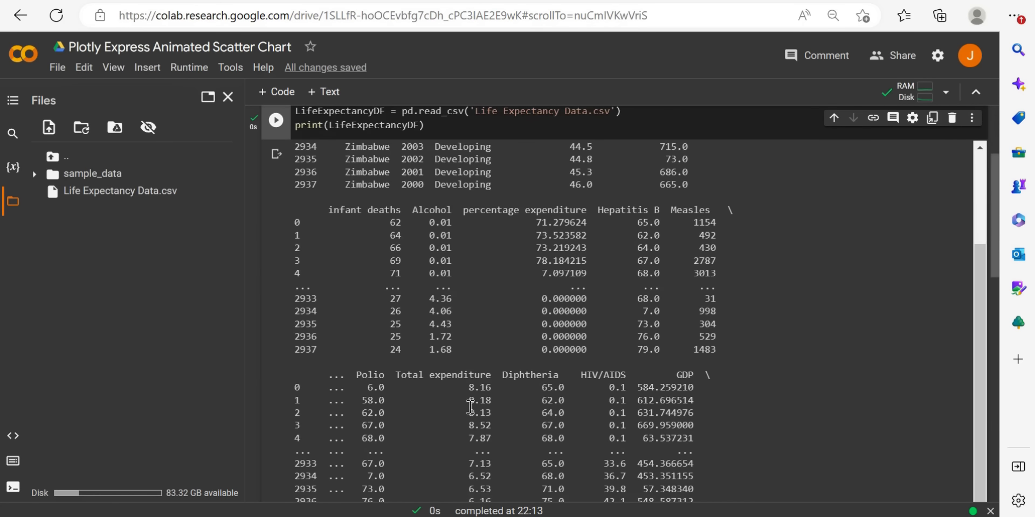
pyautogui.scroll(-3)
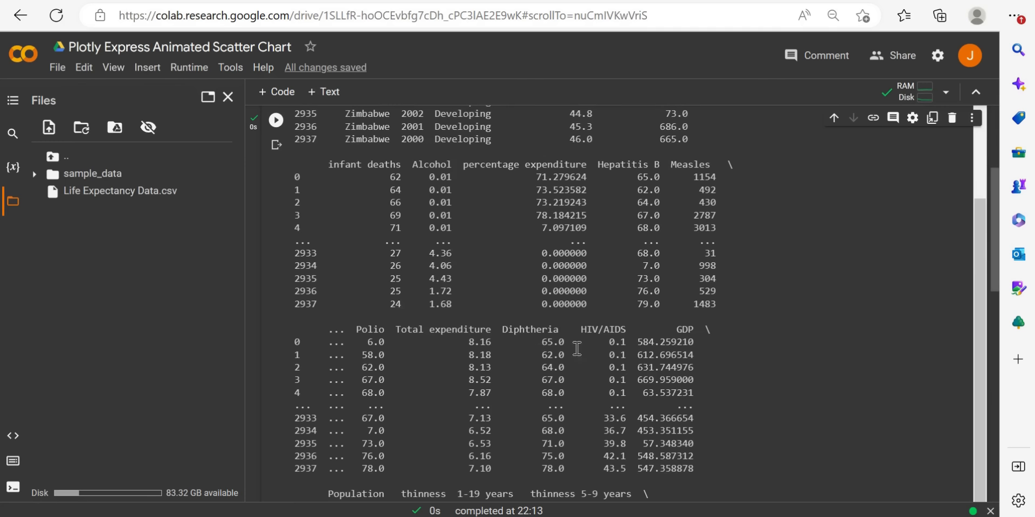
pyautogui.scroll(-3)
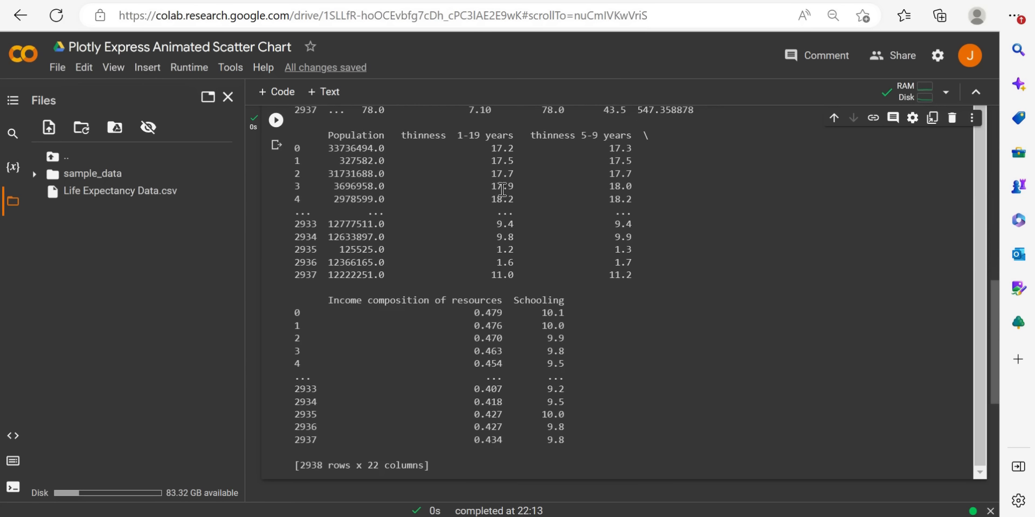
pyautogui.moveTo(491, 200)
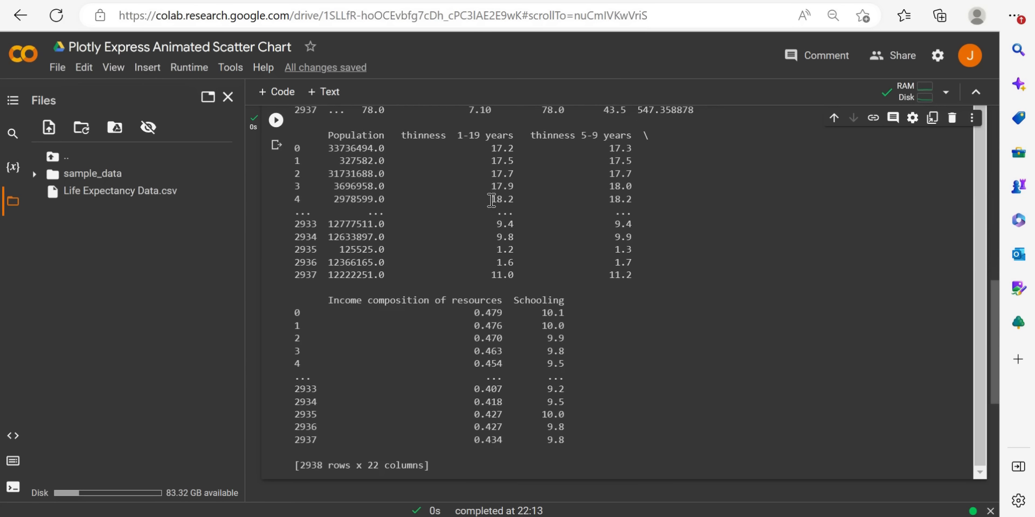
pyautogui.moveTo(449, 345)
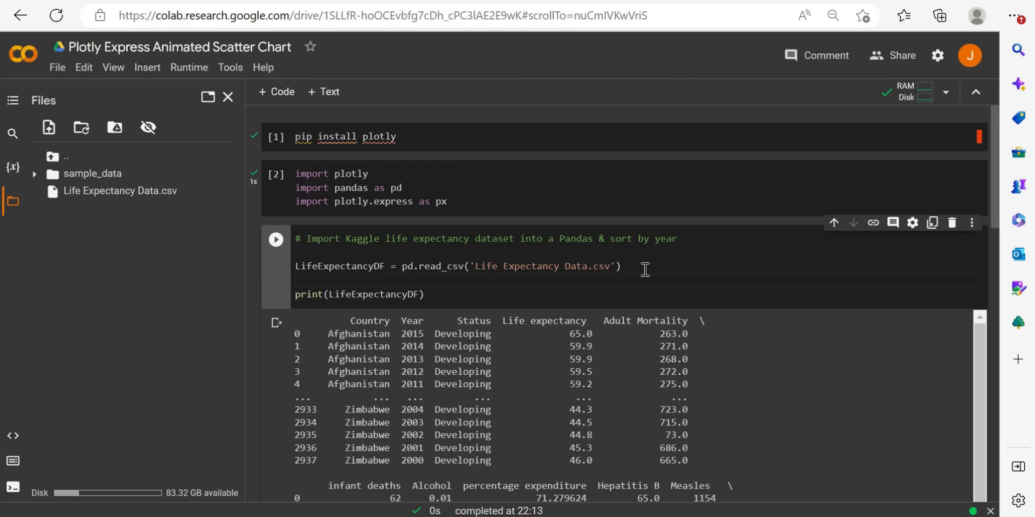
# Start a new line assigning LifeExpectancyDF = LifeExpectancyDF.
pyautogui.write('LIF')
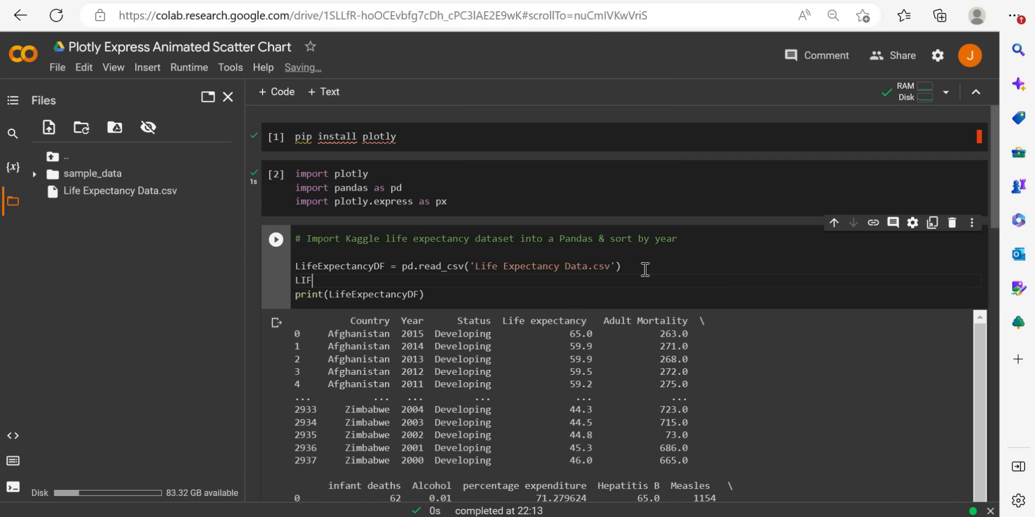
pyautogui.write('Life')
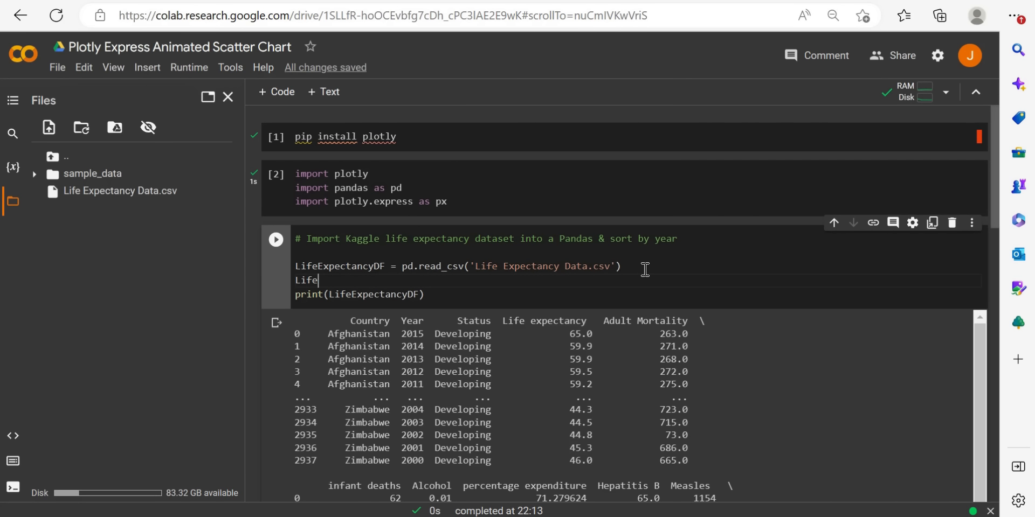
pyautogui.write('Ex')
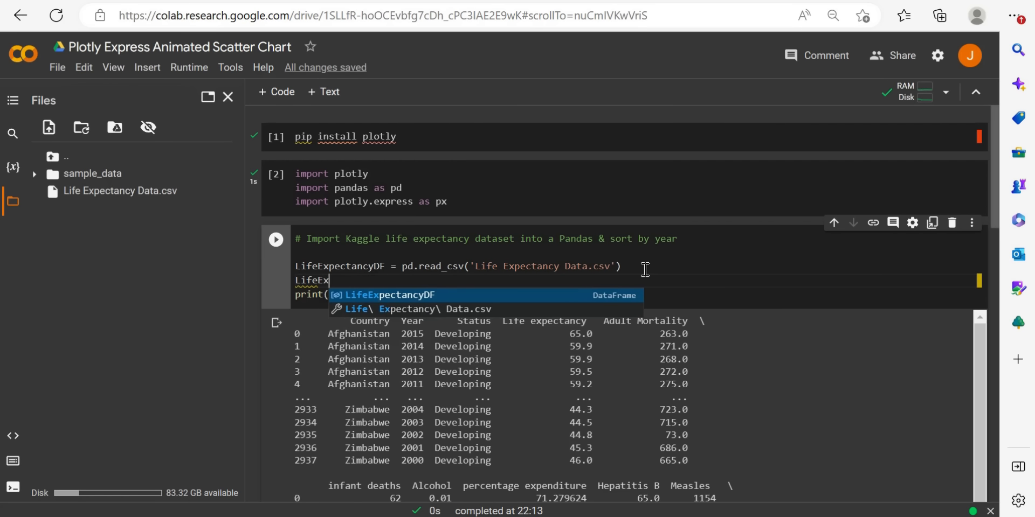
pyautogui.write('pectancy')
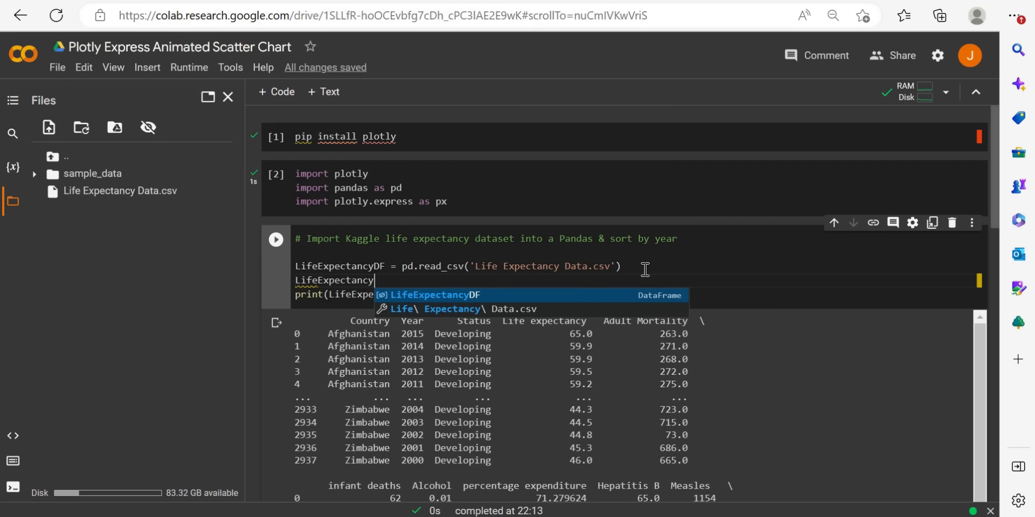
pyautogui.write('DF =')
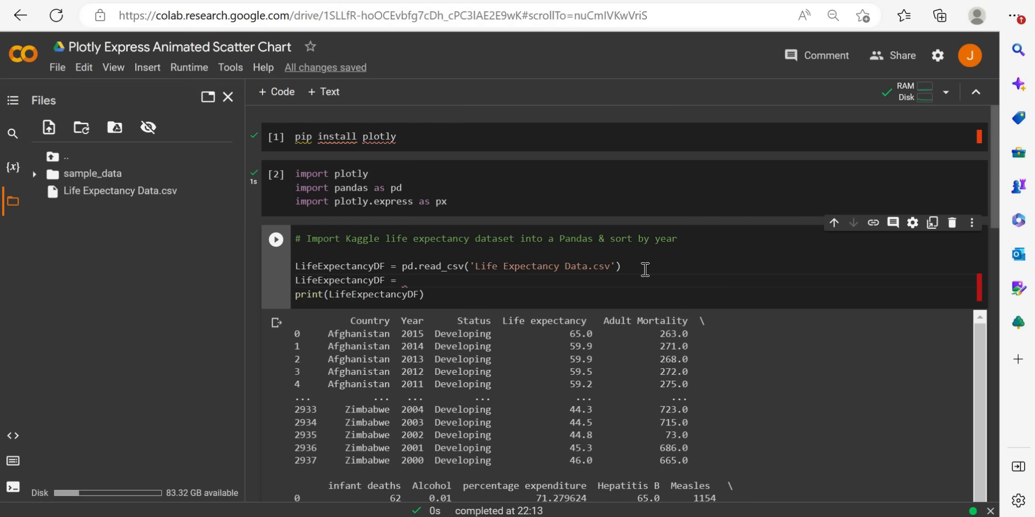
pyautogui.write('Li')
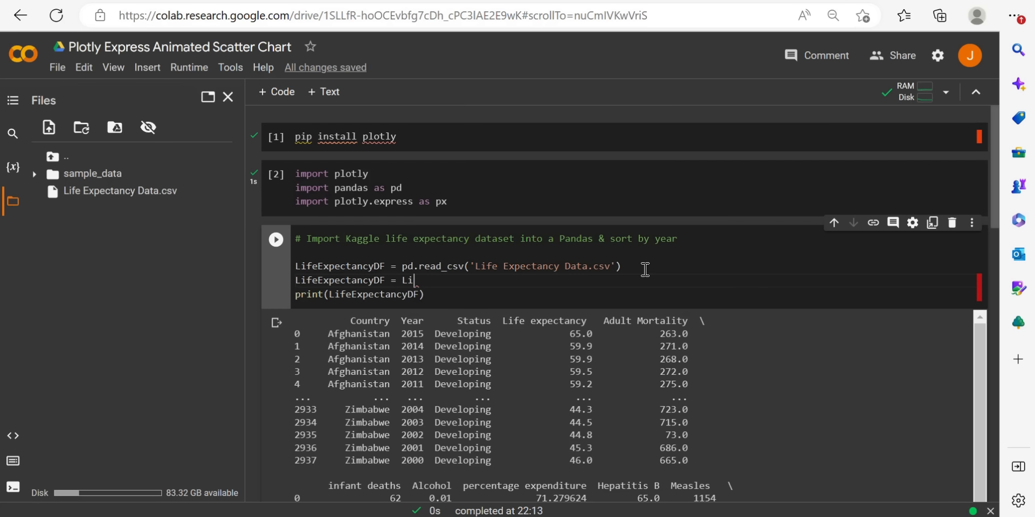
pyautogui.write('feExpe')
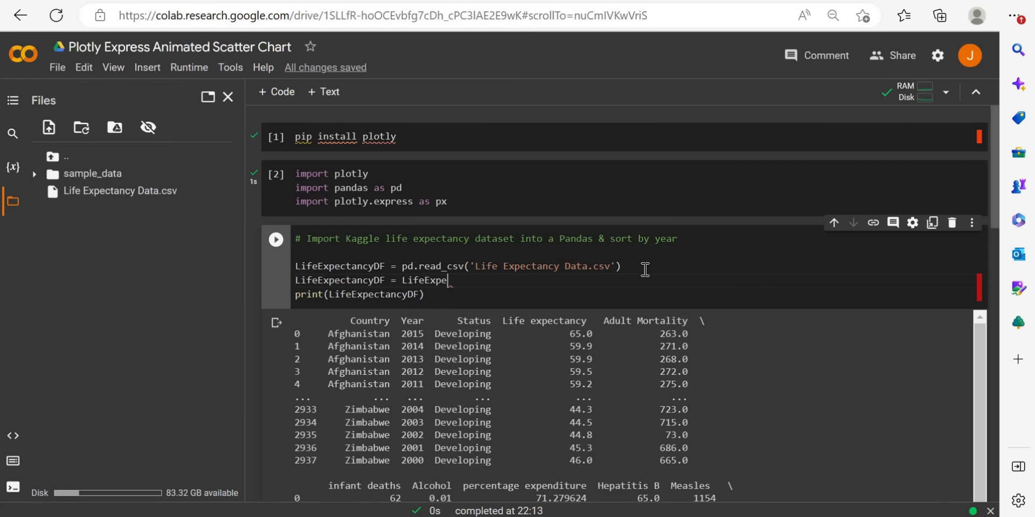
pyautogui.write('ctancyDF')
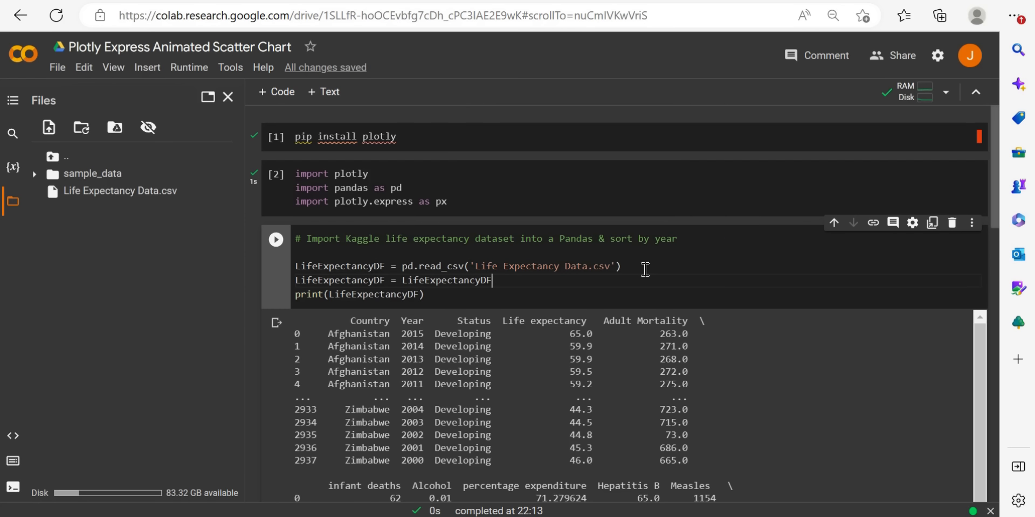
# Complete the line with .sort_values('Year', ascending = True).
pyautogui.write('.sort_v')
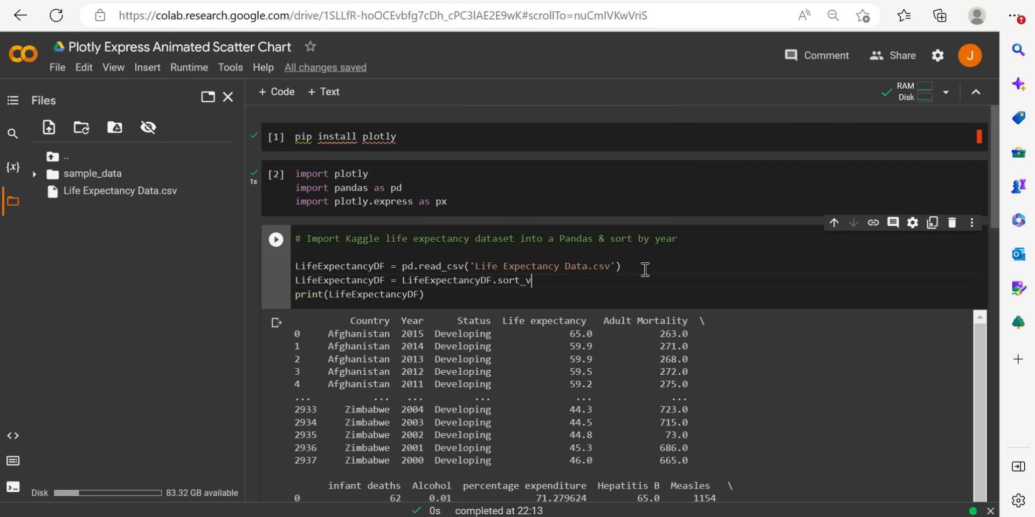
pyautogui.write('alues')
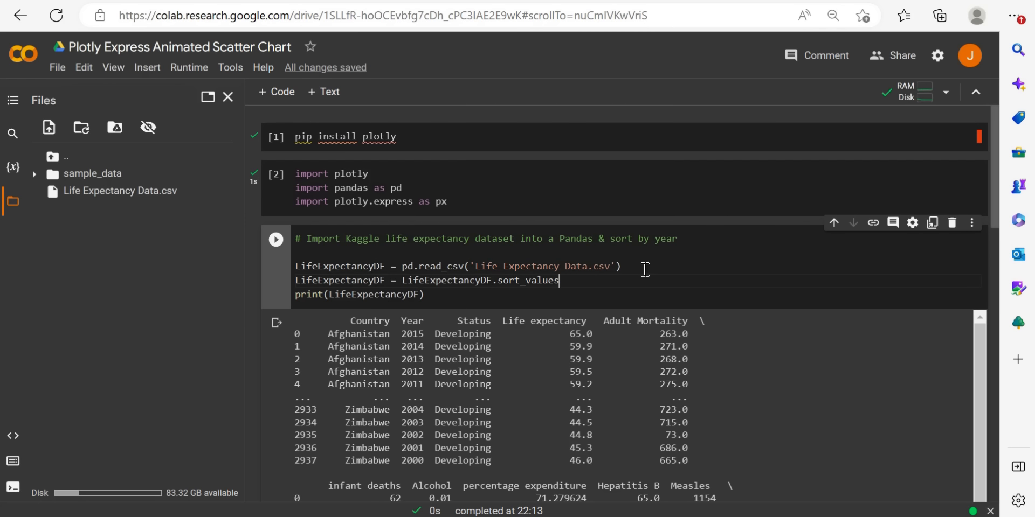
pyautogui.write('()')
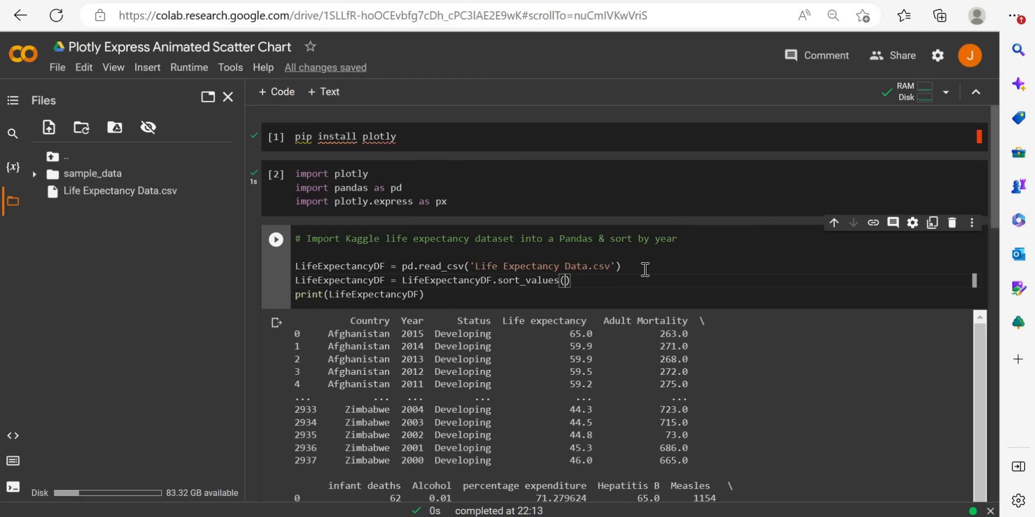
pyautogui.write("'Year',")
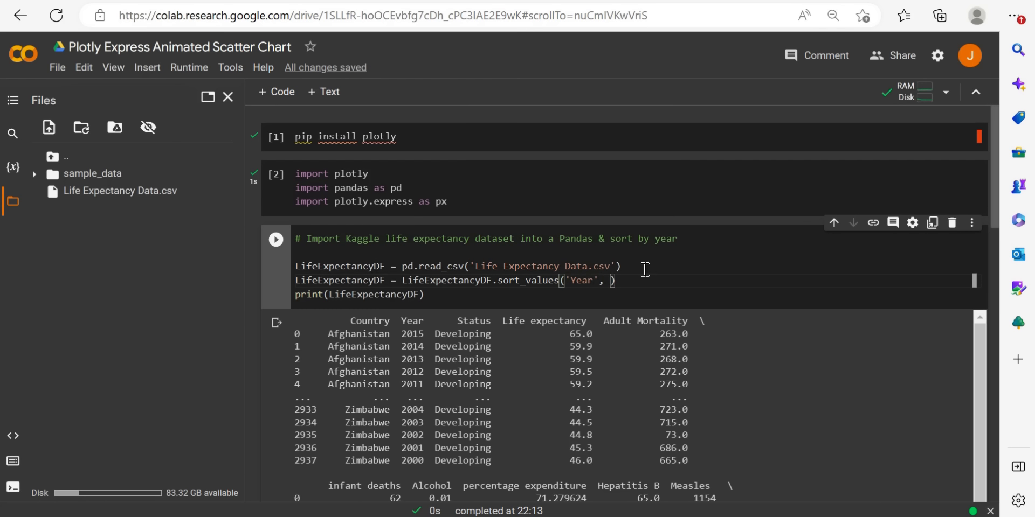
pyautogui.write('ascending')
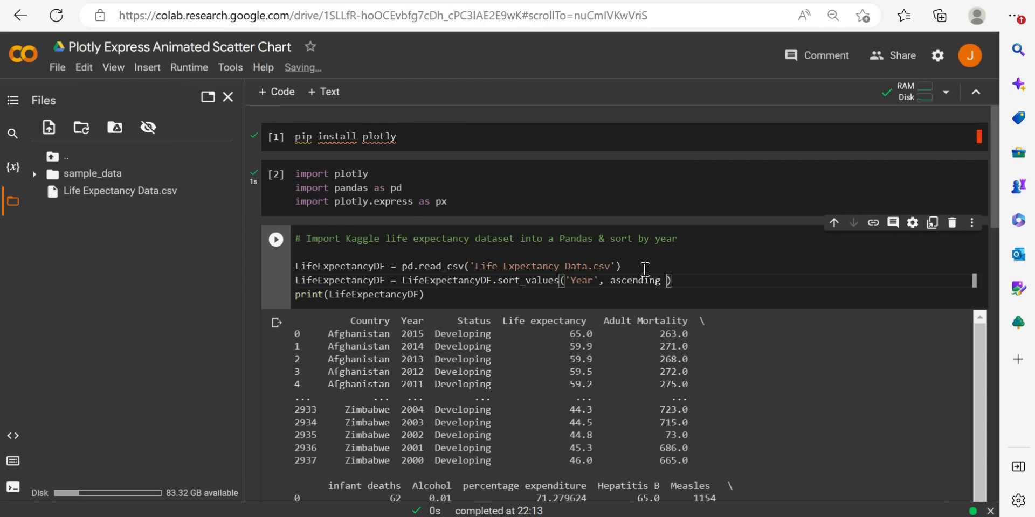
pyautogui.write('TRUE')
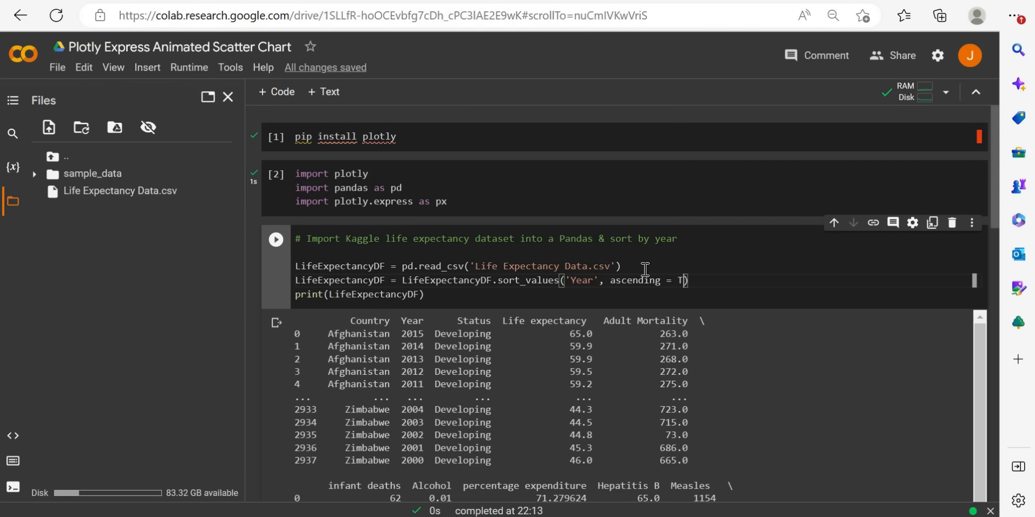
pyautogui.write('rue')
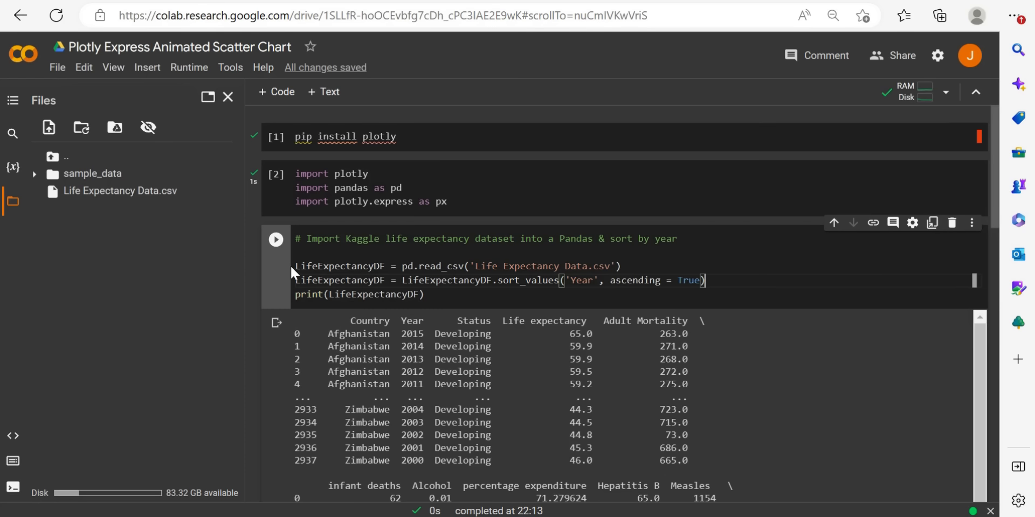
pyautogui.moveTo(429, 333)
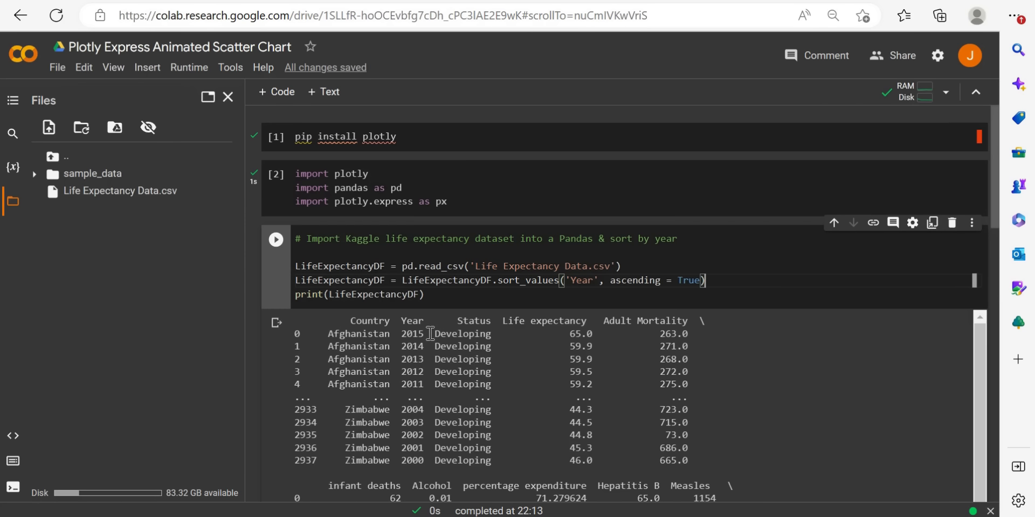
pyautogui.moveTo(276, 238)
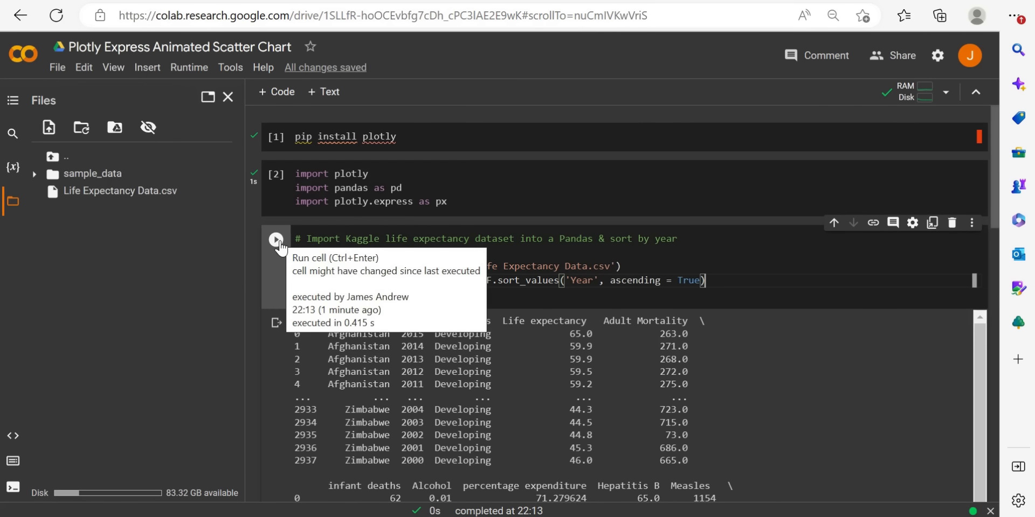
# Rerun the cell to print the data sorted by Year, 2000 through 2015.
pyautogui.click(275, 239)
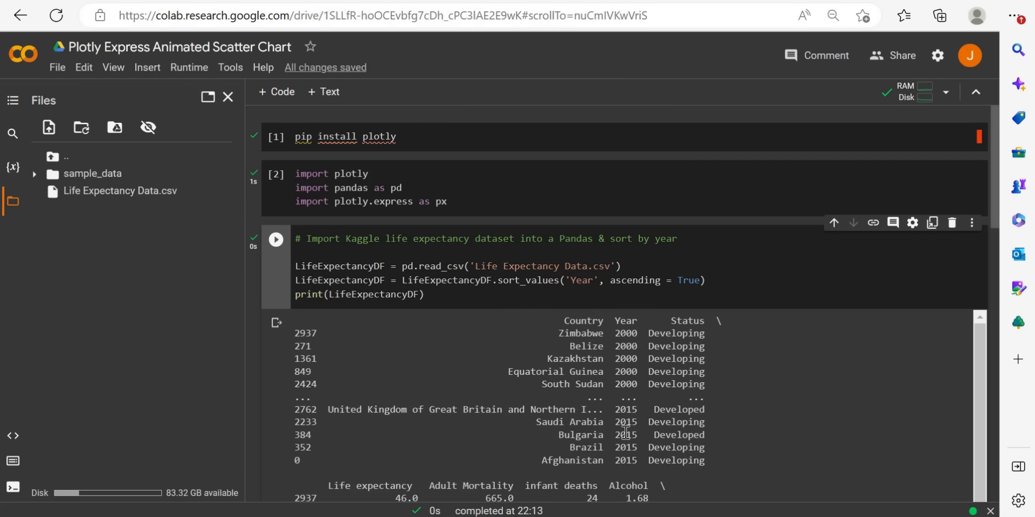
pyautogui.moveTo(349, 279)
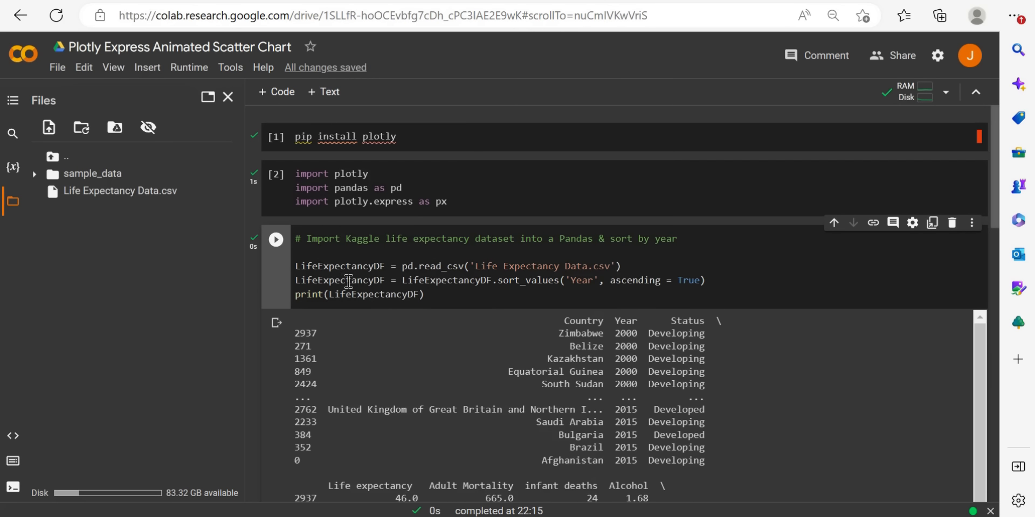
pyautogui.moveTo(587, 262)
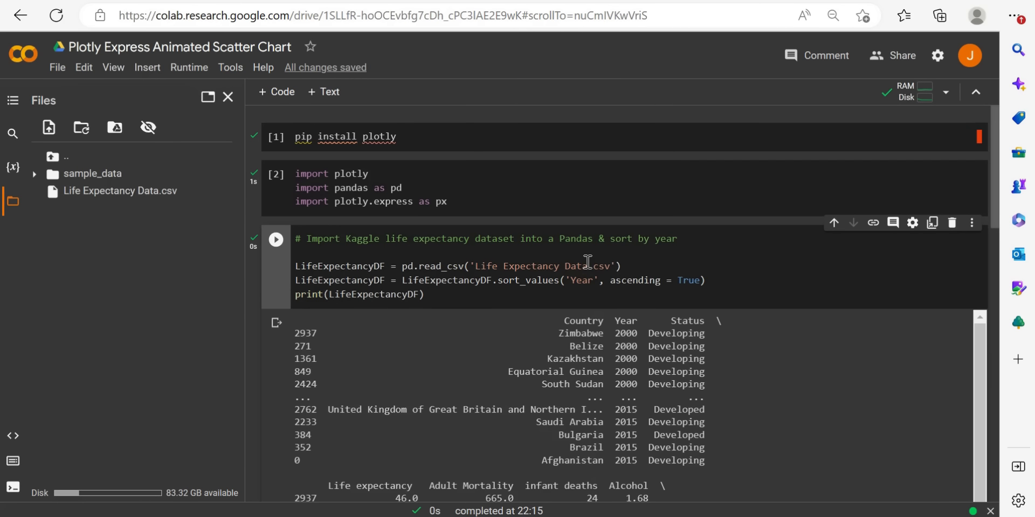
pyautogui.moveTo(565, 253)
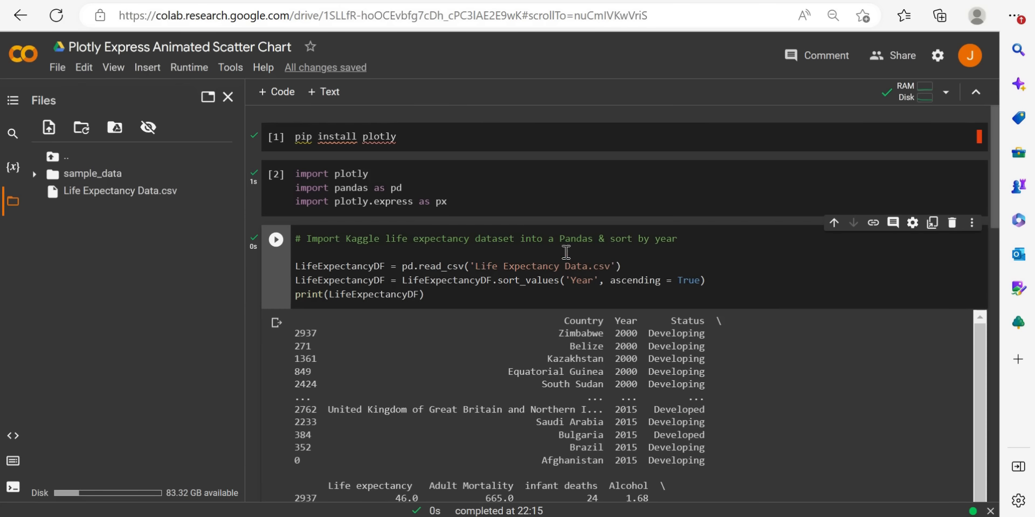
pyautogui.moveTo(373, 277)
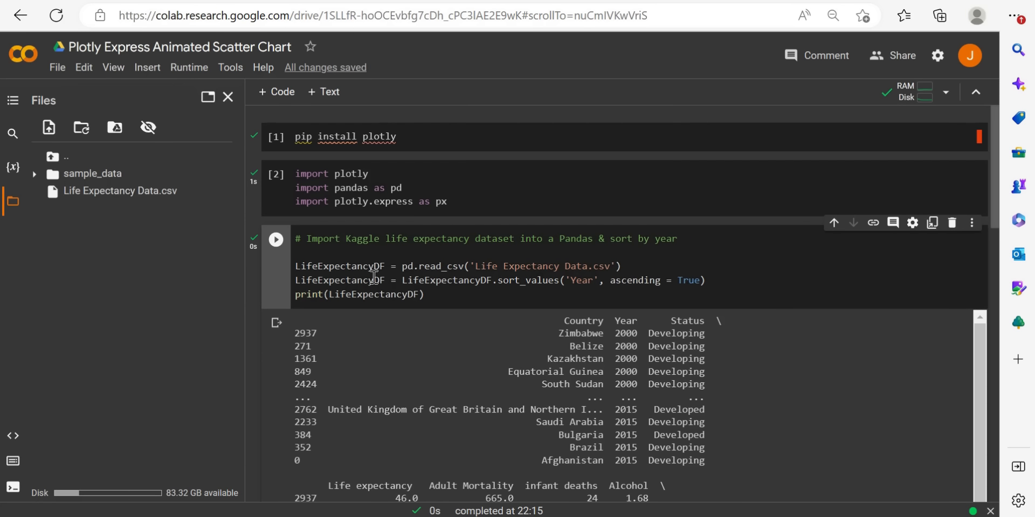
pyautogui.moveTo(426, 280)
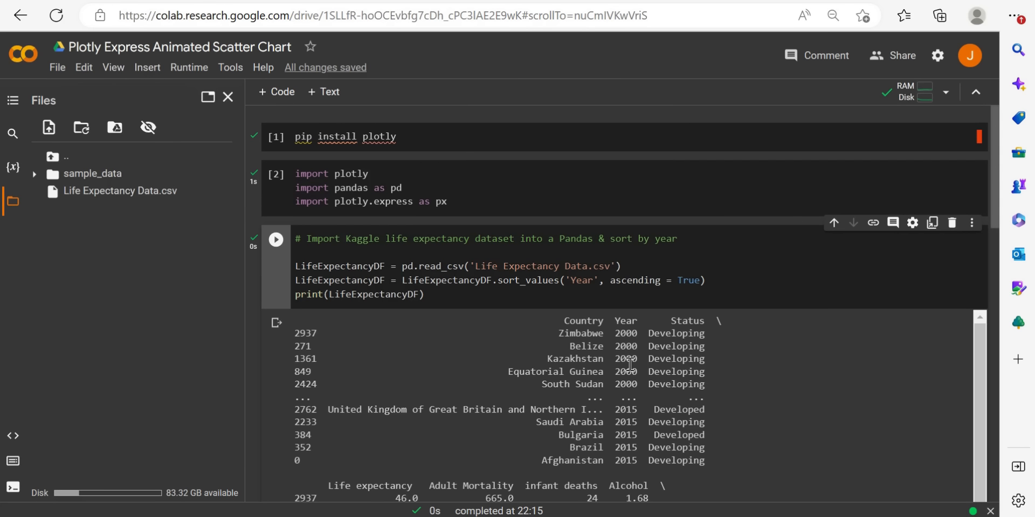
pyautogui.moveTo(637, 346)
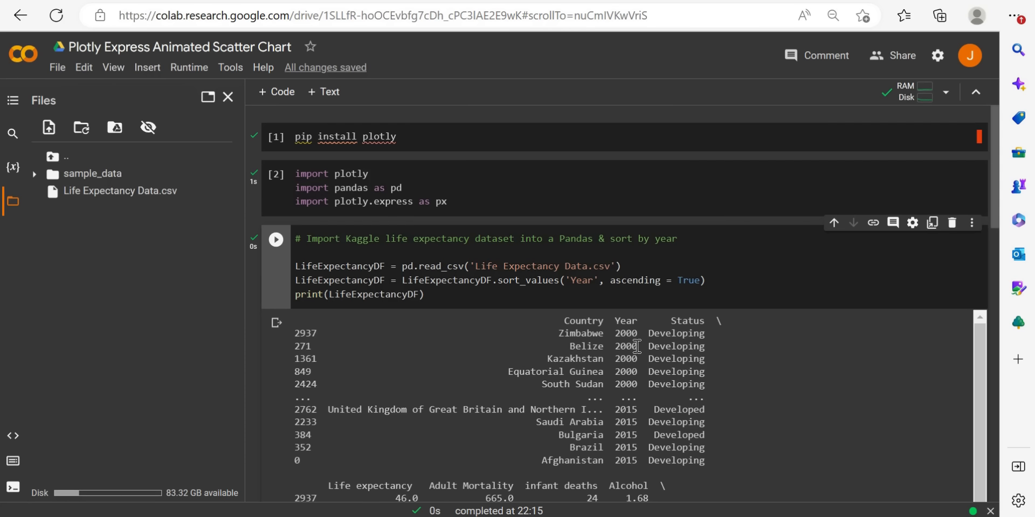
pyautogui.moveTo(487, 318)
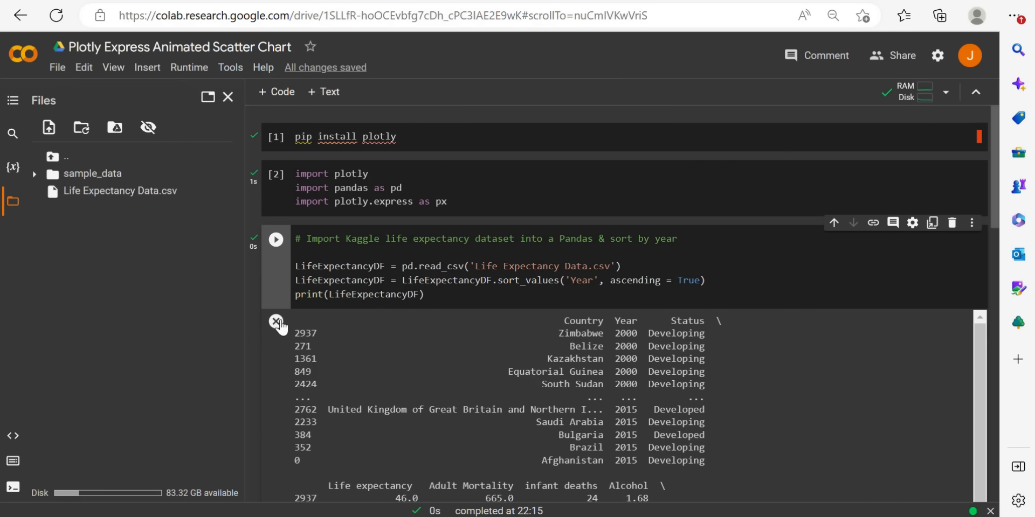
# Clear the printed output and write the comment '# Set core Scatter chart axes & constraints'.
pyautogui.click(275, 322)
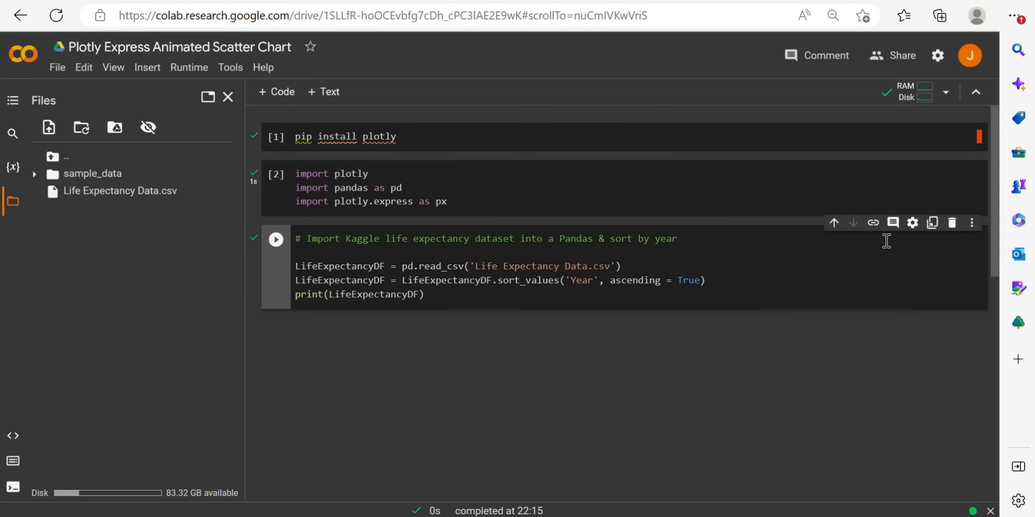
pyautogui.moveTo(584, 324)
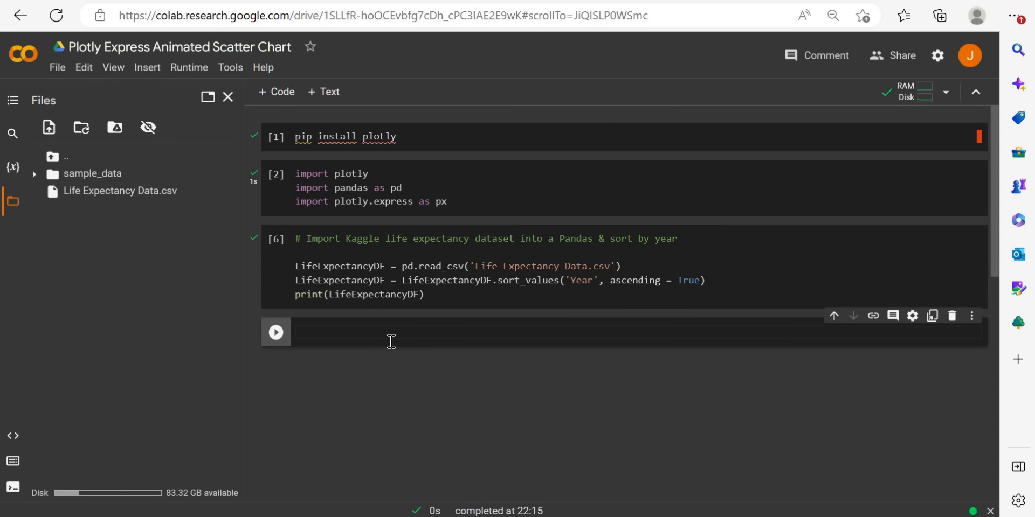
pyautogui.write('# Set')
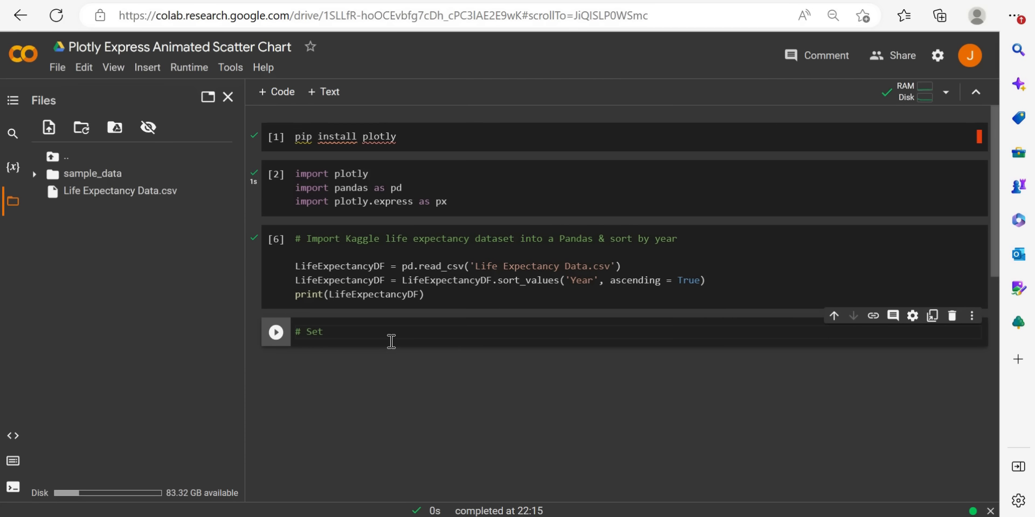
pyautogui.write('core')
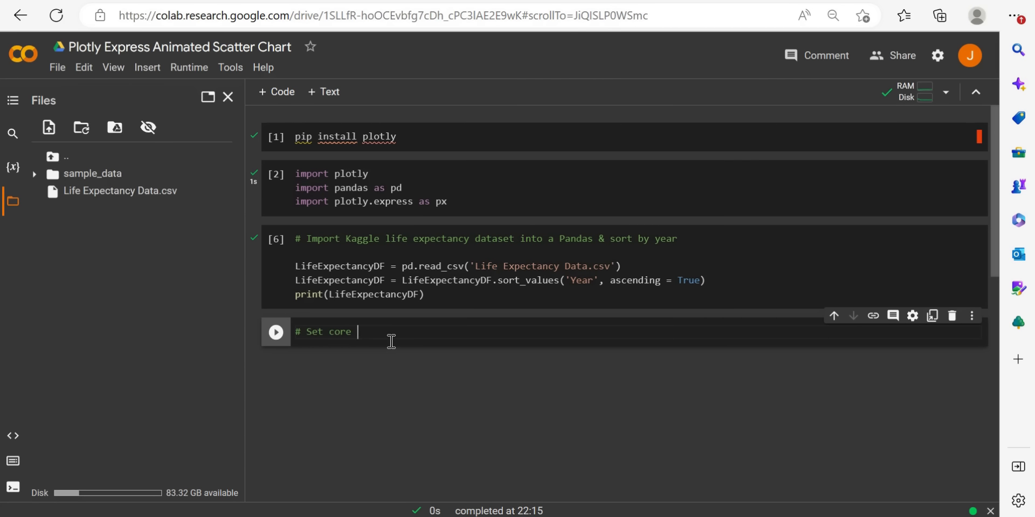
pyautogui.write('SCatter')
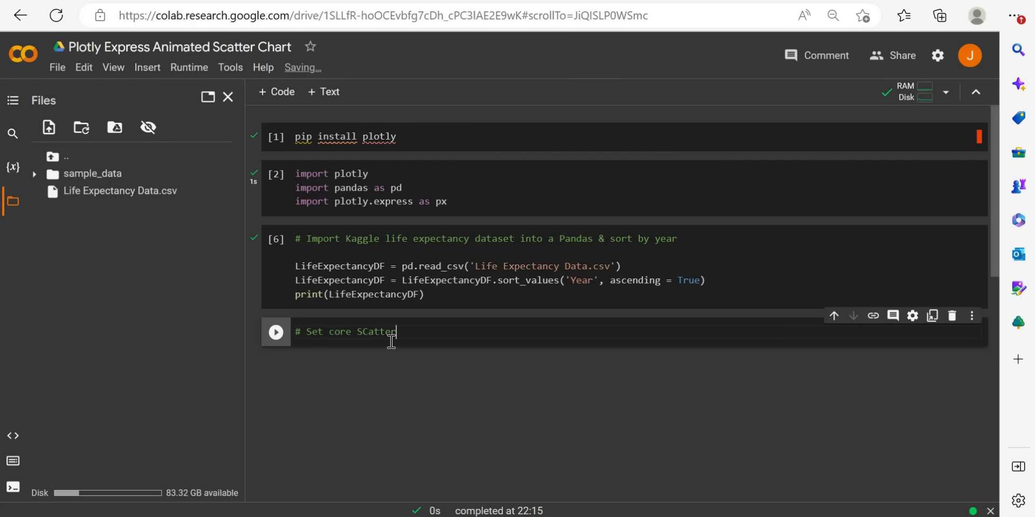
pyautogui.press('Backspace')
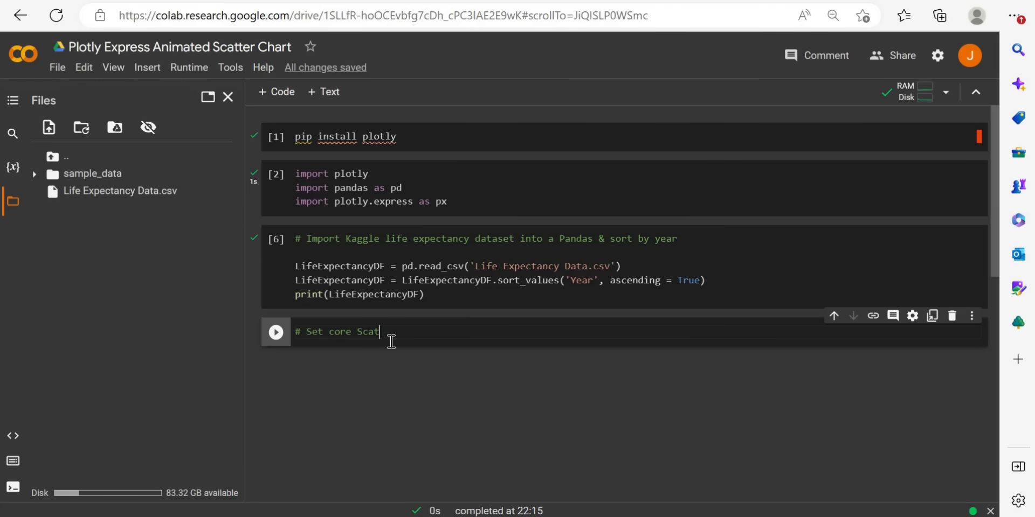
pyautogui.write('ter')
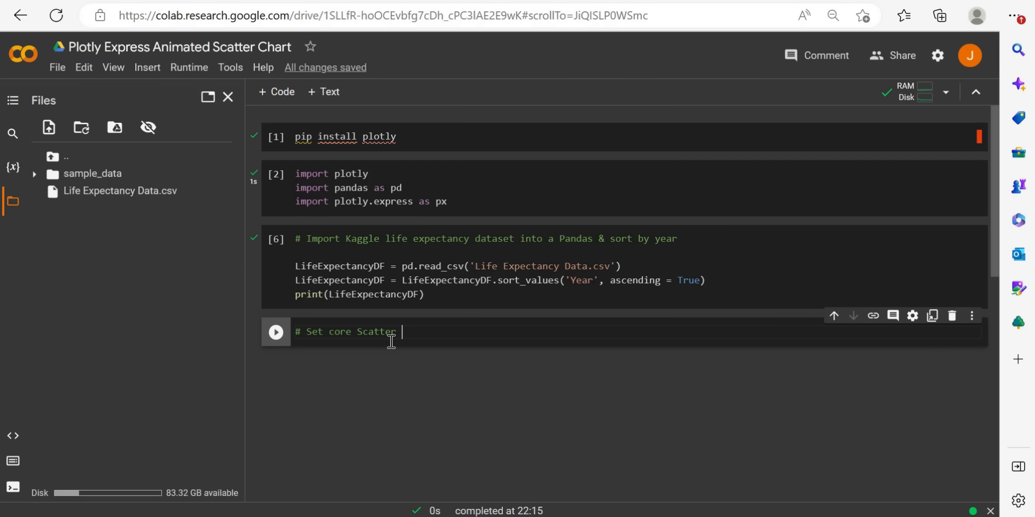
pyautogui.write('charr')
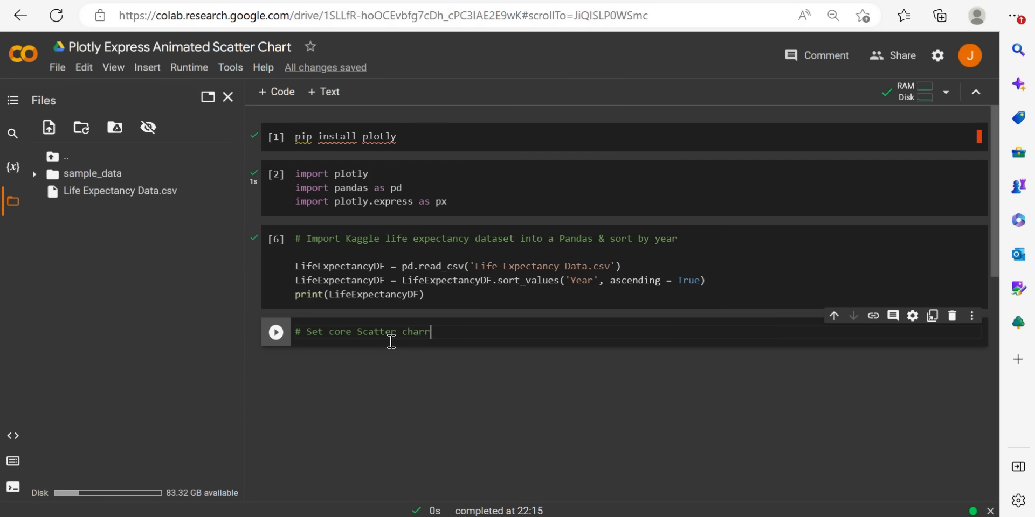
pyautogui.write('chart axes')
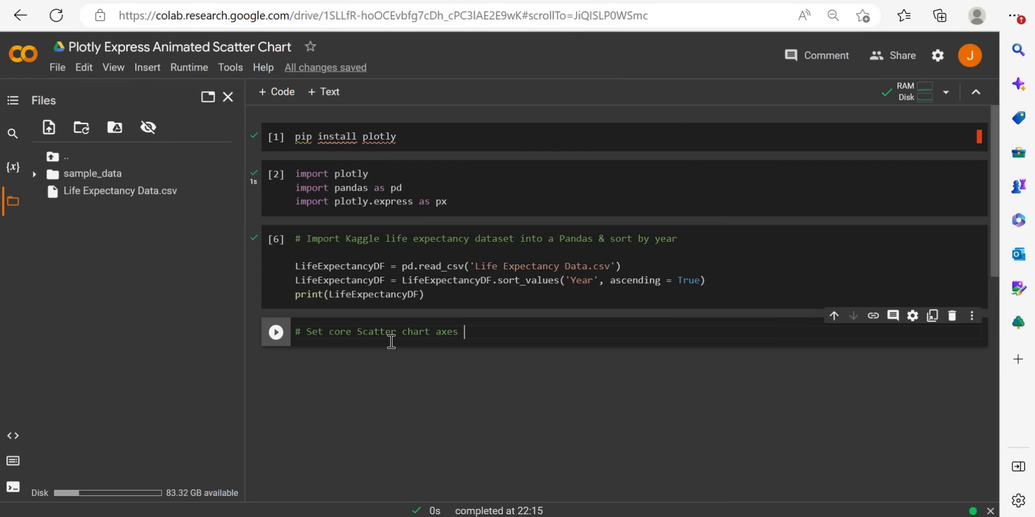
pyautogui.write('& constraints')
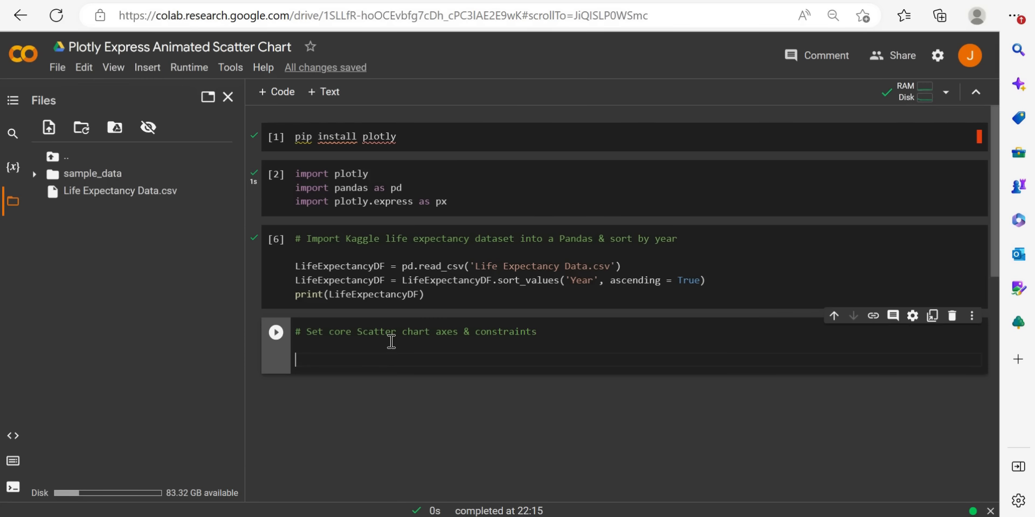
# Write Fig = px.scatter(LifeExpectancyDF, x='GDP', y='Life expectancy ').
pyautogui.write('Fig')
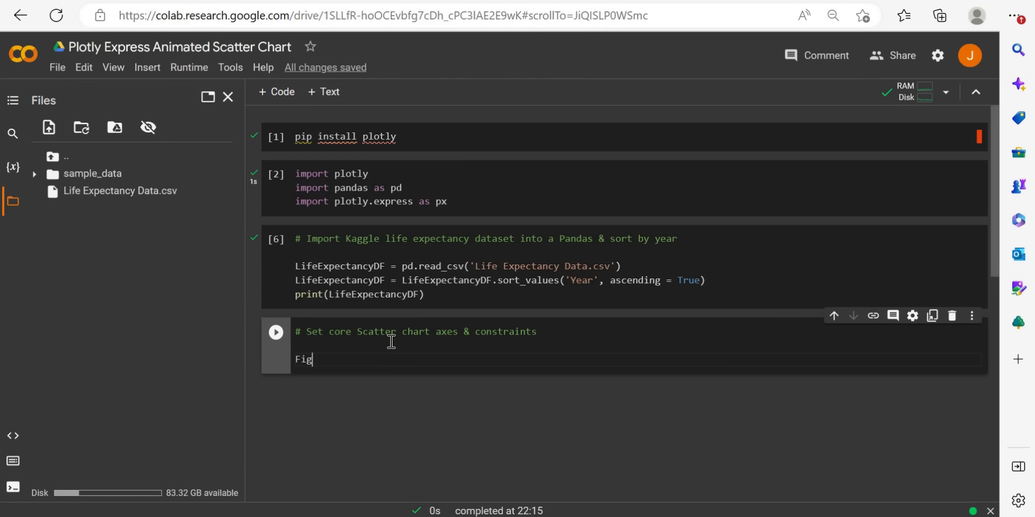
pyautogui.moveTo(313, 359)
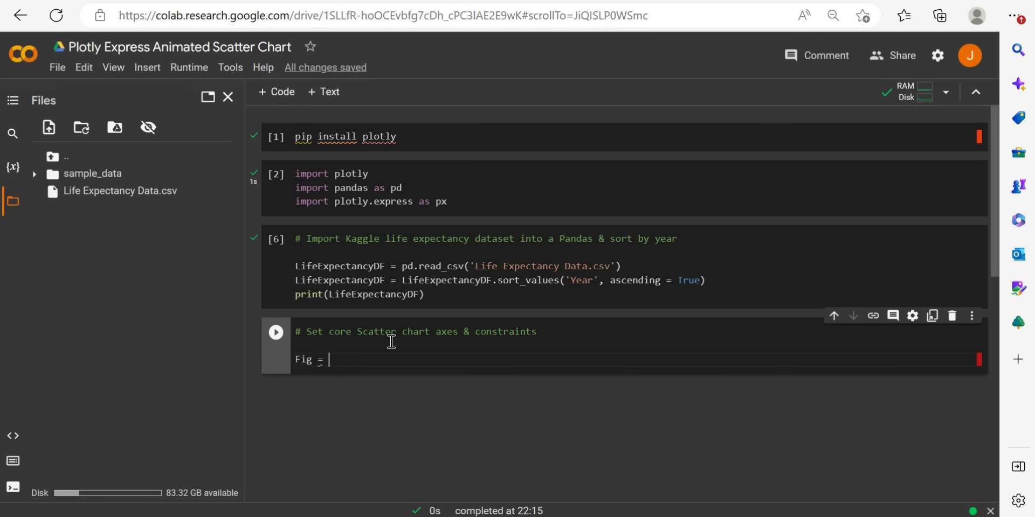
pyautogui.write('px.sc')
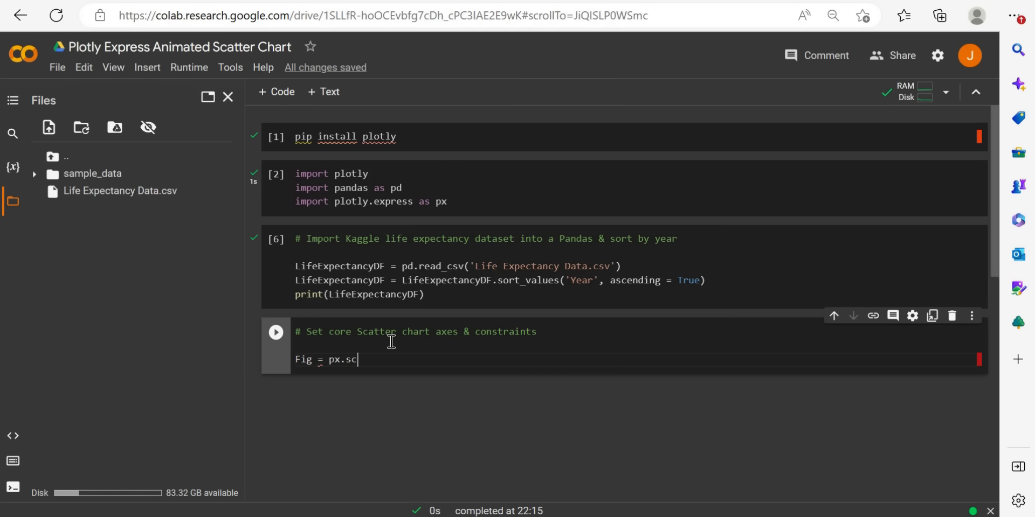
pyautogui.write('atter')
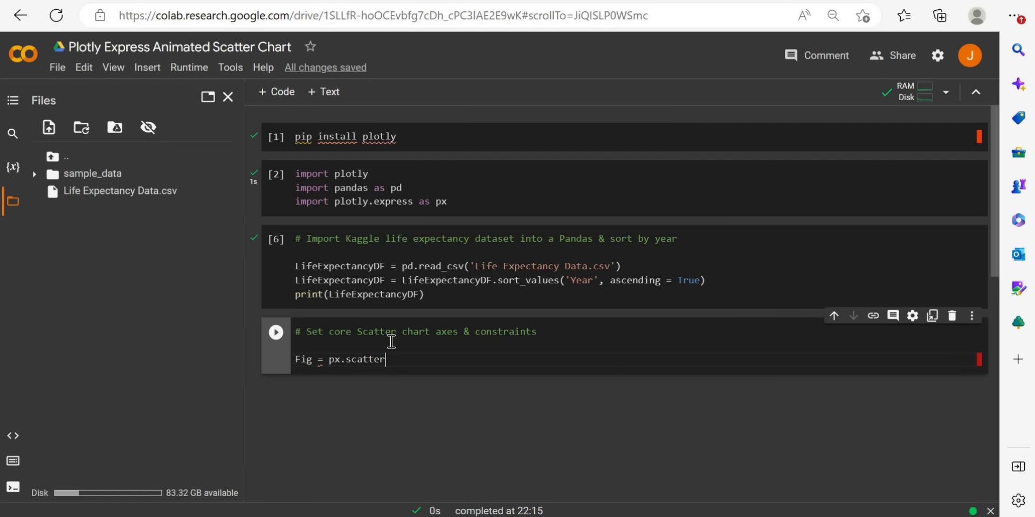
pyautogui.write('()')
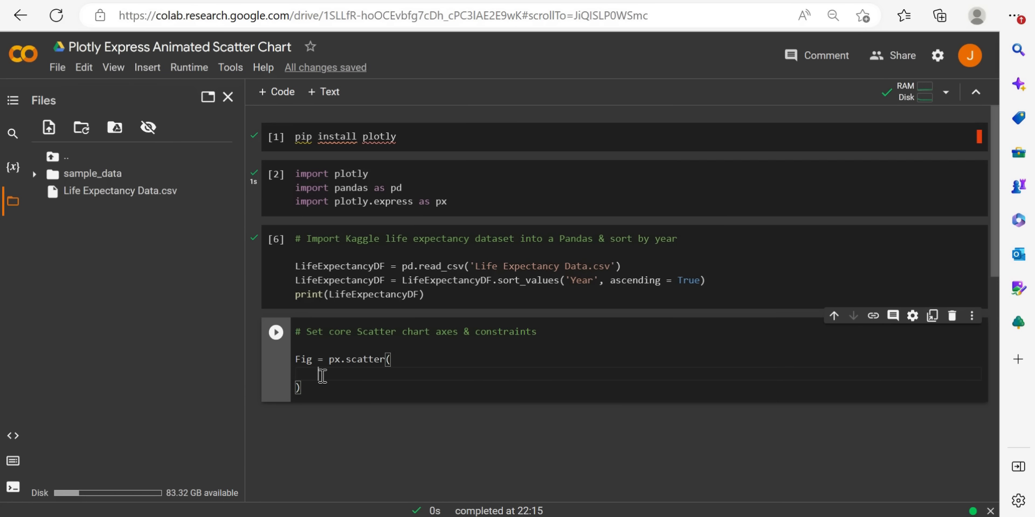
pyautogui.write('Life')
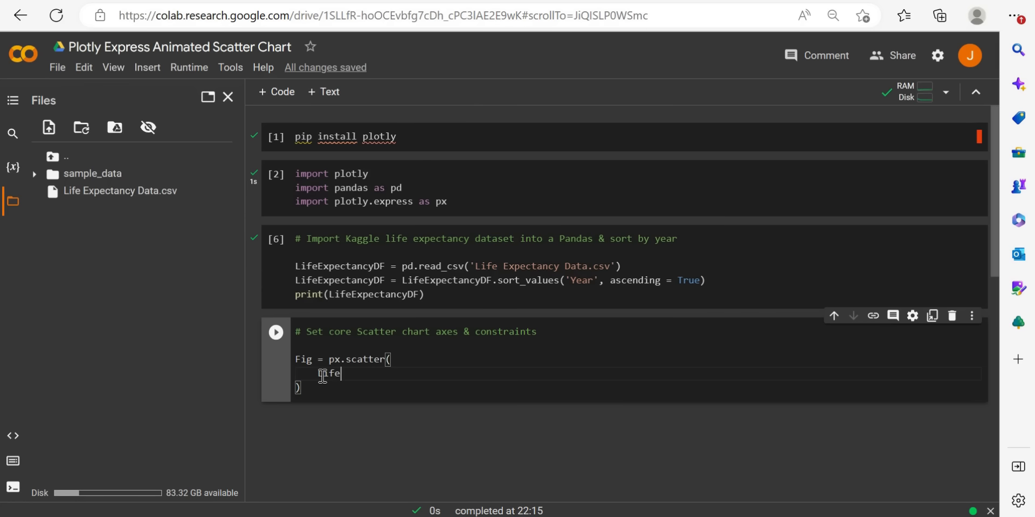
pyautogui.write('ExpectancyDF,')
pyautogui.write("x = '")
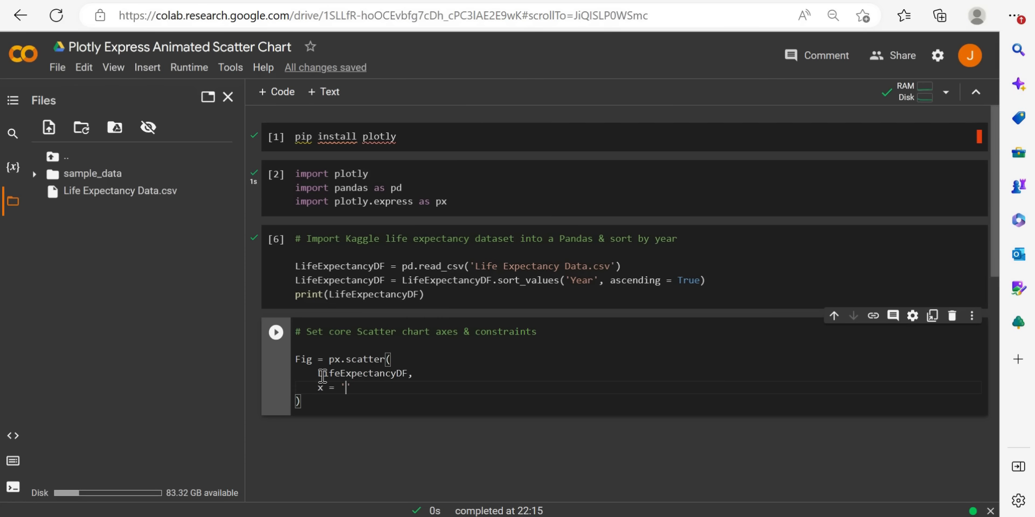
pyautogui.write("GDP',")
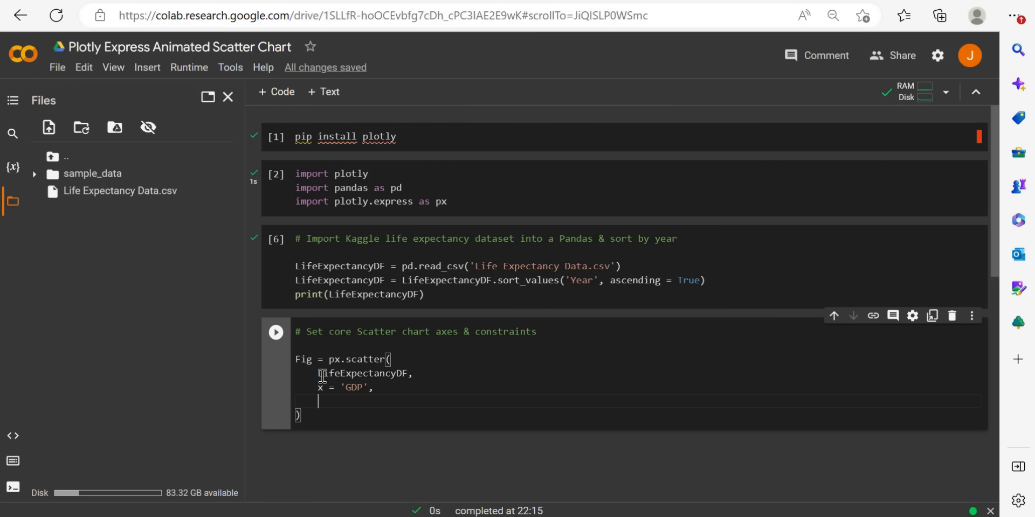
pyautogui.write("y = 'Life ex")
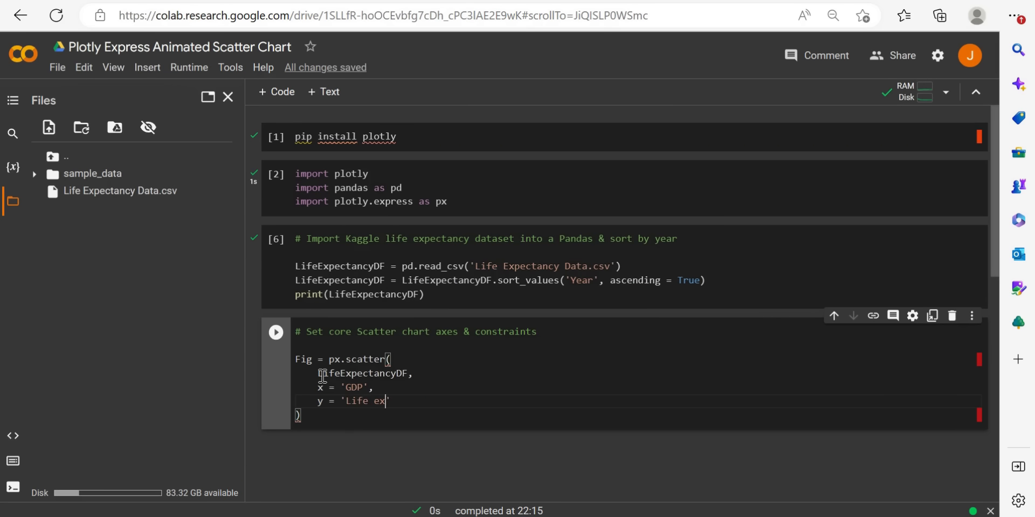
pyautogui.write('pectancy')
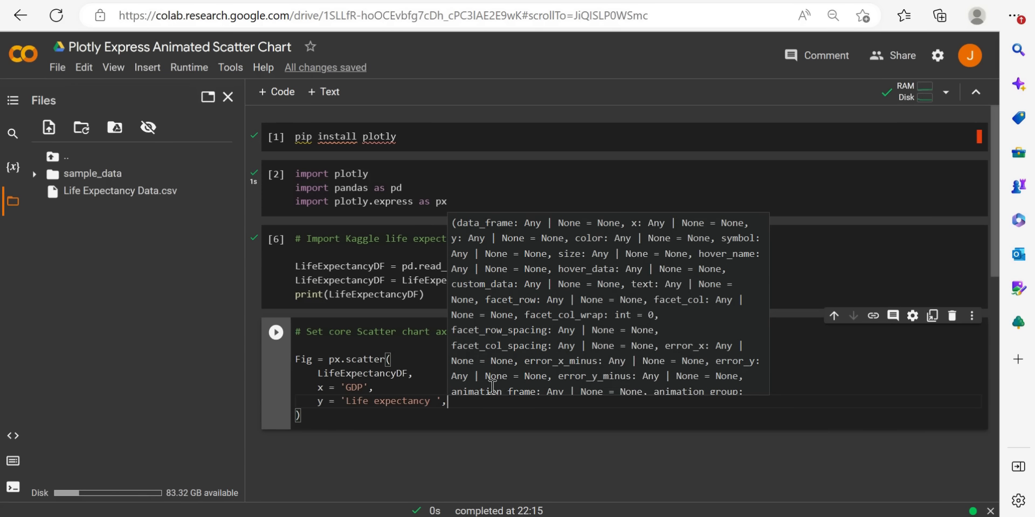
pyautogui.moveTo(447, 403)
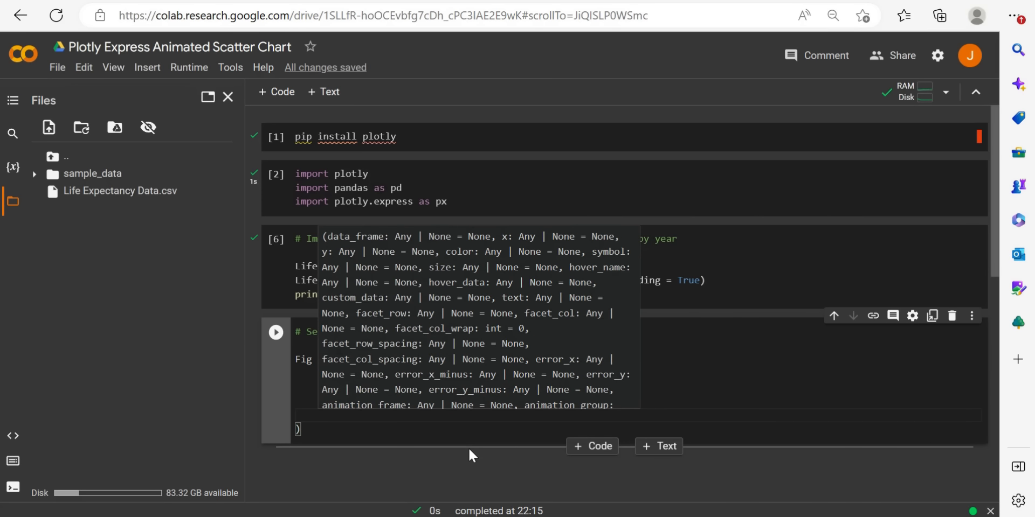
pyautogui.click(429, 396)
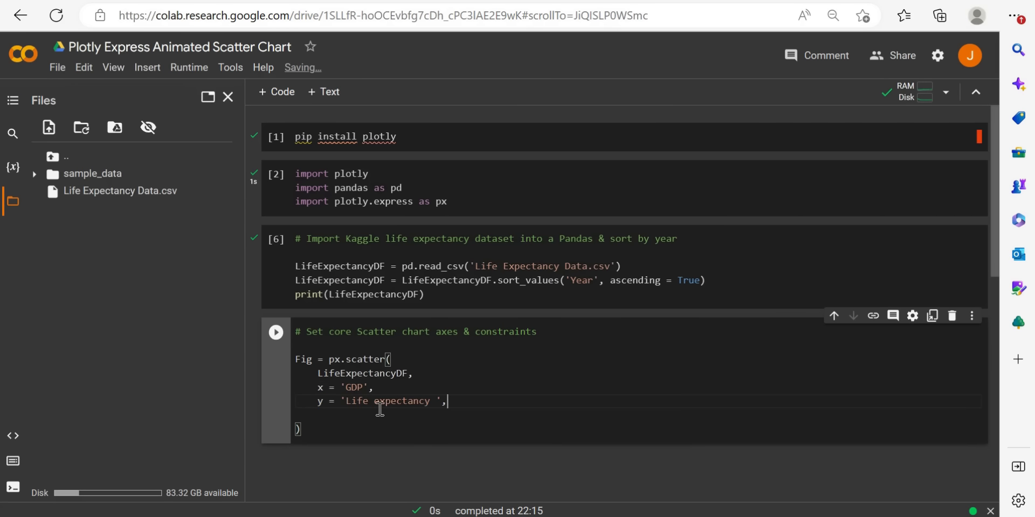
# Add animation_frame='Year', animation_group='Country' and color='Status' arguments on new lines.
pyautogui.press('enter')
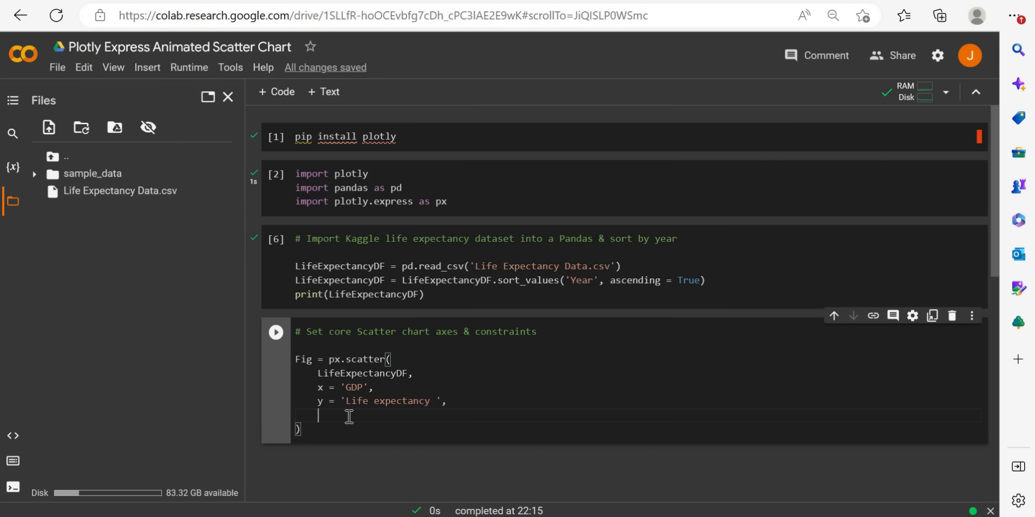
pyautogui.write('anima')
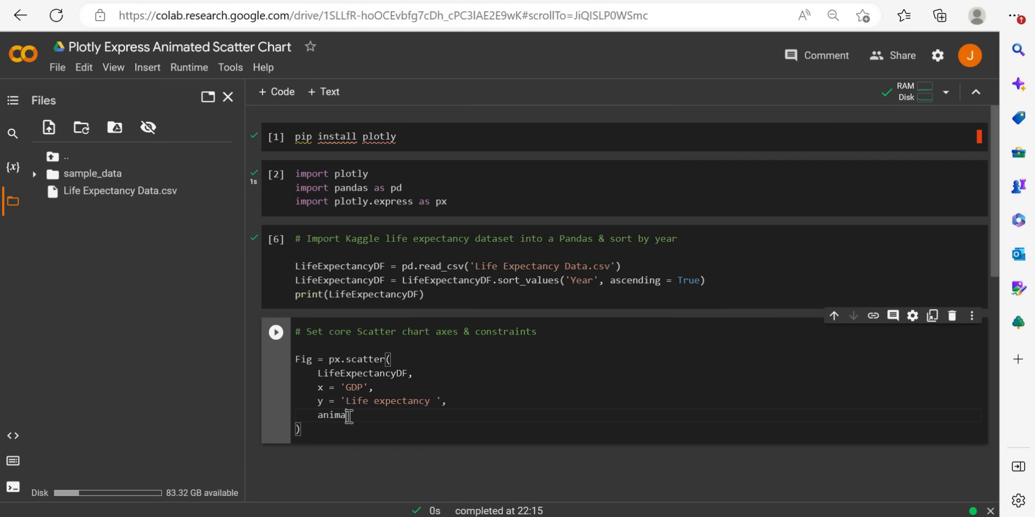
pyautogui.write('tion_frame =')
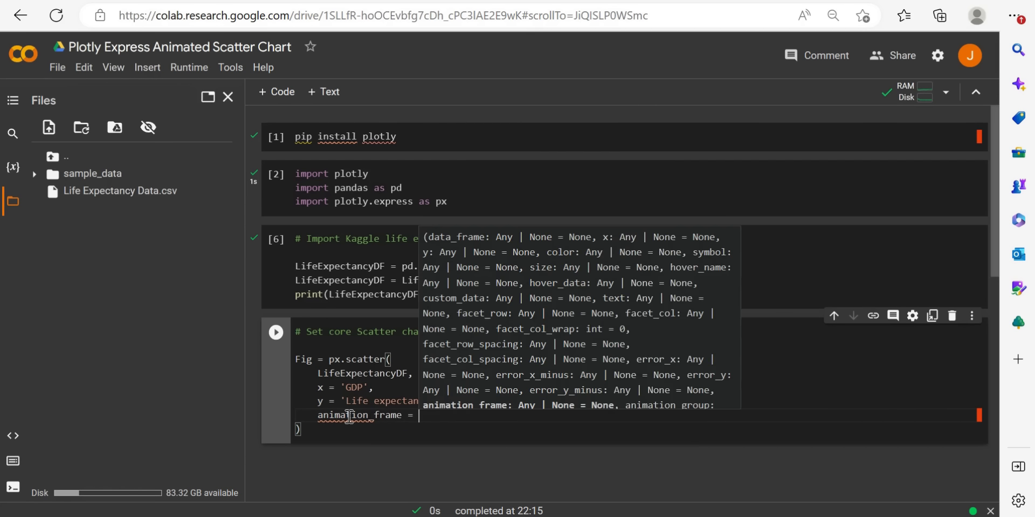
pyautogui.write("'")
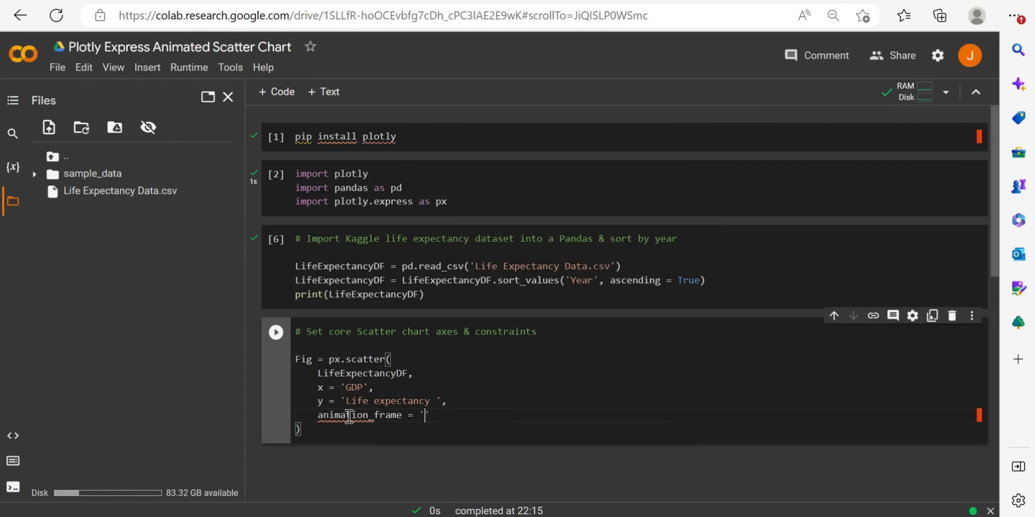
pyautogui.write('Year')
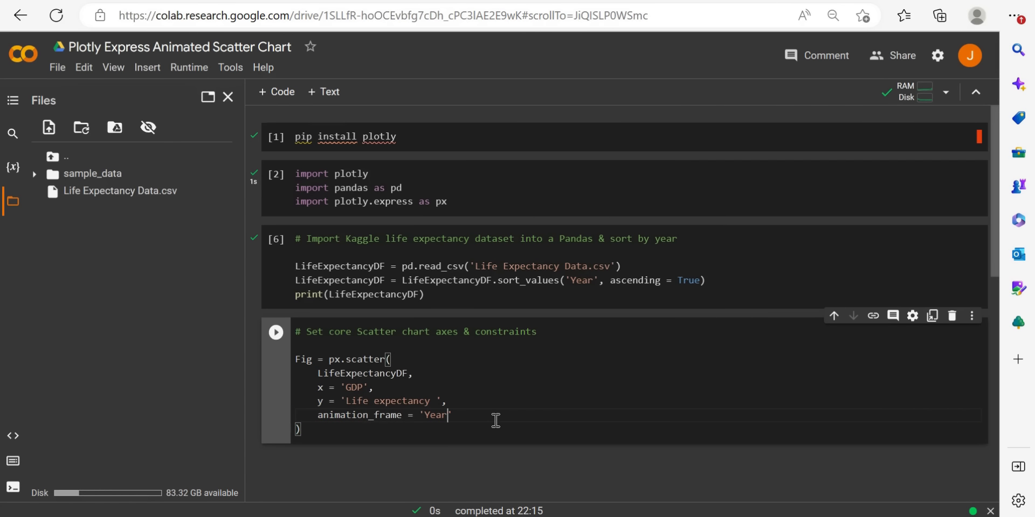
pyautogui.write(',')
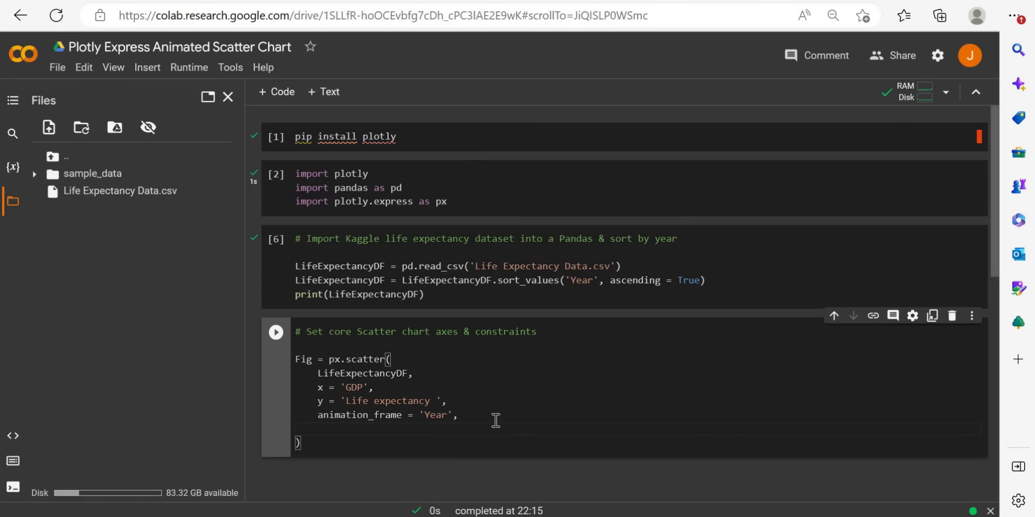
pyautogui.write('animation_')
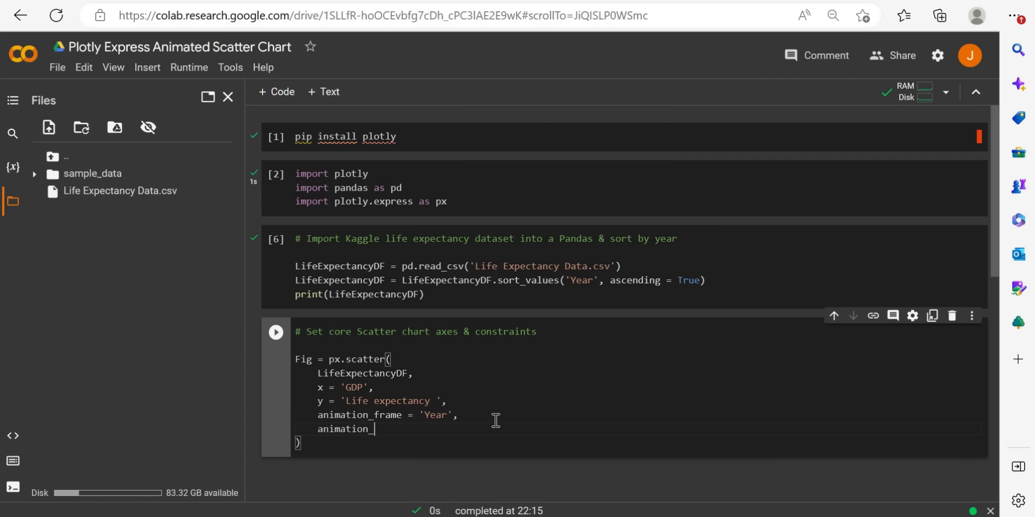
pyautogui.write('group')
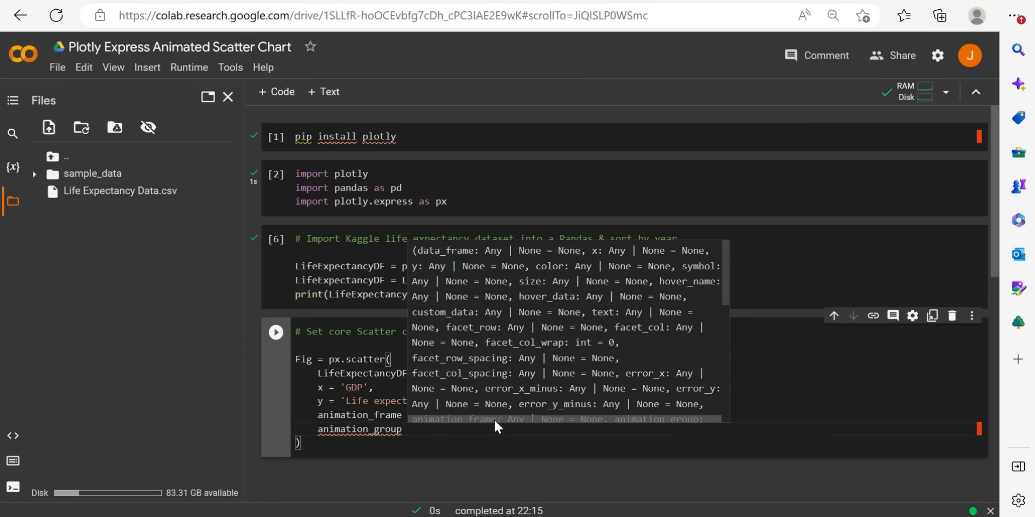
pyautogui.write('Co')
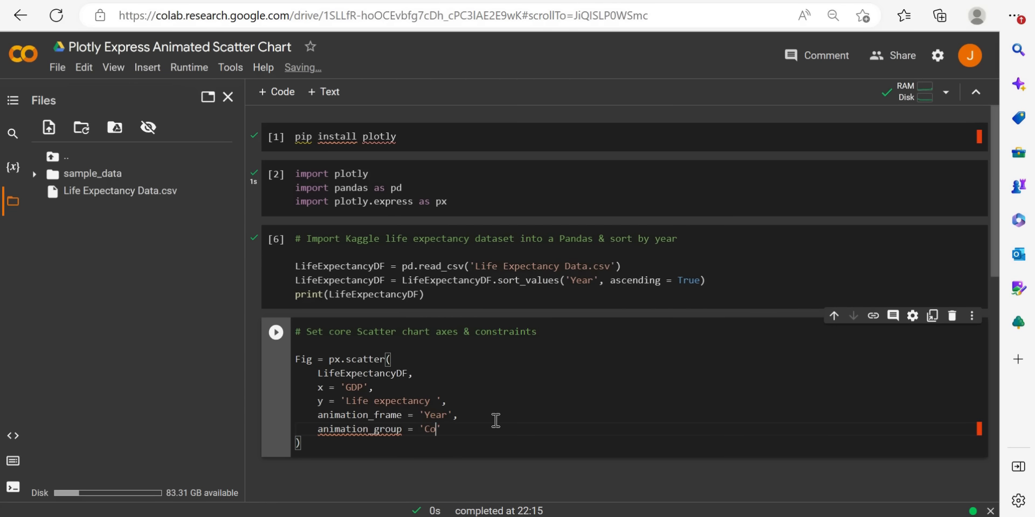
pyautogui.write('untry')
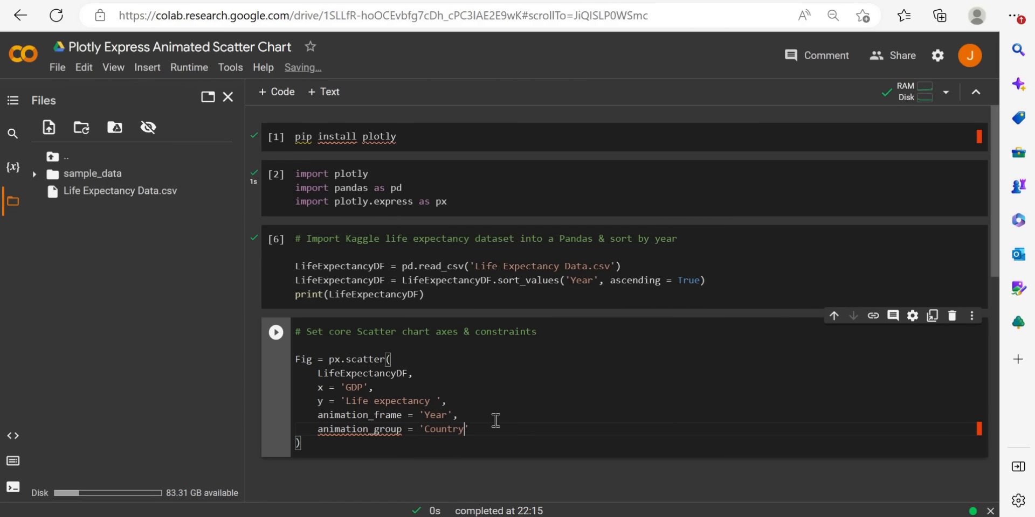
pyautogui.write(',')
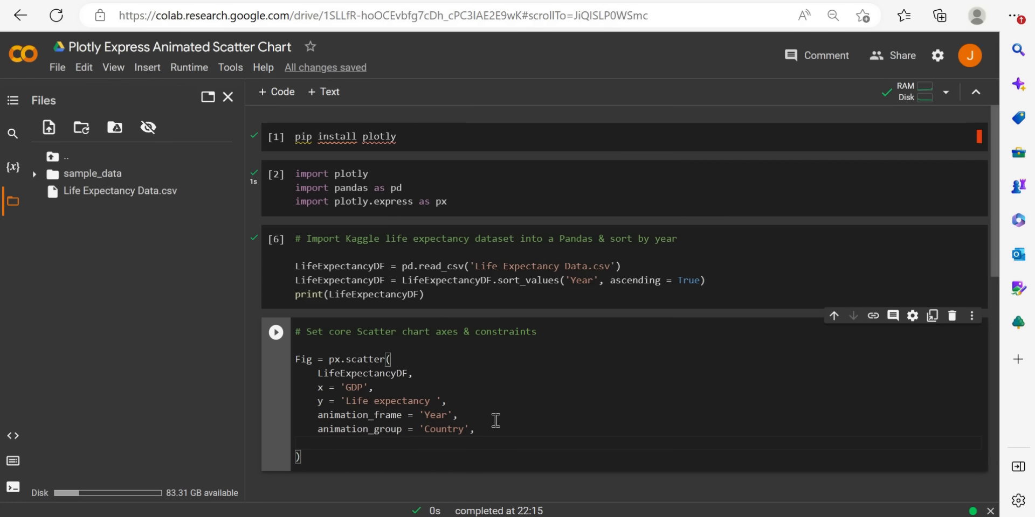
pyautogui.write('color =')
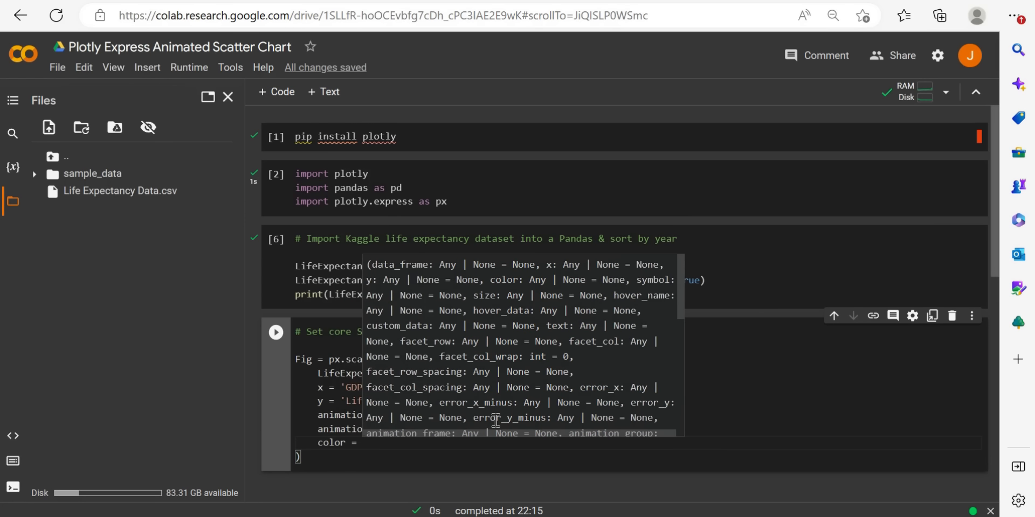
pyautogui.click(495, 420)
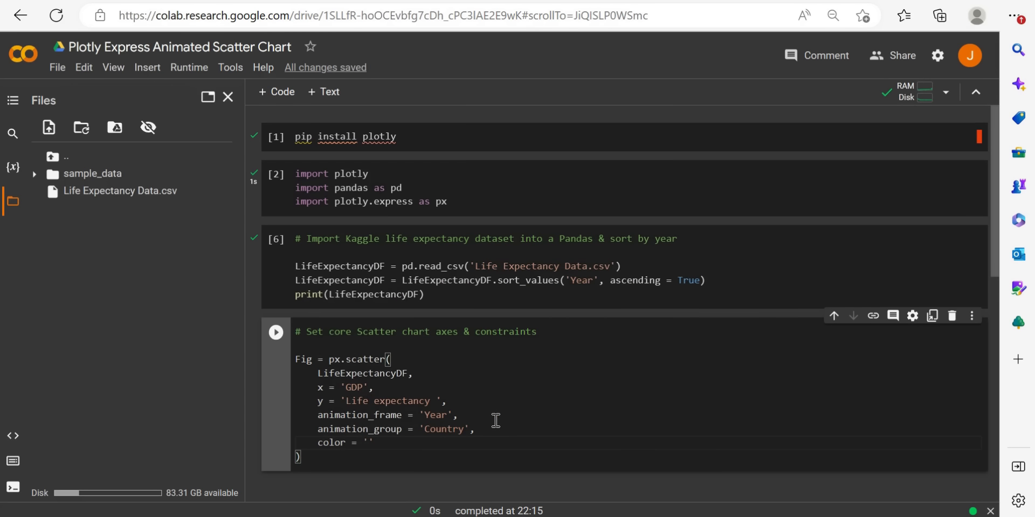
pyautogui.write('Sta')
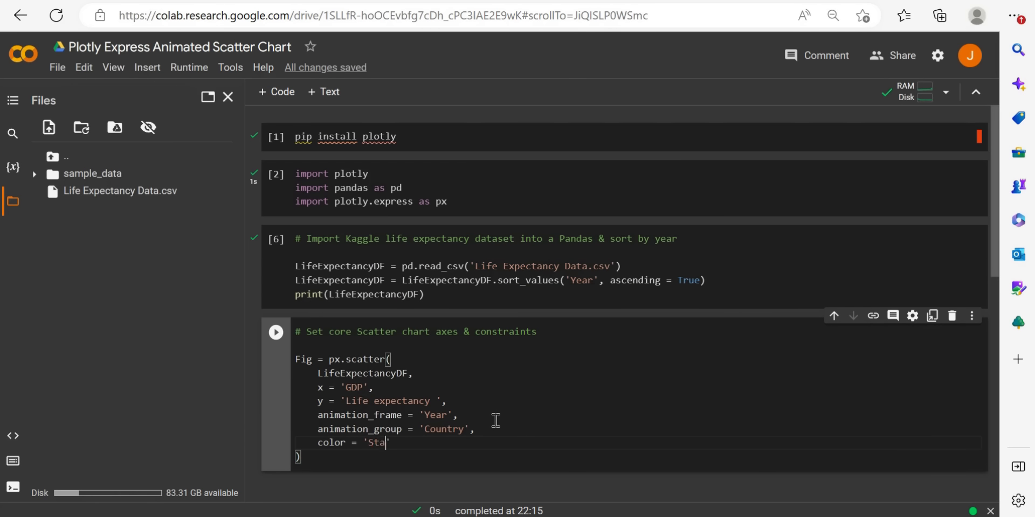
pyautogui.write("tus'")
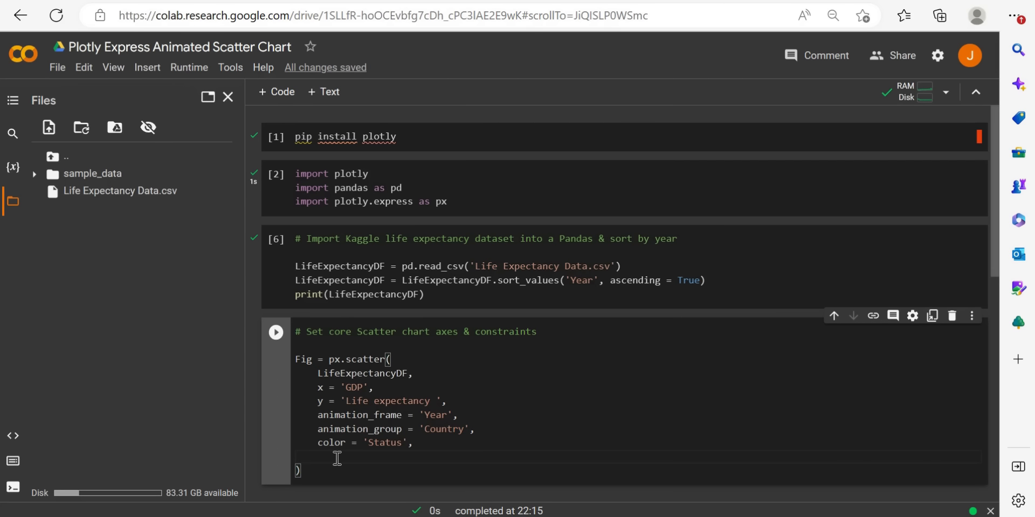
pyautogui.write('hover')
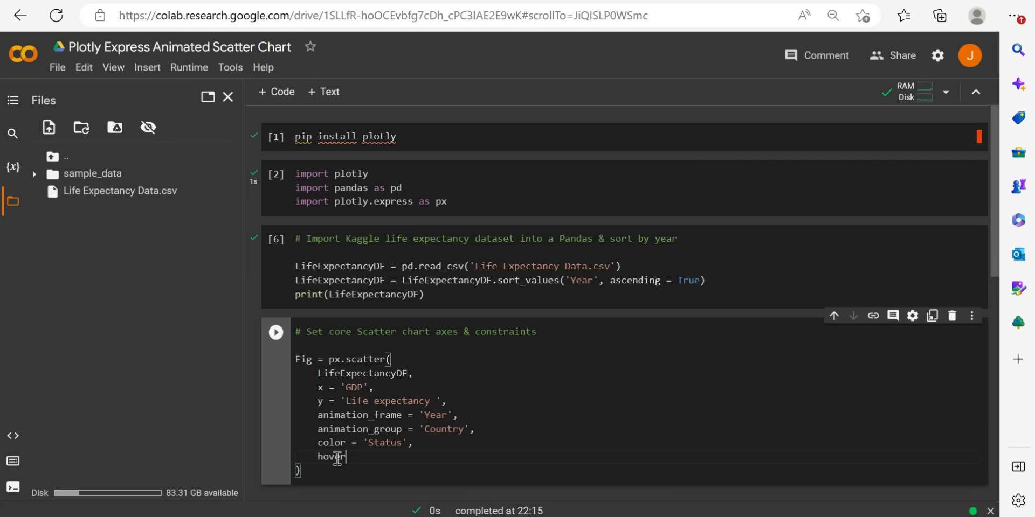
pyautogui.write('_name =')
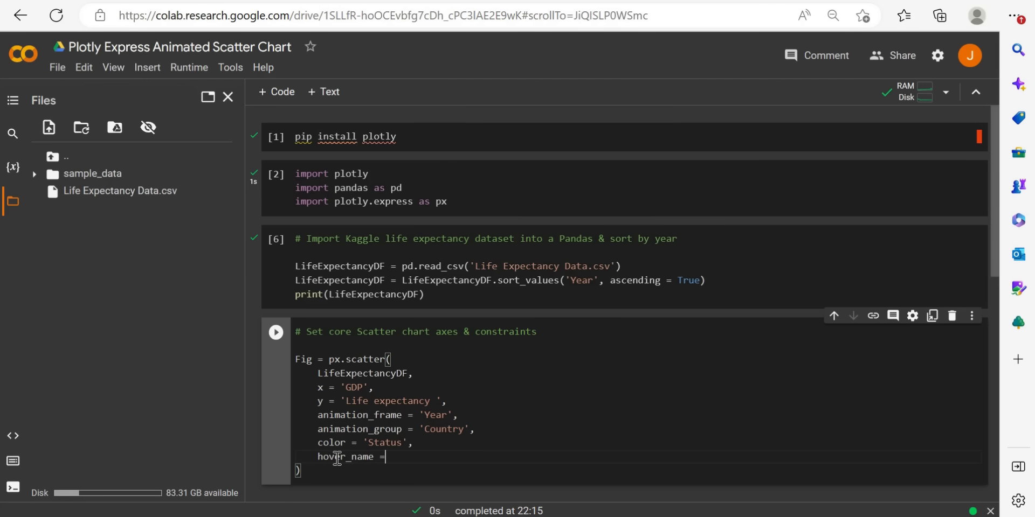
pyautogui.write("''")
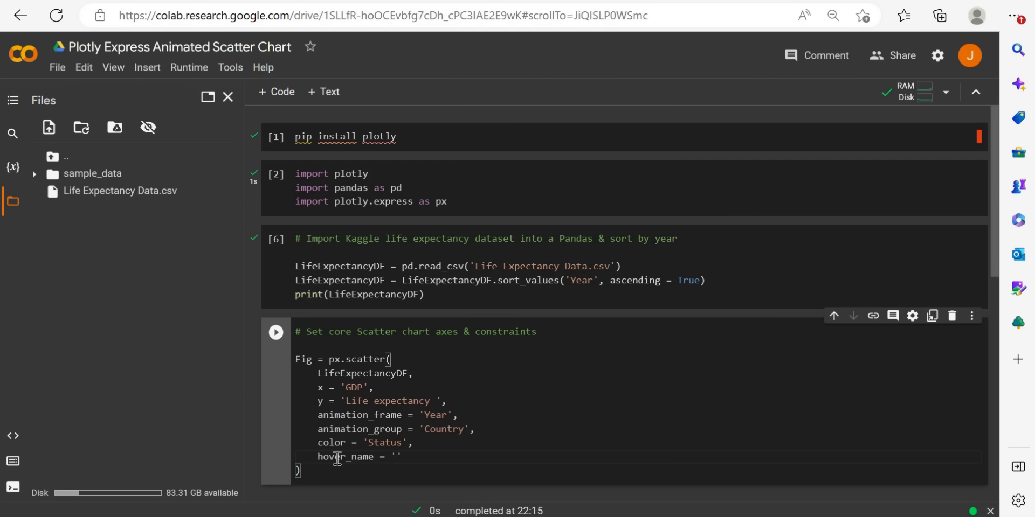
pyautogui.write('Country')
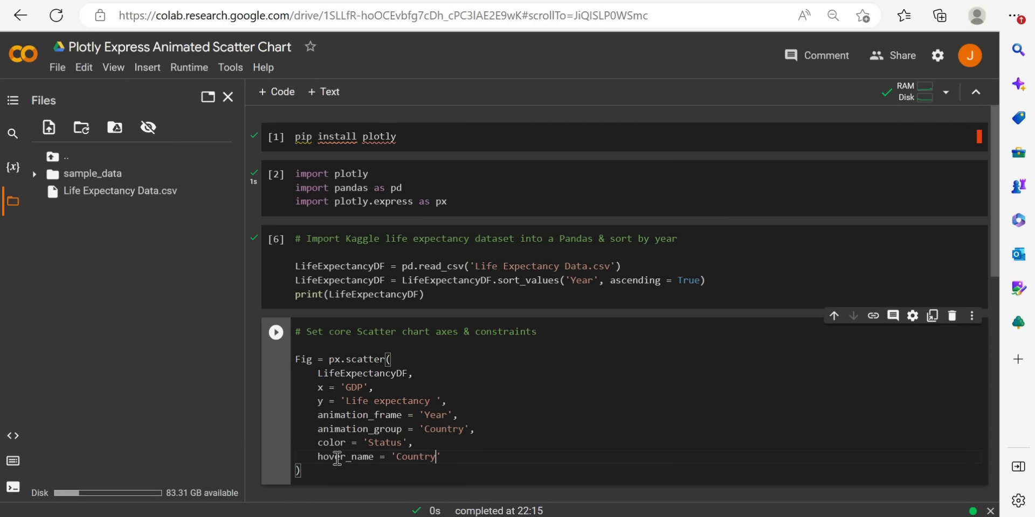
pyautogui.write(',')
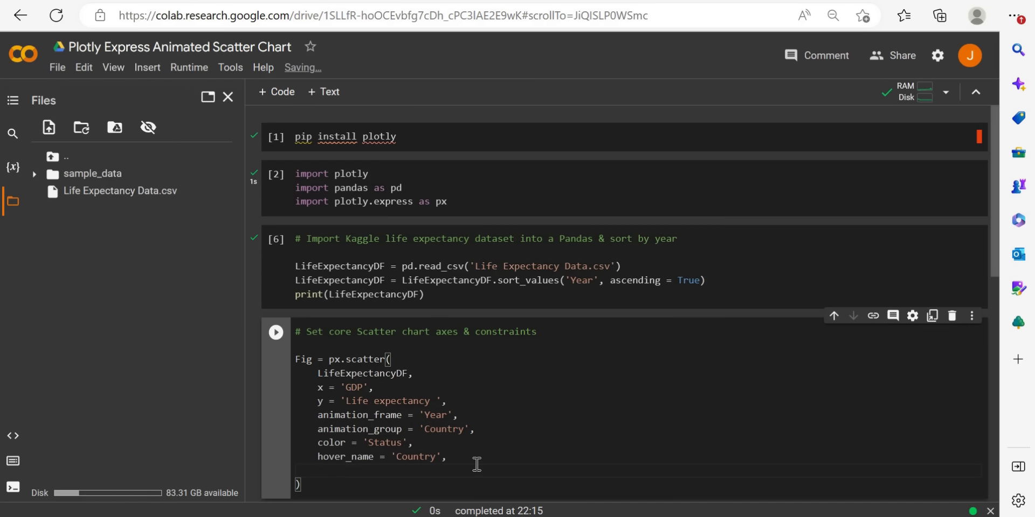
pyautogui.write('log_x = T')
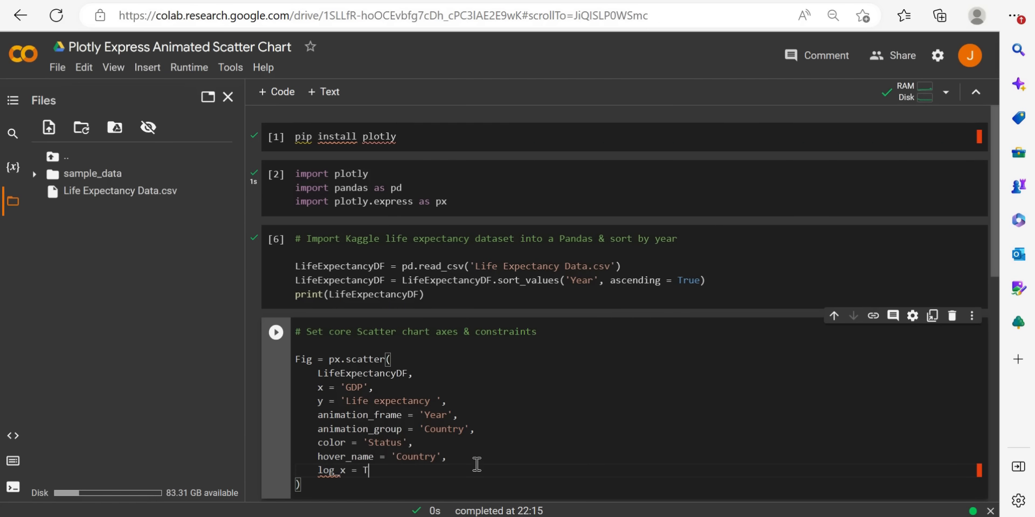
pyautogui.write('tue')
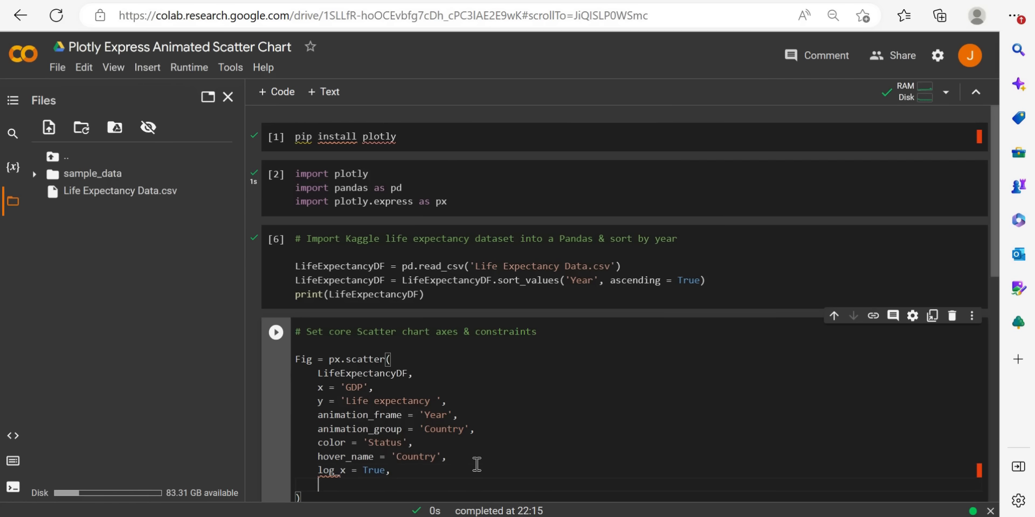
pyautogui.rightClick(388, 464)
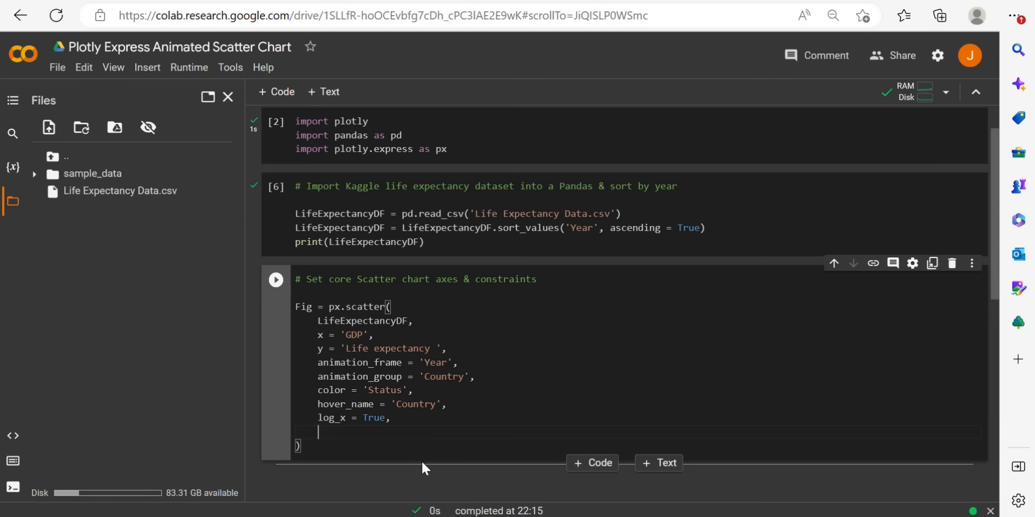
# Add size_max = 55 to the scatter call.
pyautogui.write('size')
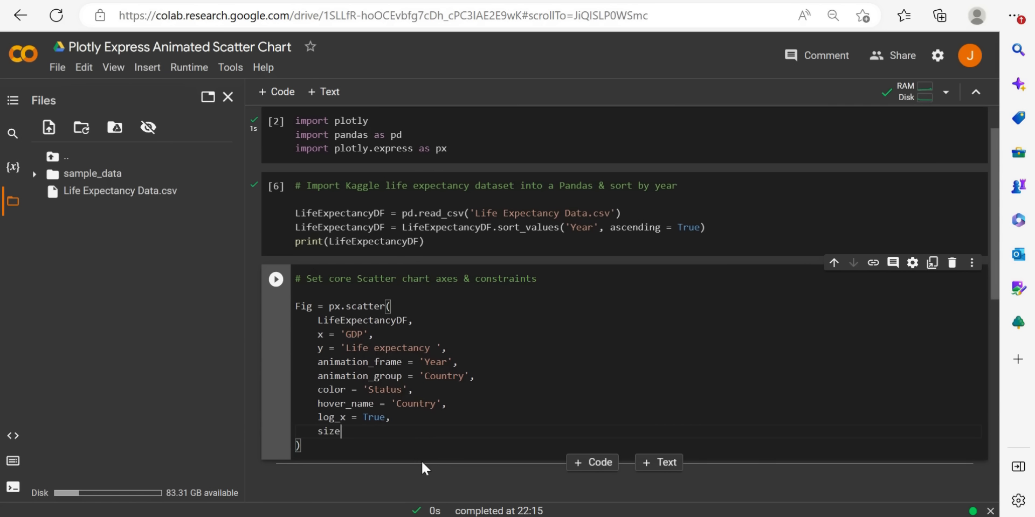
pyautogui.write('_max =')
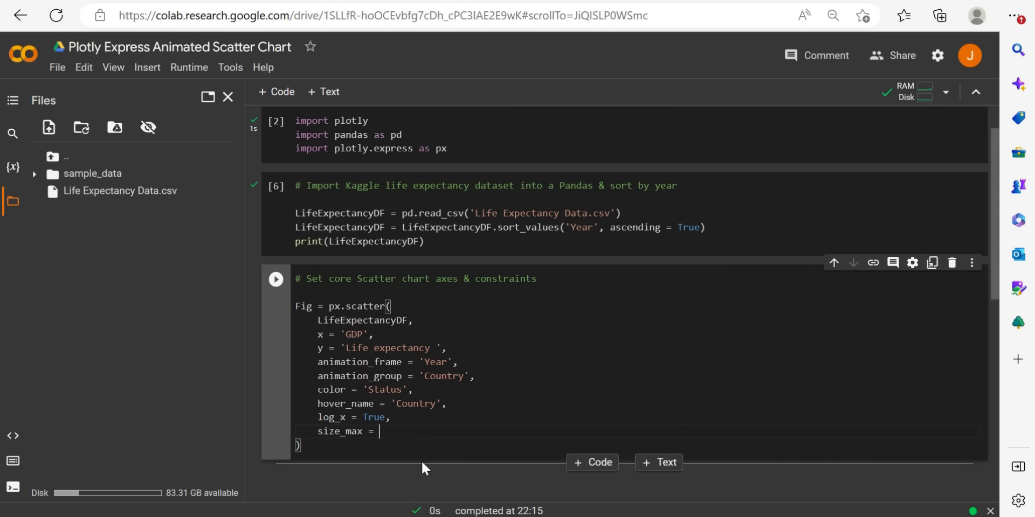
pyautogui.write('55,')
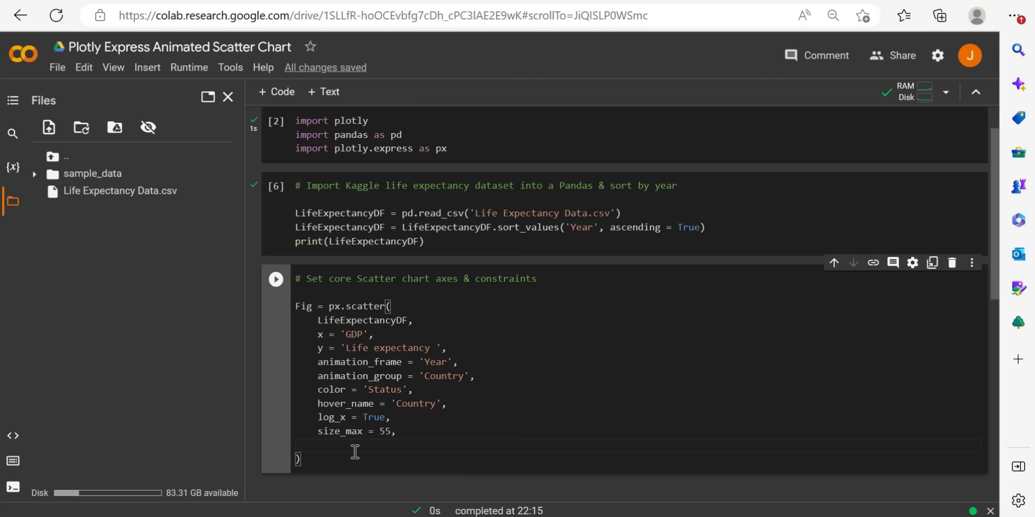
# Add axis limits range_x = [100, 100000] and range_y = [25, 99].
pyautogui.write('range_x =')
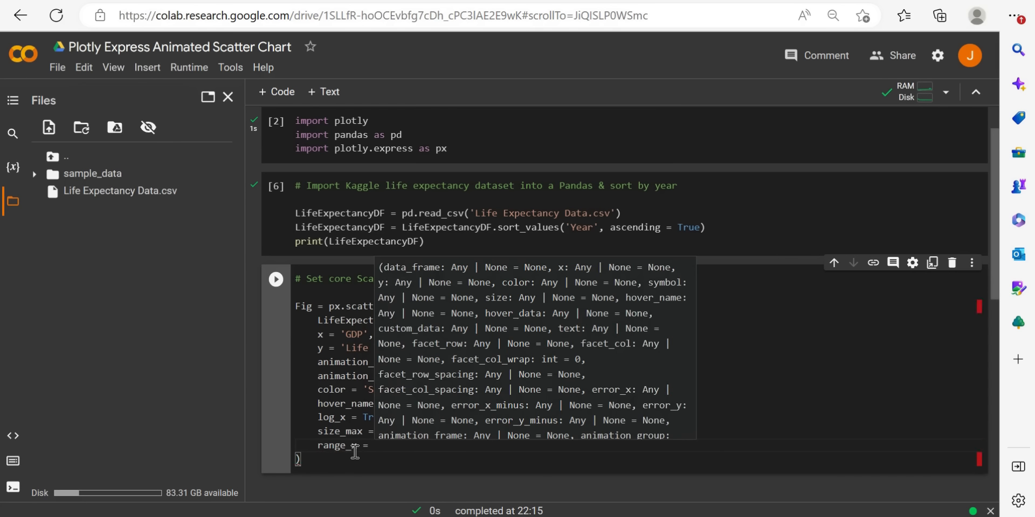
pyautogui.write('[')
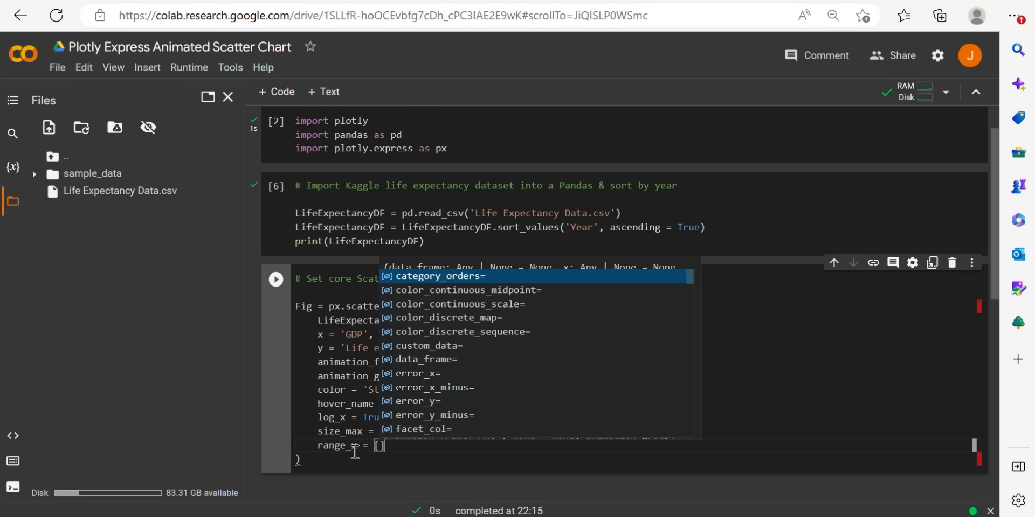
pyautogui.write('100,')
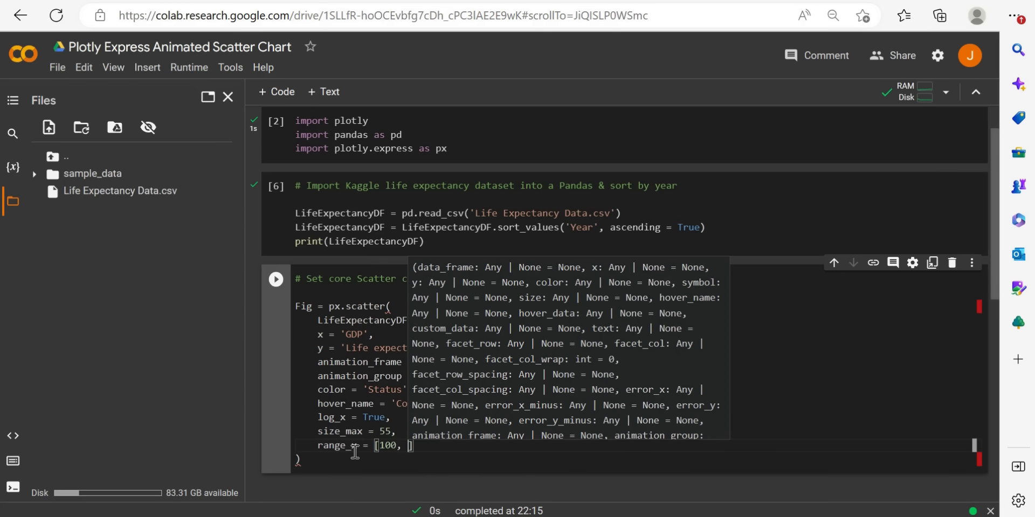
pyautogui.write('100]')
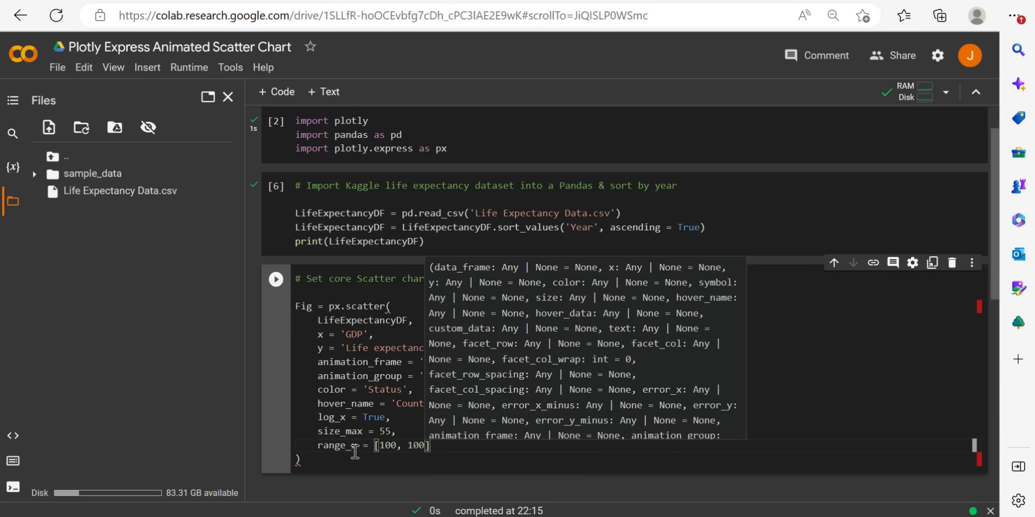
pyautogui.write('000')
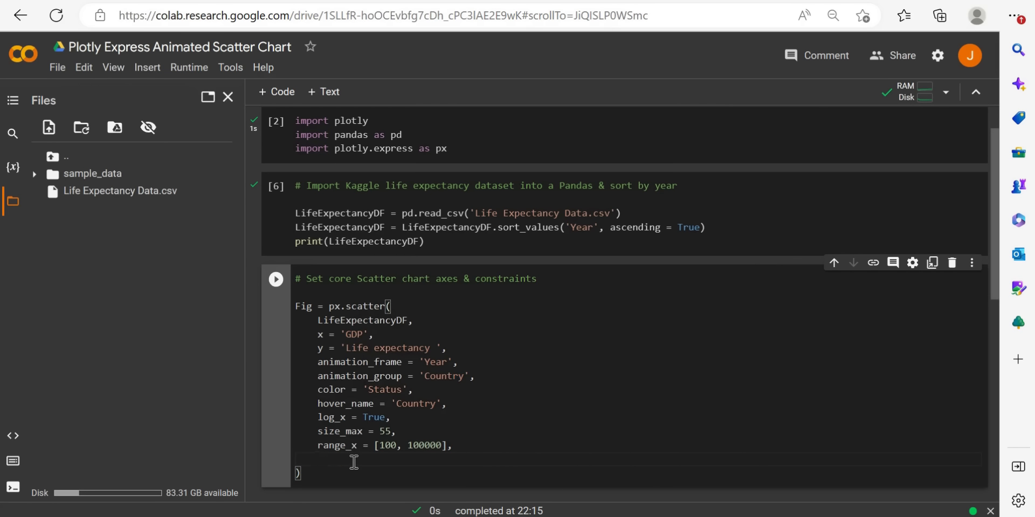
pyautogui.write('range')
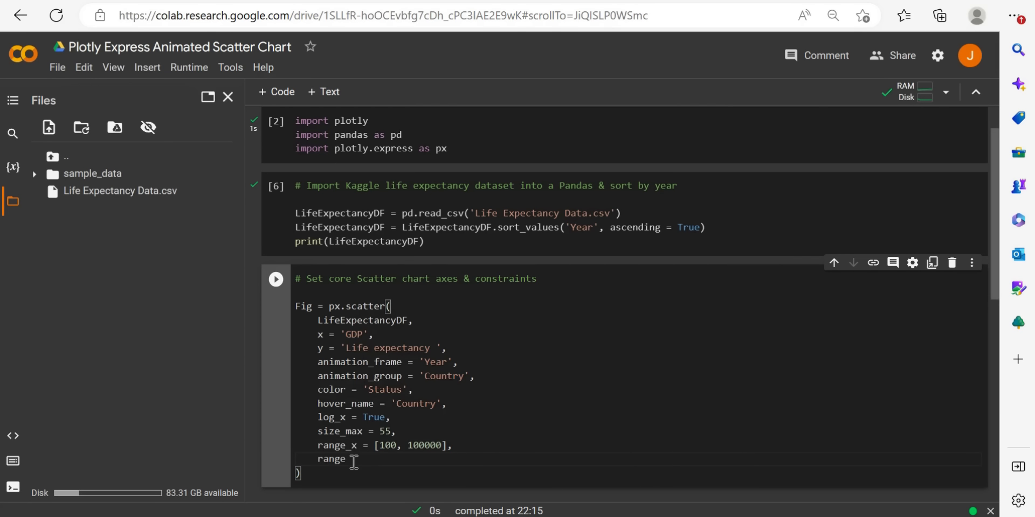
pyautogui.write('range')
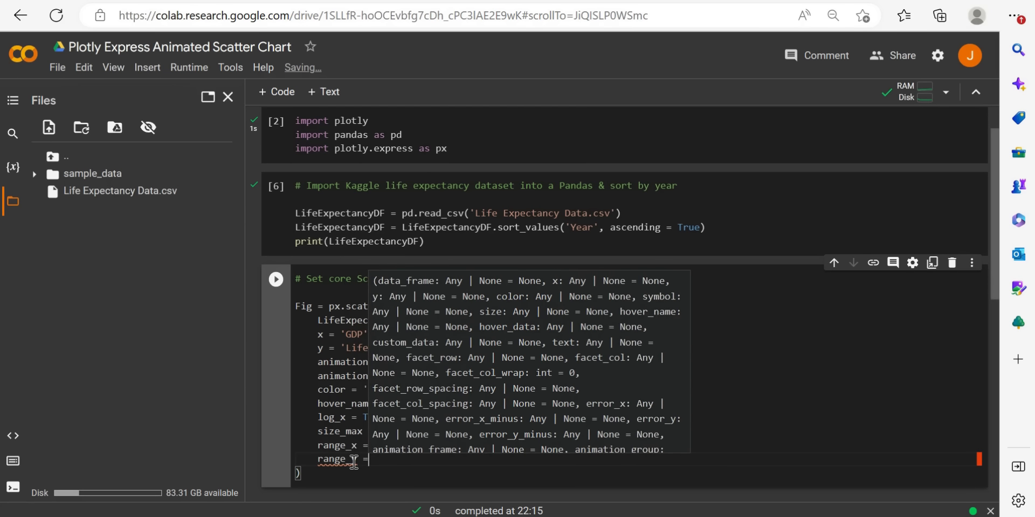
pyautogui.write('[25]')
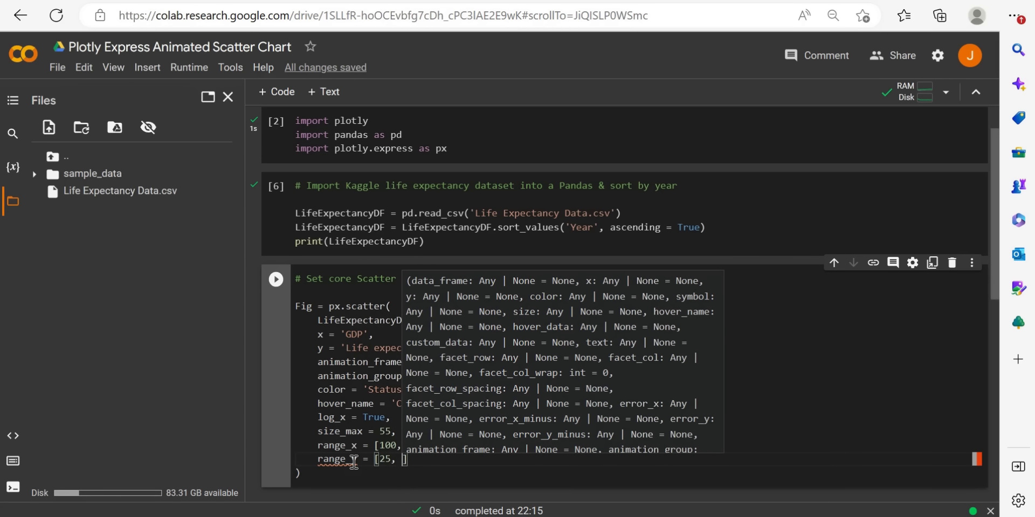
pyautogui.write('99')
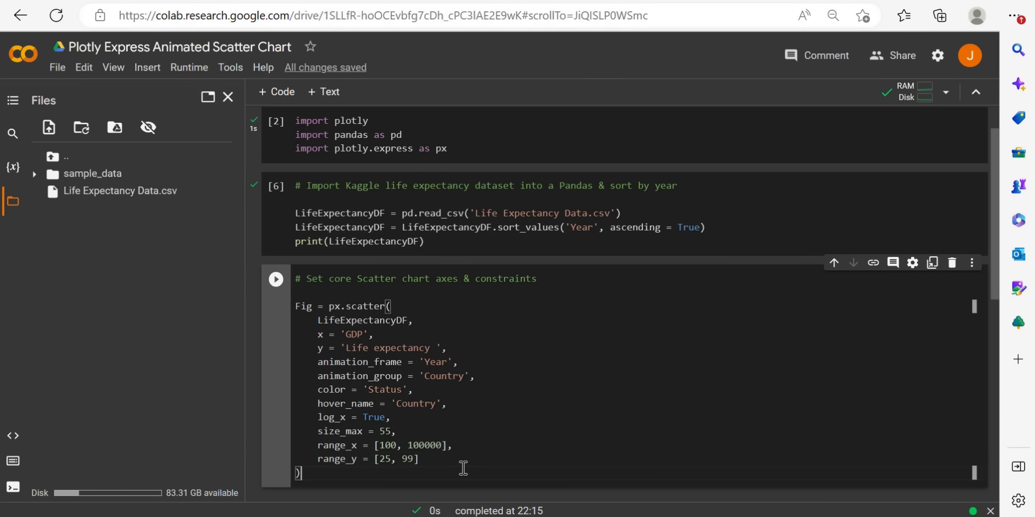
pyautogui.moveTo(621, 400)
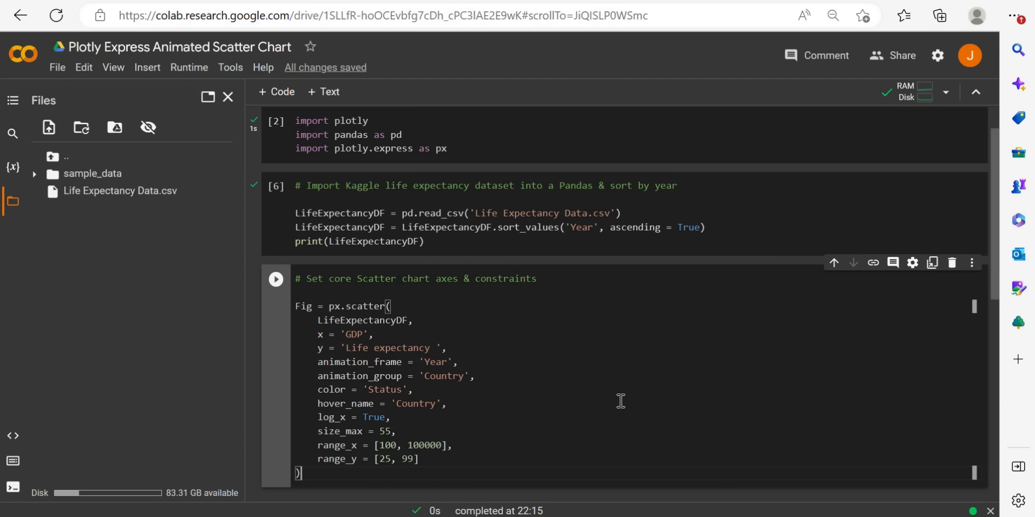
pyautogui.moveTo(478, 306)
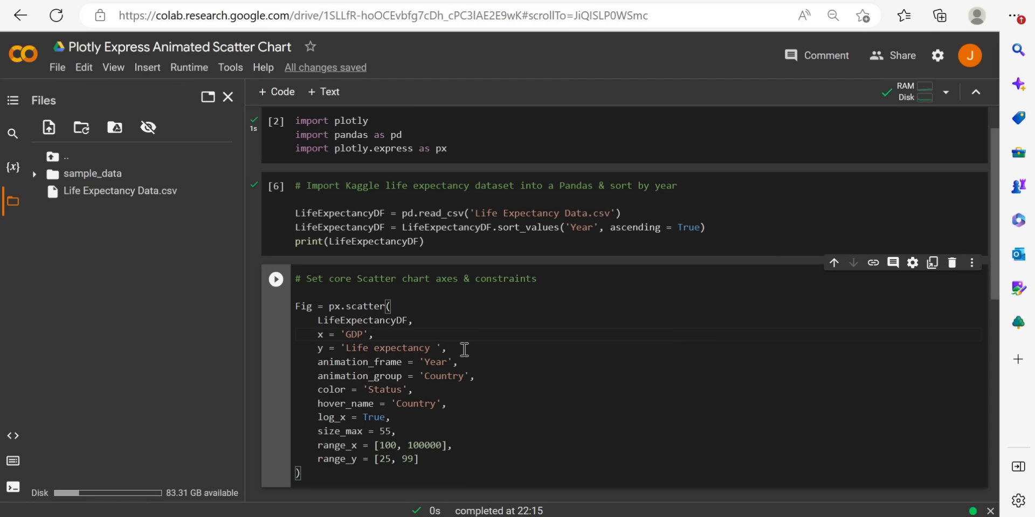
pyautogui.moveTo(362, 359)
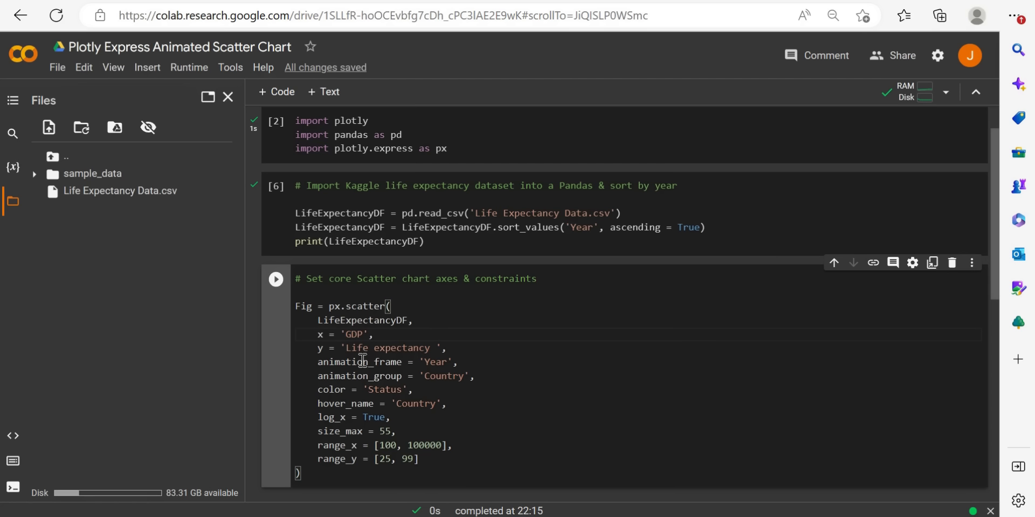
pyautogui.moveTo(394, 379)
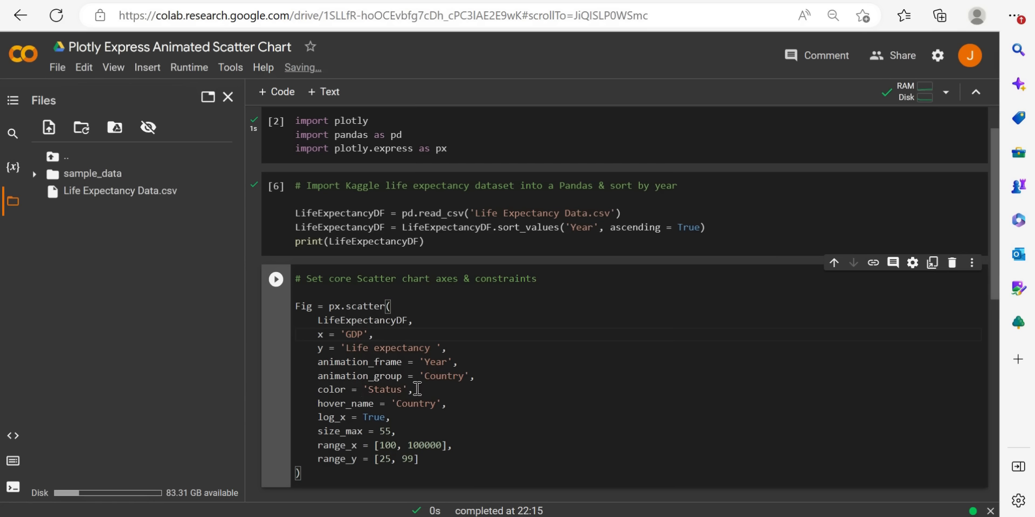
pyautogui.moveTo(359, 400)
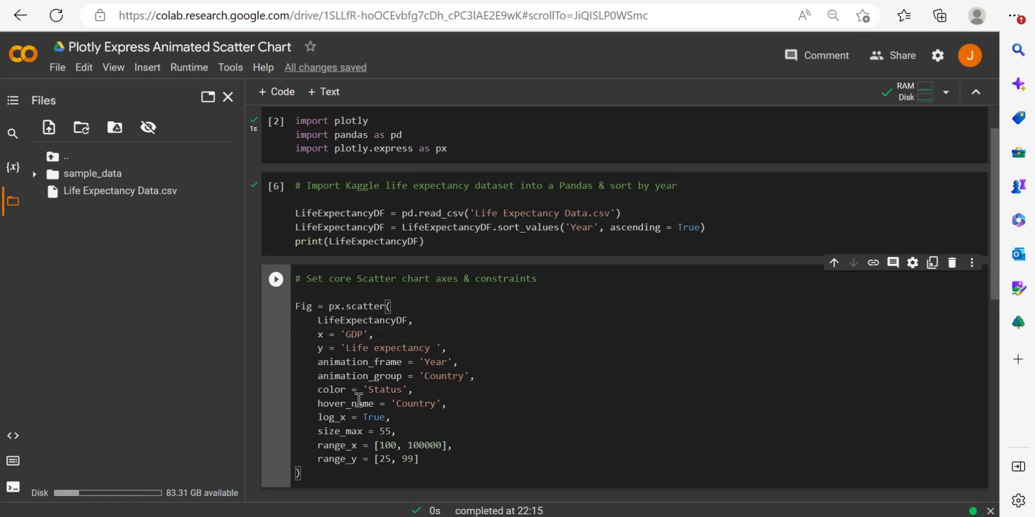
pyautogui.moveTo(452, 433)
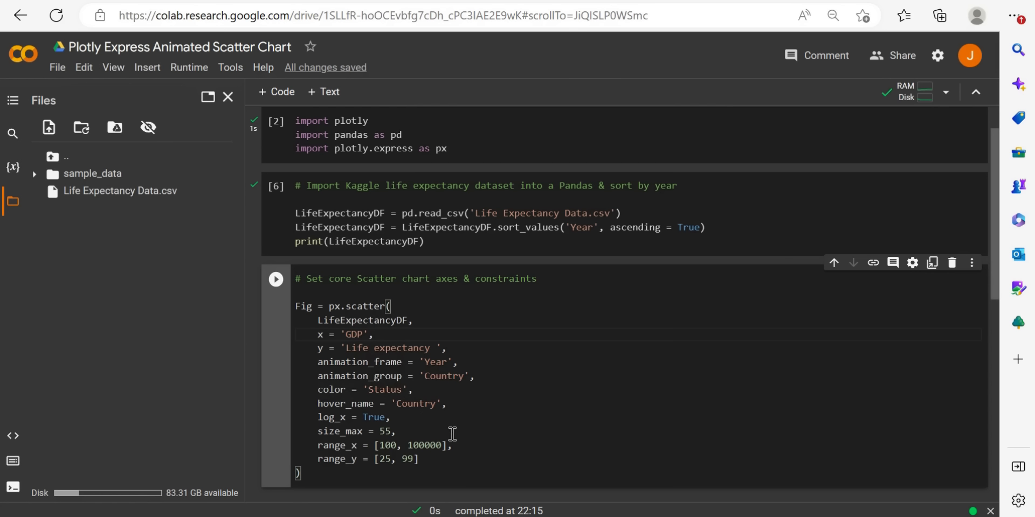
pyautogui.moveTo(279, 314)
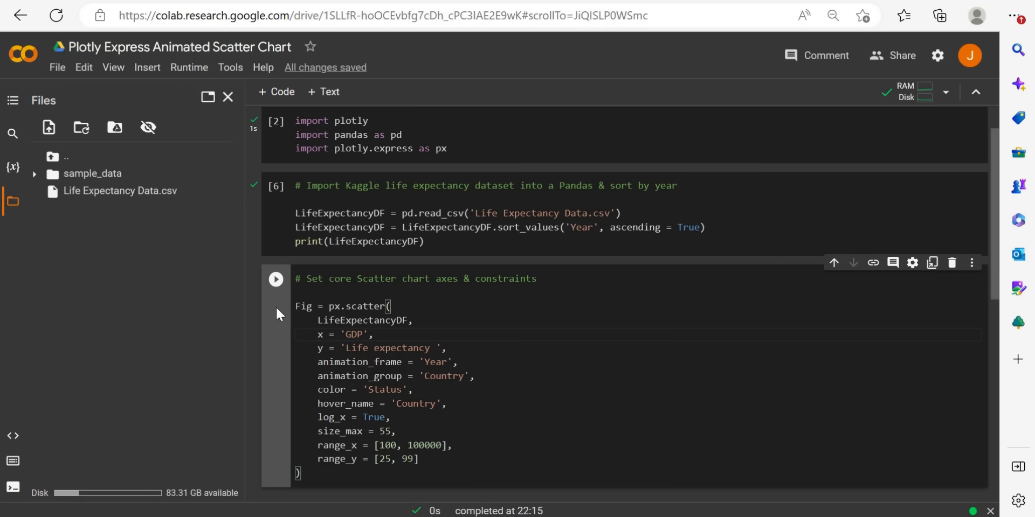
pyautogui.moveTo(414, 425)
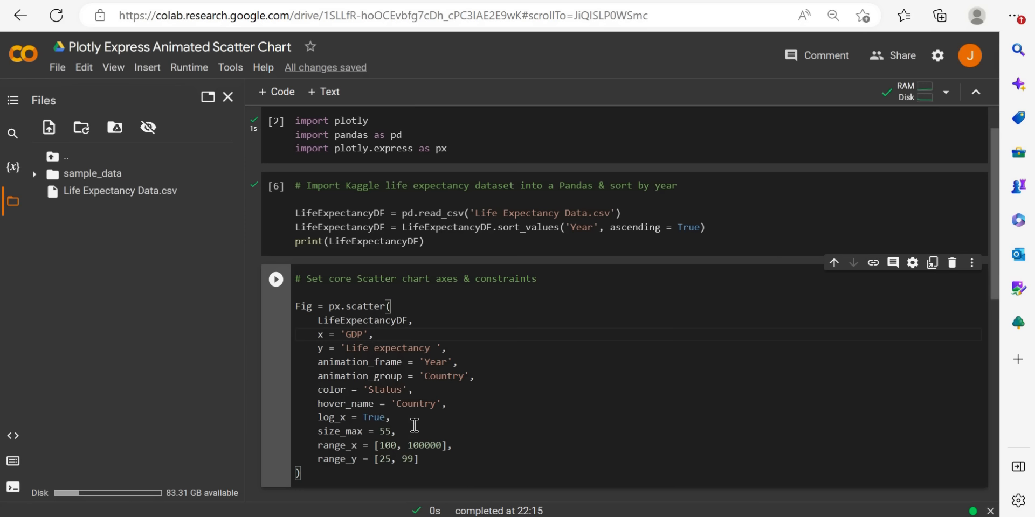
pyautogui.moveTo(276, 279)
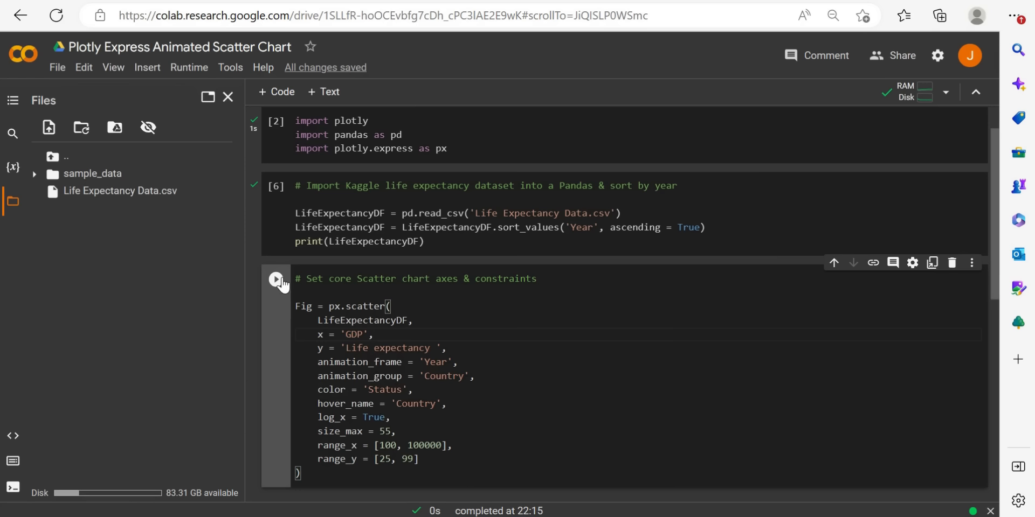
# Run the completed px.scatter cell and scroll down below it.
pyautogui.click(275, 279)
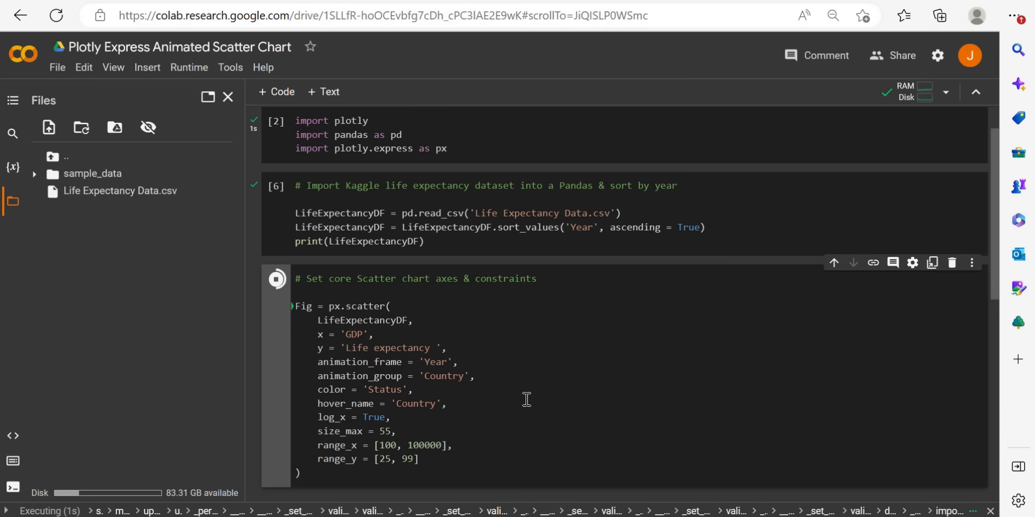
pyautogui.scroll(-3)
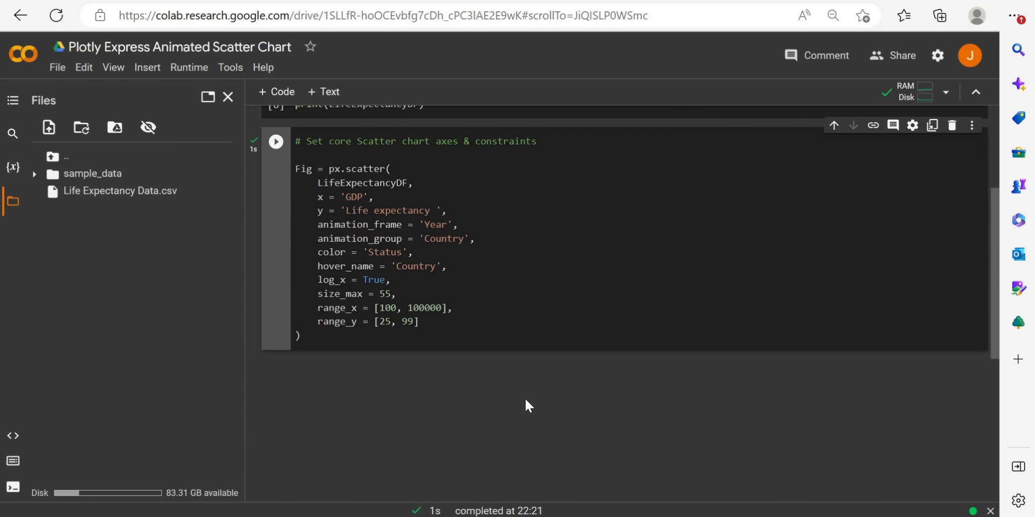
pyautogui.moveTo(422, 390)
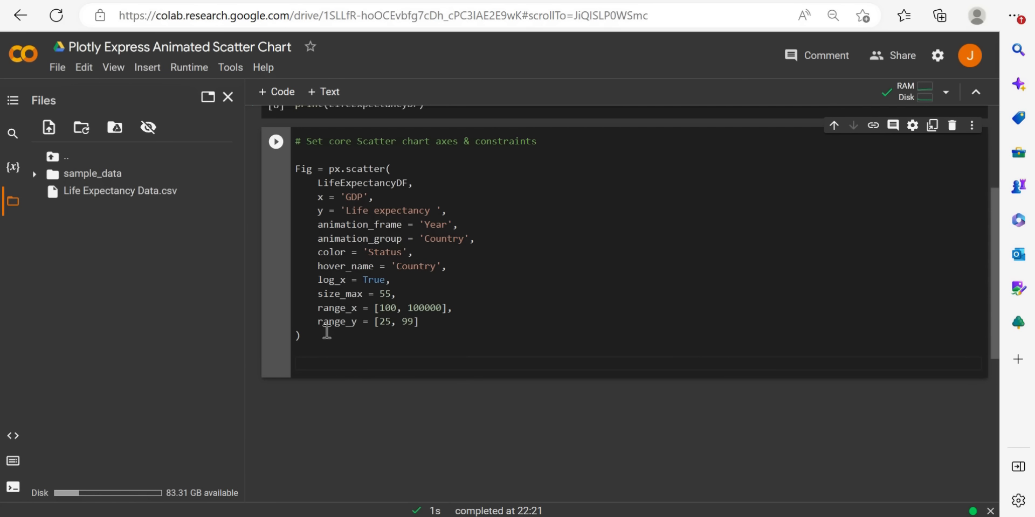
# Type Fig.show() and run the cell to display the animated chart.
pyautogui.write('Fig.sh')
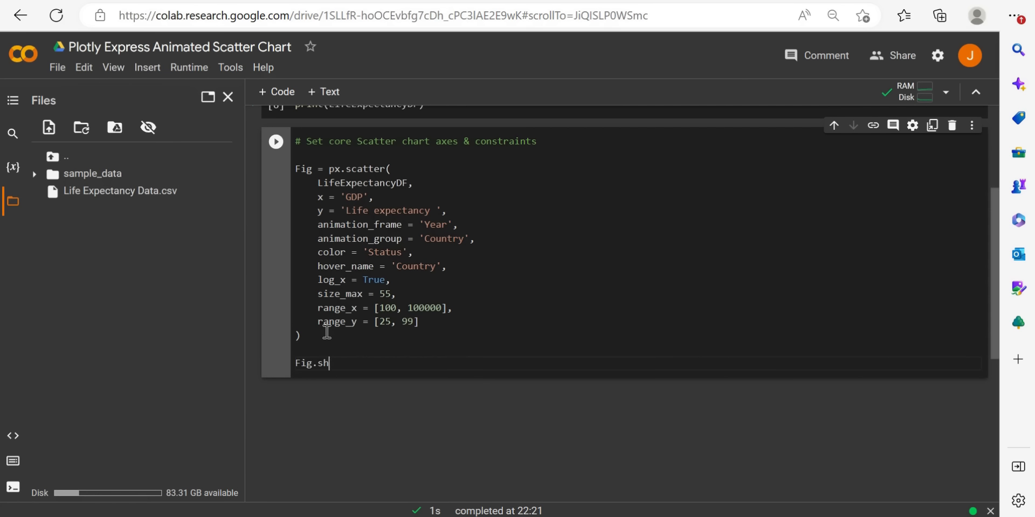
pyautogui.write('ow()')
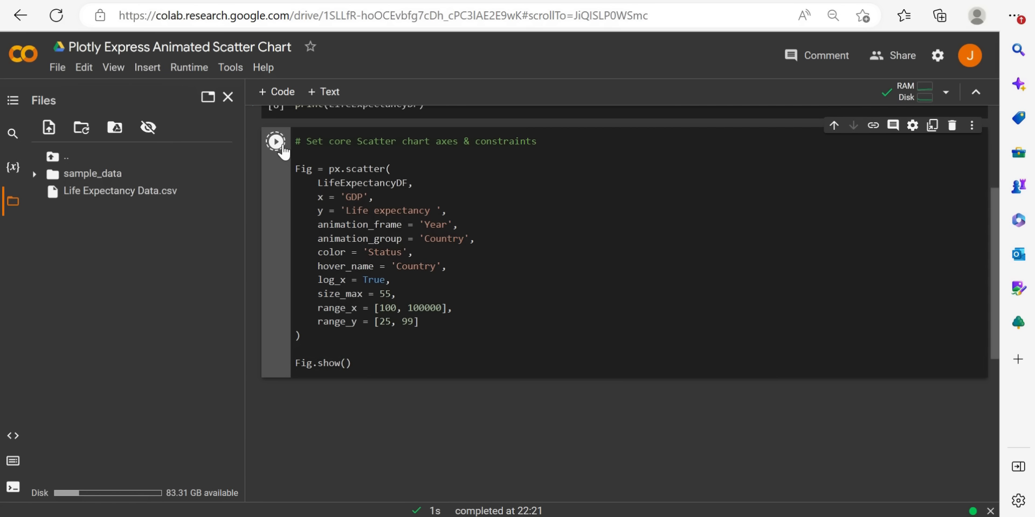
pyautogui.click(276, 141)
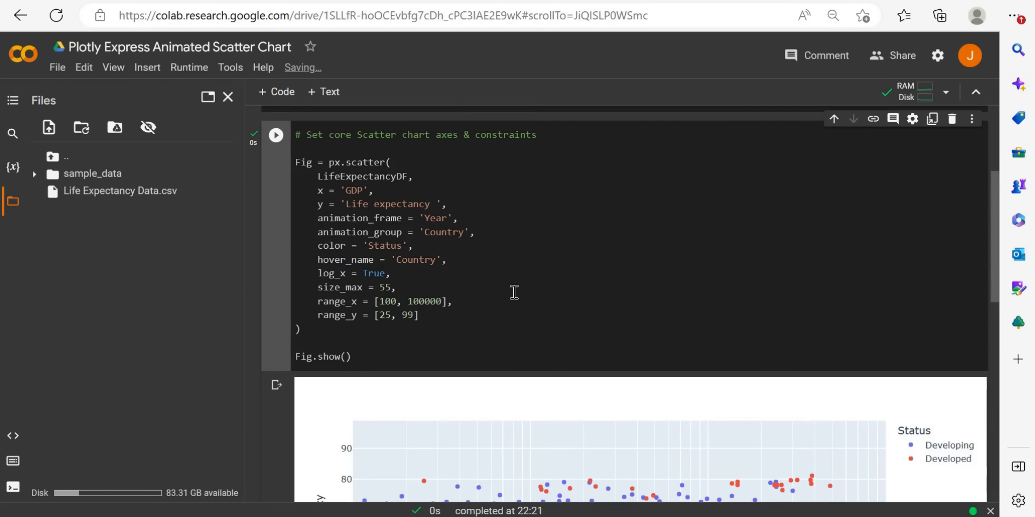
pyautogui.scroll(-3)
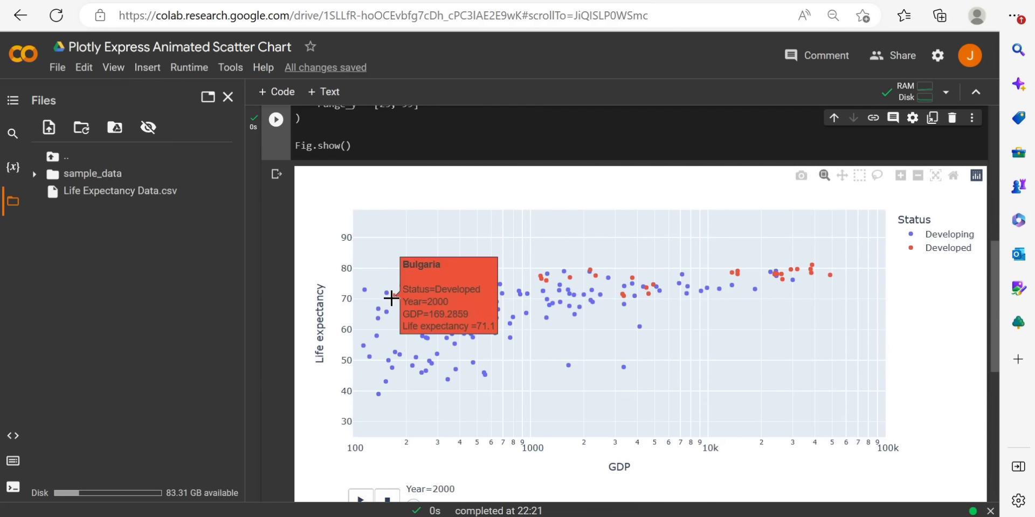
pyautogui.scroll(-3)
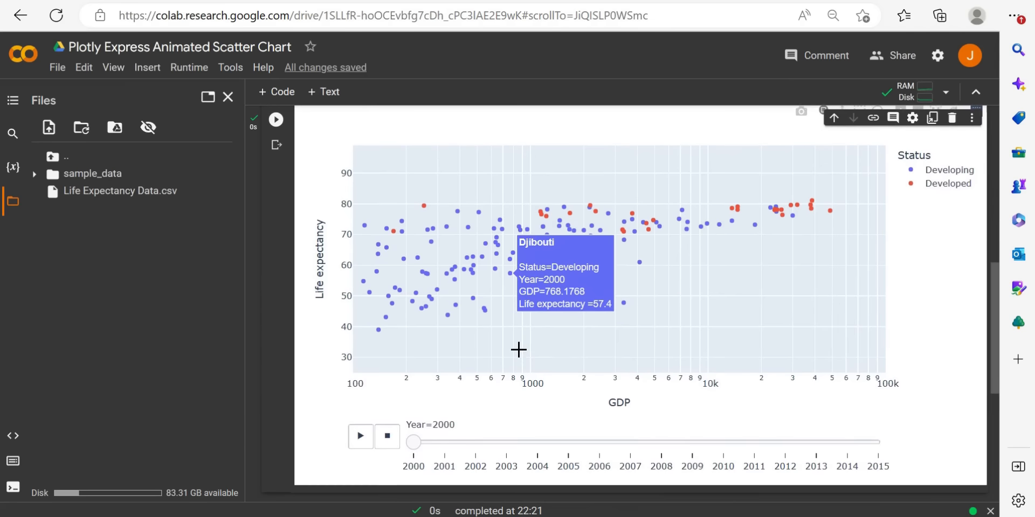
pyautogui.moveTo(336, 273)
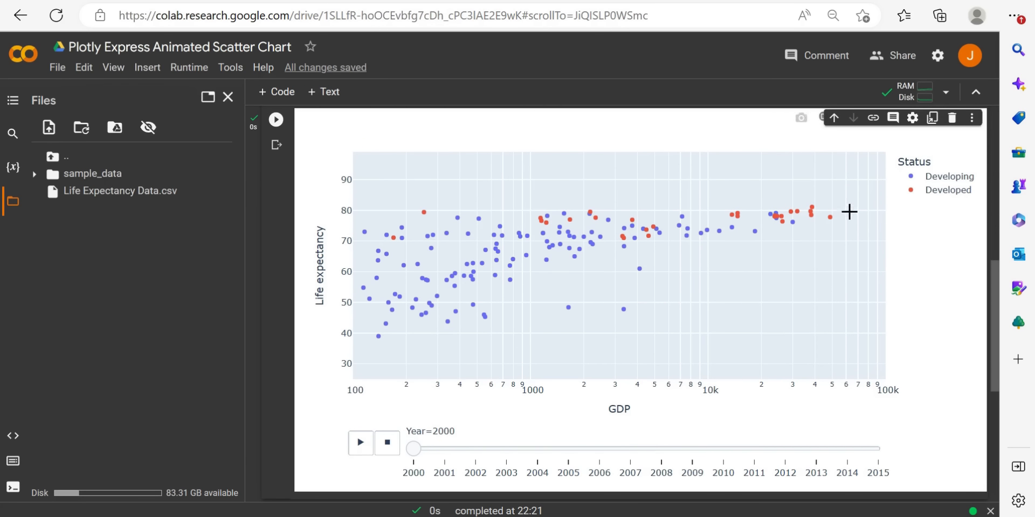
pyautogui.moveTo(602, 232)
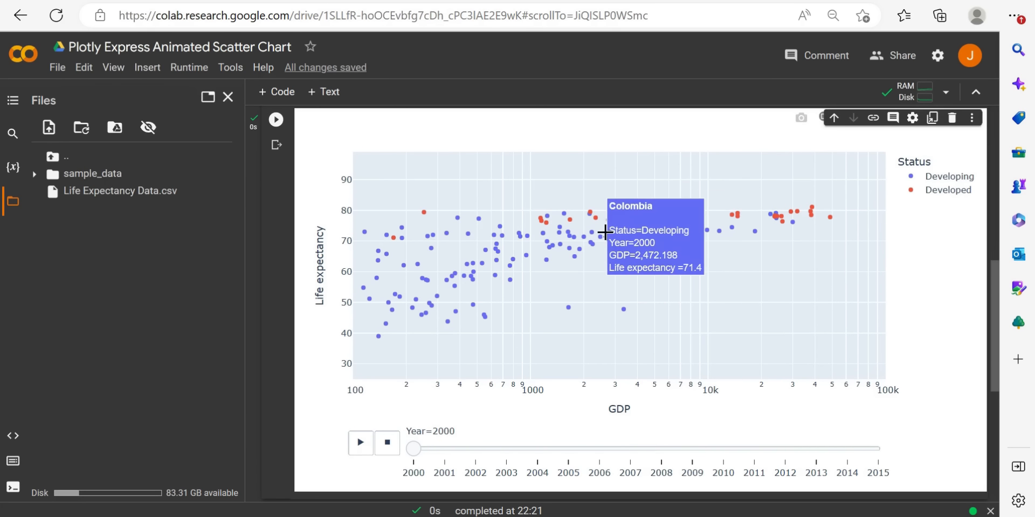
# Play the animation and drag the year slider through to 2015.
pyautogui.click(360, 443)
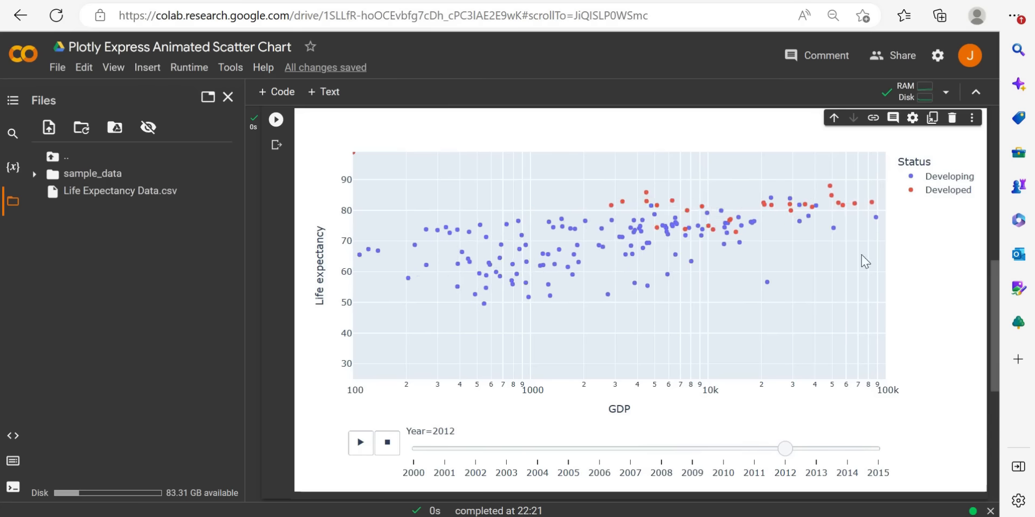
pyautogui.moveTo(784, 449); pyautogui.dragTo(879, 449)
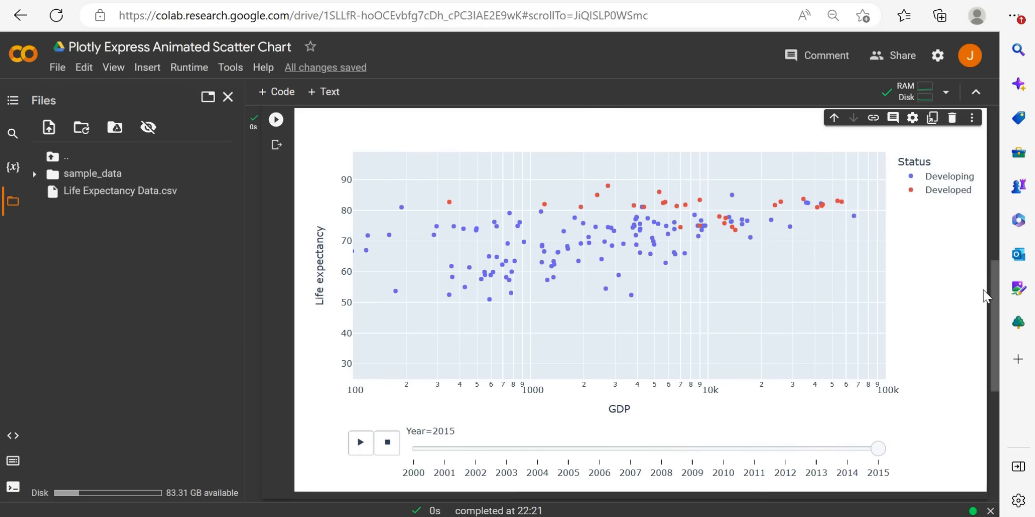
pyautogui.moveTo(951, 286)
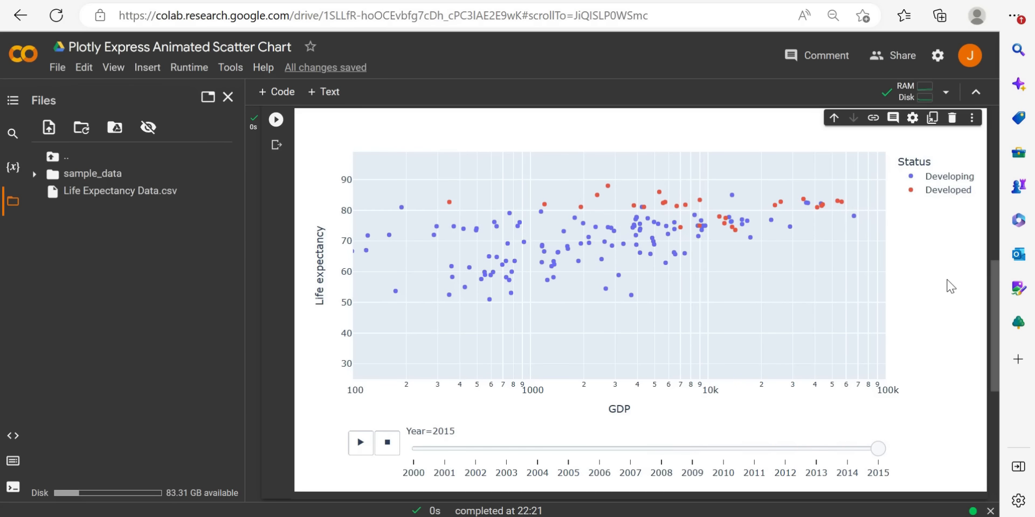
pyautogui.scroll(-3)
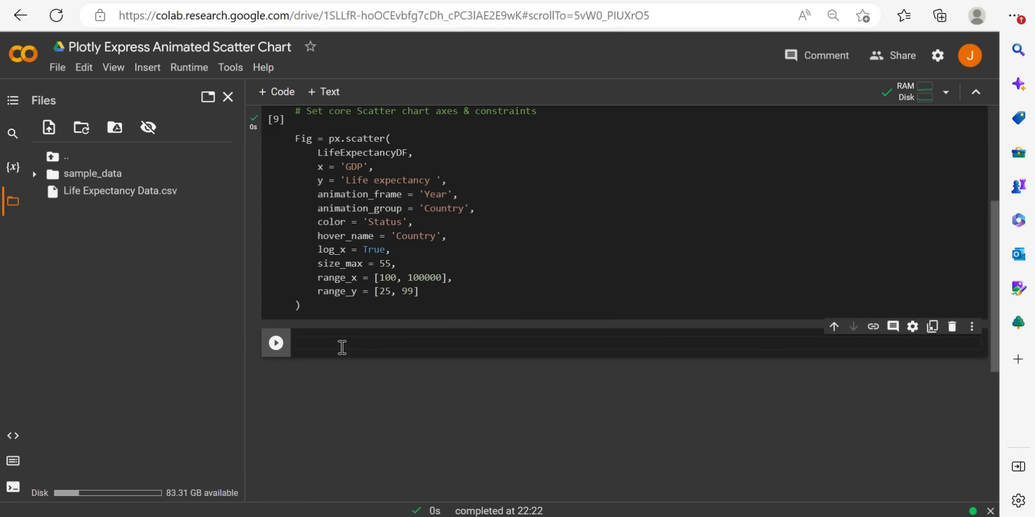
# Type the '# Setting additional visual properties' comment and an empty Fig.update_layout( ) call.
pyautogui.write('# S')
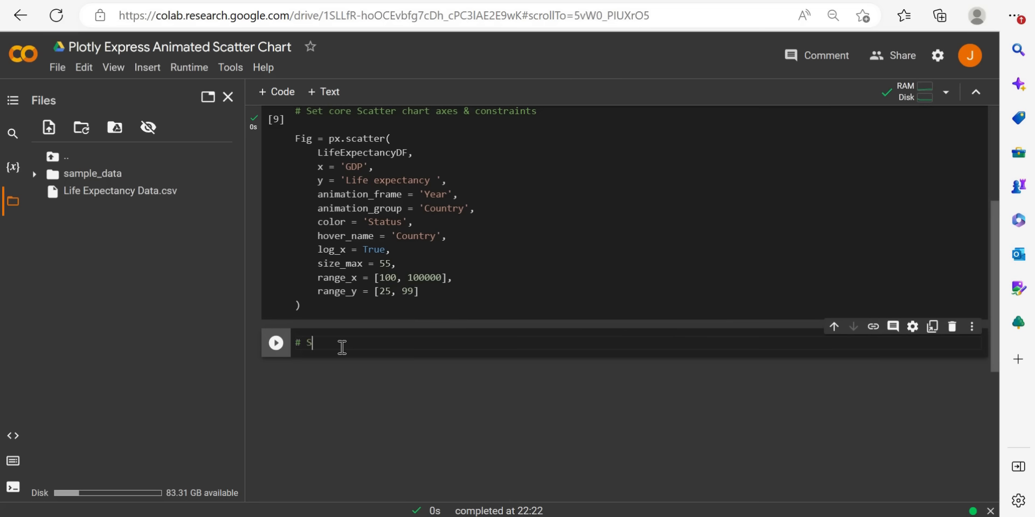
pyautogui.write('etting')
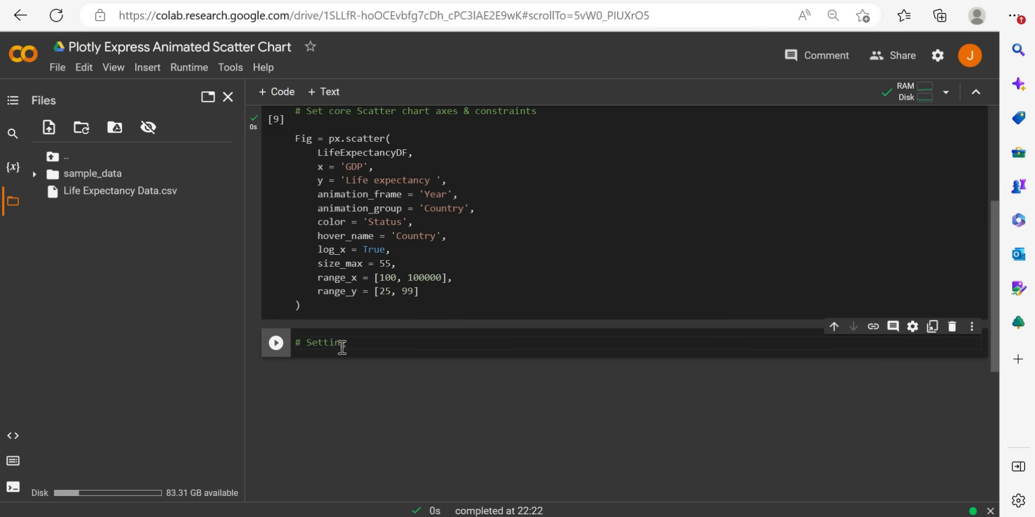
pyautogui.write('additional visual prop')
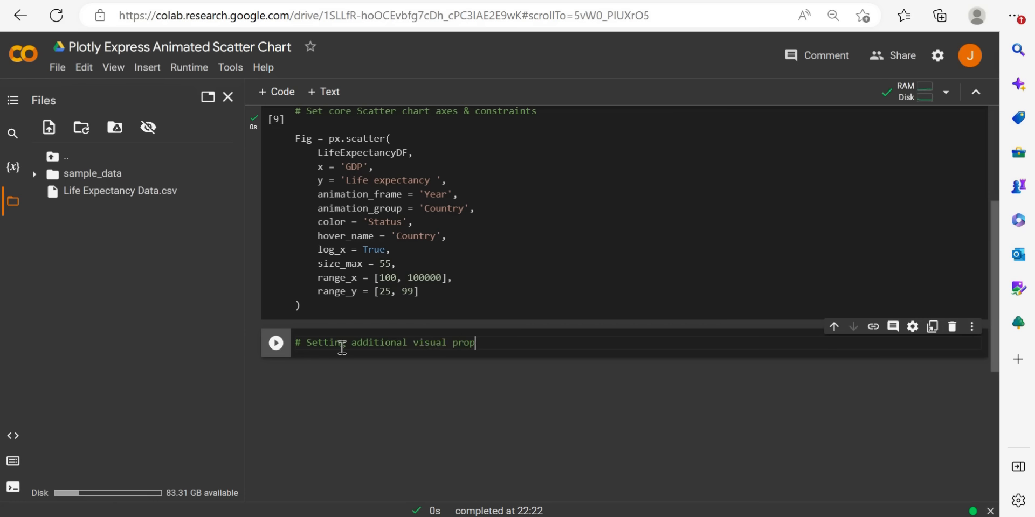
pyautogui.write('erties')
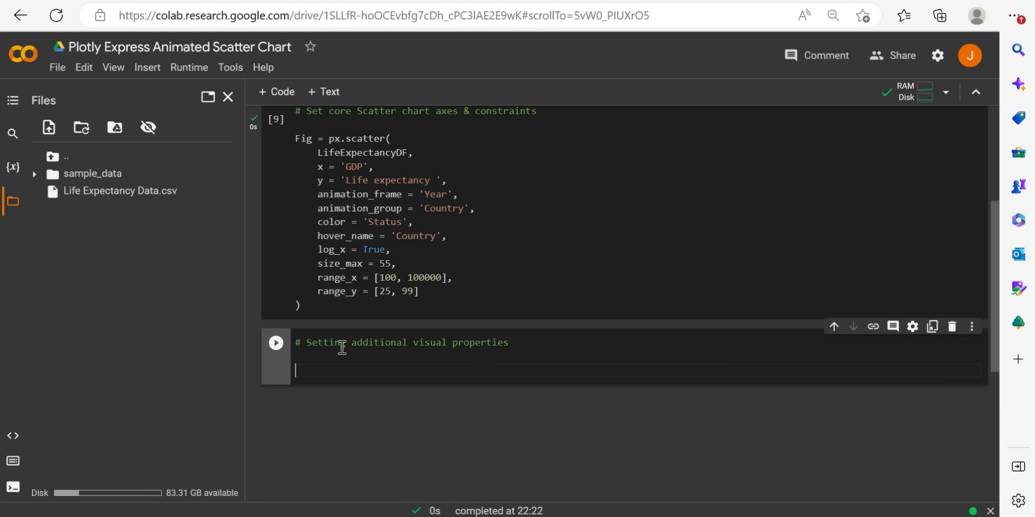
pyautogui.write('Fig.')
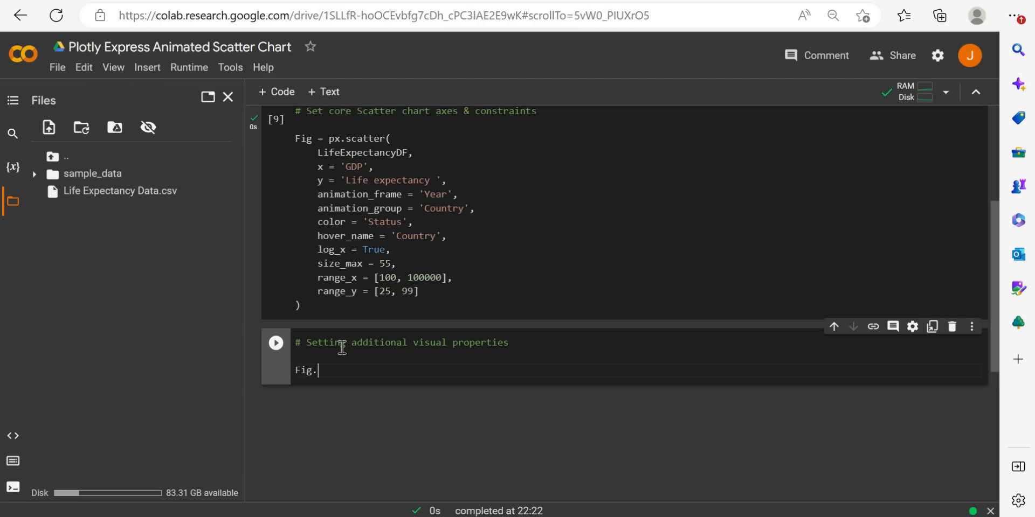
pyautogui.write('update')
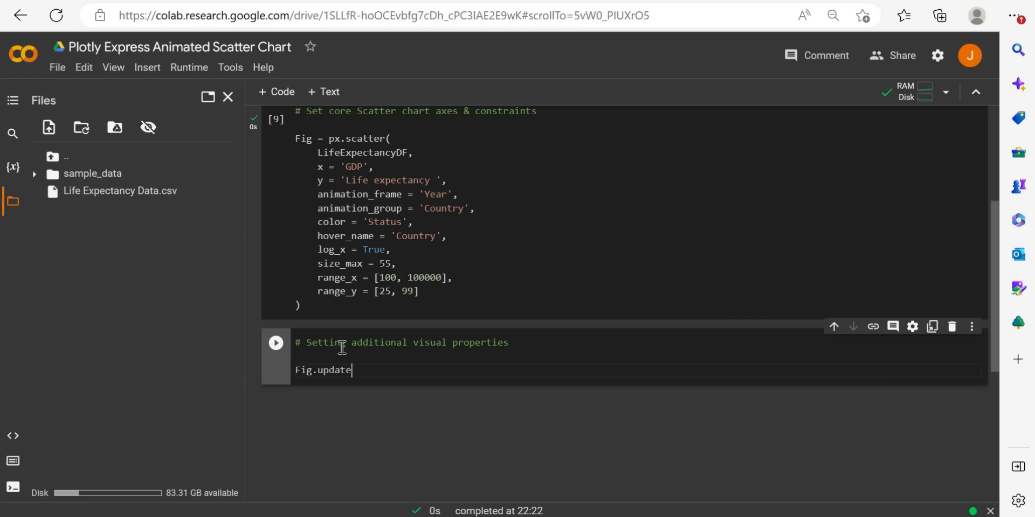
pyautogui.write('_layout(')
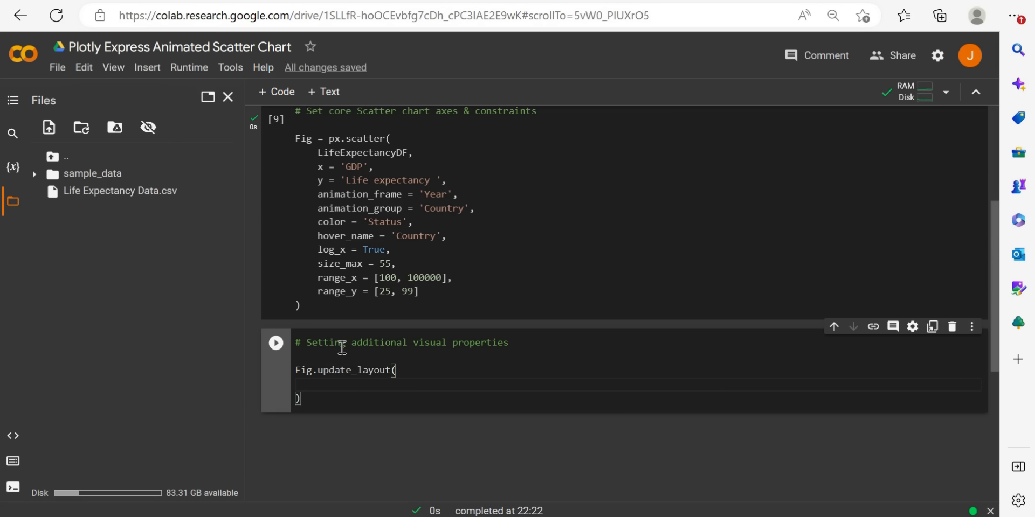
# Add title = 'How does GDP impact Life Expectancy?' inside update_layout.
pyautogui.write("title = '")
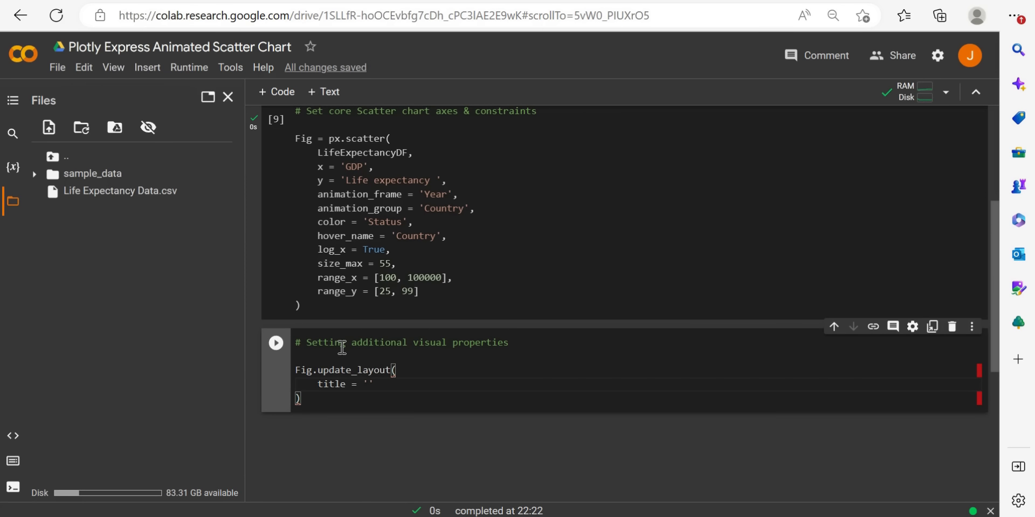
pyautogui.write('H')
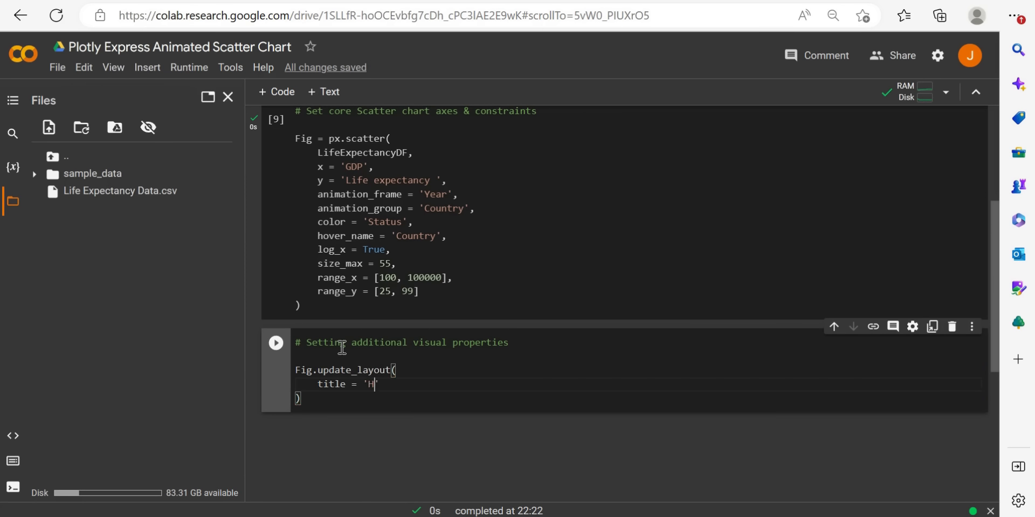
pyautogui.write('ow does')
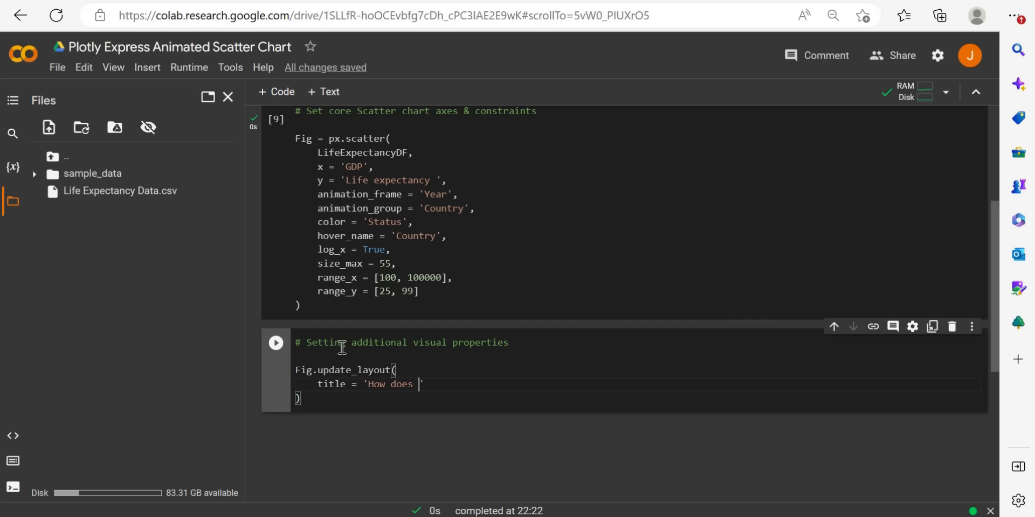
pyautogui.write('GDP')
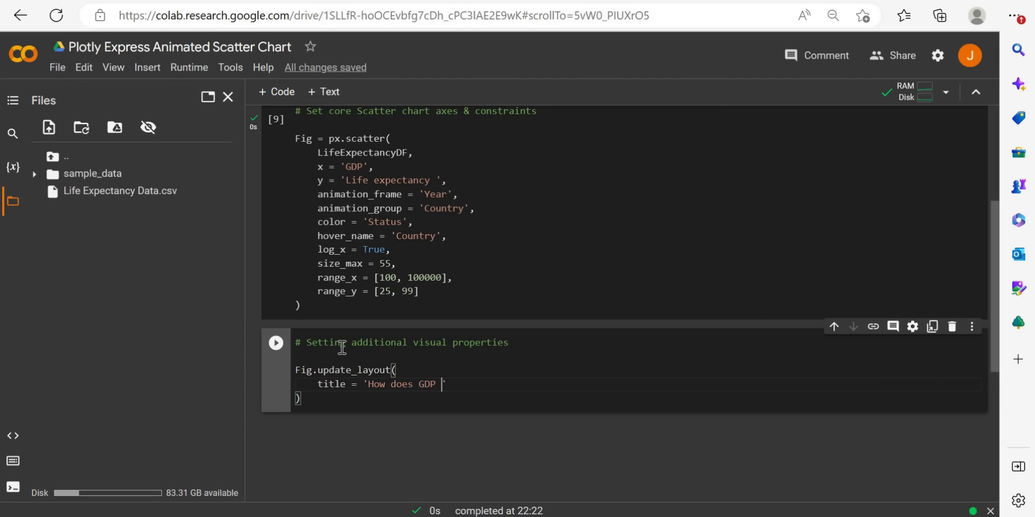
pyautogui.write('ima')
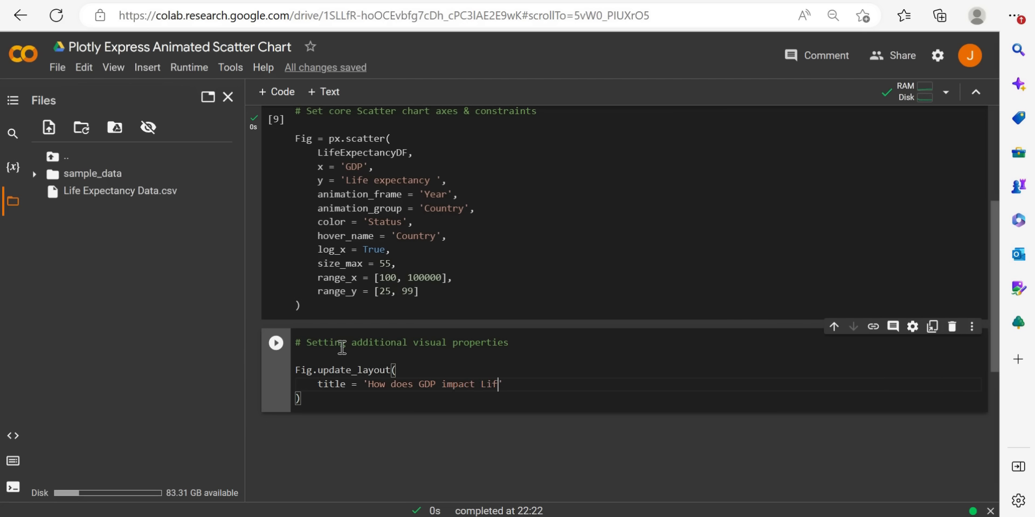
pyautogui.write('e Expect')
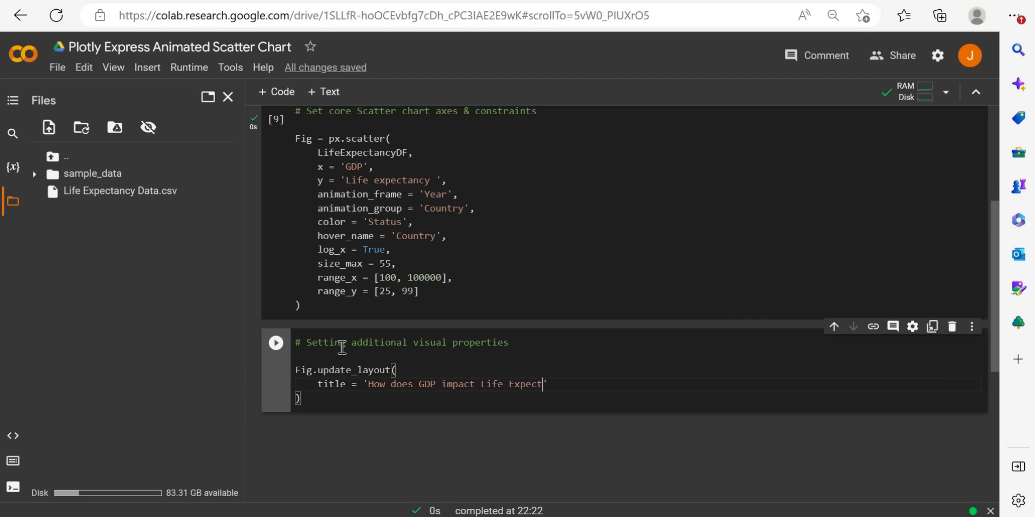
pyautogui.write("ancy?'")
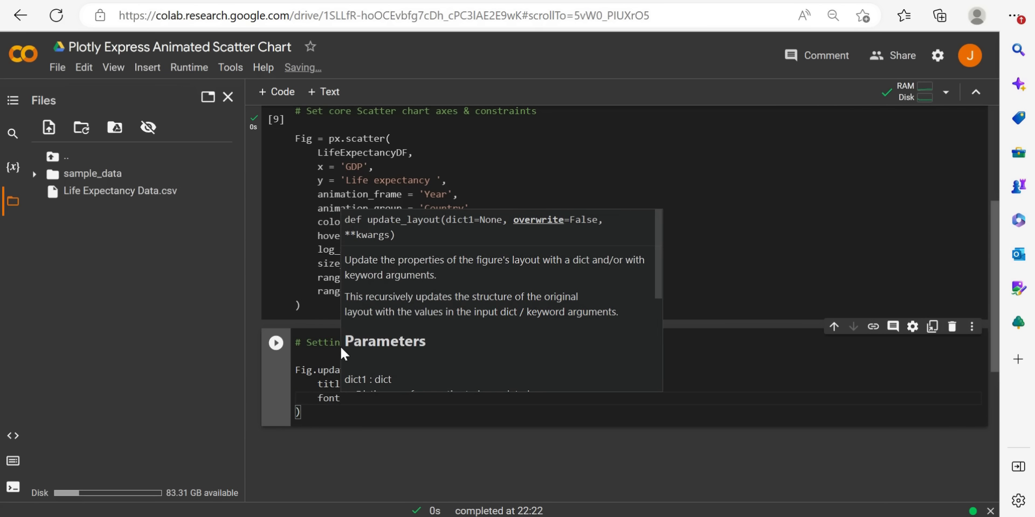
# Set font_family to 'Courier New' and font_color to 'white'.
pyautogui.write("font_family = ''")
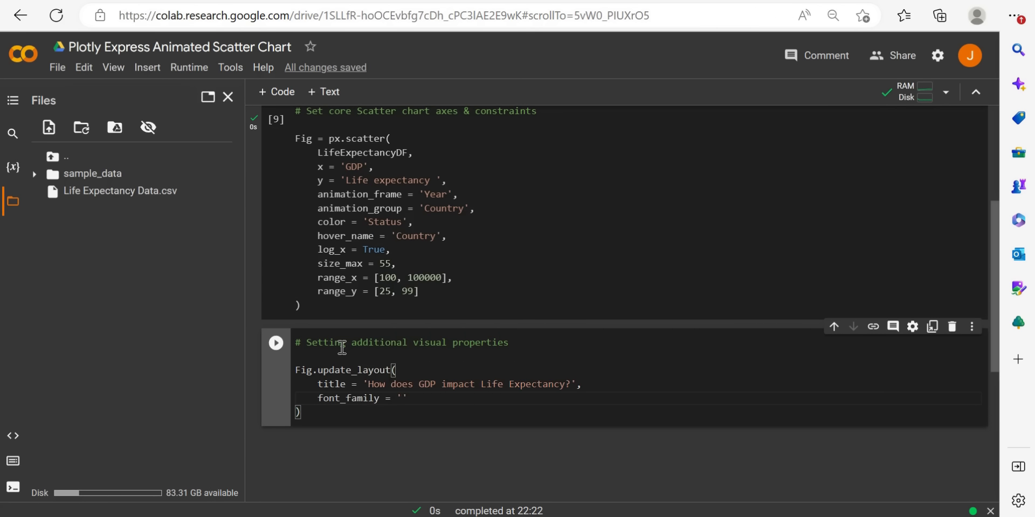
pyautogui.write('Cour')
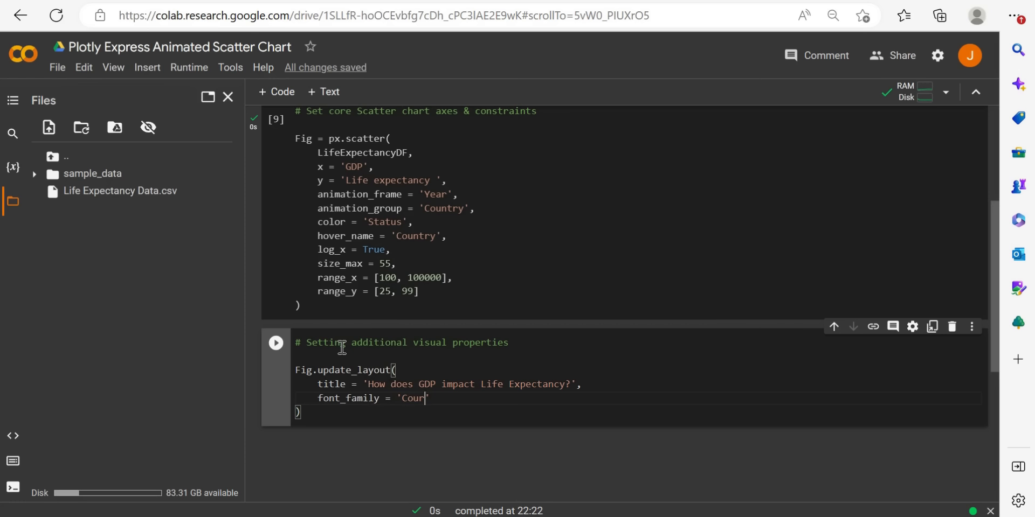
pyautogui.write('er')
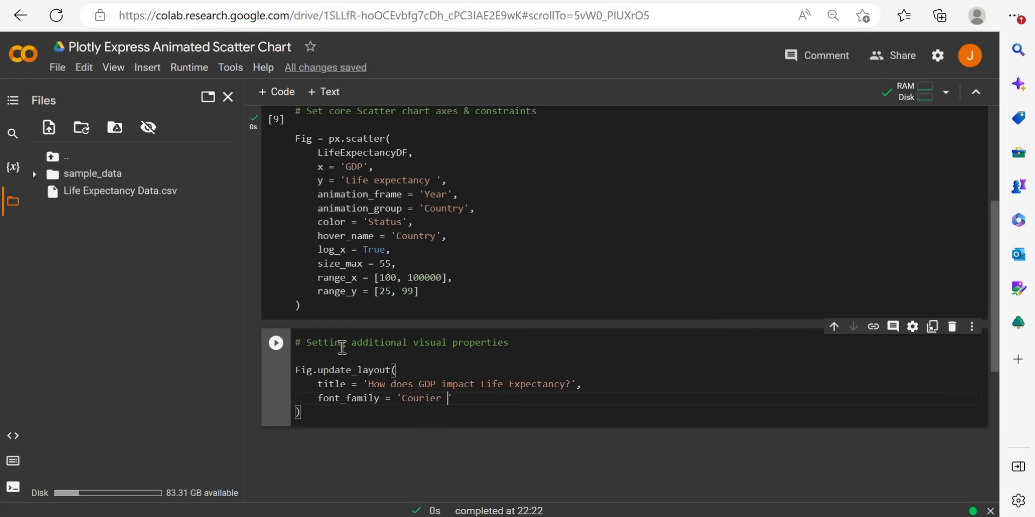
pyautogui.write('New')
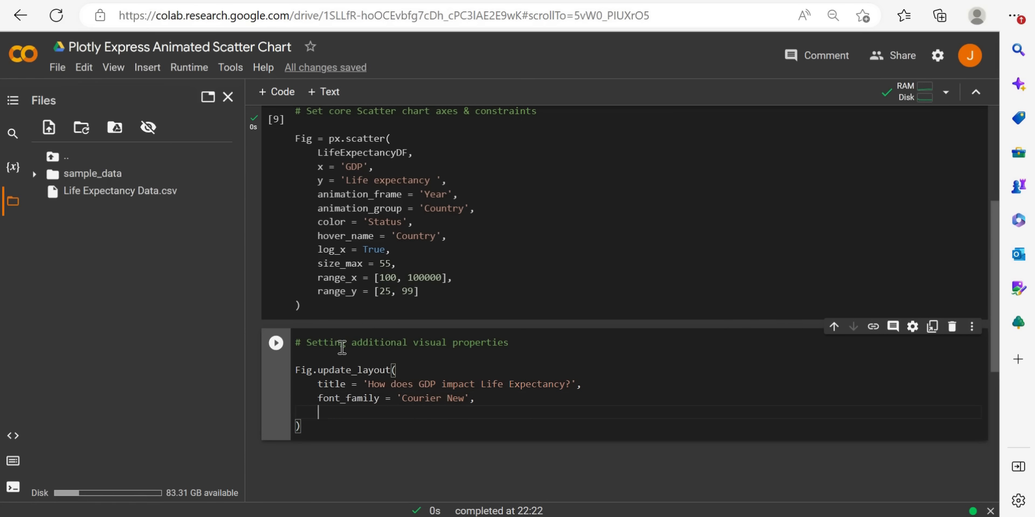
pyautogui.write('font')
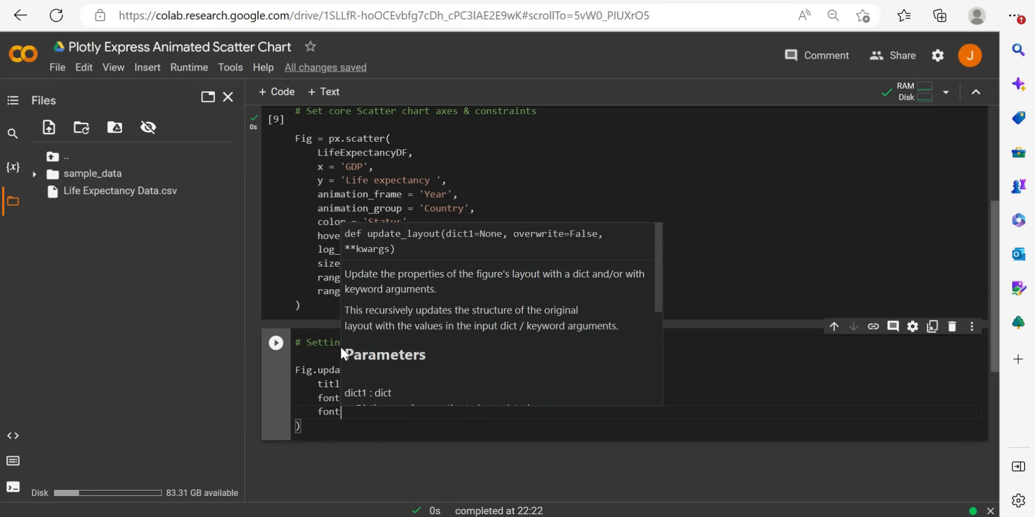
pyautogui.write('font_color =')
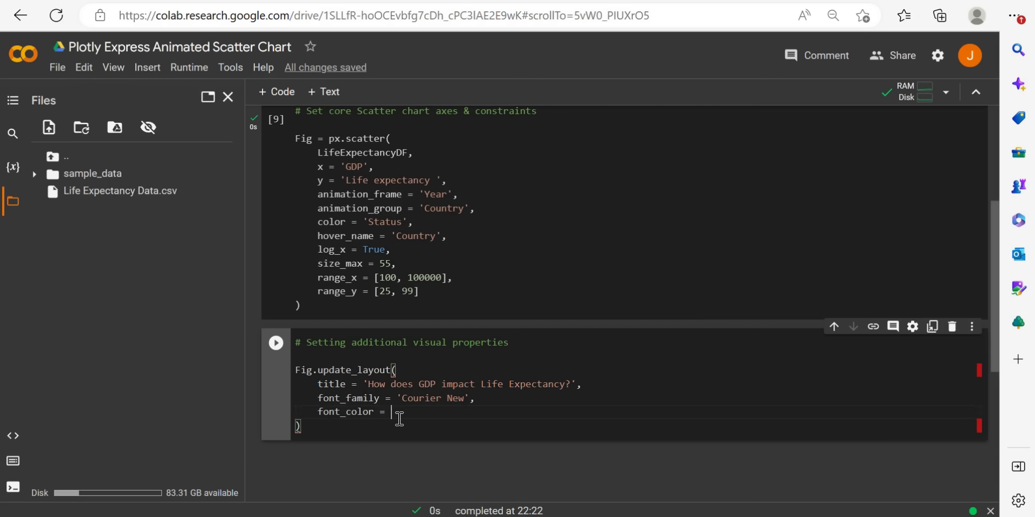
pyautogui.write("''")
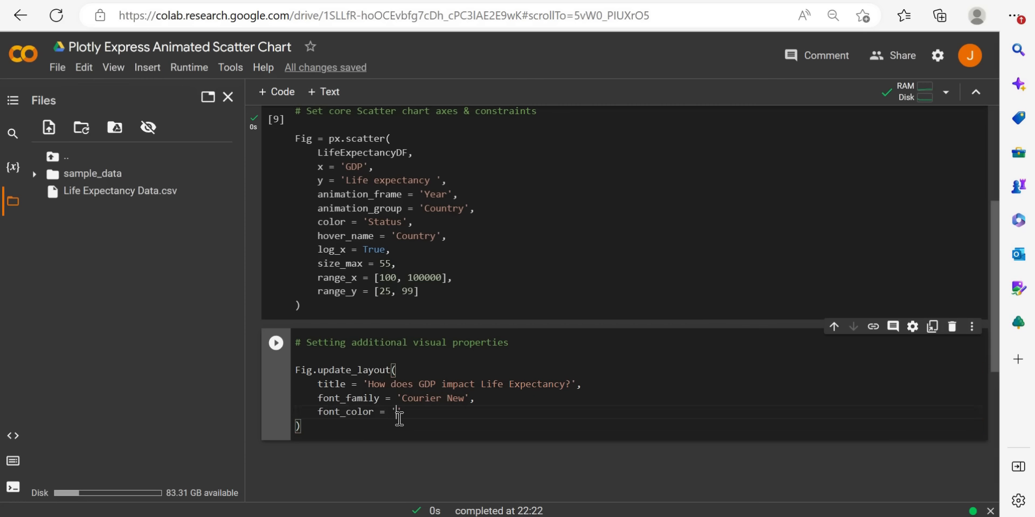
pyautogui.write('white')
pyautogui.write("plot_bgcolor = '")
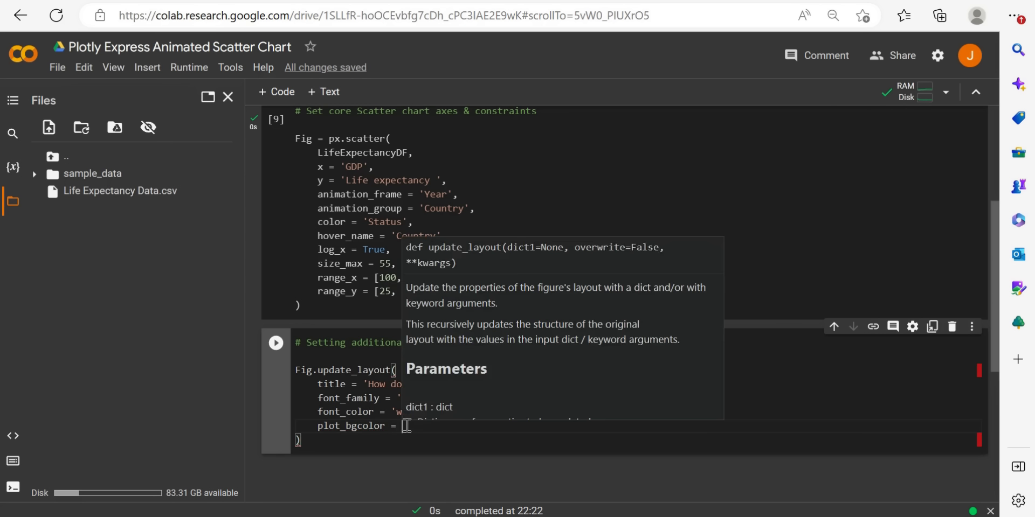
# Complete plot_bgcolor = 'rgba(0, 0, 0, 0.15)'.
pyautogui.write("rg'")
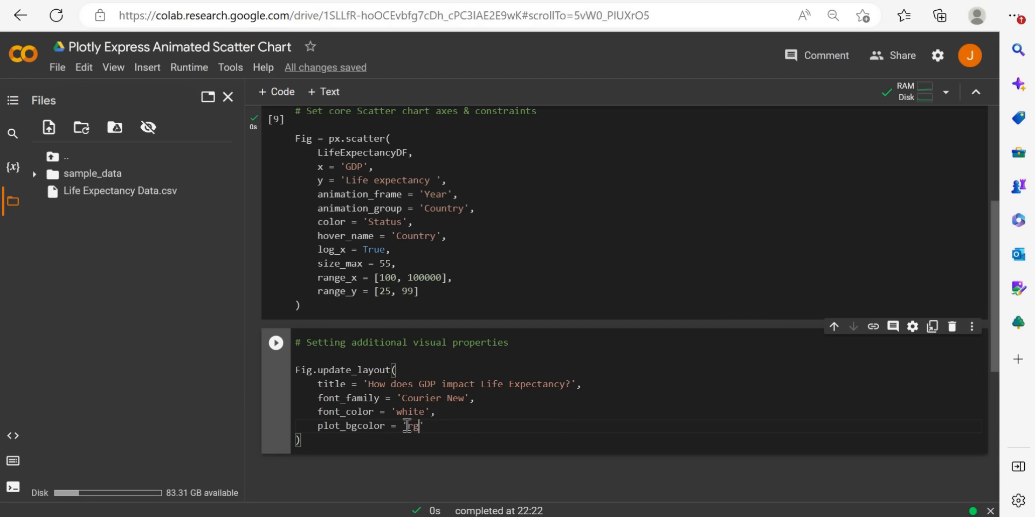
pyautogui.write('gba')
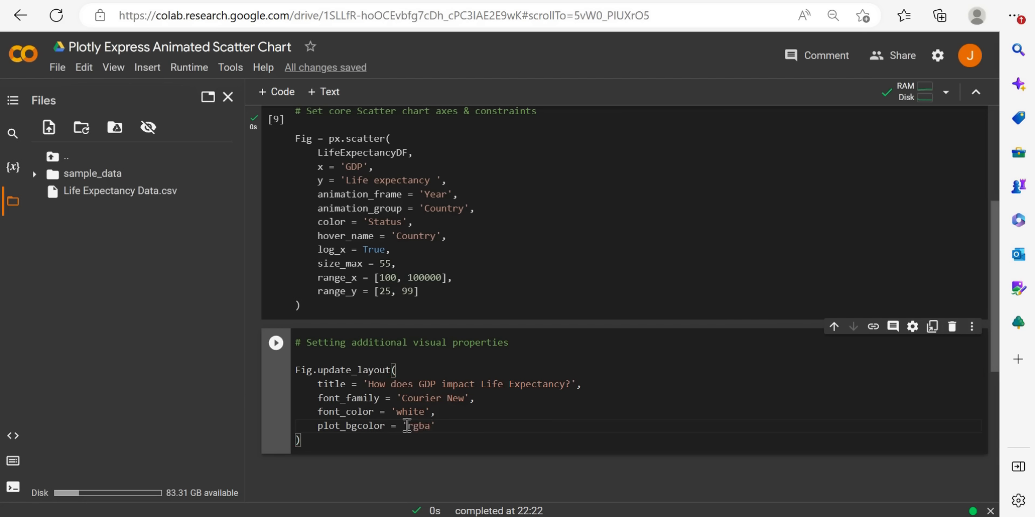
pyautogui.write('(0, 0, 0, 0')
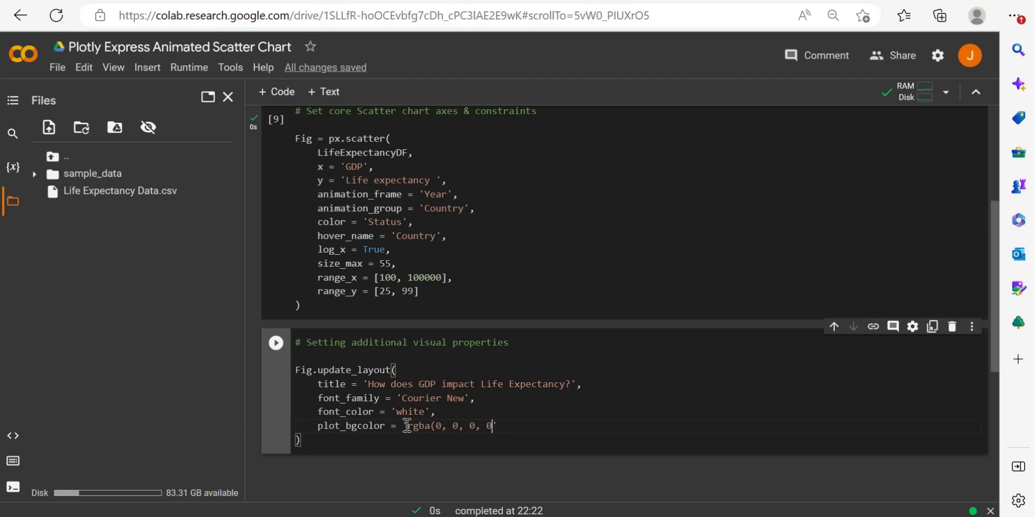
pyautogui.write('.15')
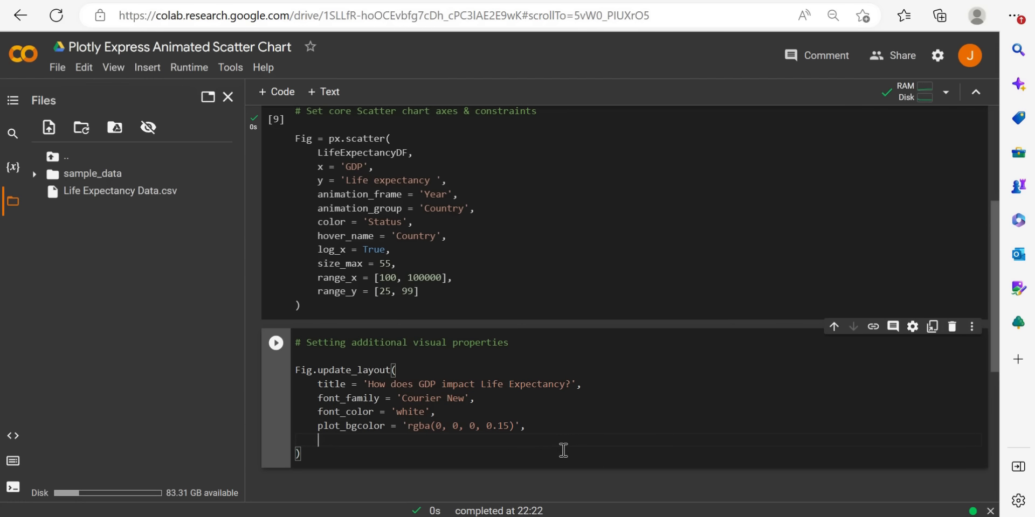
# Add paper_bgcolor = 'rgba(0, 0, 0, 0.15)' and begin a Fig.show() line.
pyautogui.write("paper_bgcolor = 'rg")
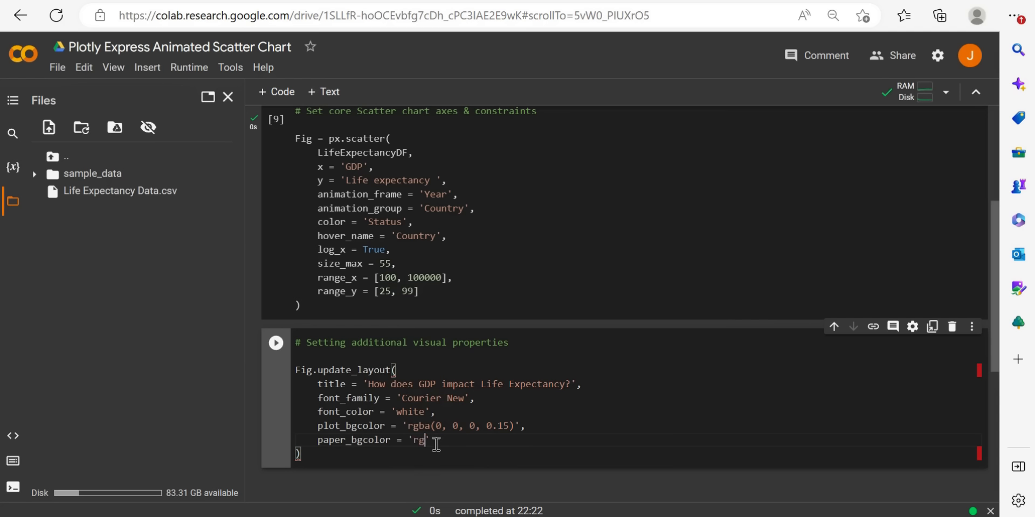
pyautogui.write('ba')
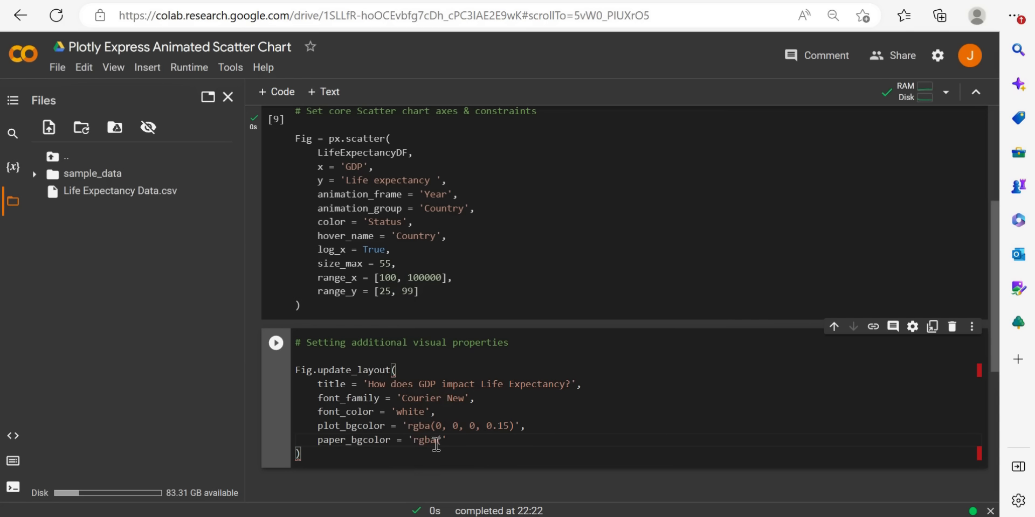
pyautogui.write('0, 0,')
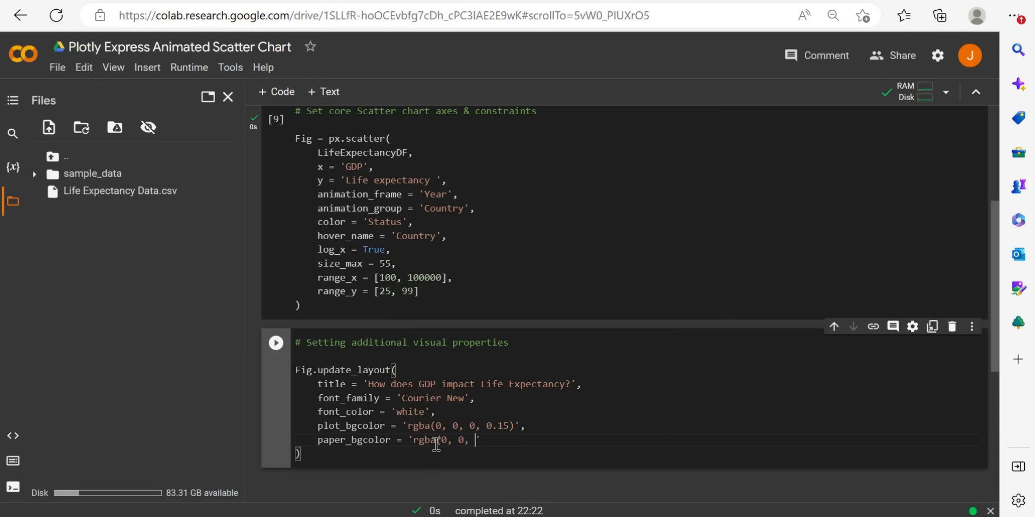
pyautogui.write('0.')
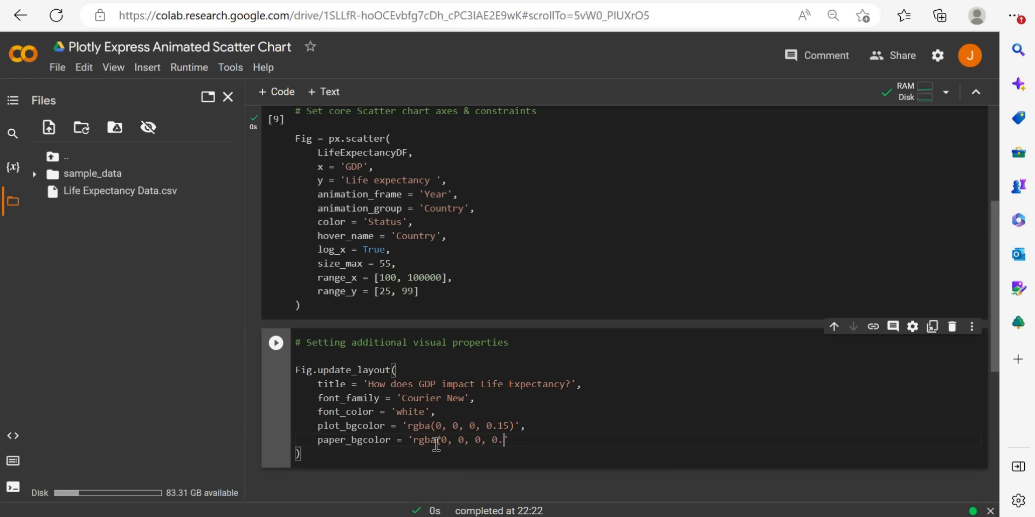
pyautogui.write("15)'")
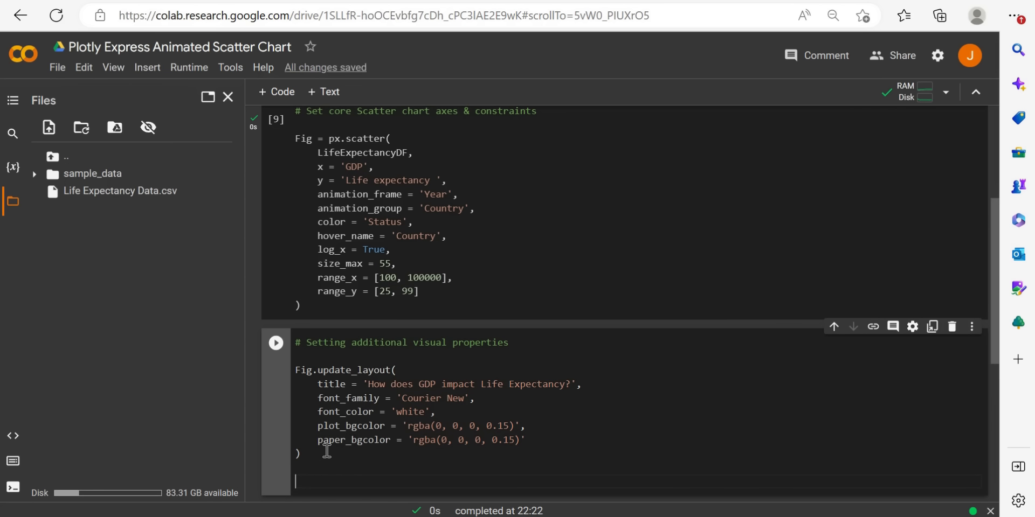
pyautogui.write('Fig.show(')
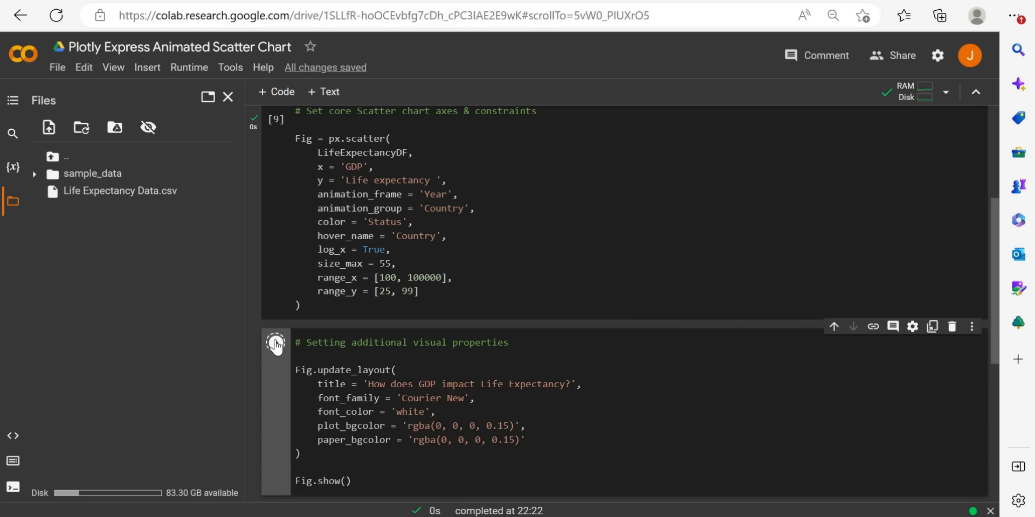
# Run the styling cell and scroll to the dark chart with white Courier New text.
pyautogui.click(276, 343)
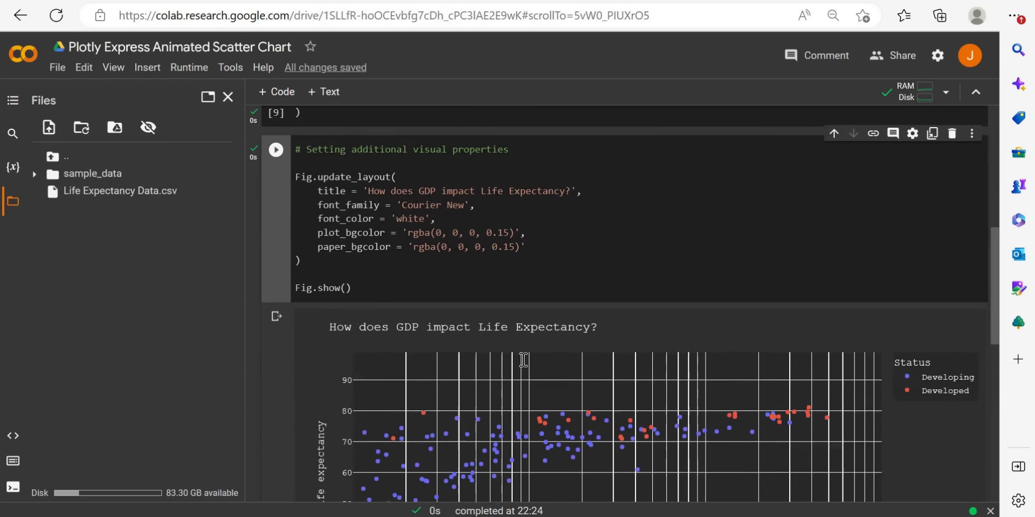
pyautogui.scroll(-3)
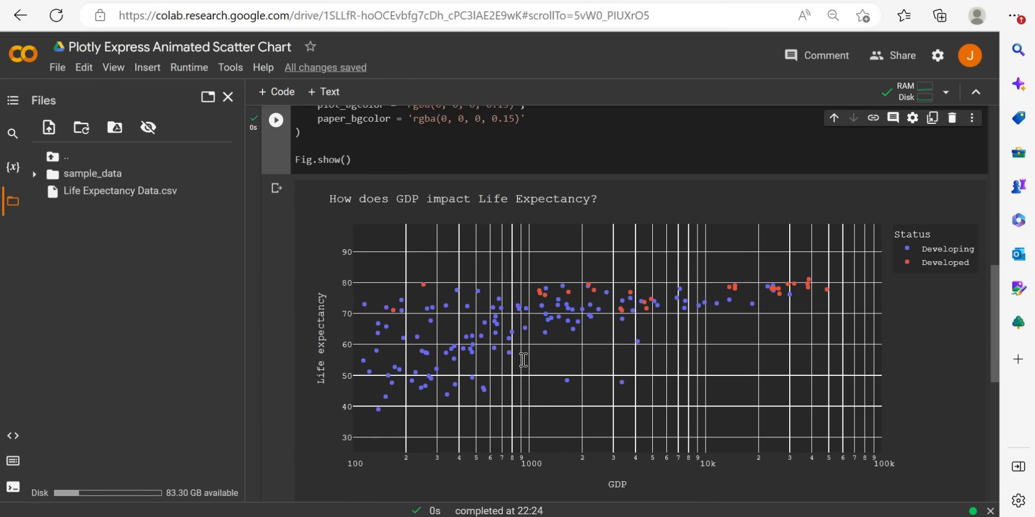
pyautogui.scroll(-3)
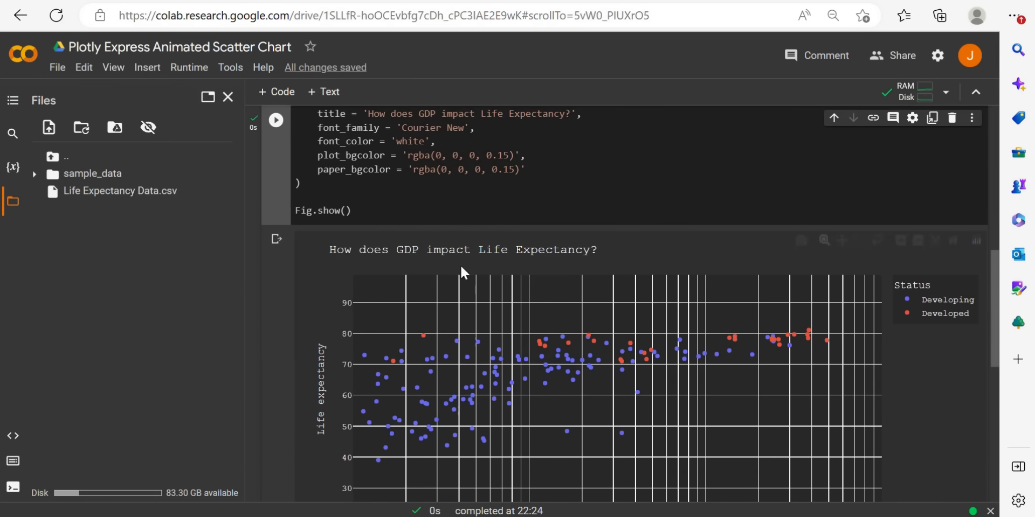
pyautogui.scroll(-3)
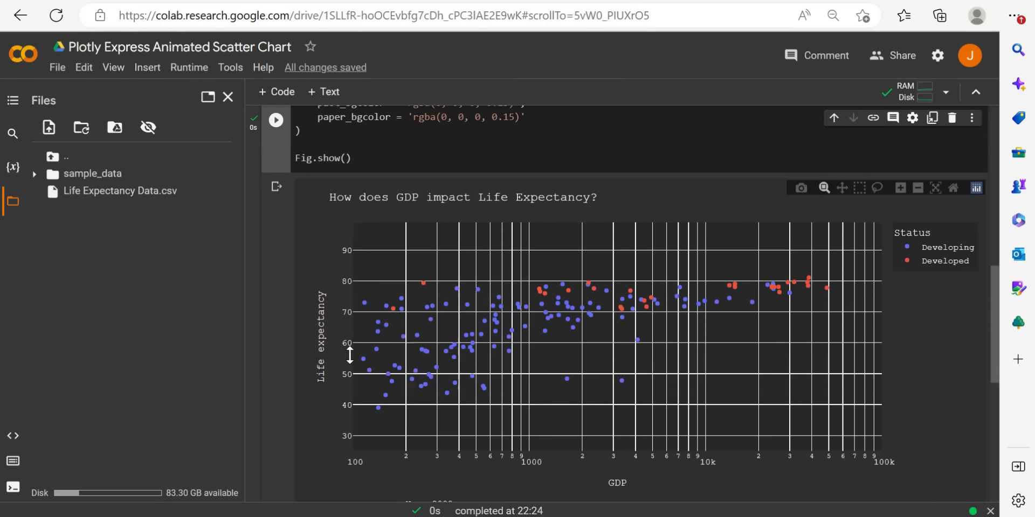
pyautogui.moveTo(514, 308)
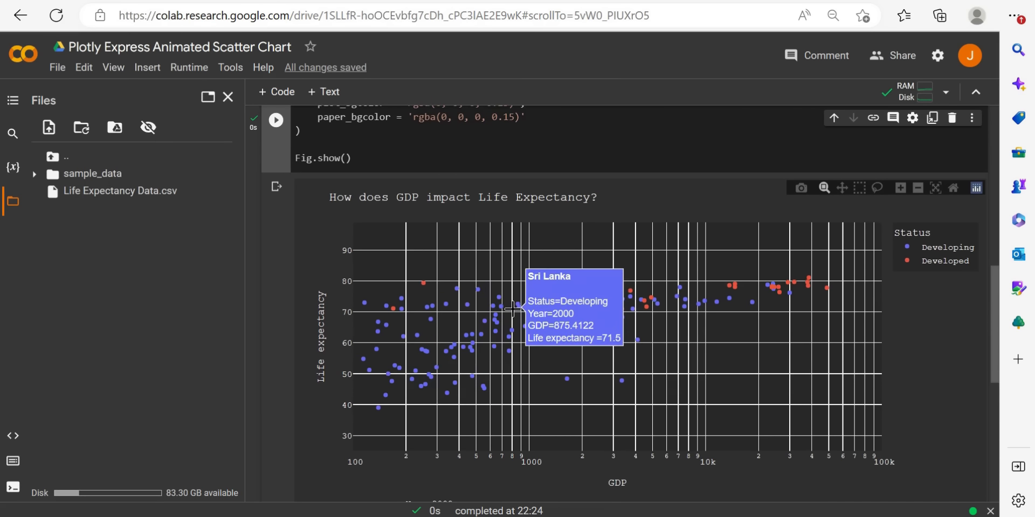
pyautogui.moveTo(918, 246)
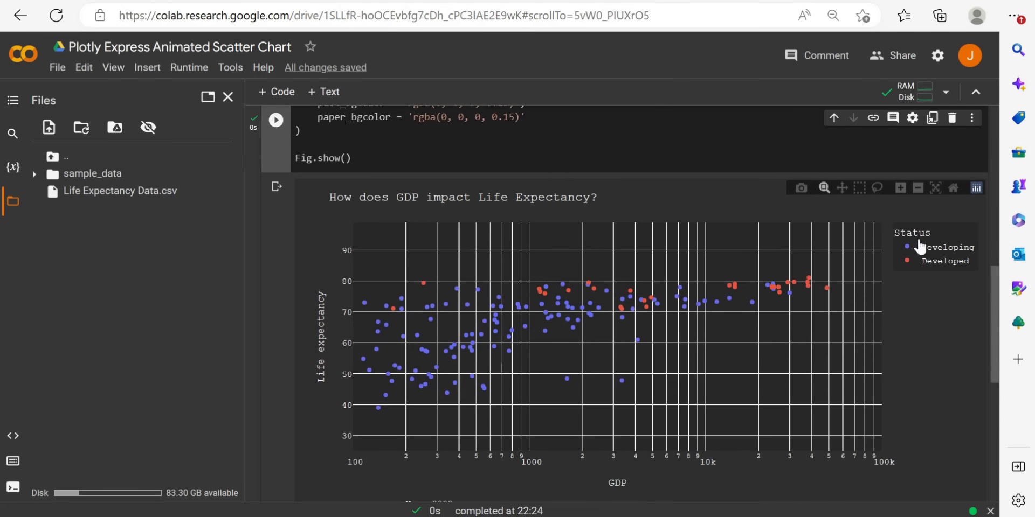
pyautogui.scroll(-3)
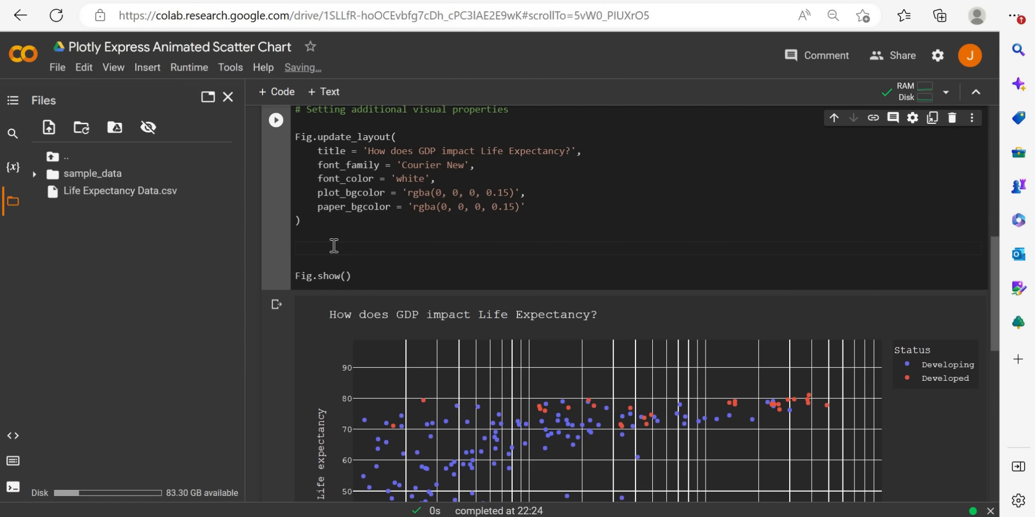
# Add Fig.update_xaxes(showgrid = False) to hide the x gridlines.
pyautogui.write('Fig.')
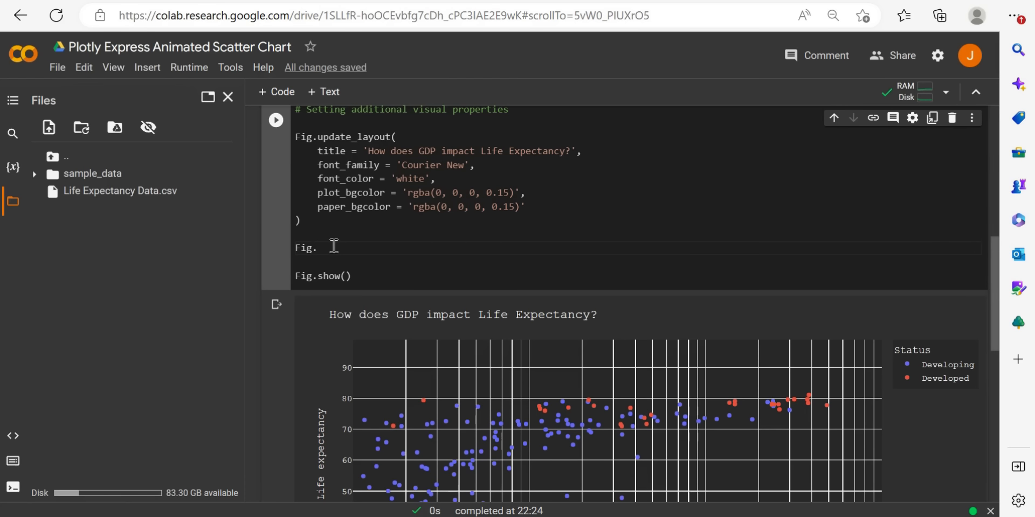
pyautogui.write('u')
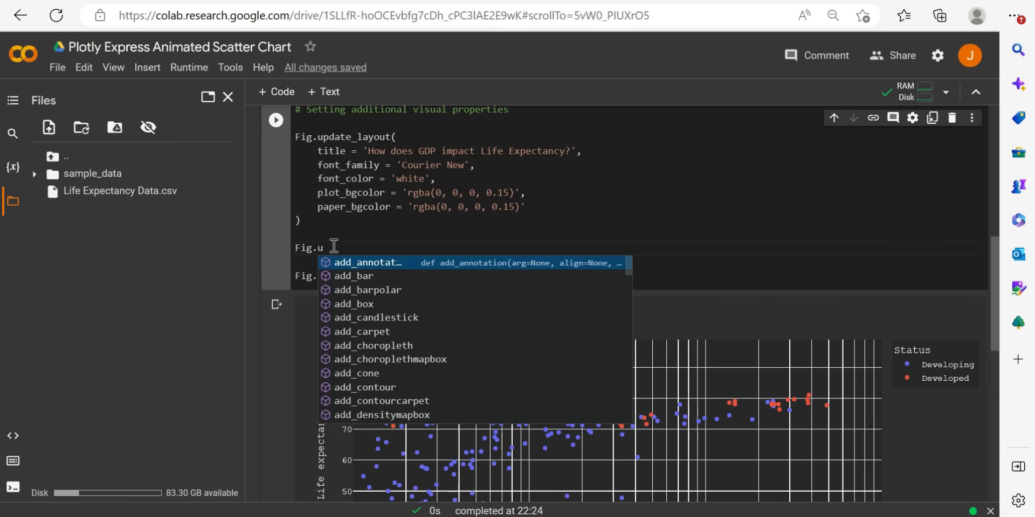
pyautogui.write('pdate_')
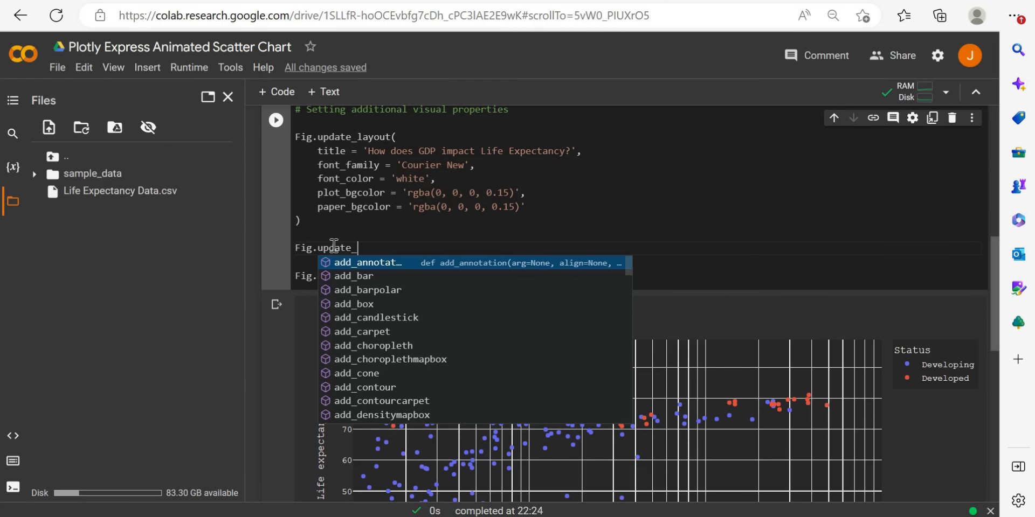
pyautogui.write('x')
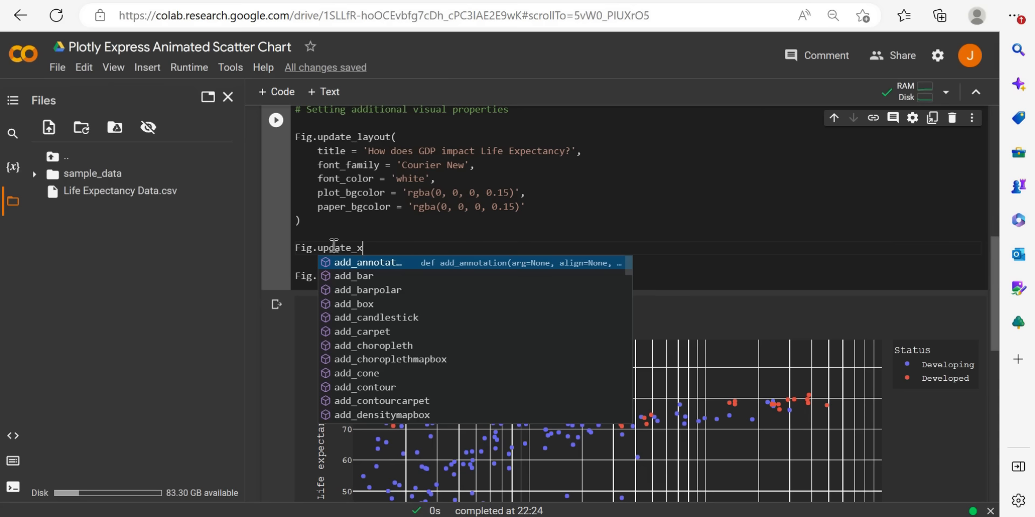
pyautogui.write('axes =')
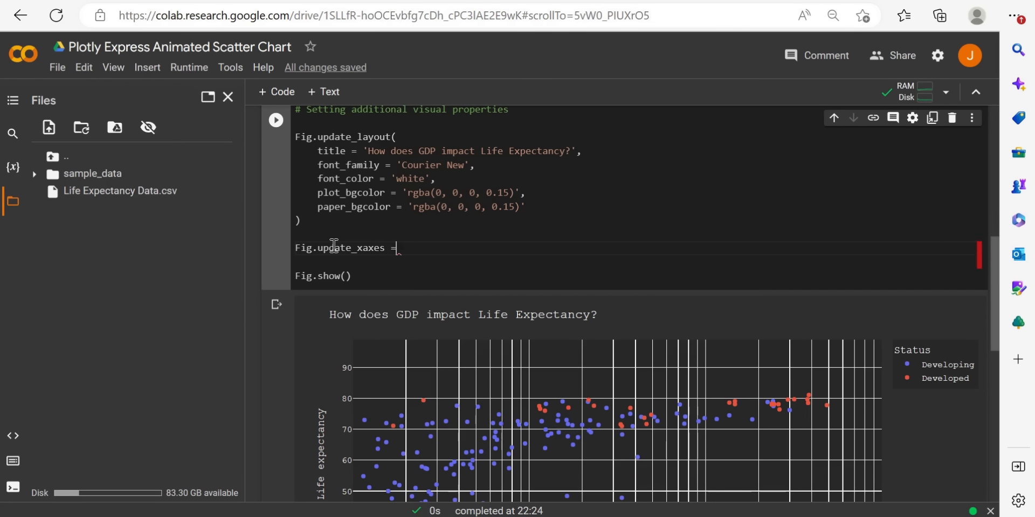
pyautogui.write('()')
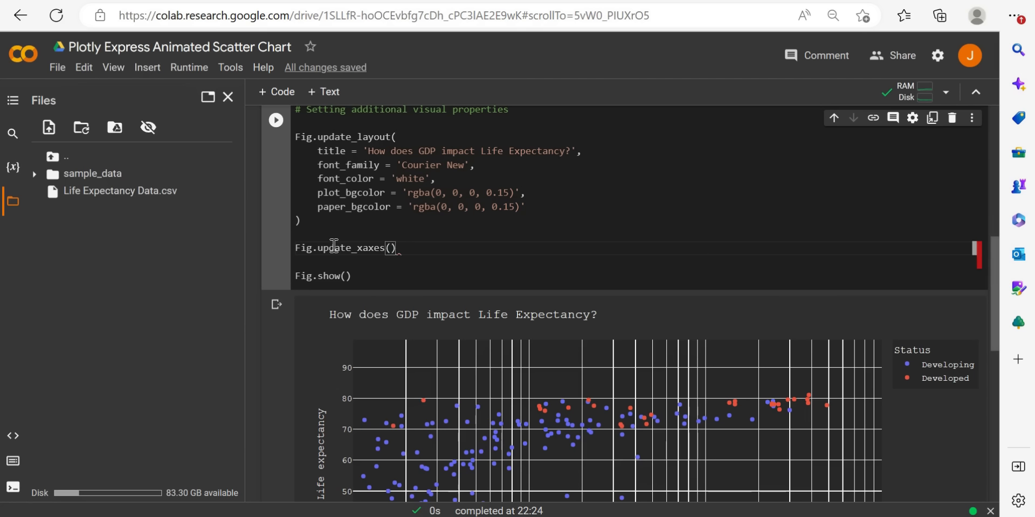
pyautogui.write('showgrid =')
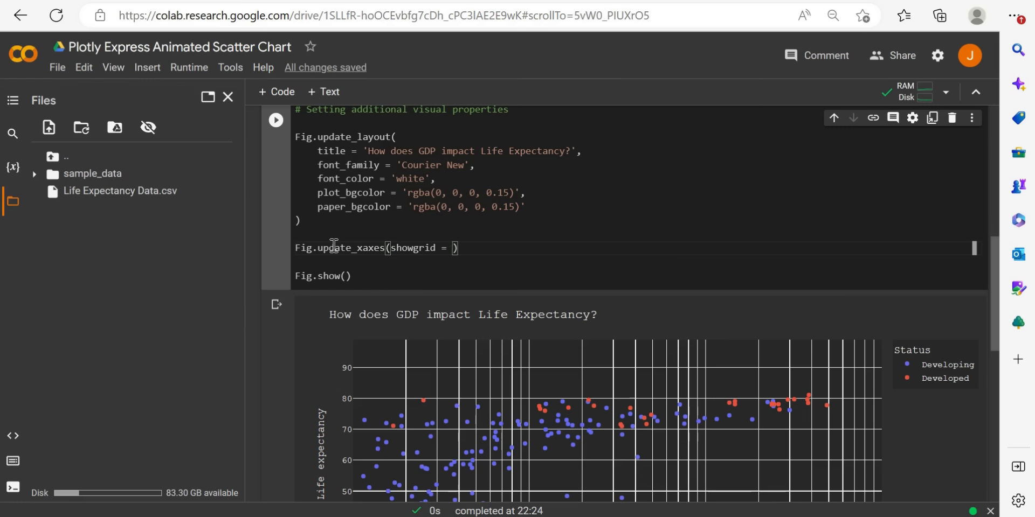
pyautogui.write('False')
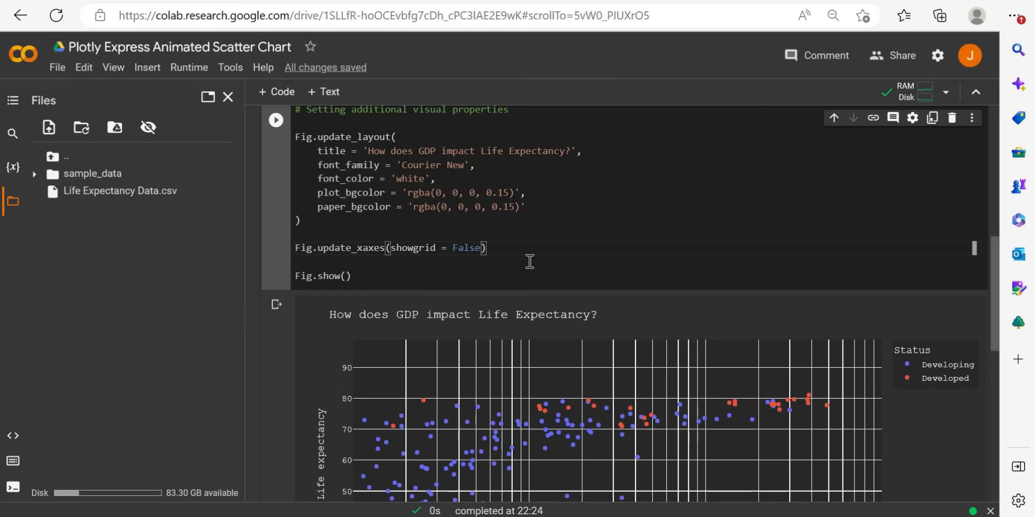
# Duplicate the line as update_yaxes(showgrid = False) and view the gridless chart.
pyautogui.tripleClick(389, 248)
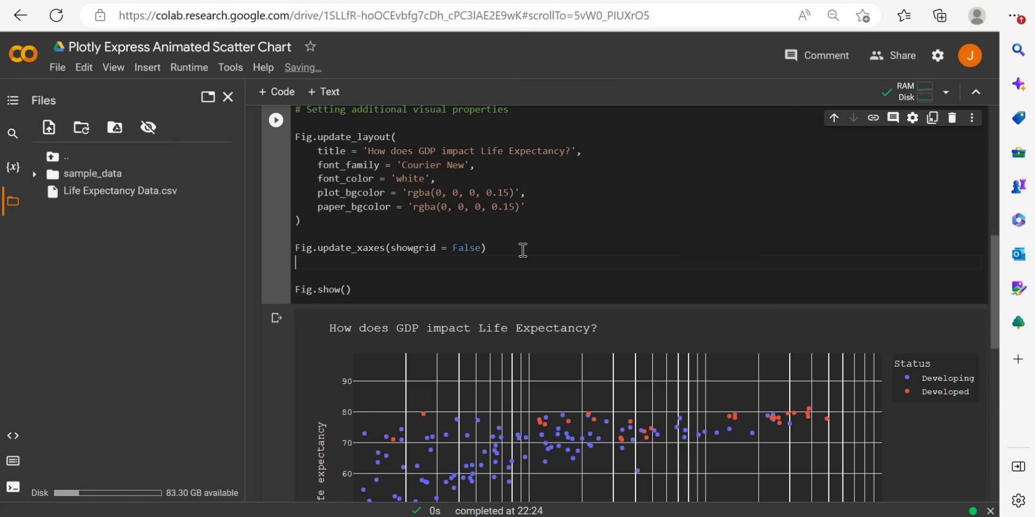
pyautogui.write('Fig.update_xaxes(showgrid = False)')
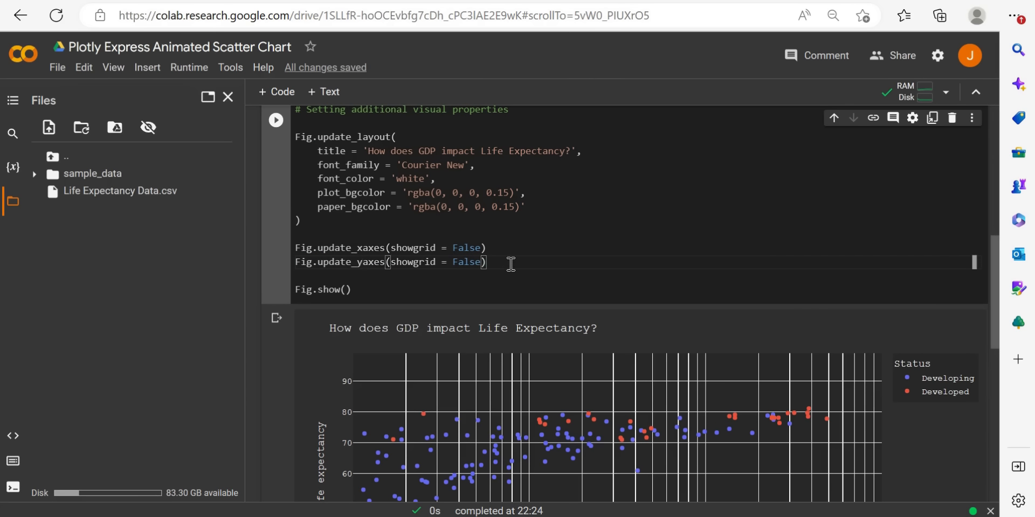
pyautogui.moveTo(276, 119)
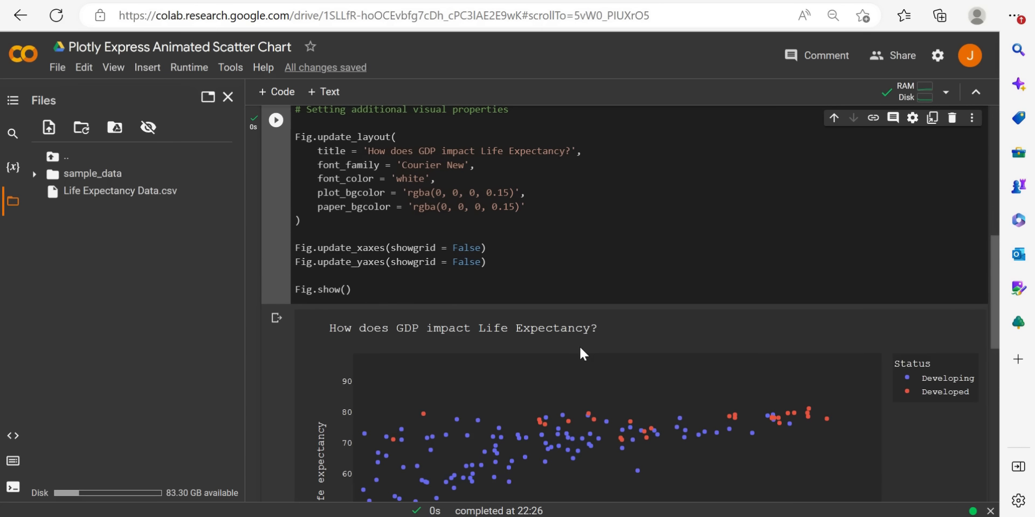
pyautogui.scroll(-3)
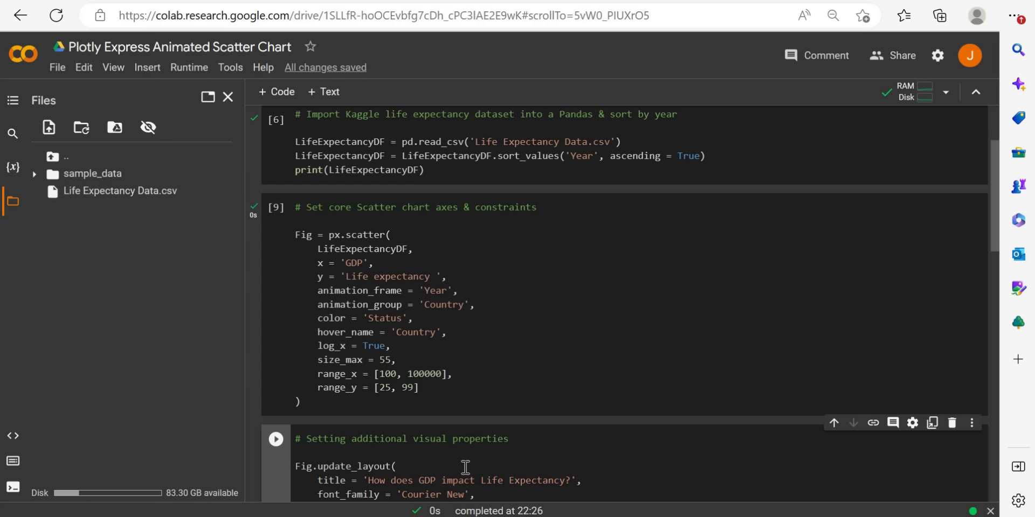
# Start a new 'Fig.' line below the update_yaxes gridline setting.
pyautogui.scroll(-3)
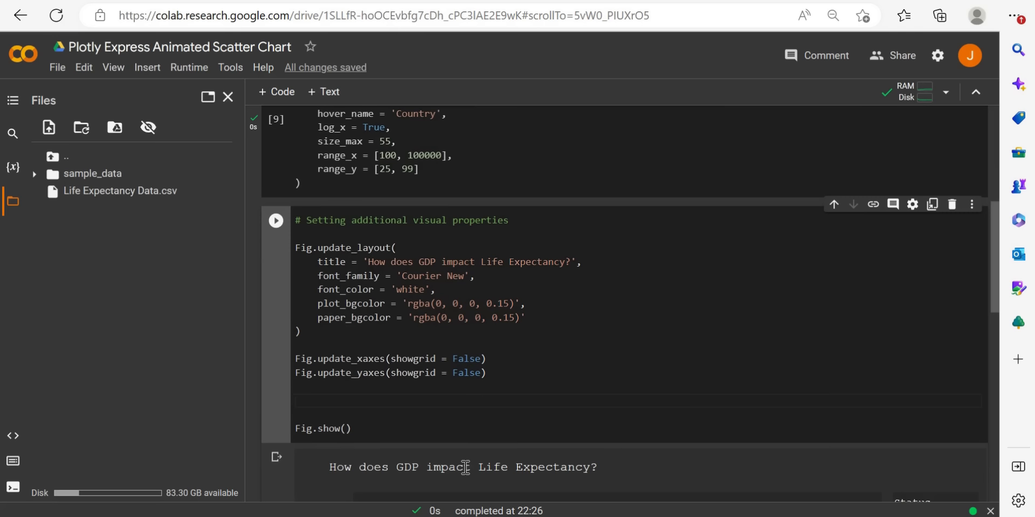
pyautogui.write('Fig.')
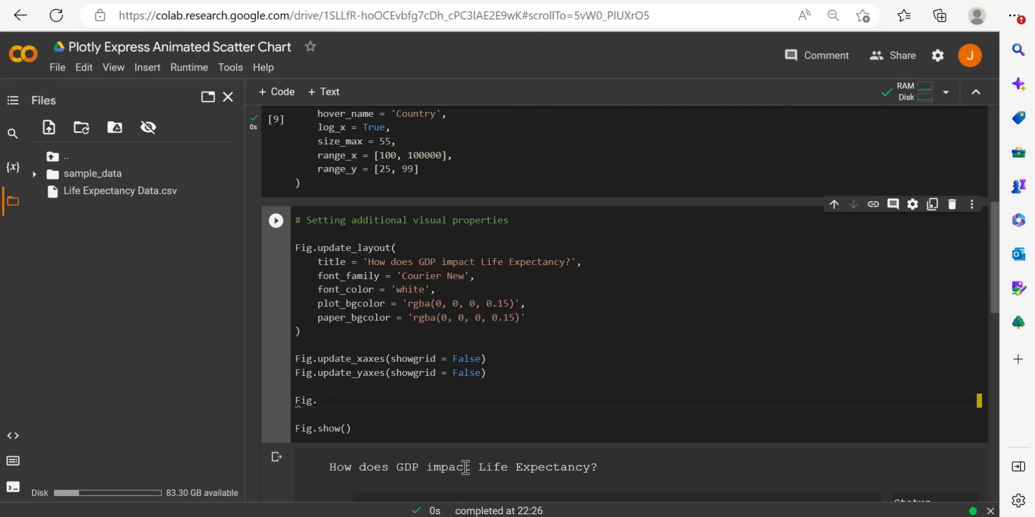
# Add Fig.update_traces(marker = dict(size = 13)) before Fig.show().
pyautogui.write('u')
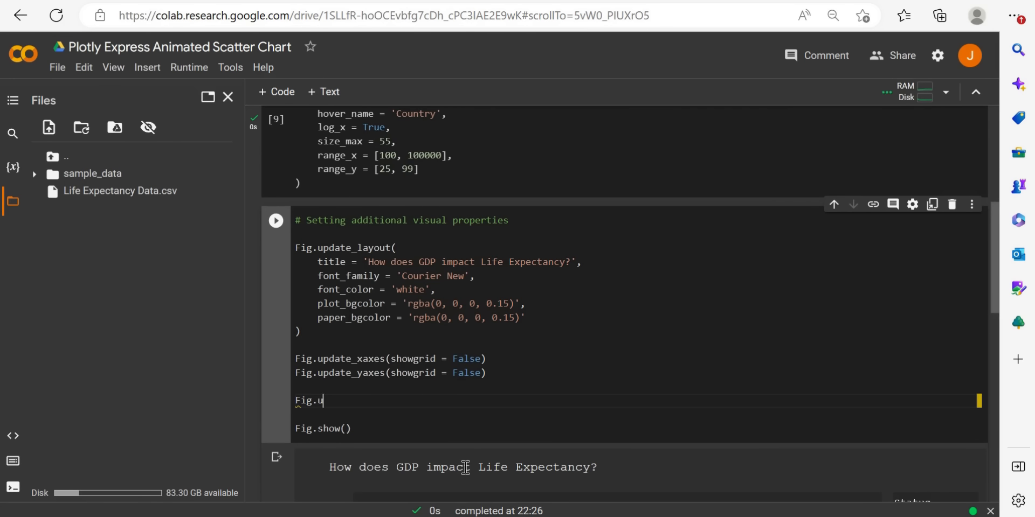
pyautogui.write('pdate')
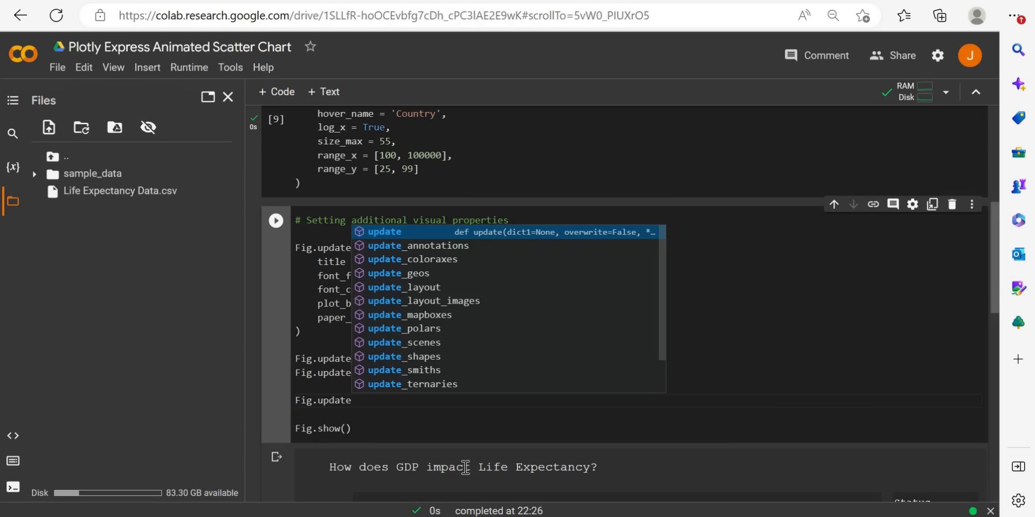
pyautogui.write('_traces(marker')
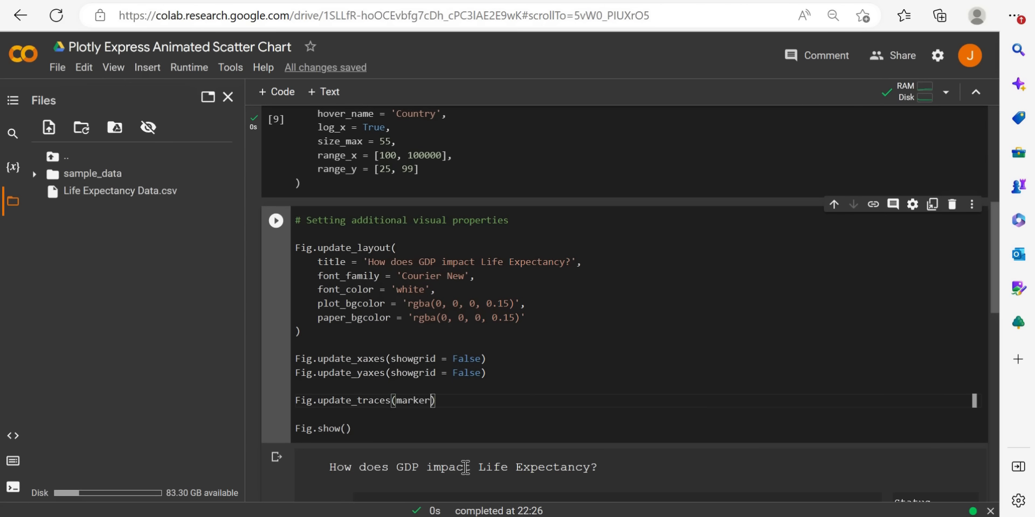
pyautogui.write('= dict(')
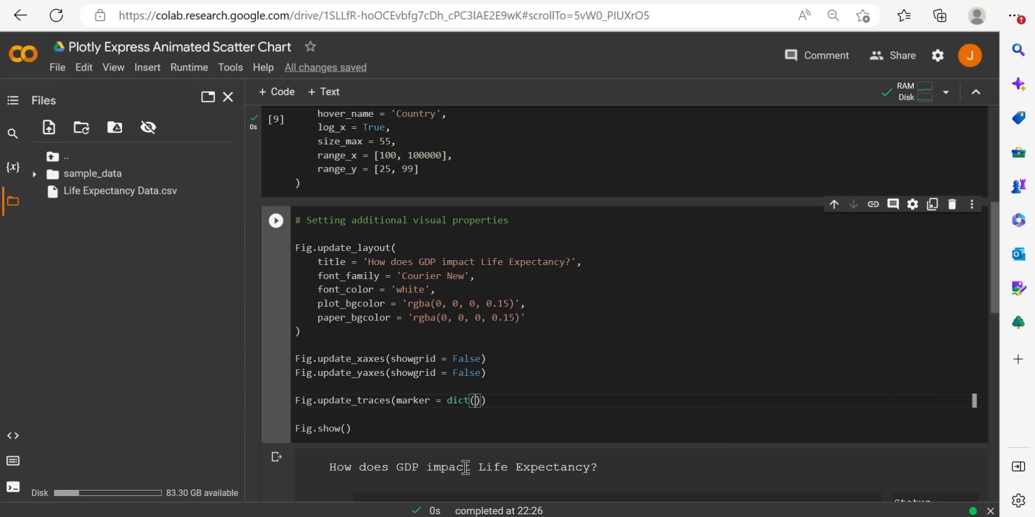
pyautogui.write('size = 13')
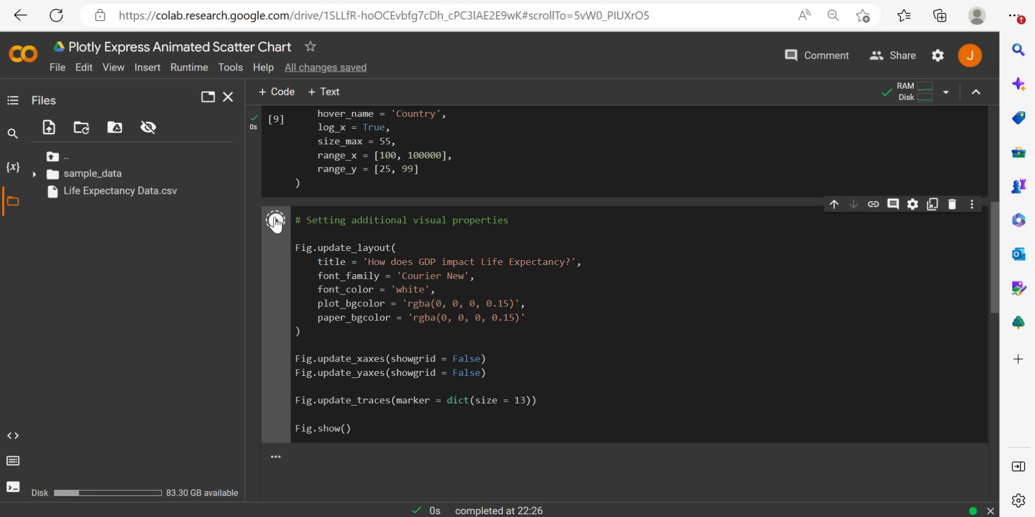
# Rerun the visual properties cell and scroll to the chart with size-13 markers.
pyautogui.click(276, 219)
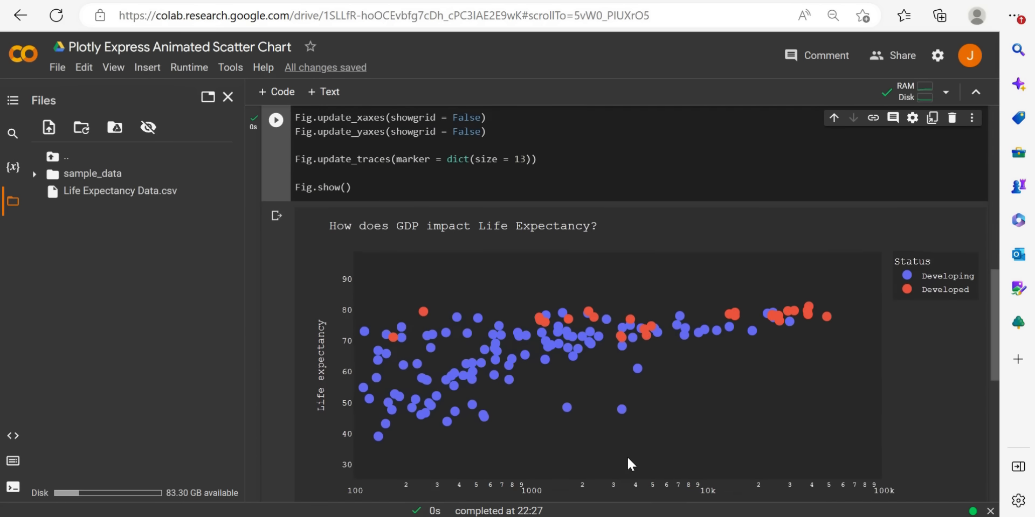
pyautogui.scroll(-3)
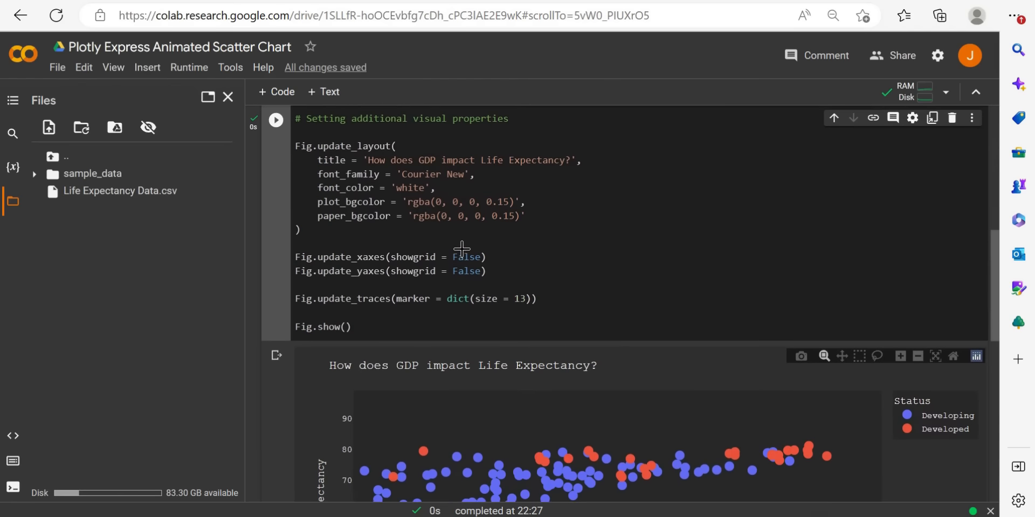
pyautogui.scroll(-3)
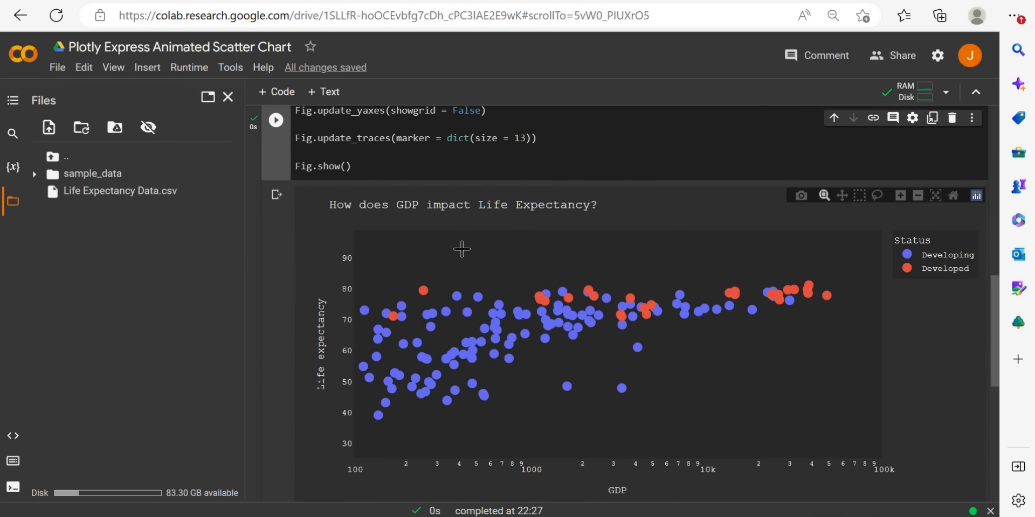
pyautogui.moveTo(490, 324)
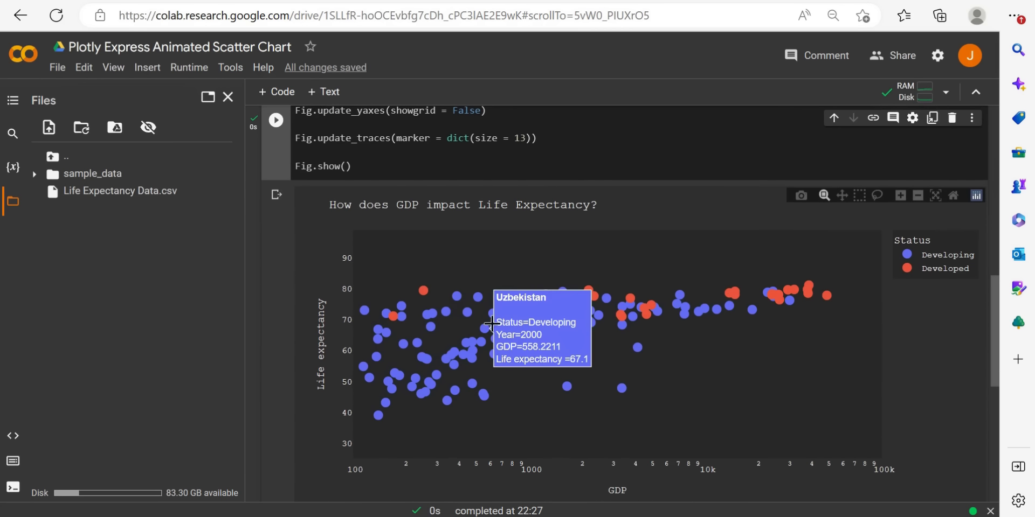
pyautogui.moveTo(919, 361)
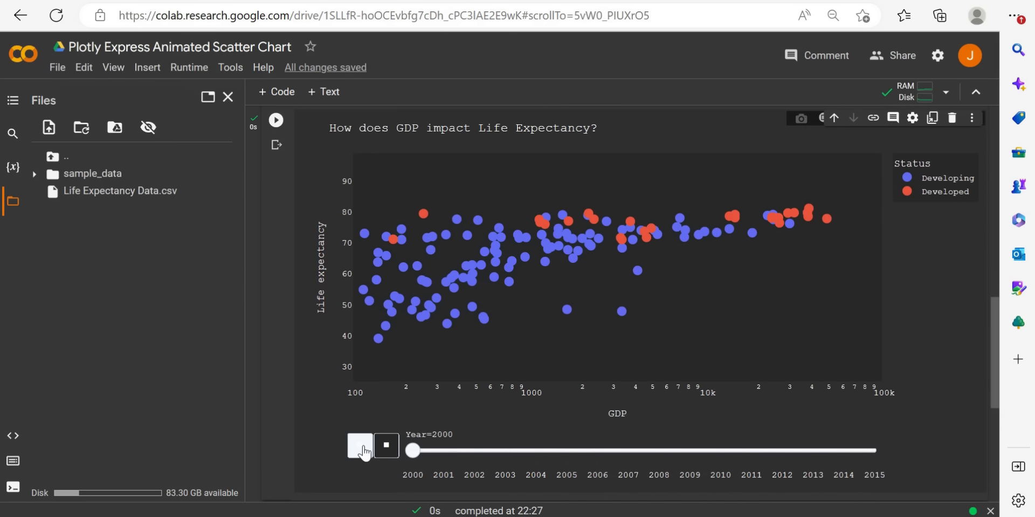
# Play the year-by-year animation, then drag the Year slider back to 2006.
pyautogui.click(360, 446)
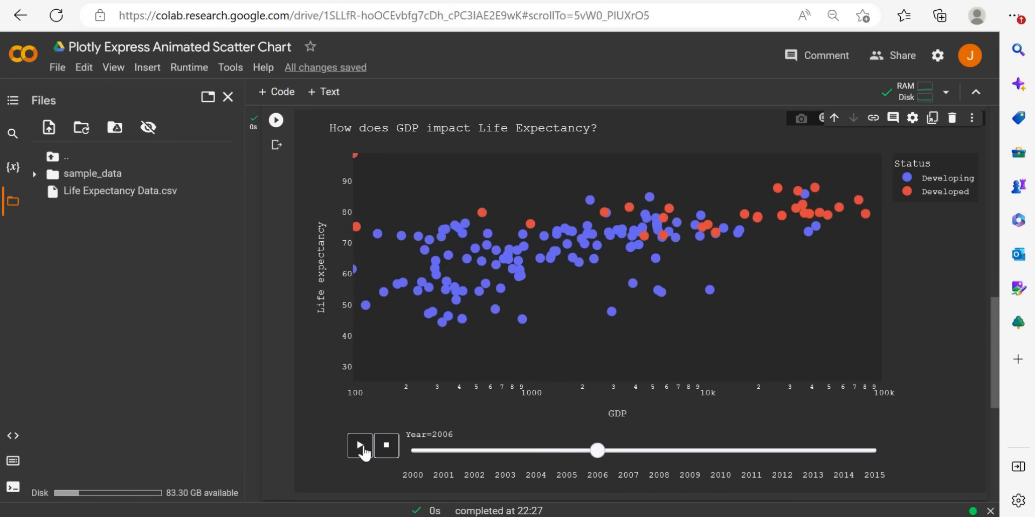
pyautogui.click(359, 446)
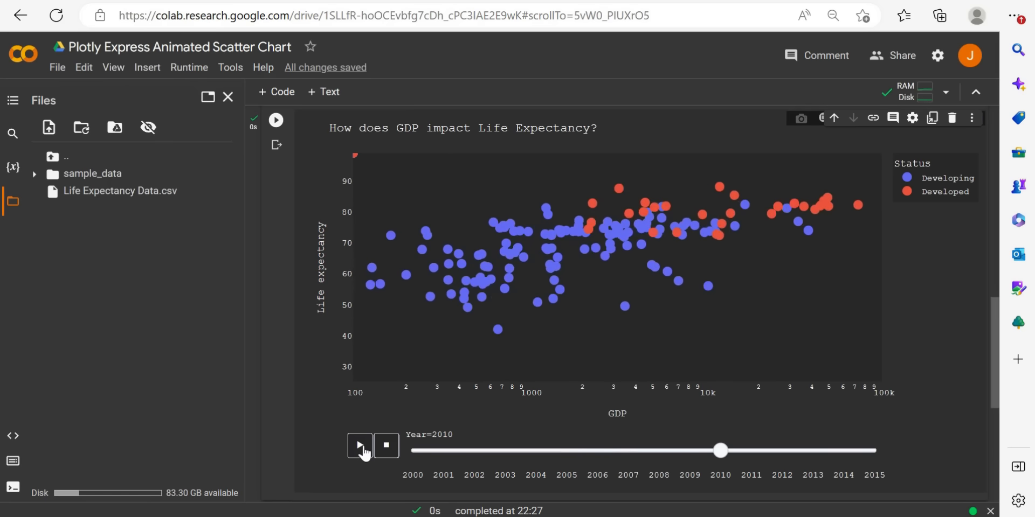
pyautogui.click(359, 445)
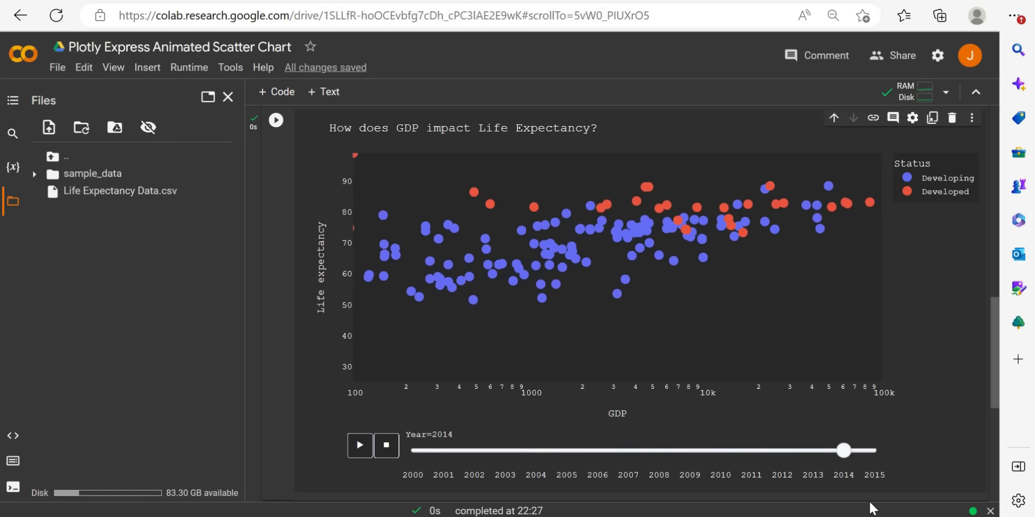
pyautogui.moveTo(843, 450); pyautogui.dragTo(720, 451)
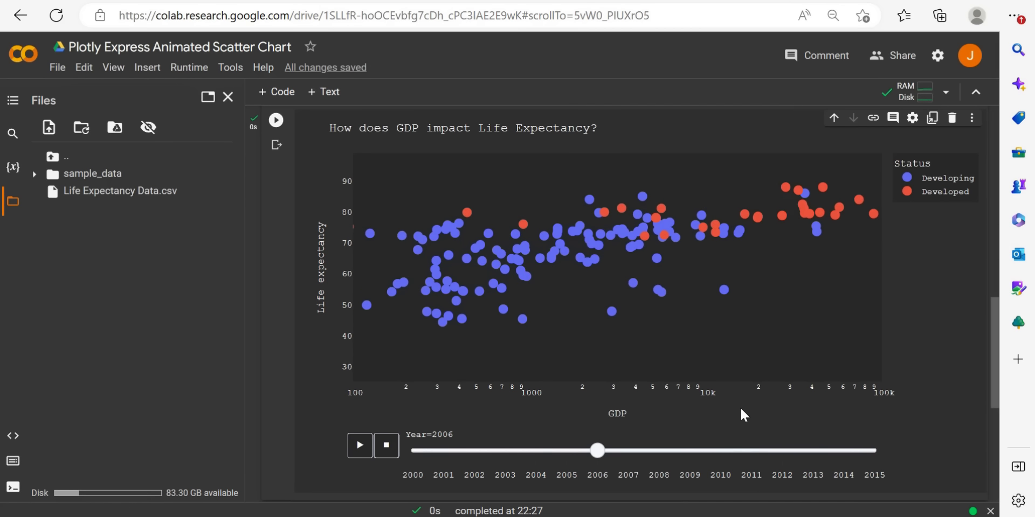
pyautogui.moveTo(641, 249)
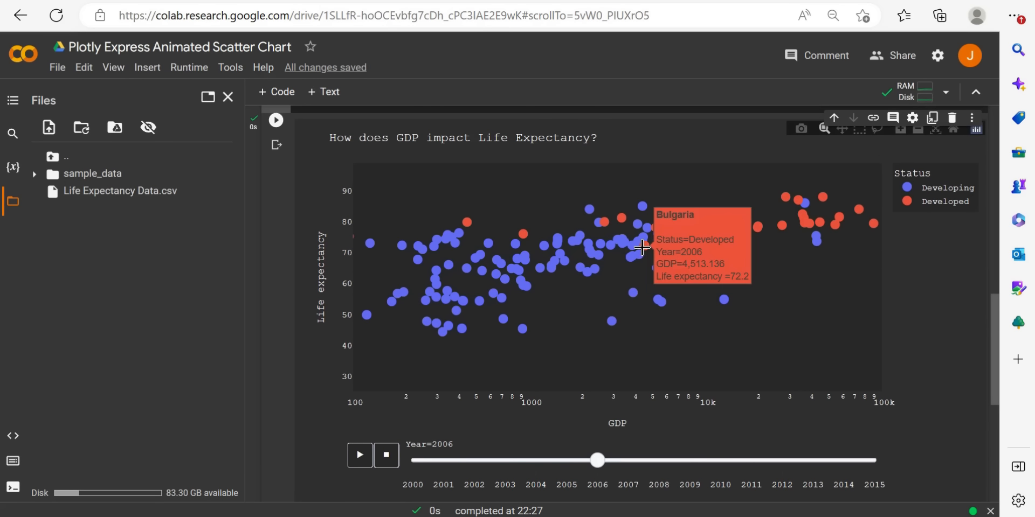
pyautogui.moveTo(645, 247)
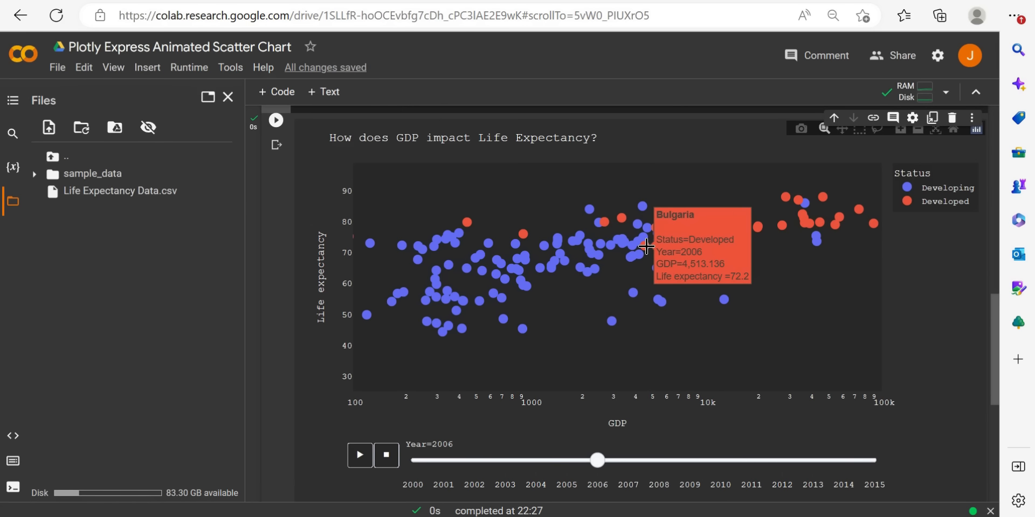
pyautogui.moveTo(537, 238)
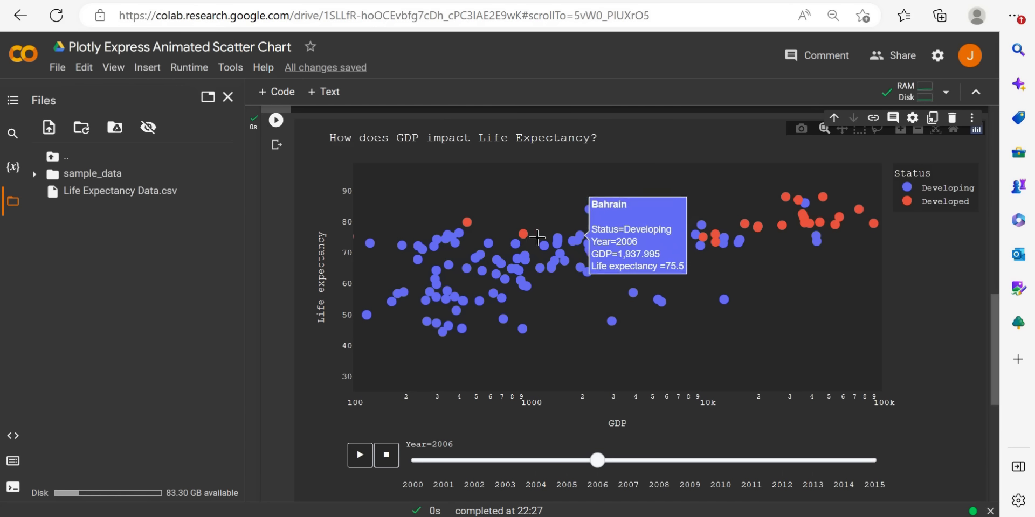
pyautogui.moveTo(650, 250)
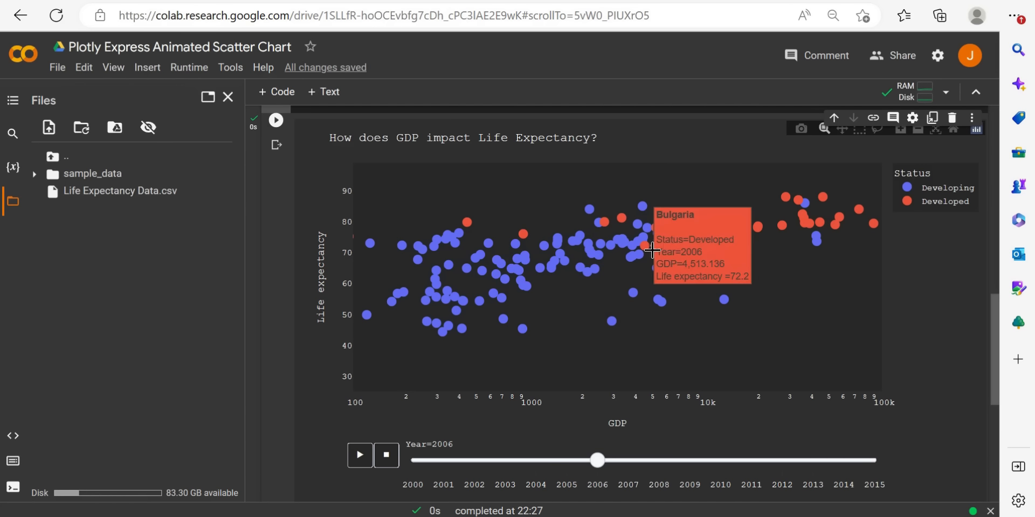
pyautogui.moveTo(469, 221)
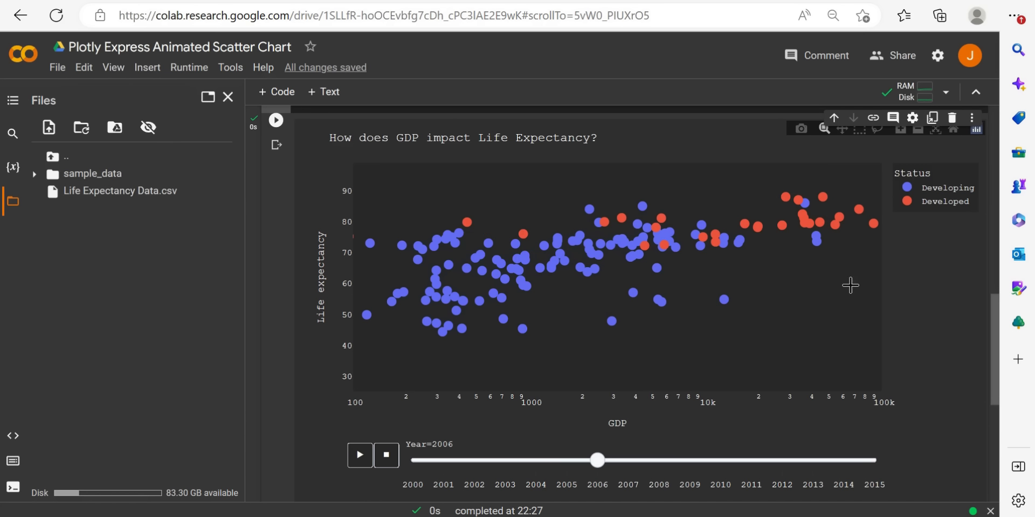
pyautogui.moveTo(874, 220)
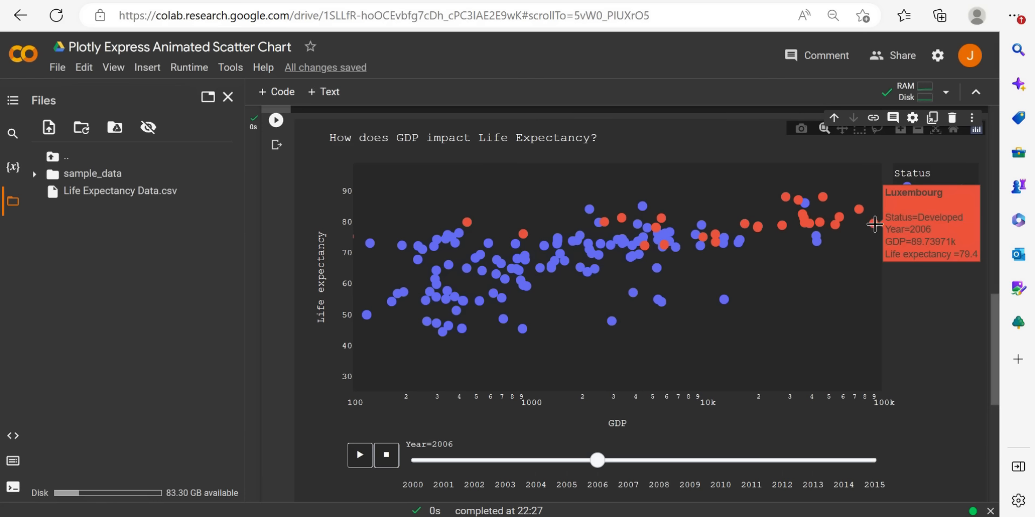
pyautogui.moveTo(878, 236)
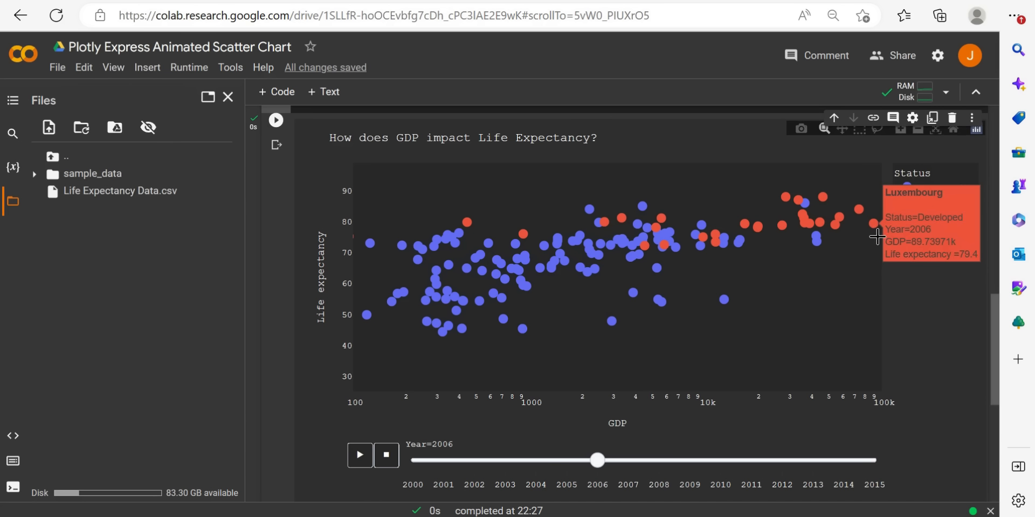
pyautogui.moveTo(941, 316)
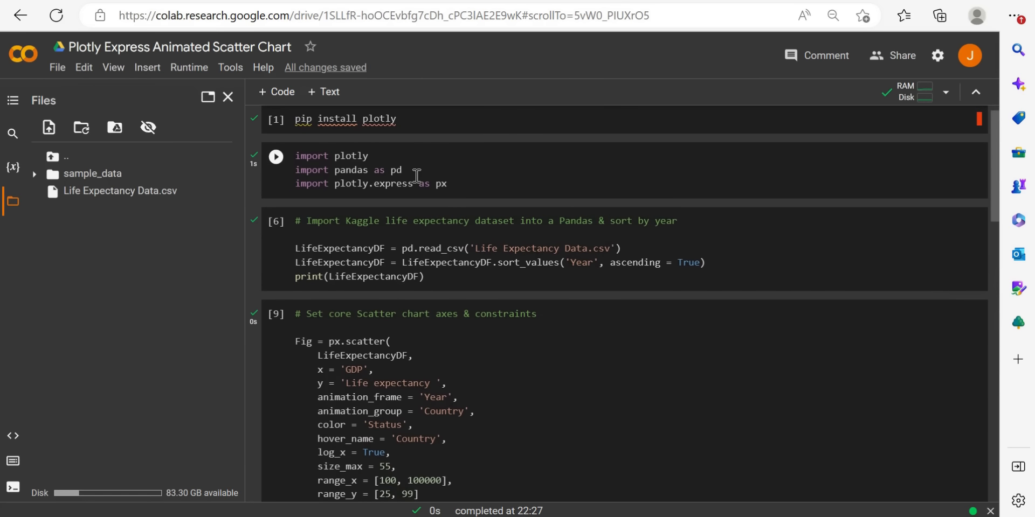
pyautogui.scroll(-3)
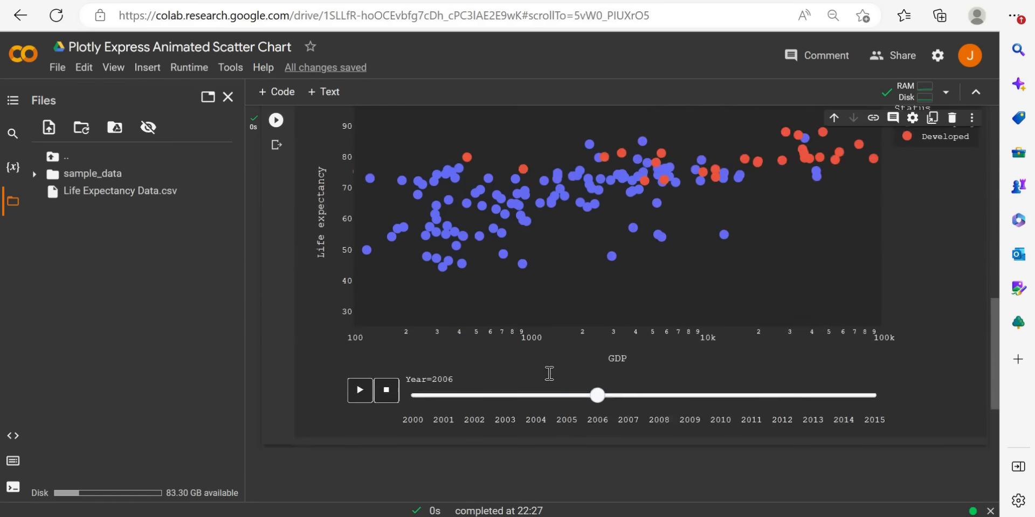
pyautogui.scroll(-3)
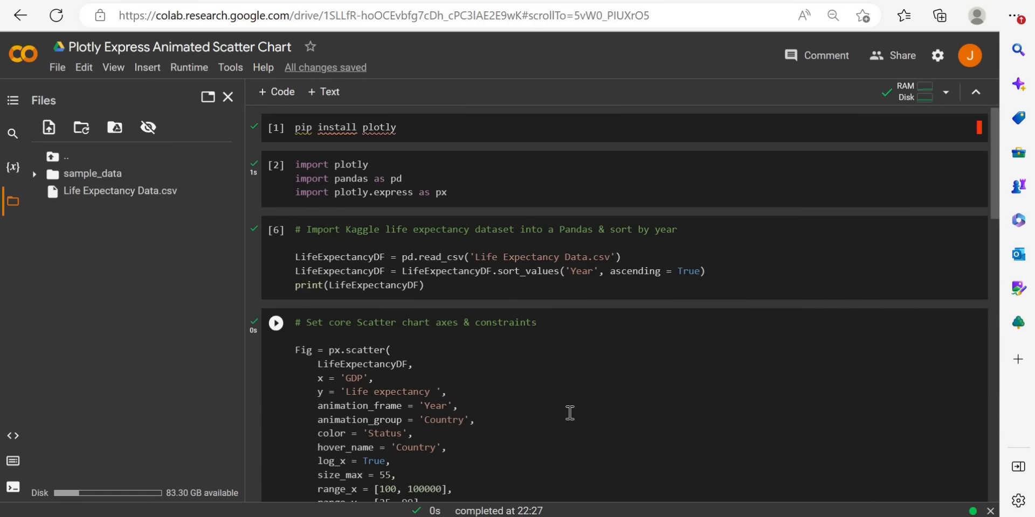
pyautogui.scroll(-3)
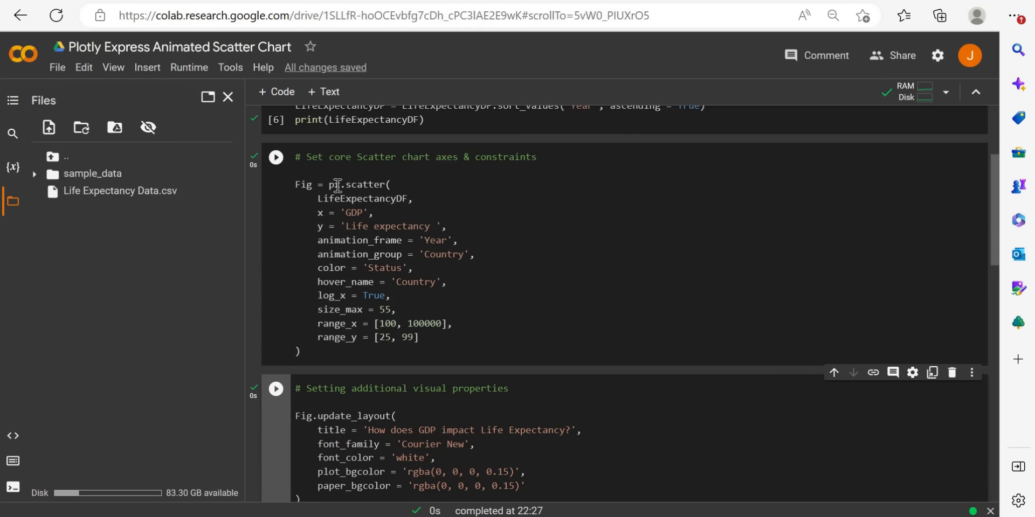
pyautogui.moveTo(377, 276)
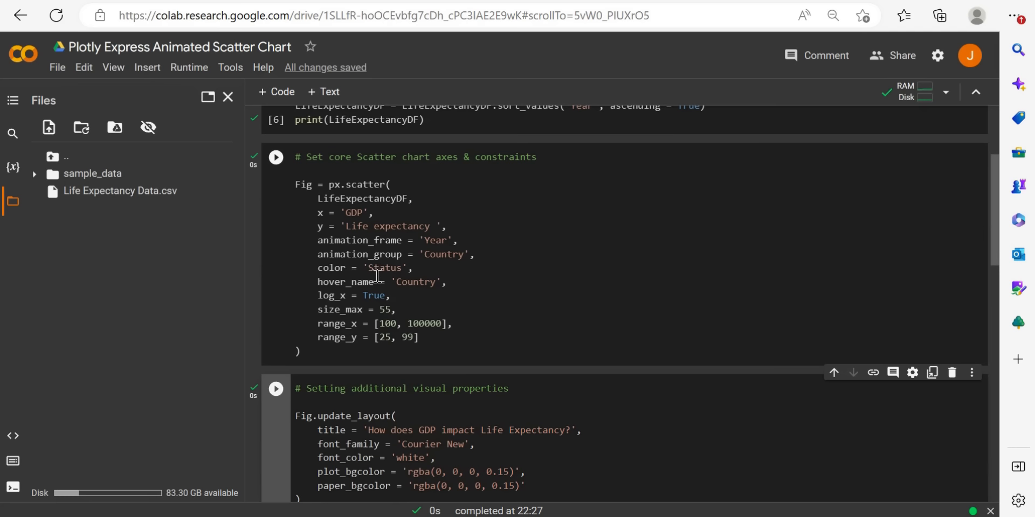
pyautogui.scroll(-3)
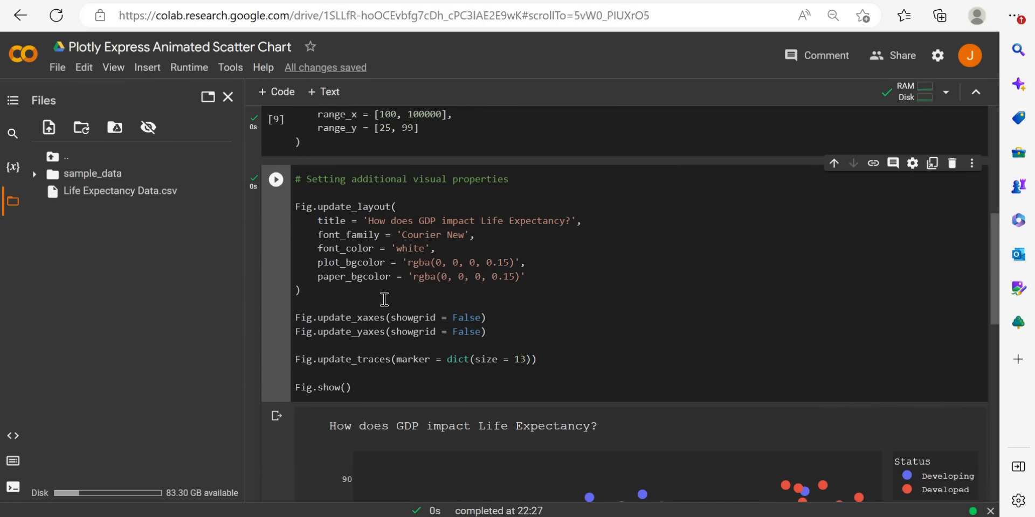
pyautogui.moveTo(342, 318)
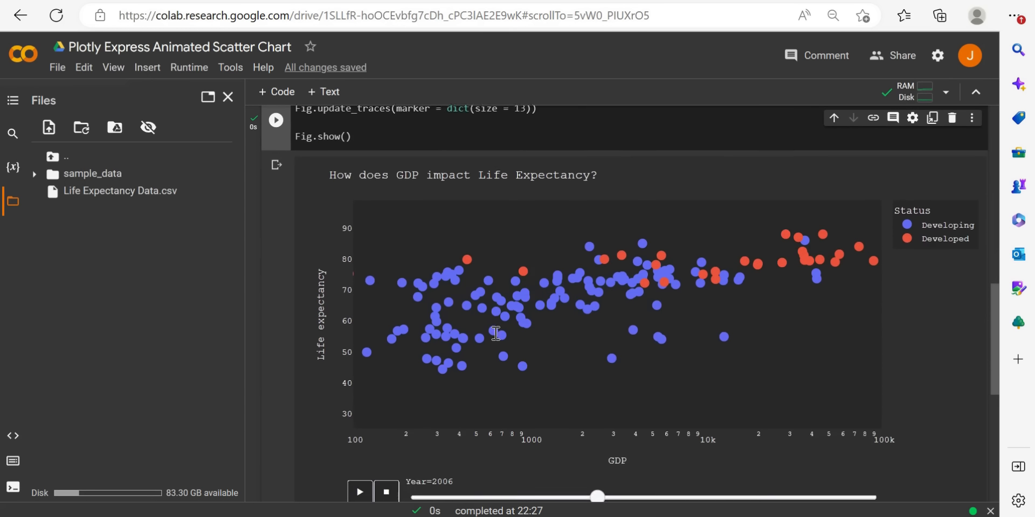
pyautogui.scroll(-3)
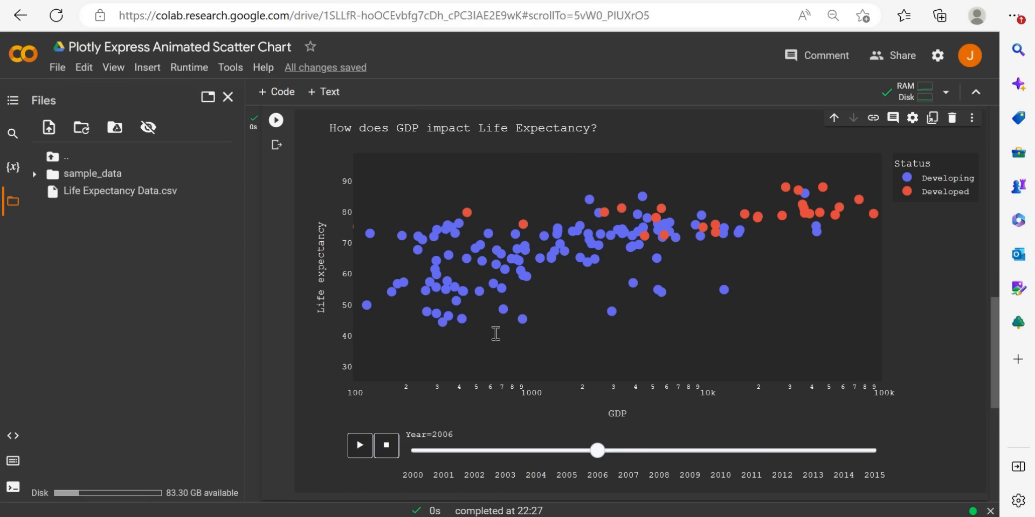
pyautogui.moveTo(471, 151)
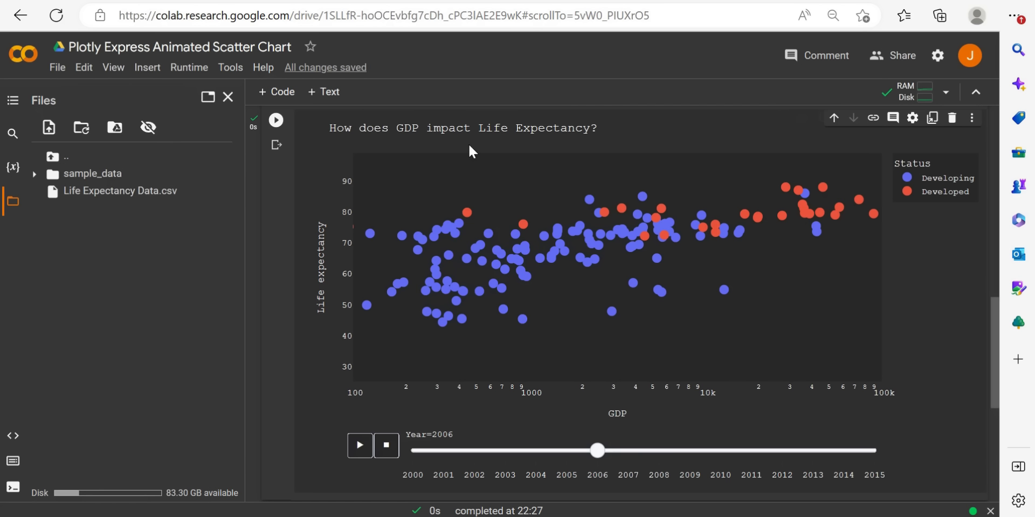